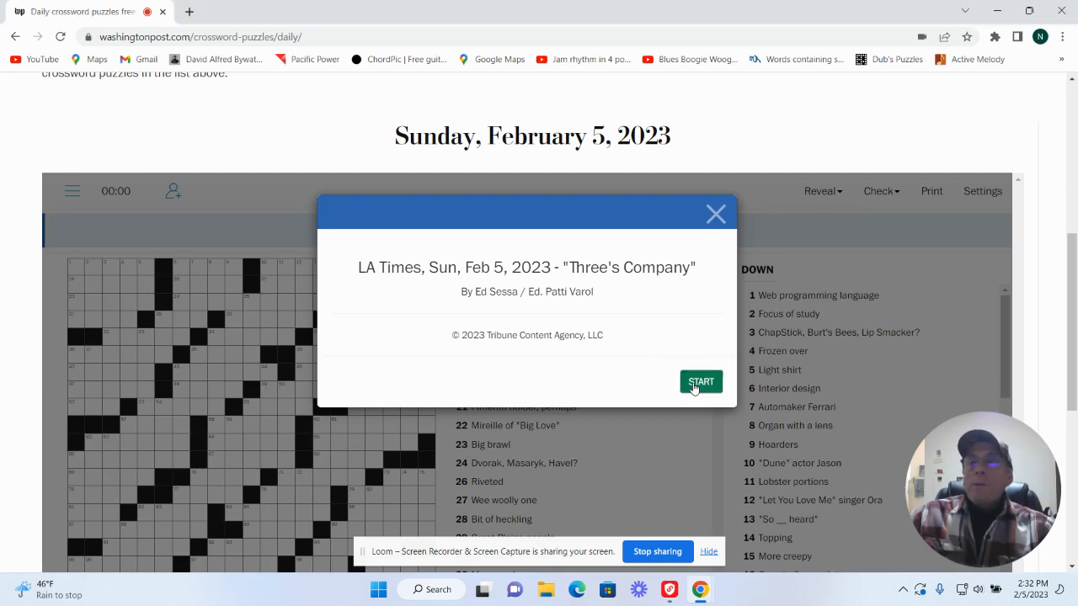
Step: Start the Three's Company puzzle and fill HABIT, DEEP and MCRIB across
{"action": "left_click", "coordinate": [700, 381]}
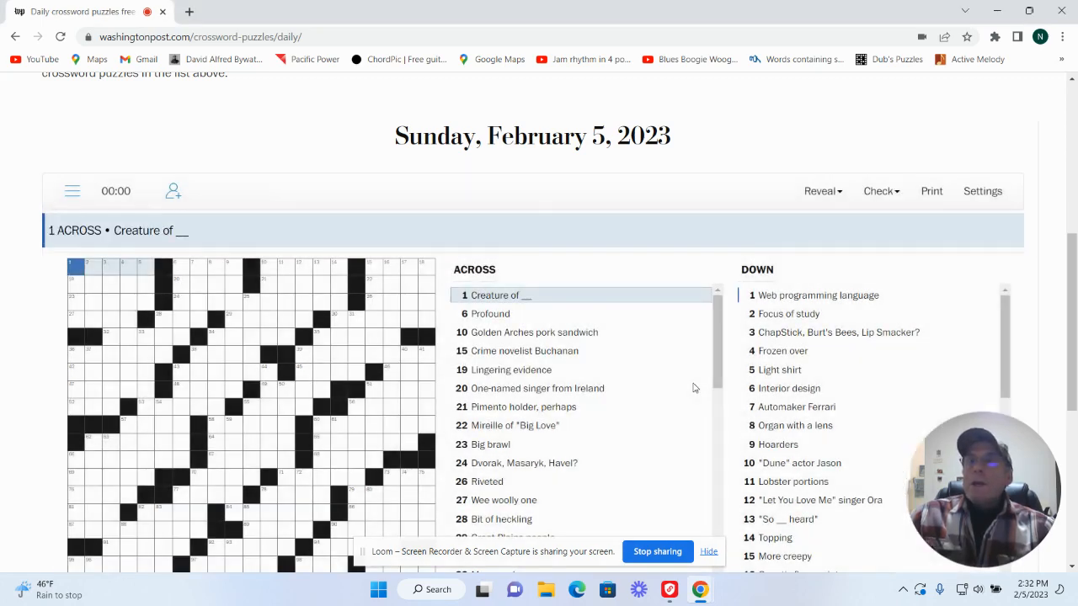
{"action": "type", "text": "HABIT"}
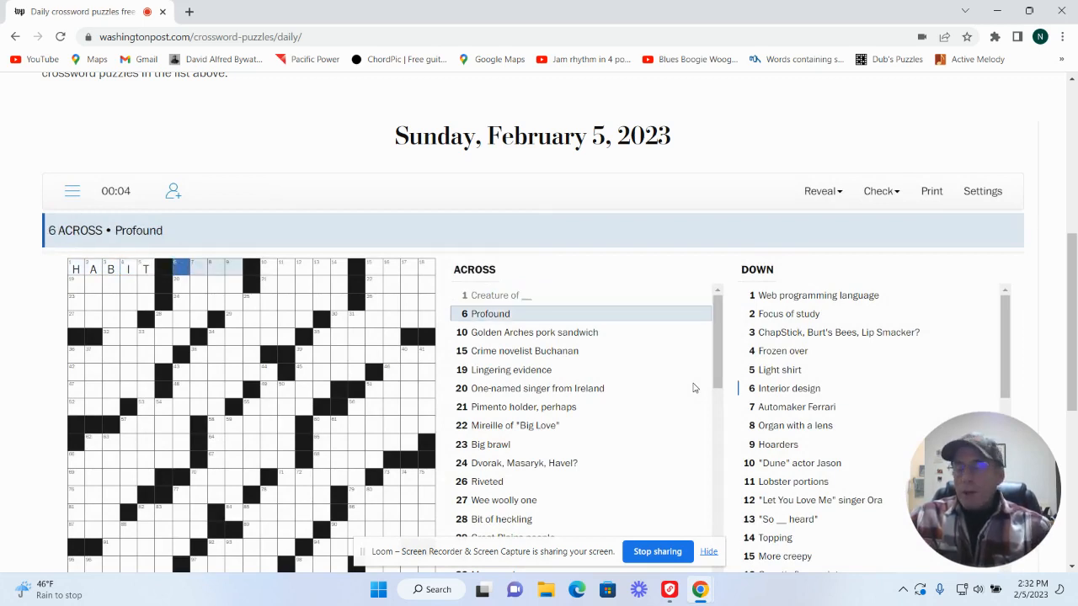
{"action": "type", "text": "DEEP"}
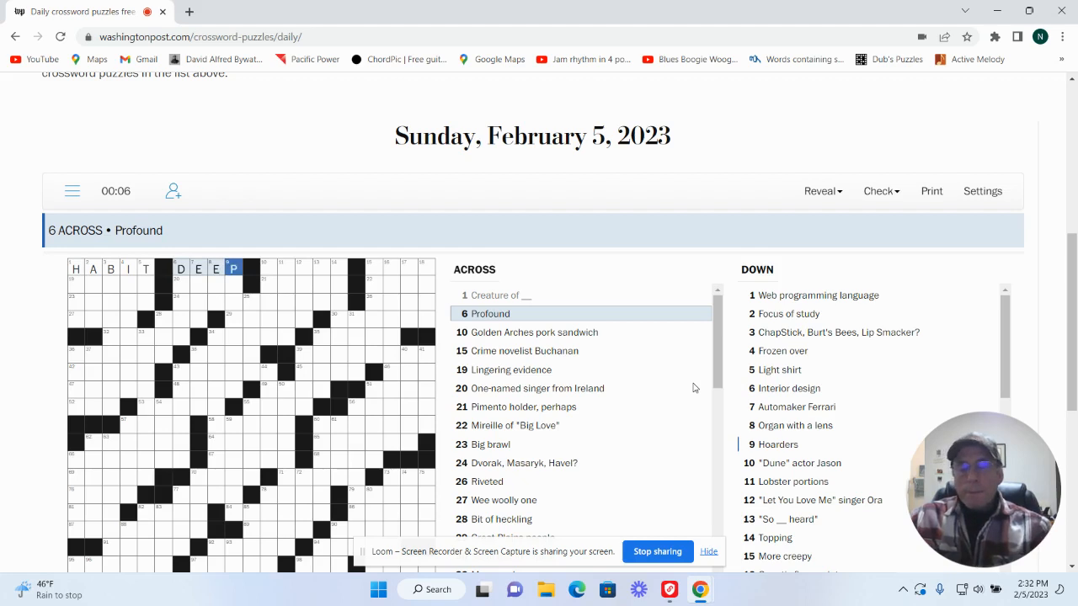
{"action": "left_click", "coordinate": [533, 332]}
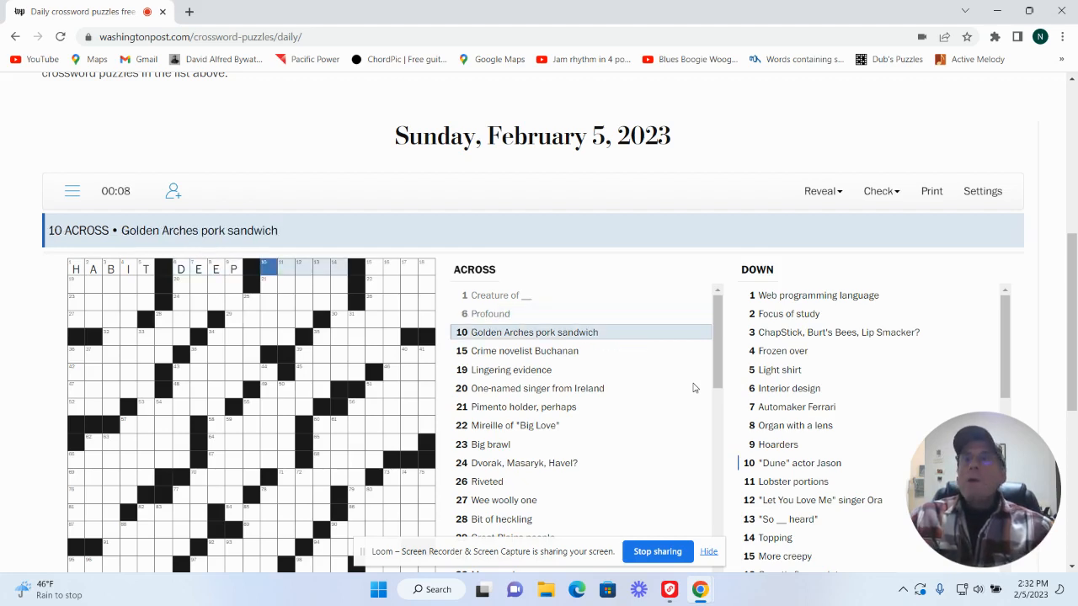
{"action": "type", "text": "M"}
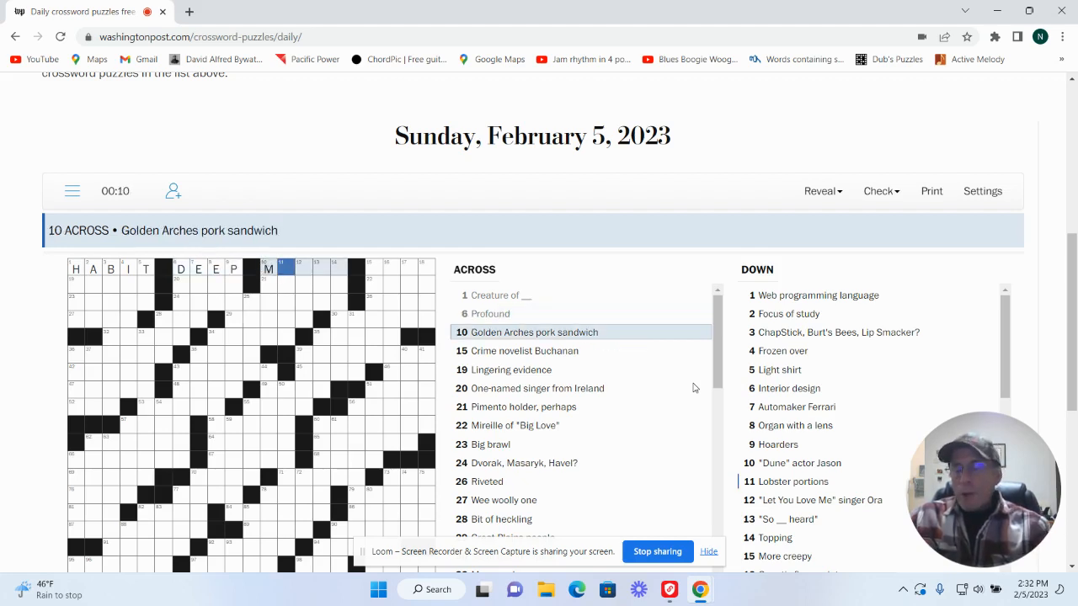
{"action": "type", "text": "CRI"}
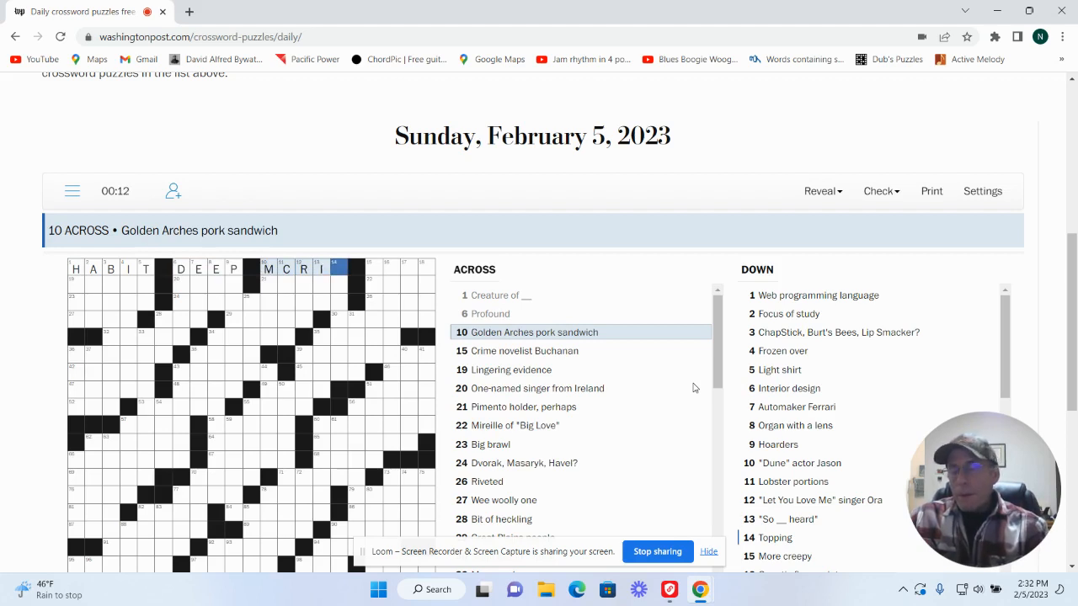
Step: Enter EERIER at 15 Down, then move to the 16 and 18 Down answers
{"action": "left_click", "coordinate": [523, 350]}
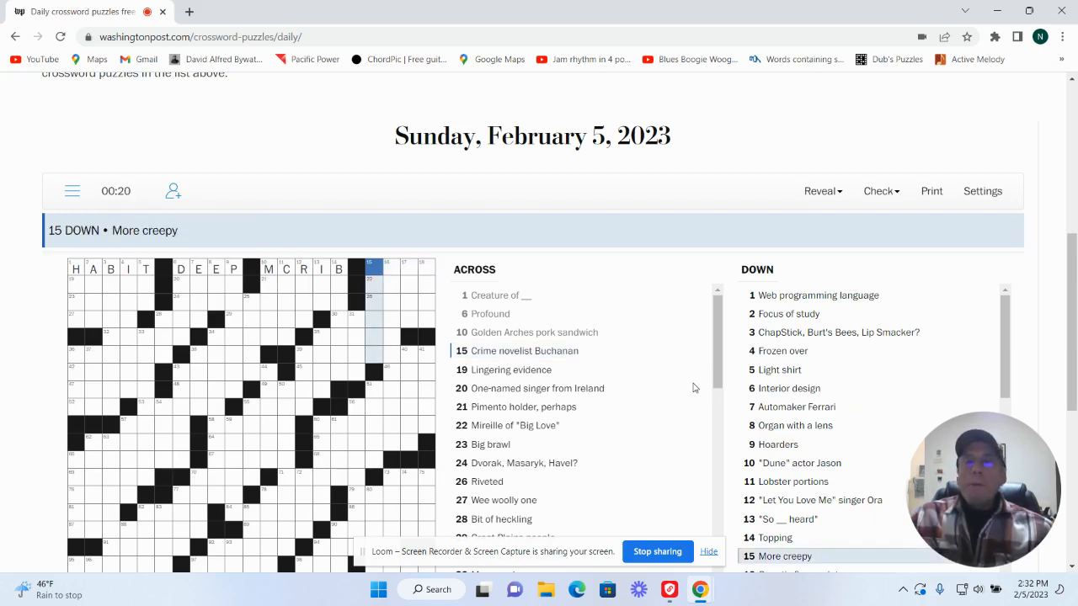
{"action": "type", "text": "EER"}
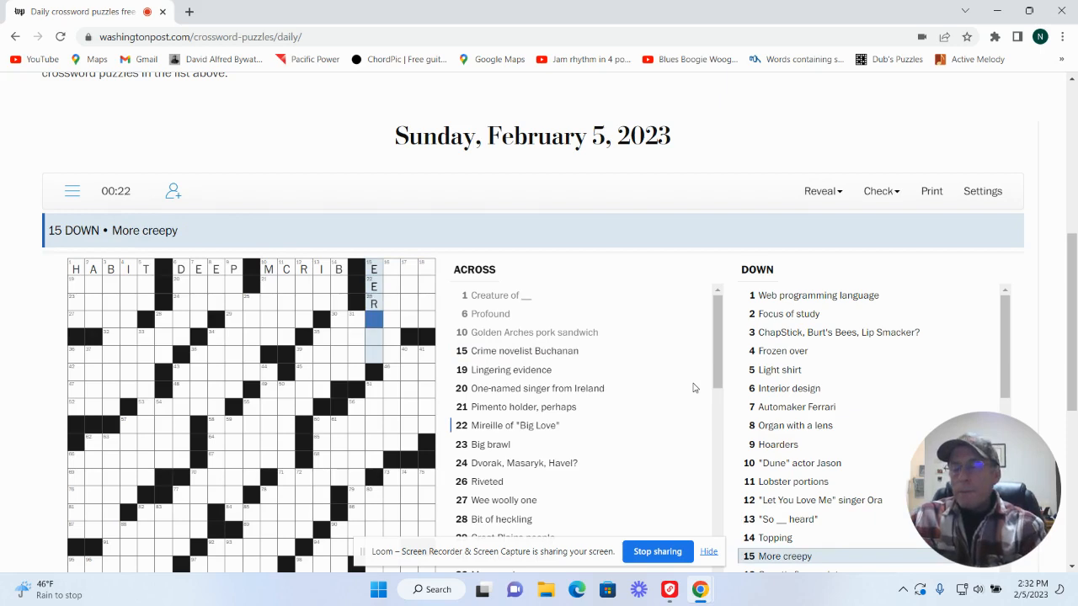
{"action": "scroll", "scroll_direction": "down", "scroll_amount": 3}
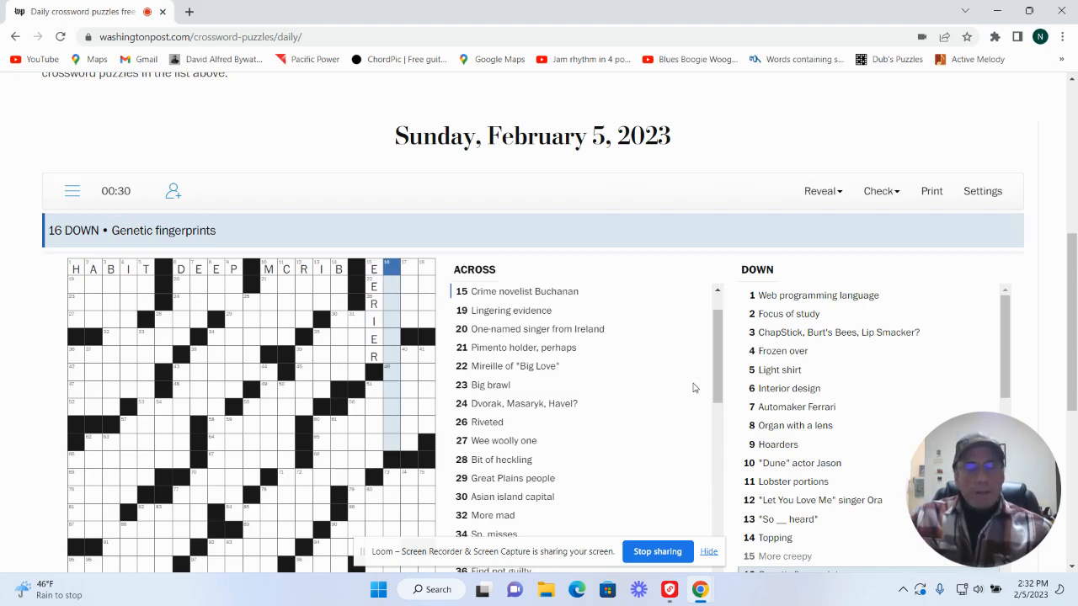
{"action": "left_click", "coordinate": [403, 263]}
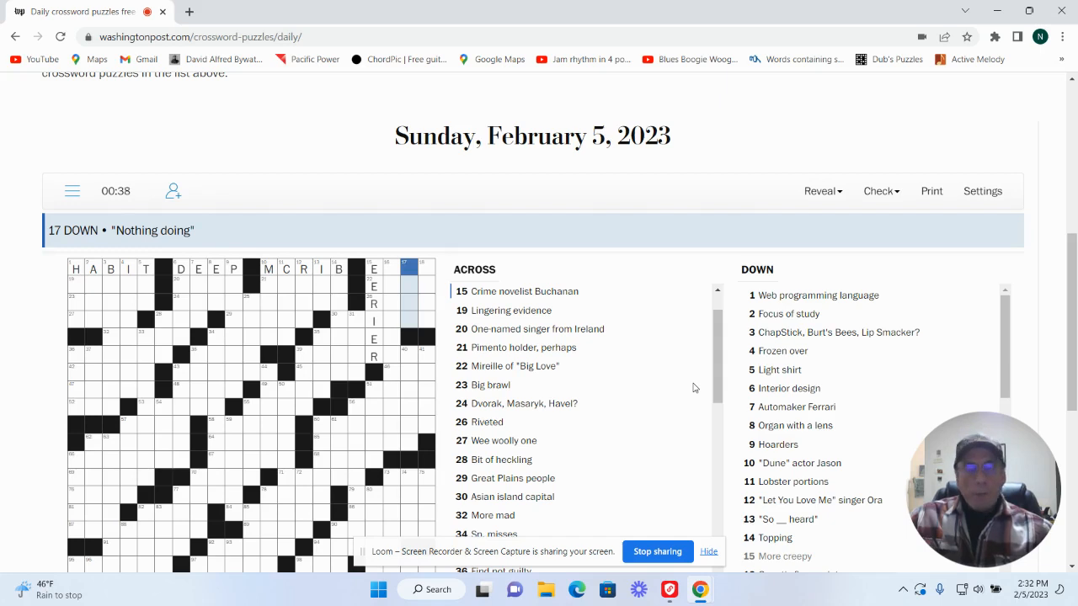
{"action": "left_click", "coordinate": [421, 269]}
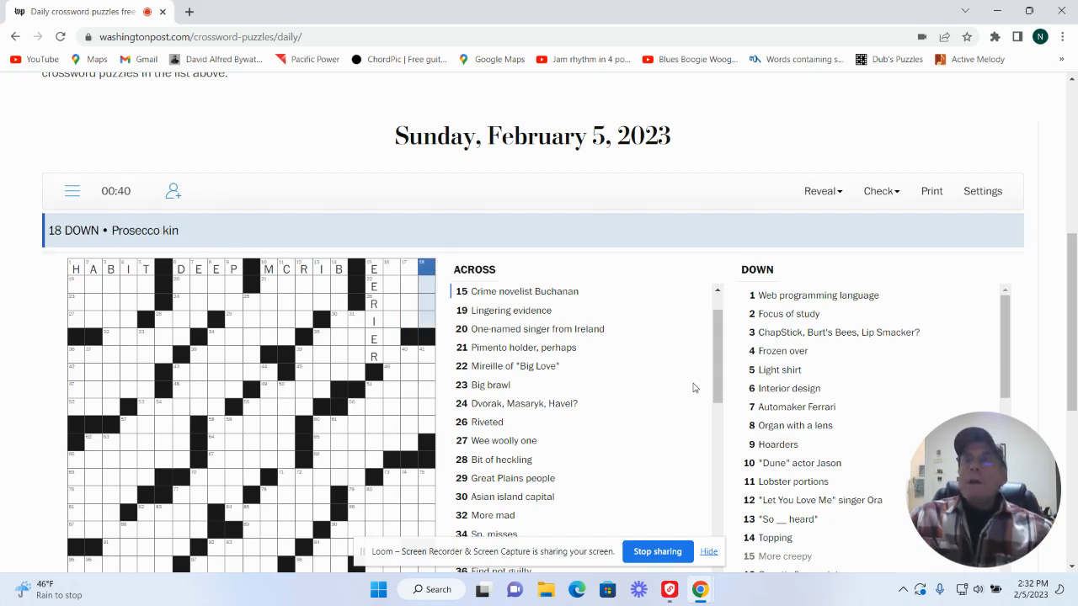
{"action": "mouse_move", "coordinate": [794, 273]}
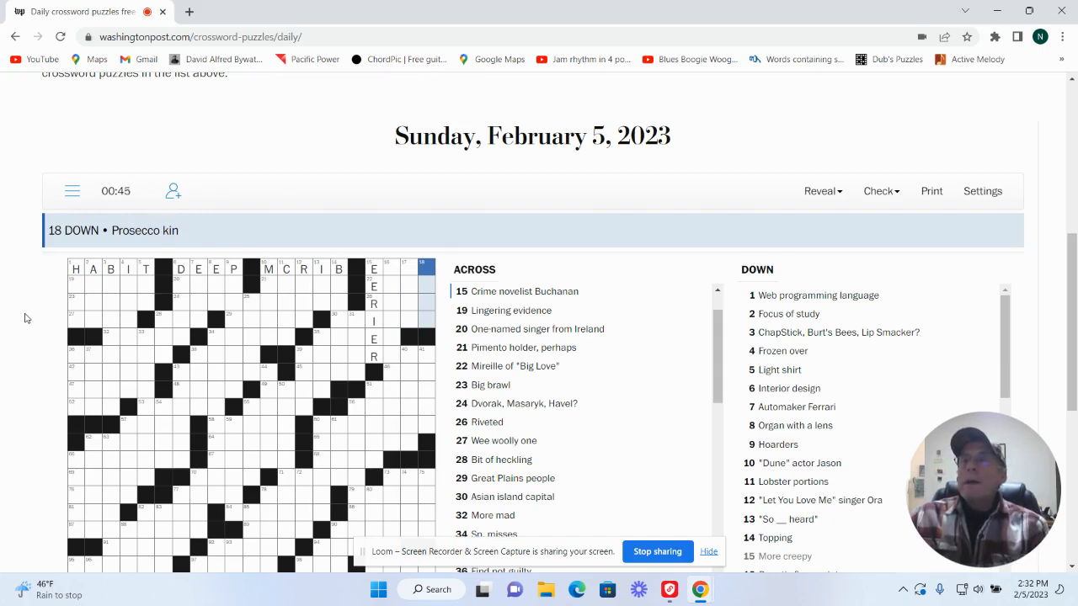
Step: Fill HTML and AREA down plus TRACE, ENYA, OLIVE and MELEE across
{"action": "left_click", "coordinate": [75, 270]}
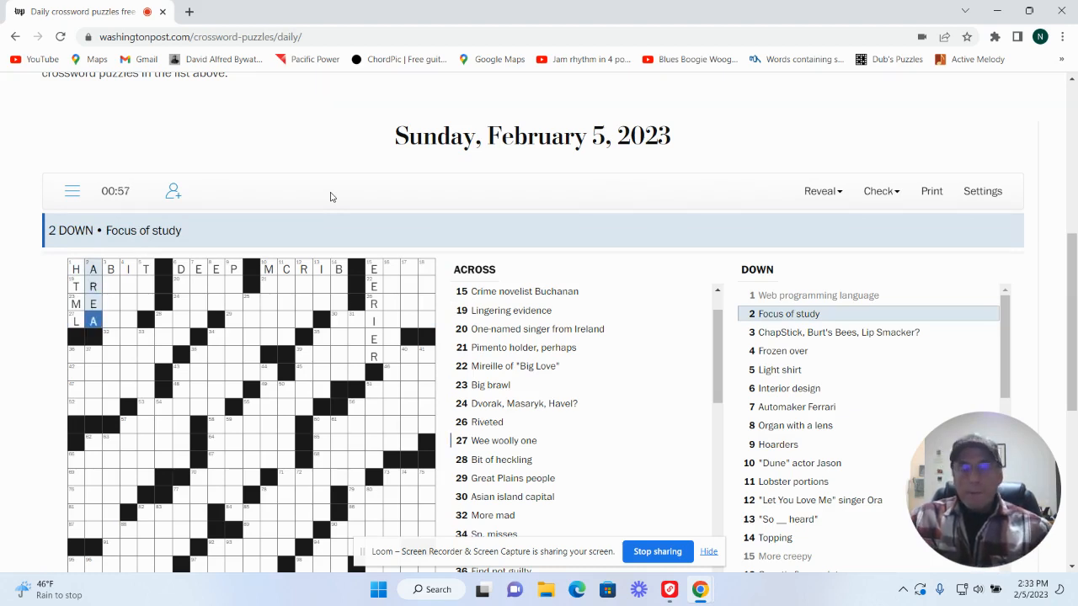
{"action": "left_click", "coordinate": [110, 269]}
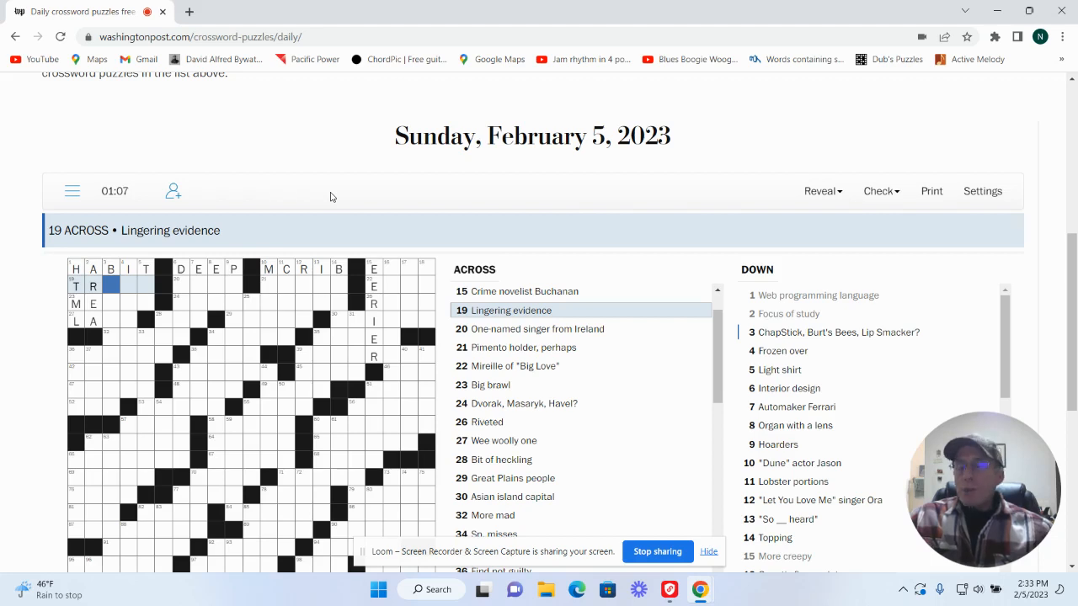
{"action": "type", "text": "ACE"}
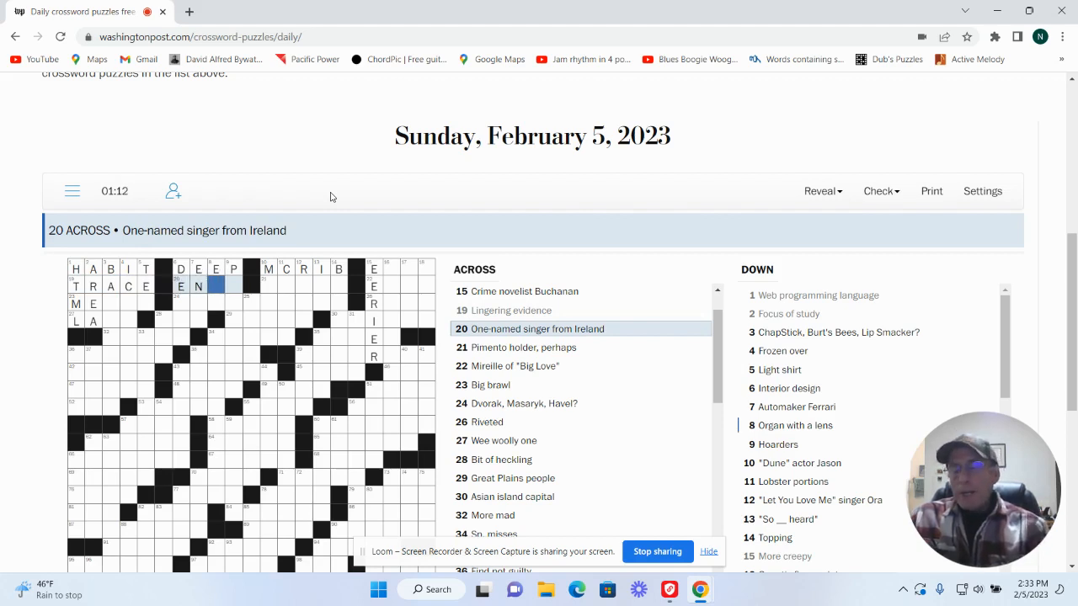
{"action": "type", "text": "YA"}
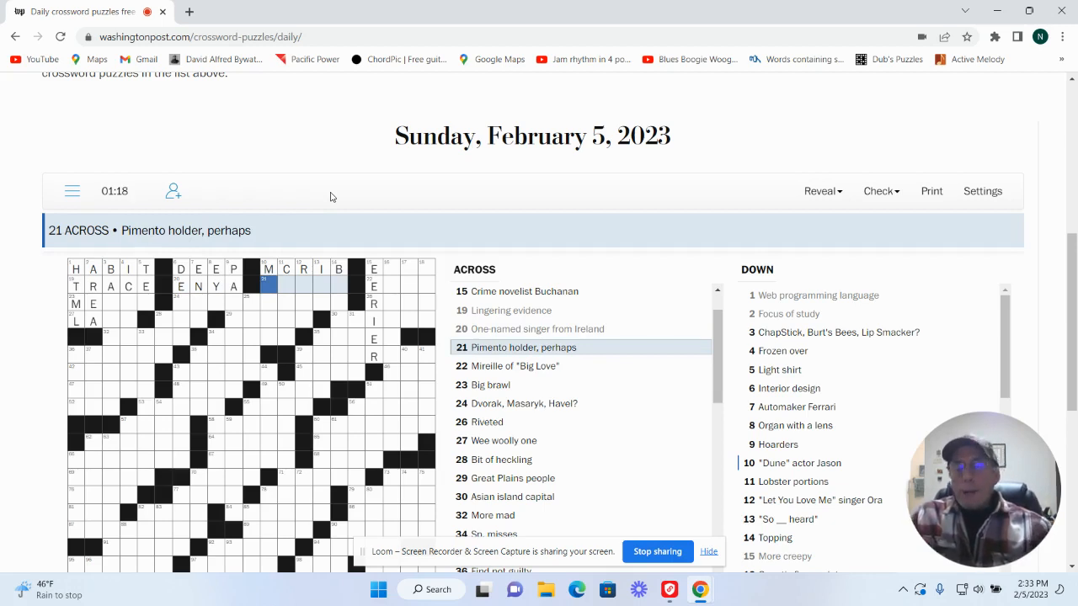
{"action": "type", "text": "OLIVE E"}
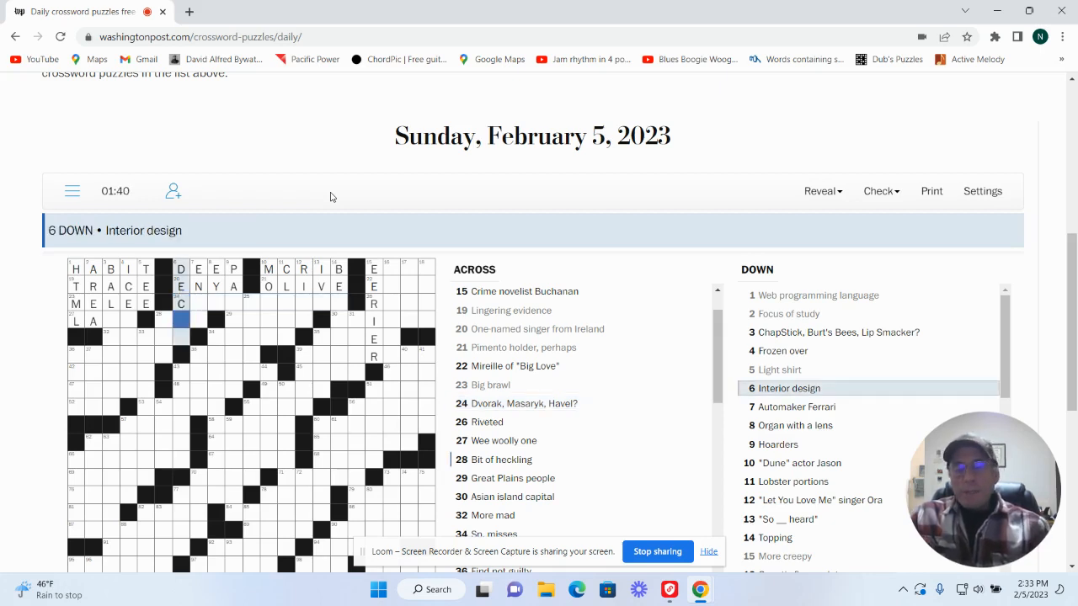
Step: Complete DECOR at 6 Down and add crossing letters A, W, S and E
{"action": "left_click", "coordinate": [797, 407]}
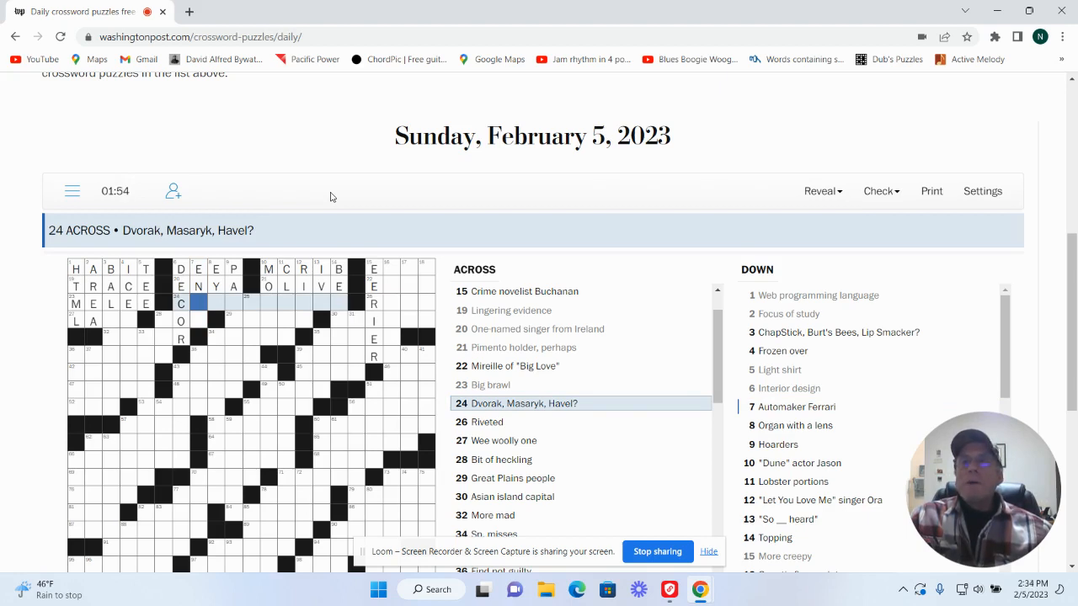
{"action": "left_click", "coordinate": [215, 286]}
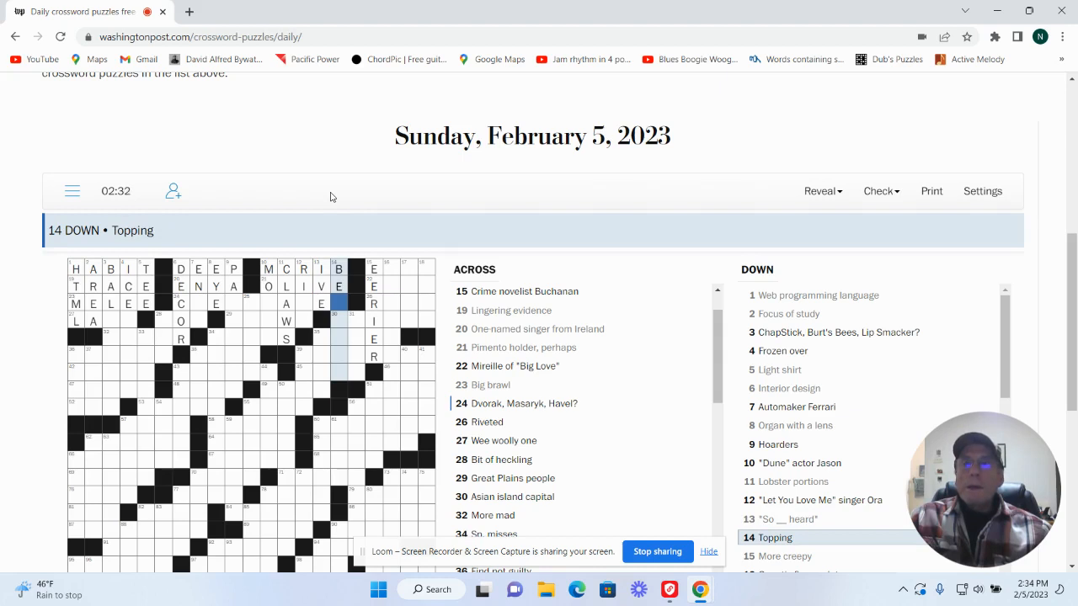
Step: Enter RAPT and LAMB across and BET at 28 Down
{"action": "left_click", "coordinate": [390, 268]}
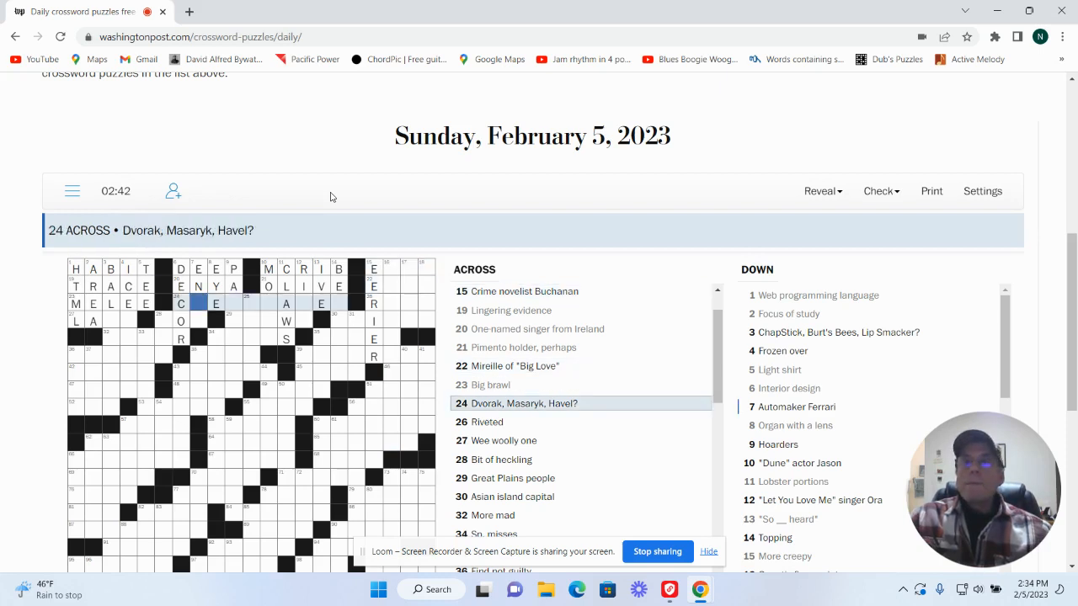
{"action": "left_click", "coordinate": [487, 422]}
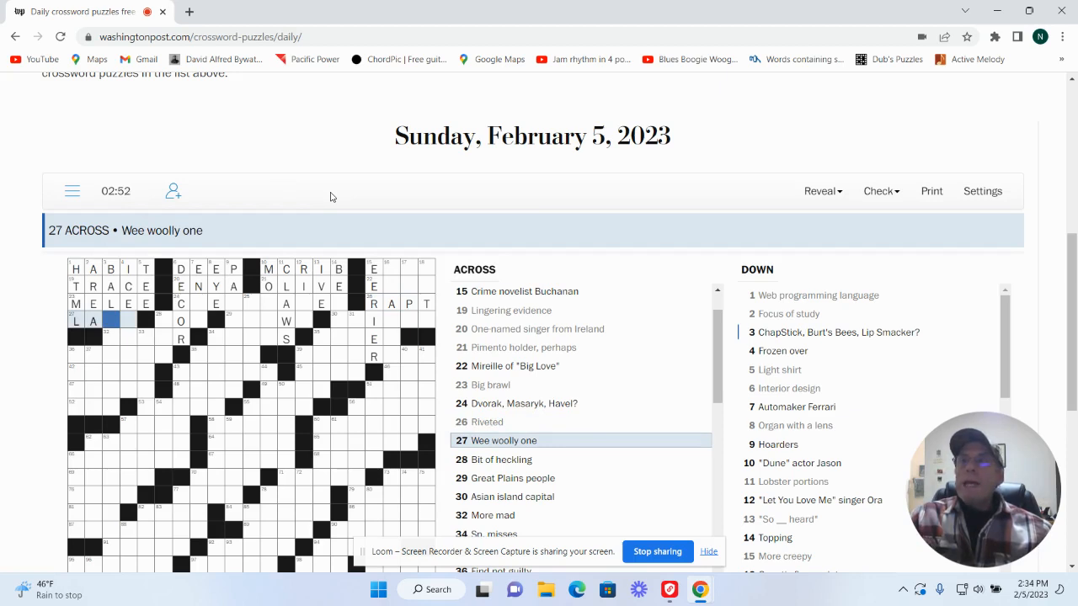
{"action": "type", "text": "B"}
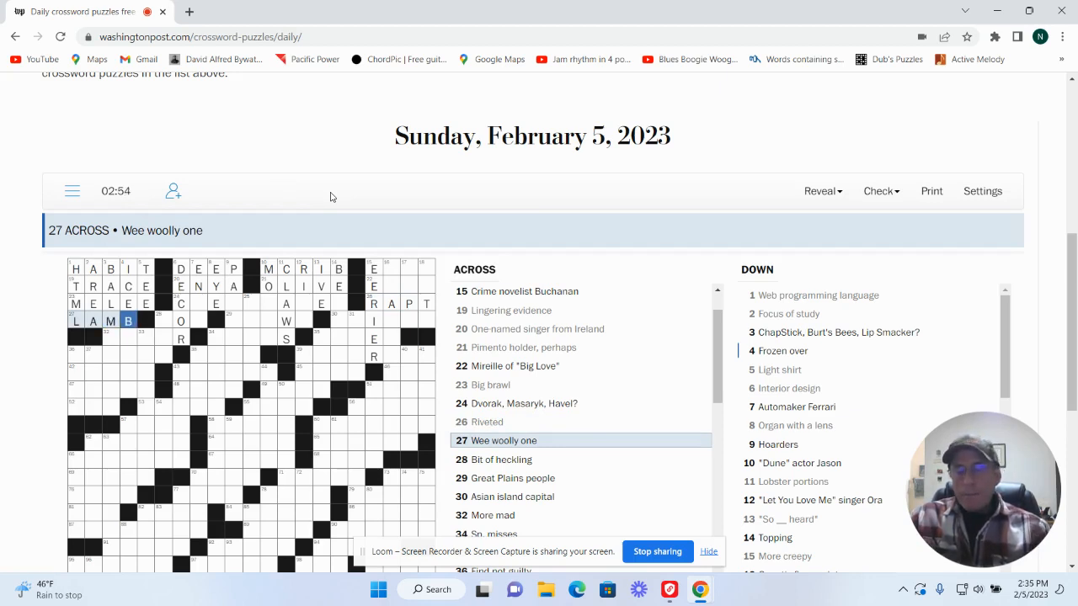
{"action": "left_click", "coordinate": [501, 459]}
{"action": "type", "text": "BET"}
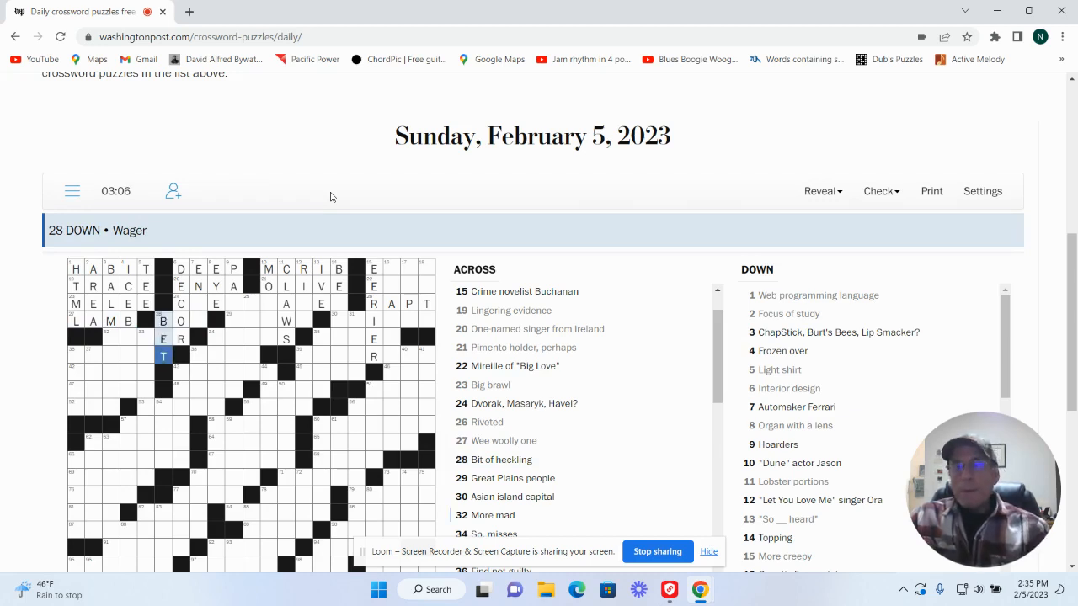
{"action": "mouse_move", "coordinate": [353, 239]}
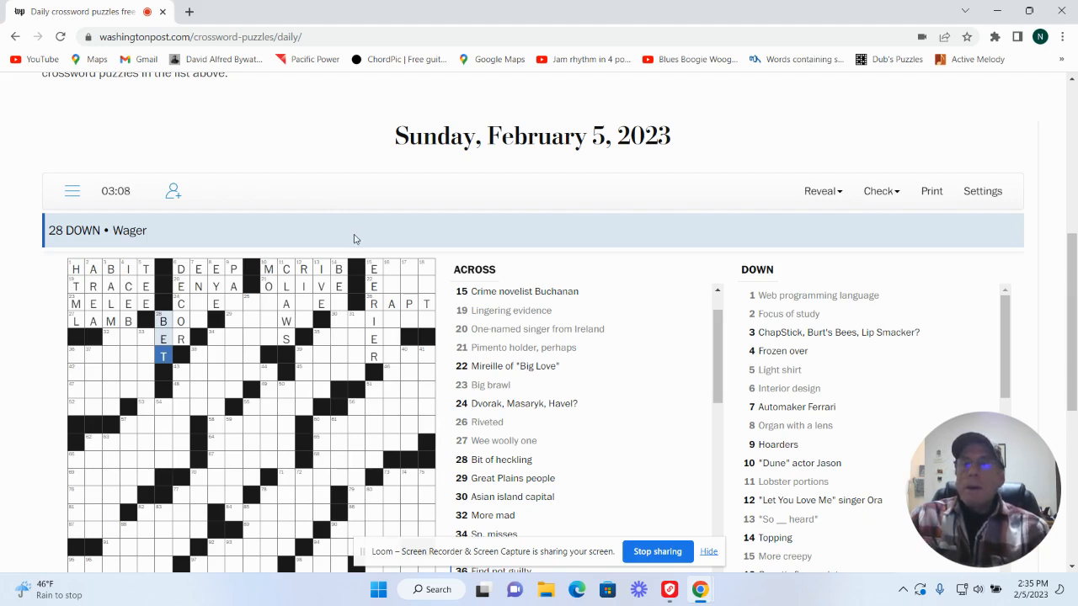
{"action": "mouse_move", "coordinate": [194, 303]}
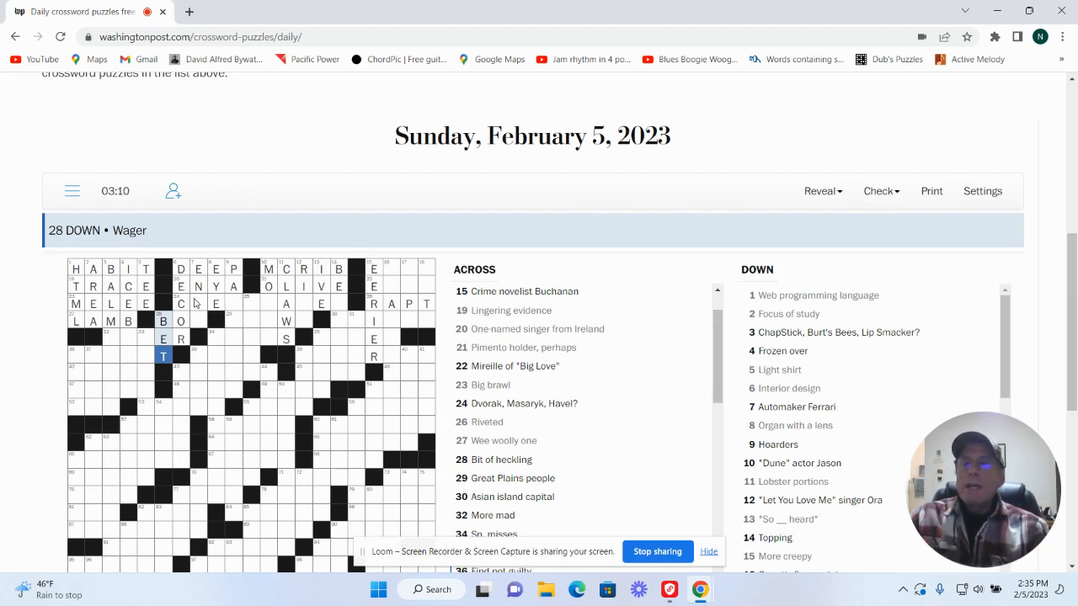
Step: Add BOO across and HIT ME at 25 Down
{"action": "left_click", "coordinate": [198, 303]}
{"action": "type", "text": " O"}
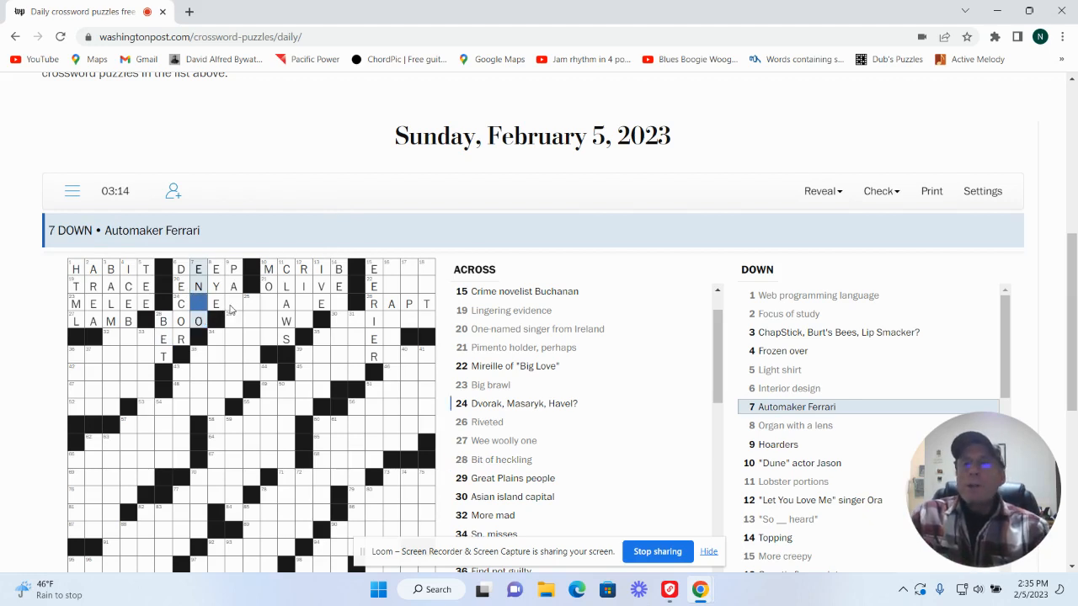
{"action": "left_click", "coordinate": [247, 303]}
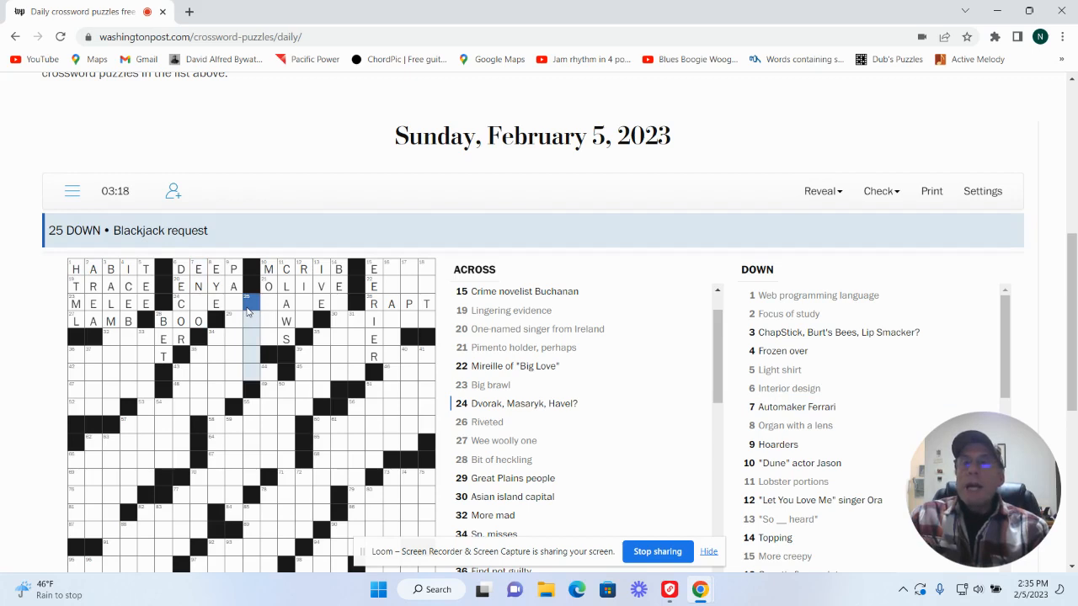
{"action": "type", "text": "HITME"}
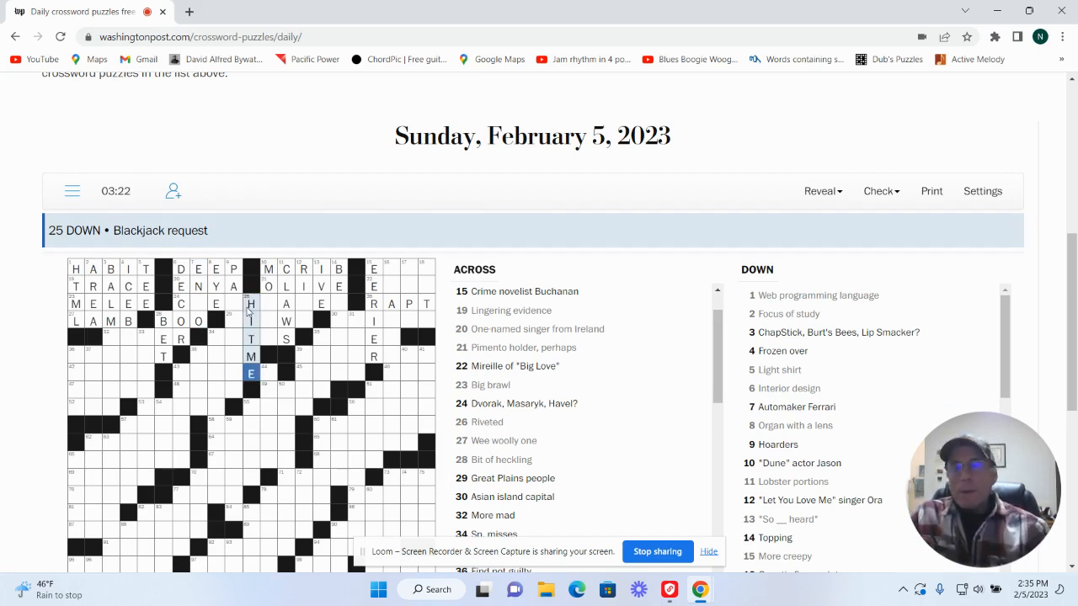
{"action": "left_click", "coordinate": [352, 316]}
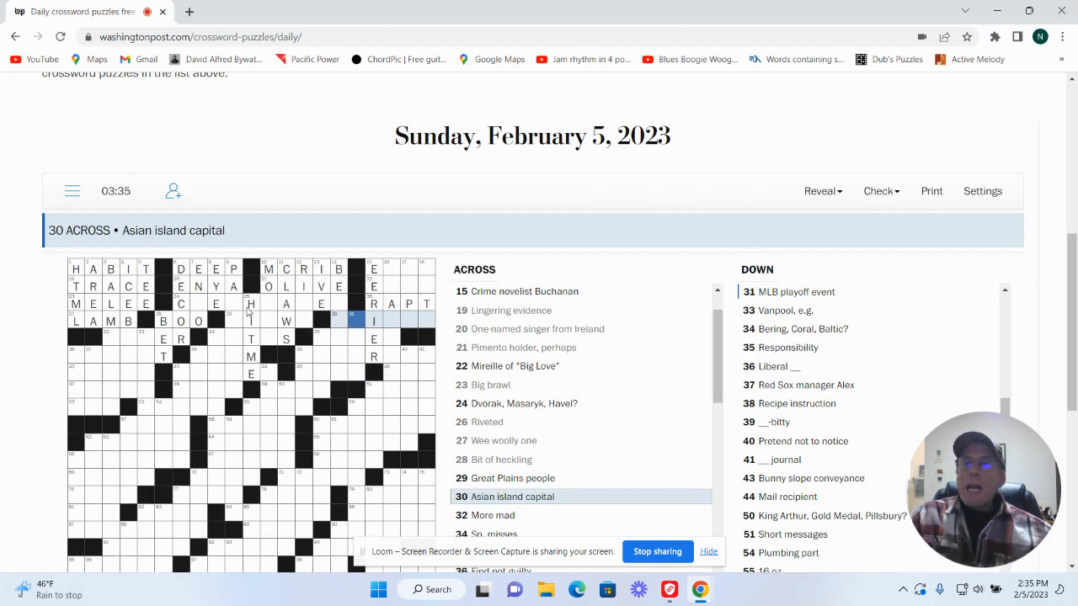
Step: Enter PACKRATS for 'Hoarders' alongside KIOWA, SORER and SRTAS across
{"action": "left_click", "coordinate": [356, 320]}
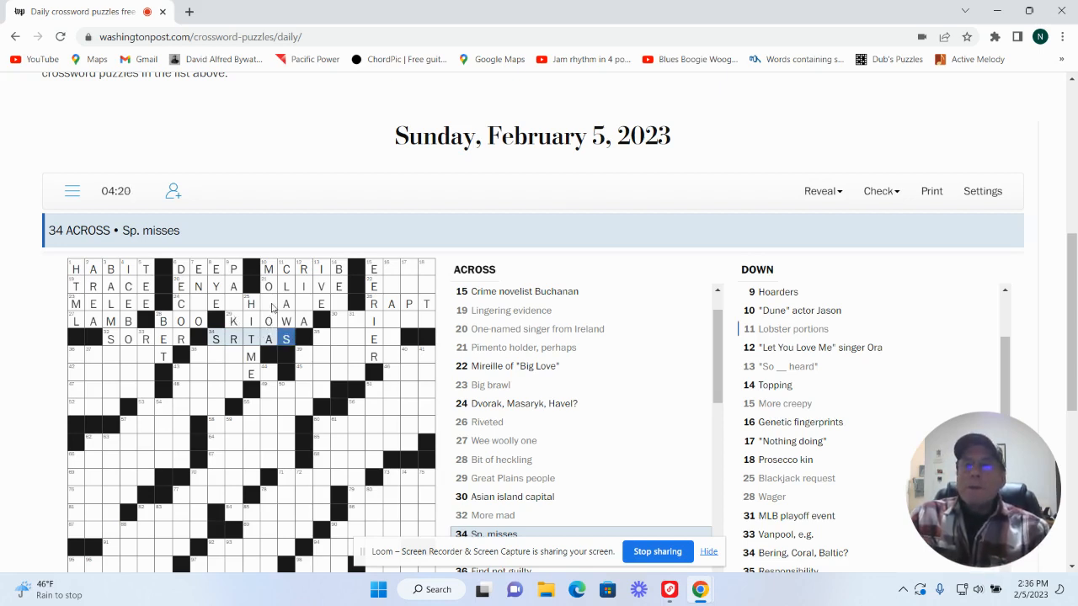
{"action": "left_click", "coordinate": [268, 287]}
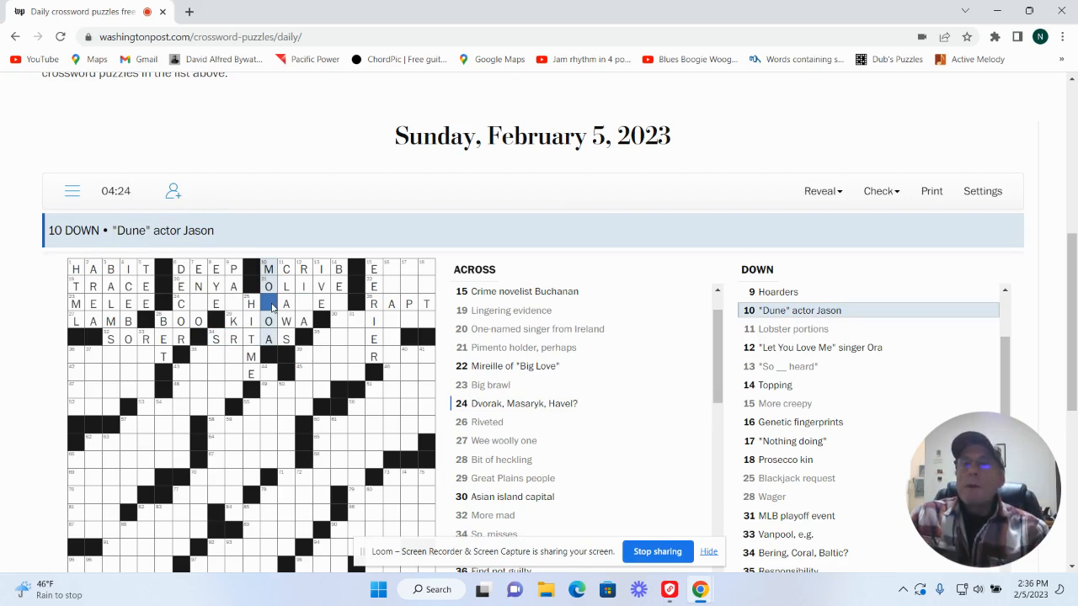
{"action": "left_click", "coordinate": [268, 303]}
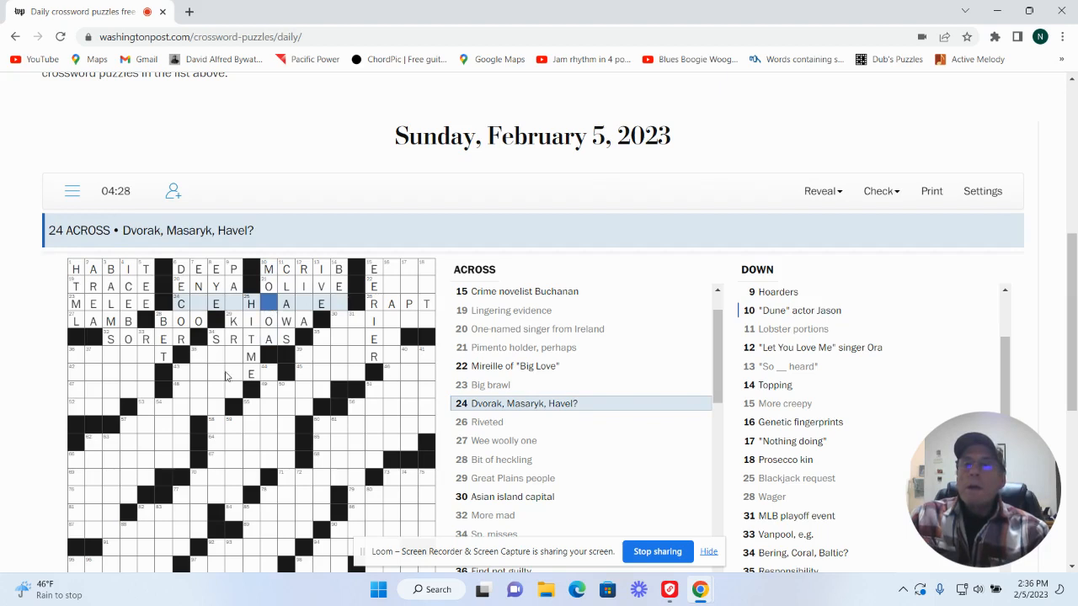
{"action": "left_click", "coordinate": [233, 303]}
{"action": "type", "text": "CKRATS"}
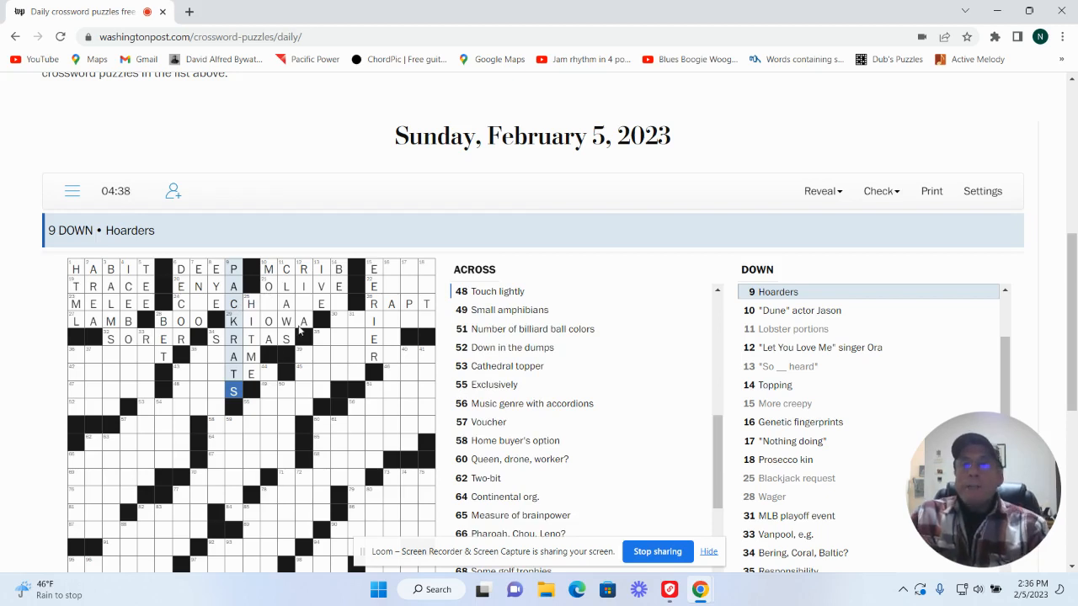
{"action": "left_click", "coordinate": [303, 356]}
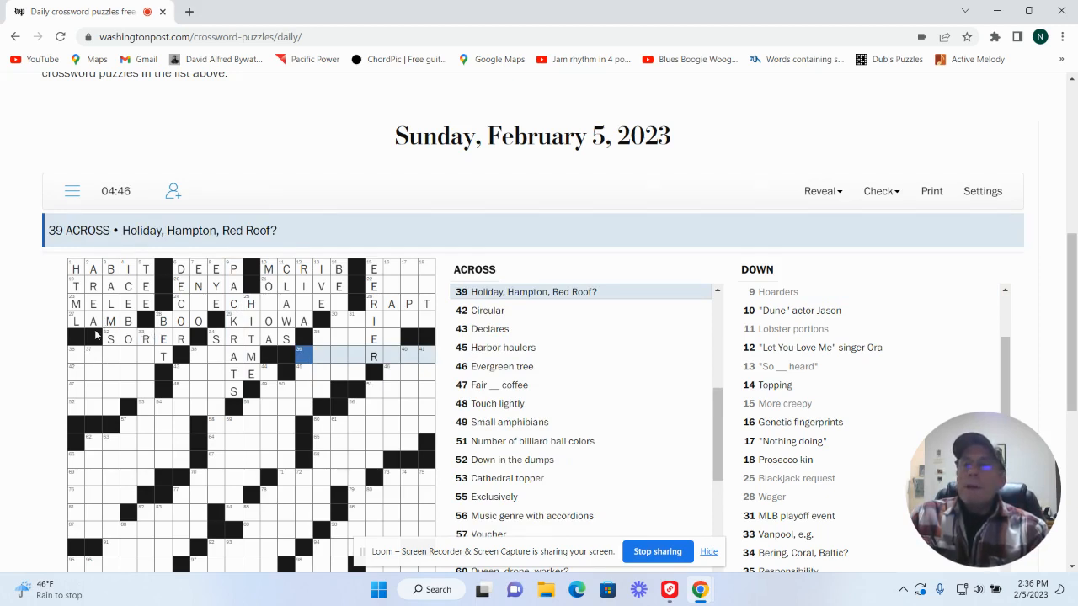
Step: Enter ACQUIT for 'Find not guilty' and SEAM across
{"action": "left_click", "coordinate": [75, 354]}
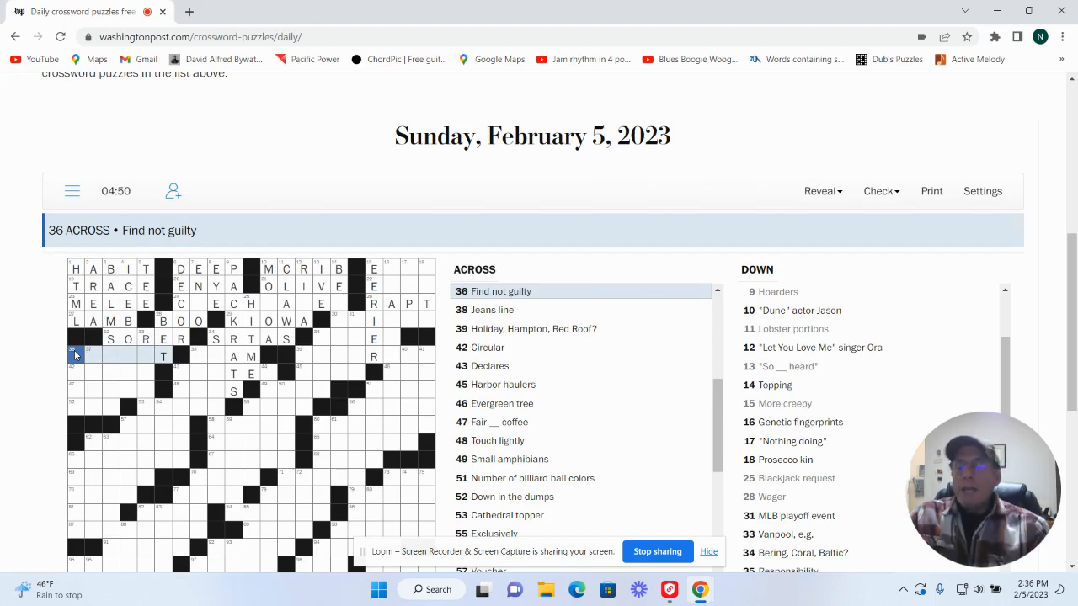
{"action": "type", "text": "CQUI"}
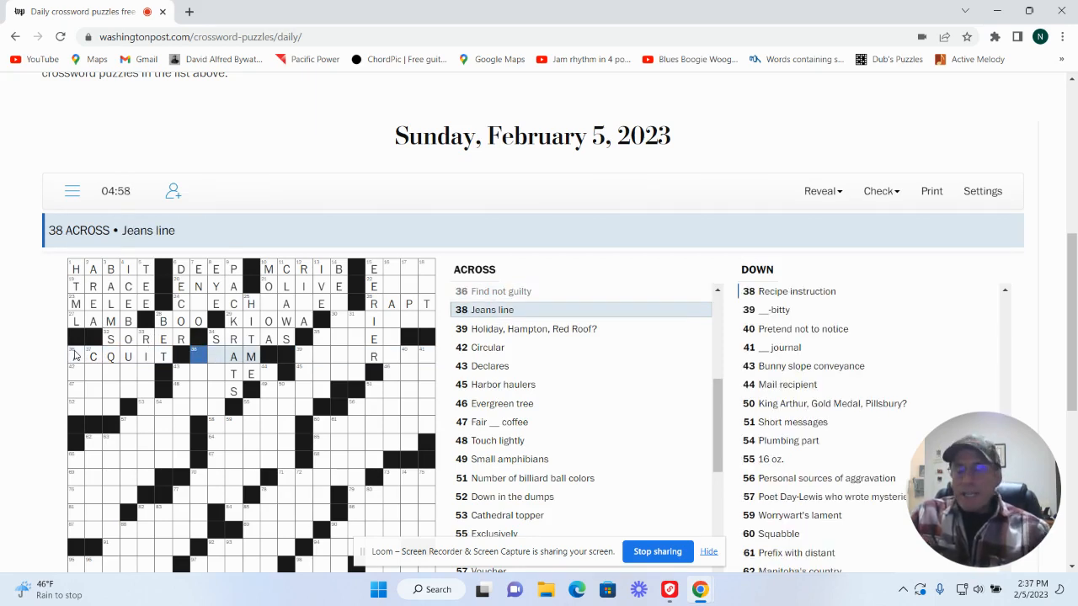
{"action": "type", "text": "E"}
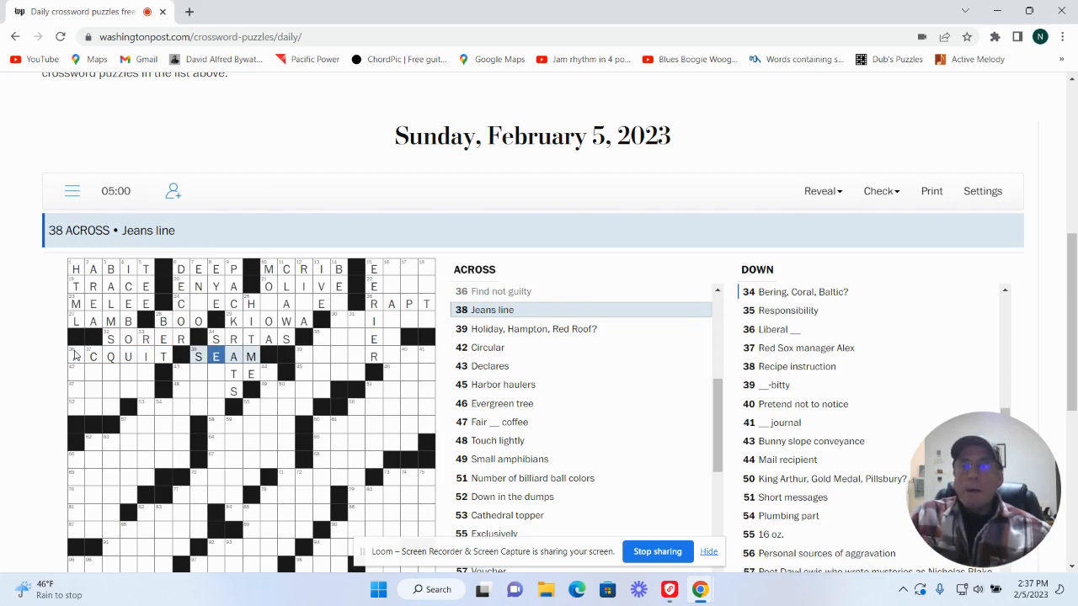
{"action": "left_click", "coordinate": [300, 355]}
{"action": "type", "text": "A"}
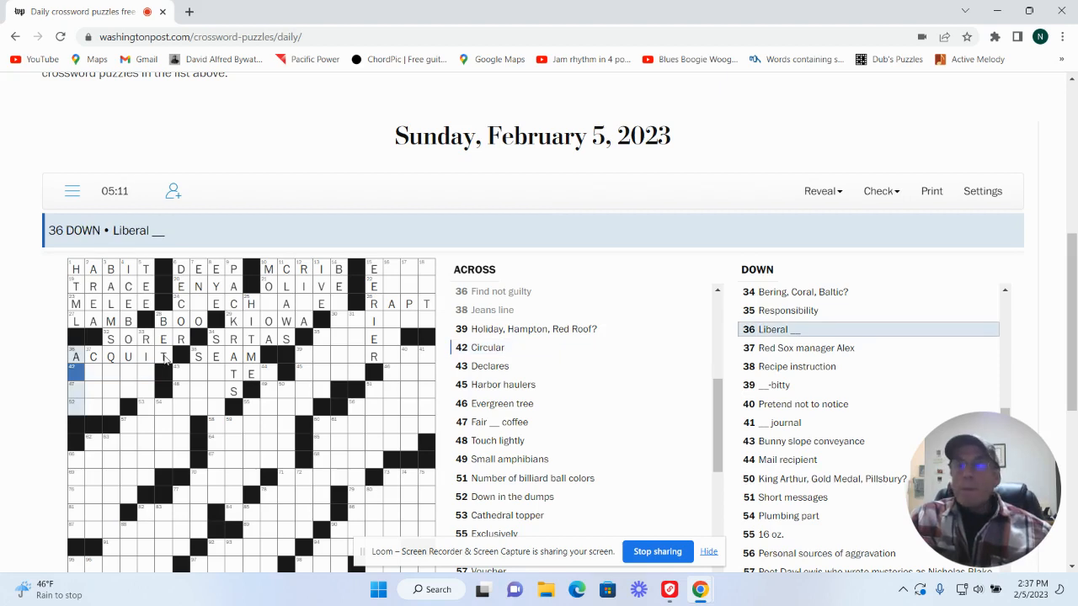
{"action": "type", "text": "ROUND"}
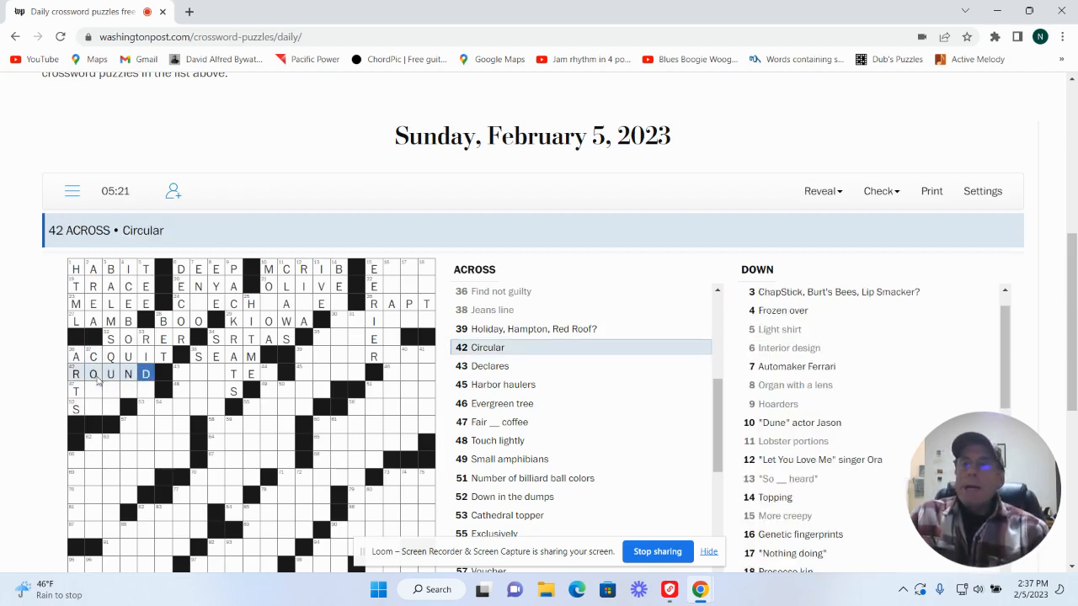
Step: Fill ROUND, TRADE and SAD across, starting SHARE for 'Vanpool, e.g.'
{"action": "left_click", "coordinate": [94, 390]}
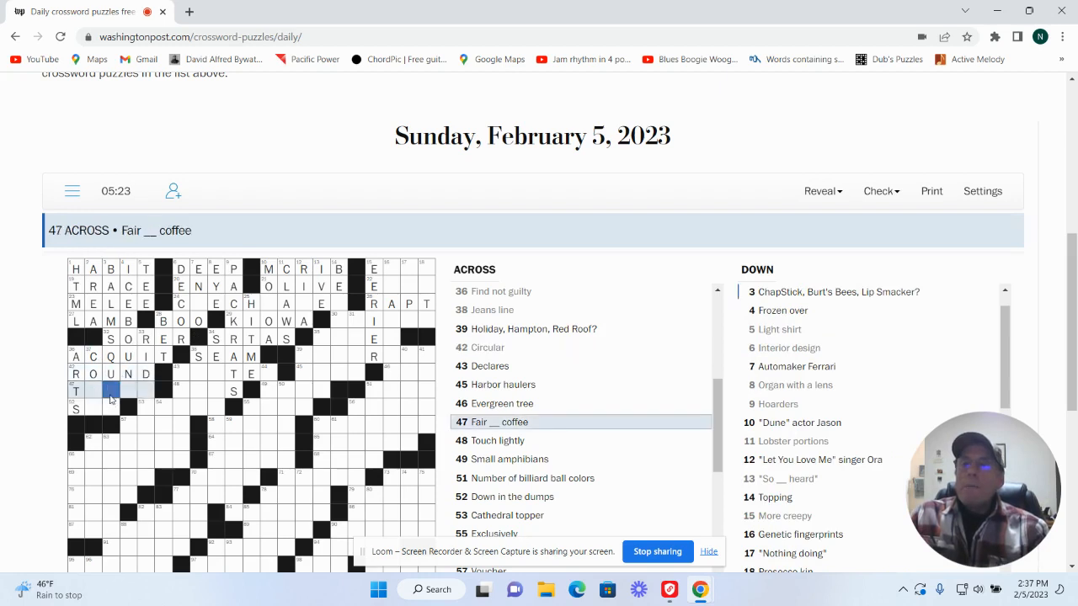
{"action": "left_click", "coordinate": [110, 389]}
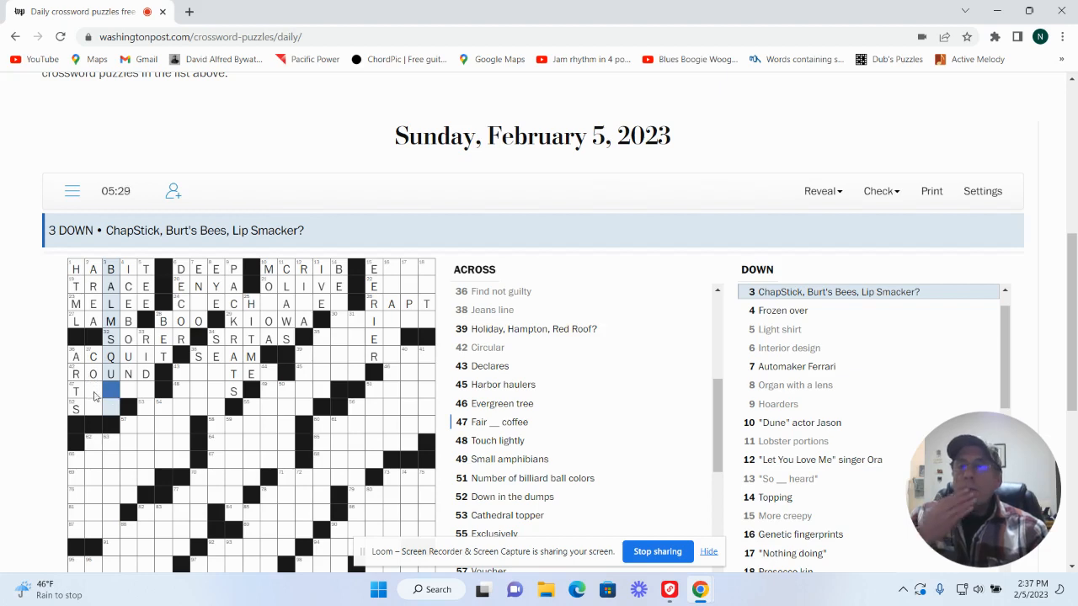
{"action": "left_click", "coordinate": [93, 391]}
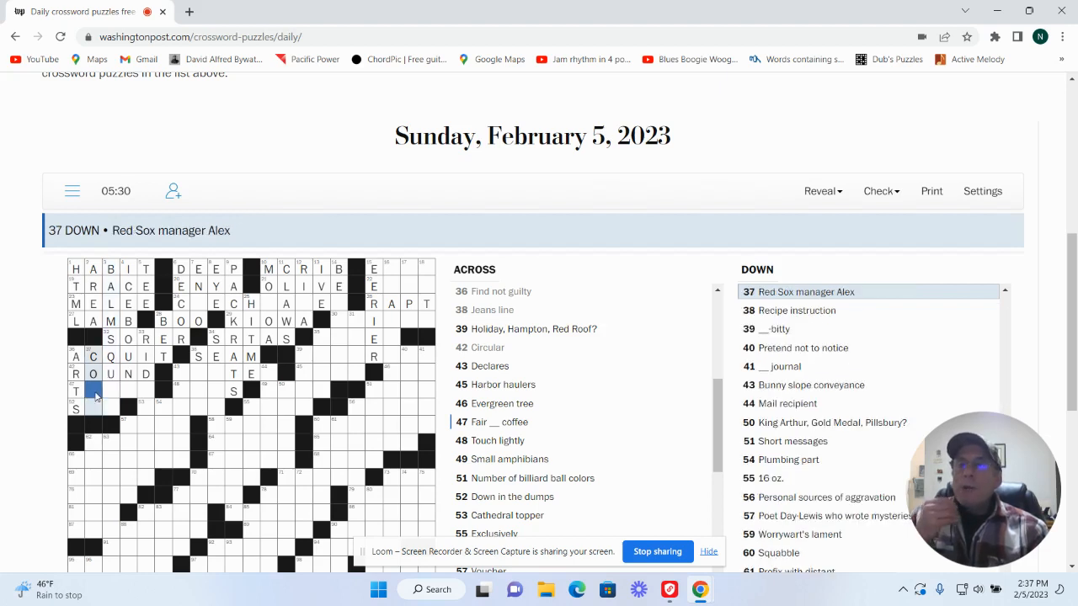
{"action": "left_click", "coordinate": [93, 389]}
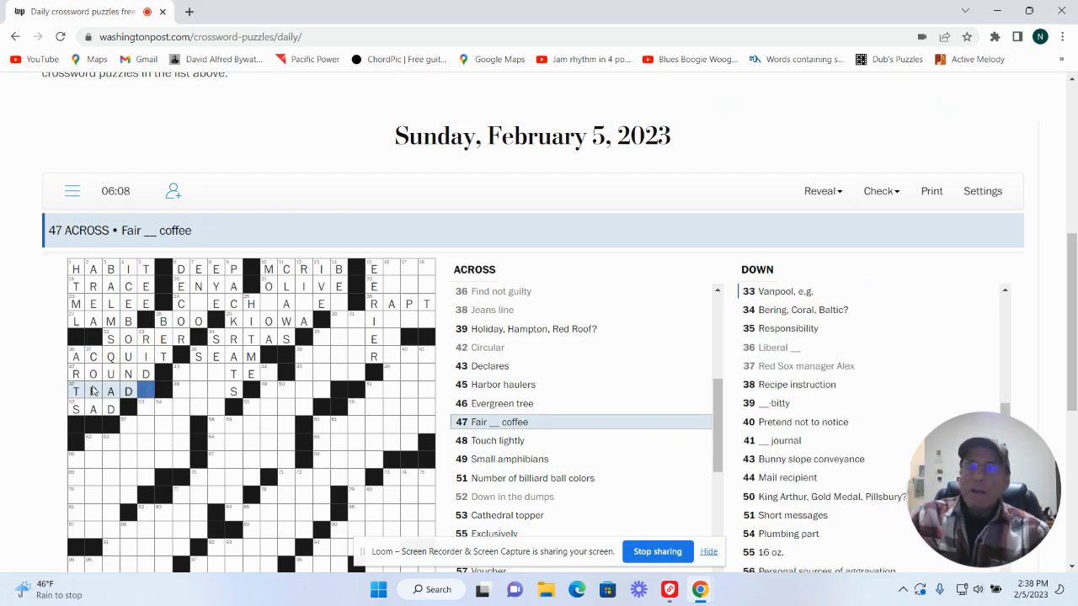
{"action": "type", "text": "E"}
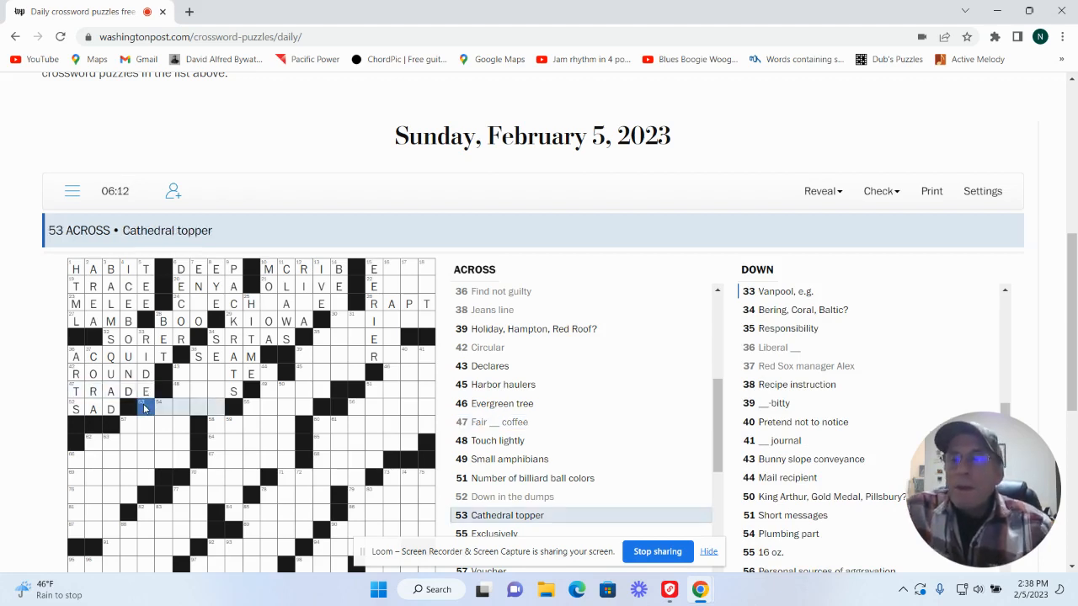
{"action": "left_click", "coordinate": [144, 408]}
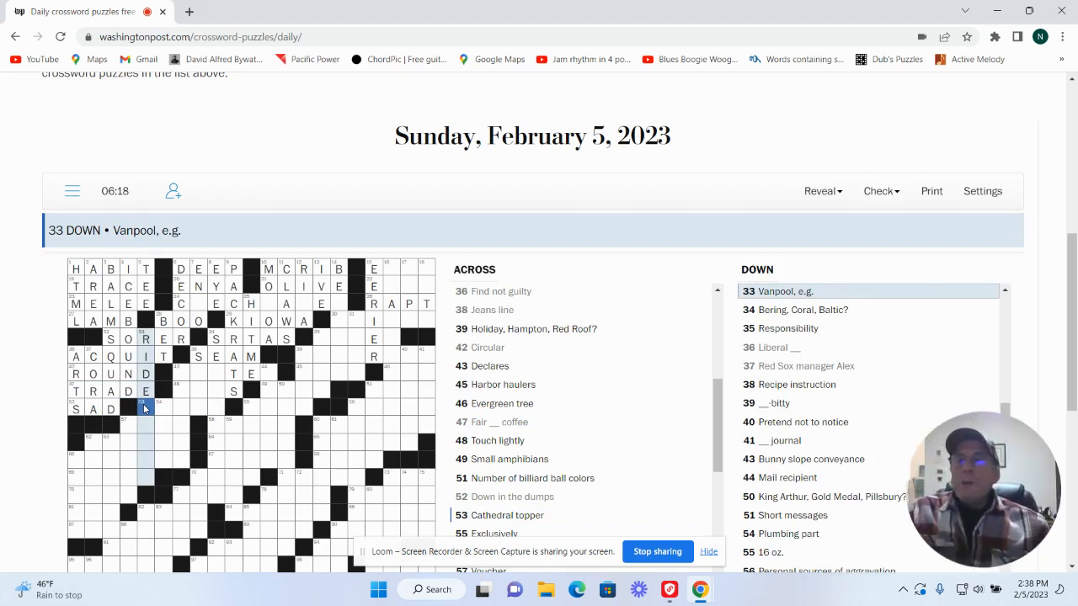
{"action": "type", "text": "HARE"}
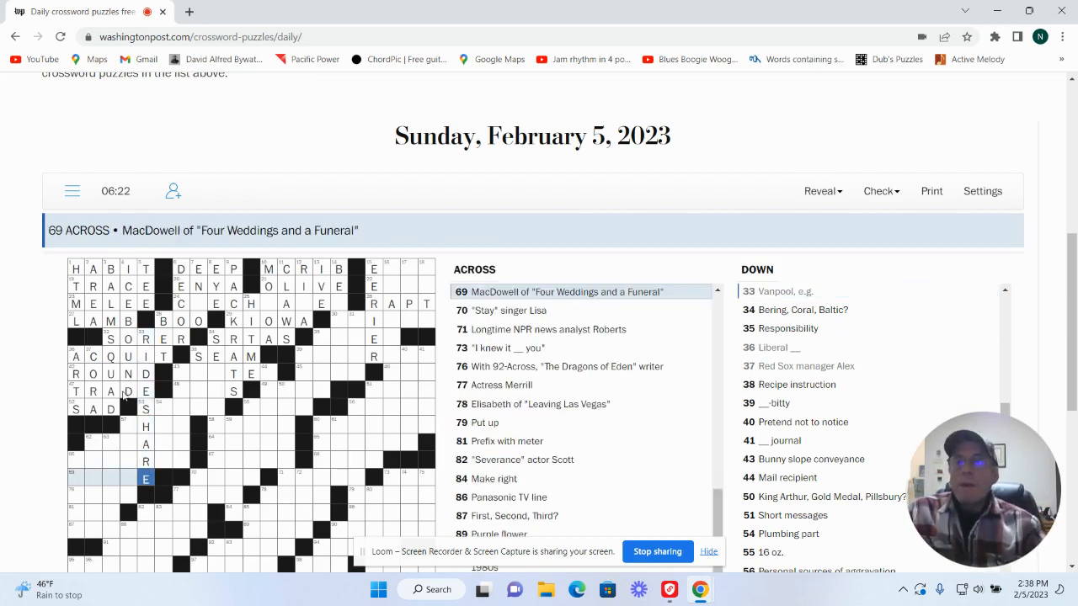
Step: Finish SHARE, then enter ITTY and IGNORE down and TUGS across
{"action": "left_click", "coordinate": [200, 374]}
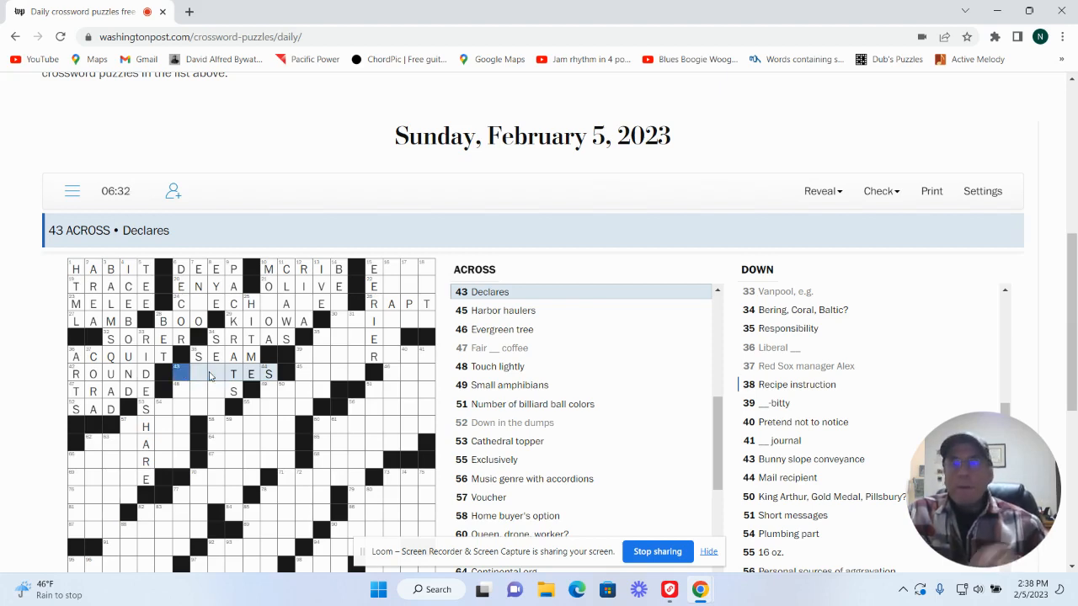
{"action": "left_click", "coordinate": [196, 374]}
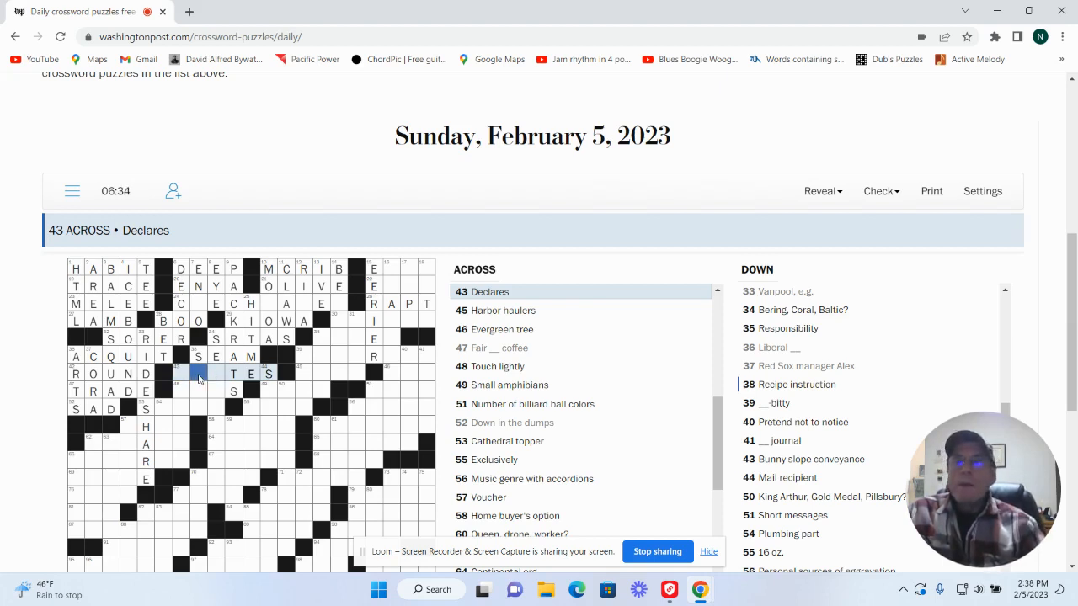
{"action": "left_click", "coordinate": [197, 373]}
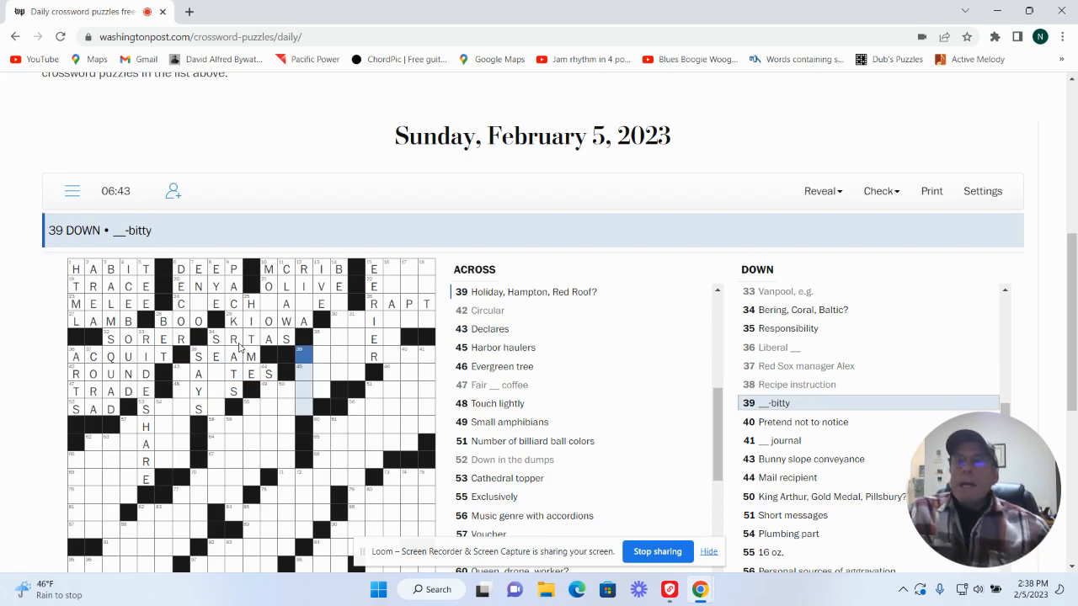
{"action": "type", "text": "T"}
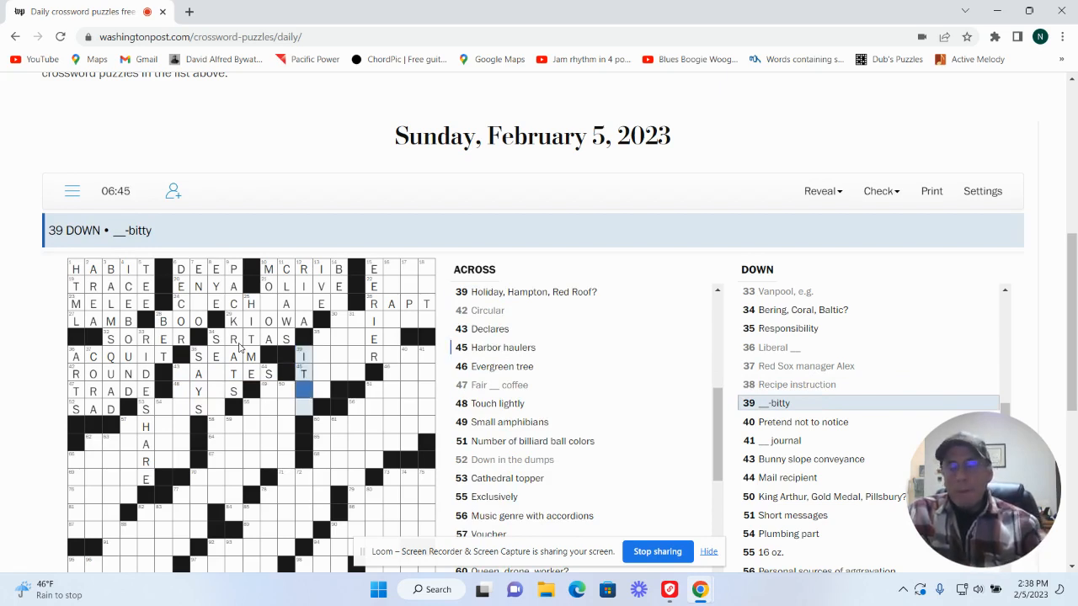
{"action": "type", "text": "Y"}
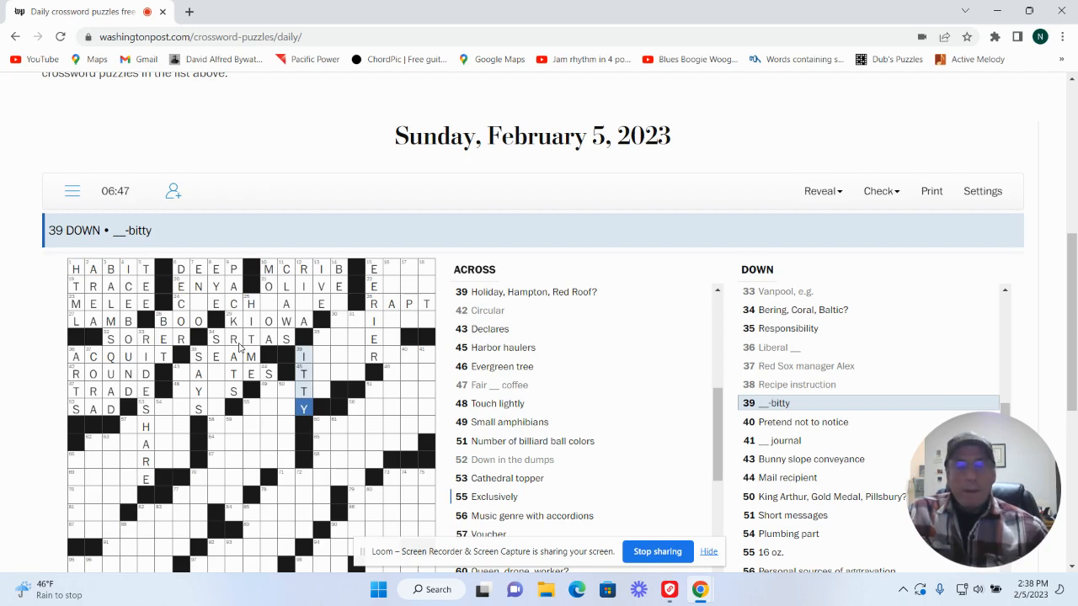
{"action": "left_click", "coordinate": [408, 355]}
{"action": "type", "text": "IGNORE"}
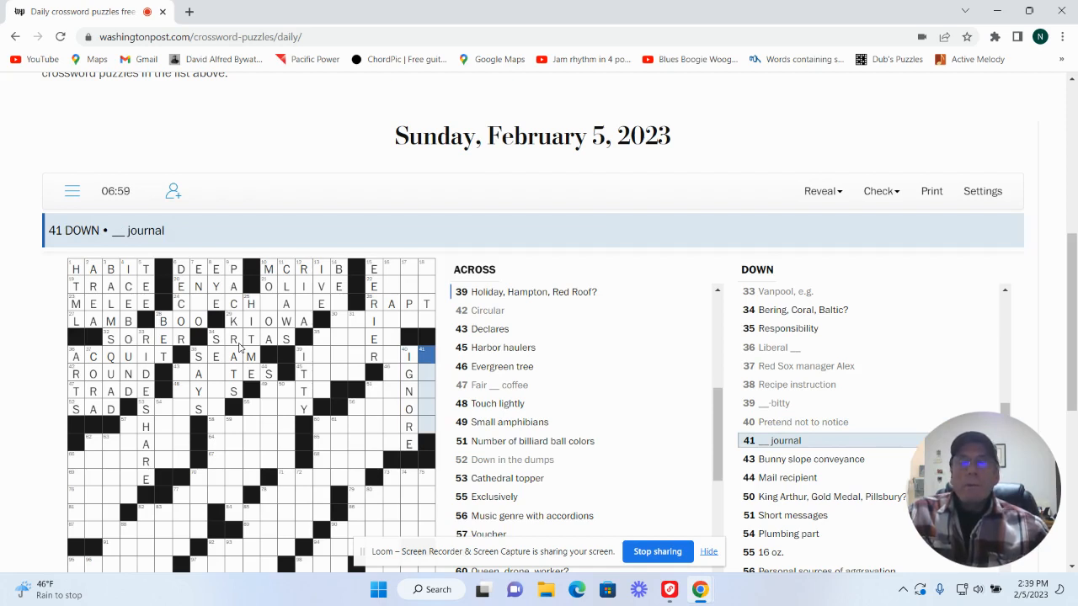
{"action": "mouse_move", "coordinate": [238, 398]}
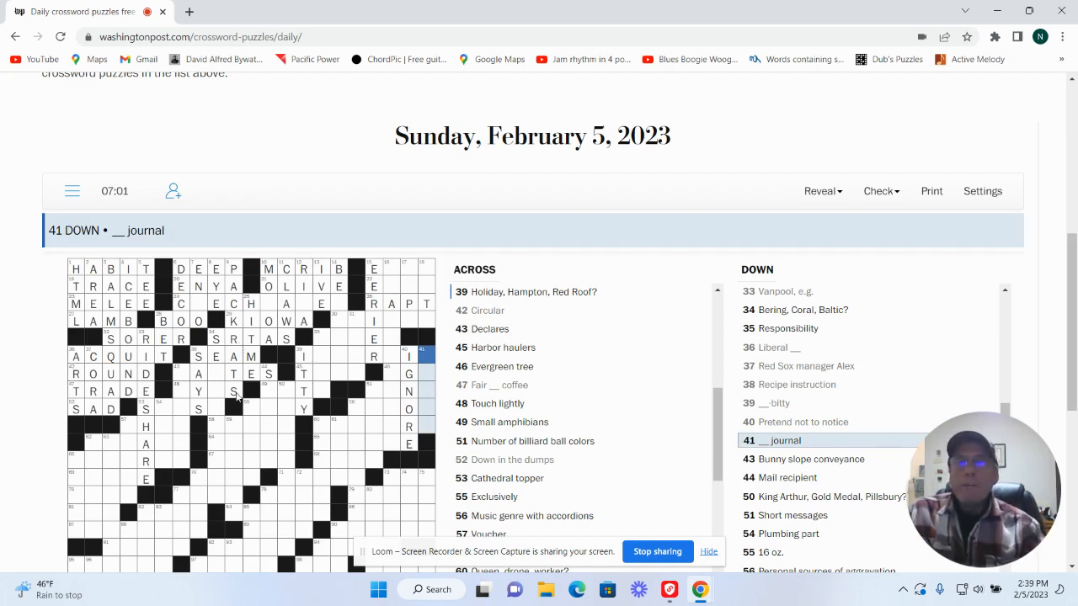
{"action": "mouse_move", "coordinate": [312, 377]}
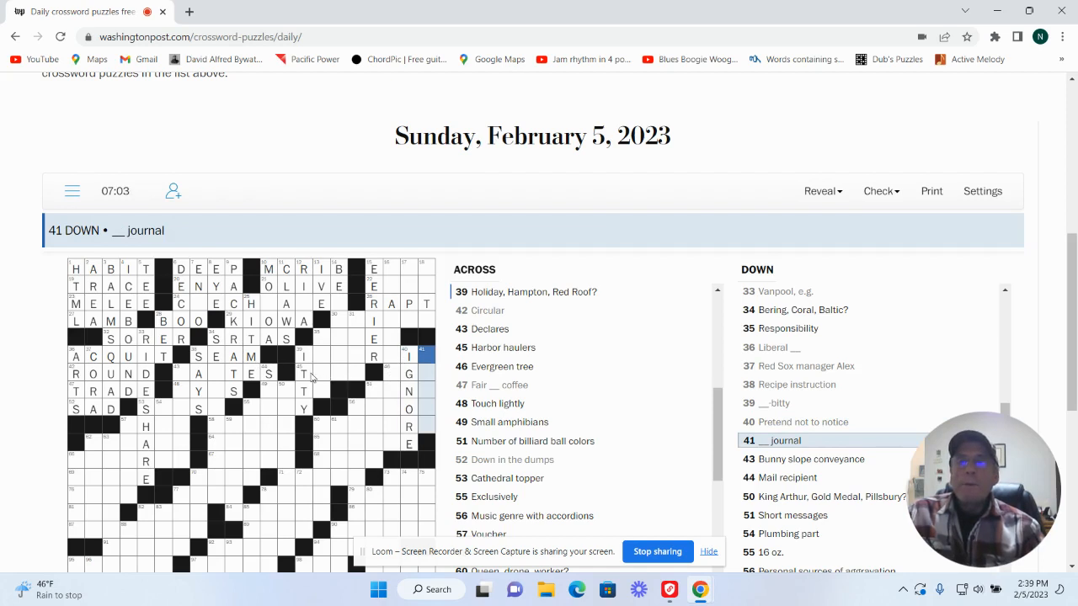
{"action": "left_click", "coordinate": [318, 372]}
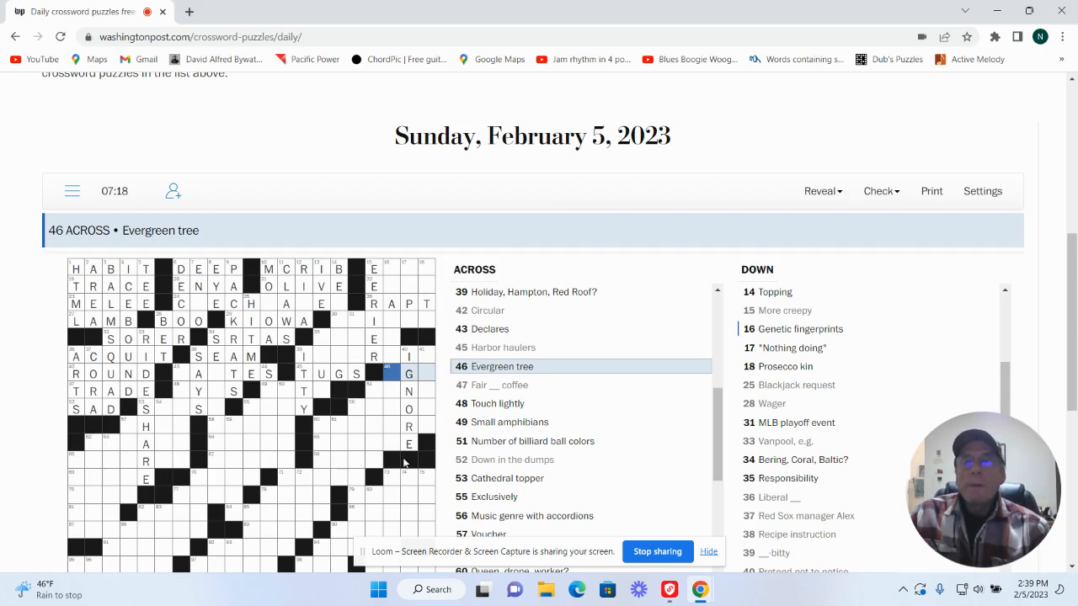
Step: Clear IGNORE at 40 Down, then enter ONUS for 'Responsibility' and OILER across
{"action": "left_click", "coordinate": [408, 443]}
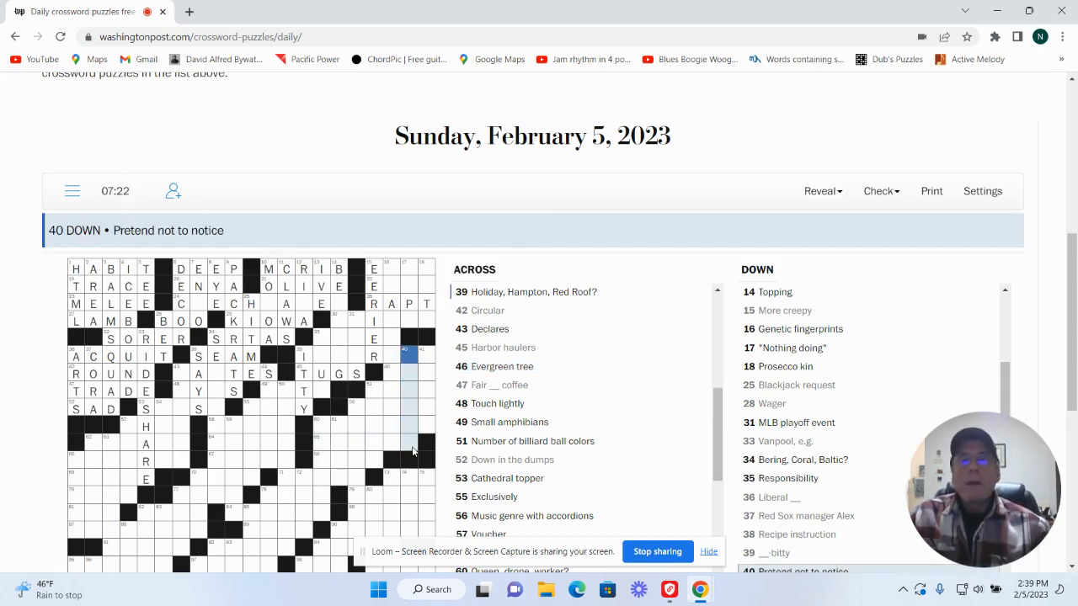
{"action": "left_click", "coordinate": [421, 356]}
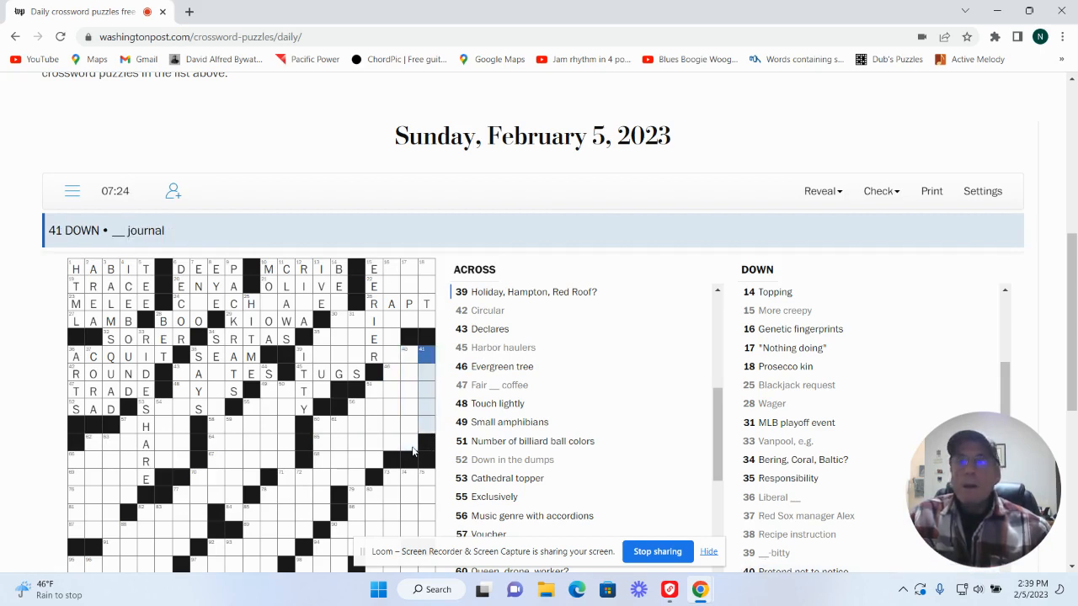
{"action": "mouse_move", "coordinate": [362, 355]}
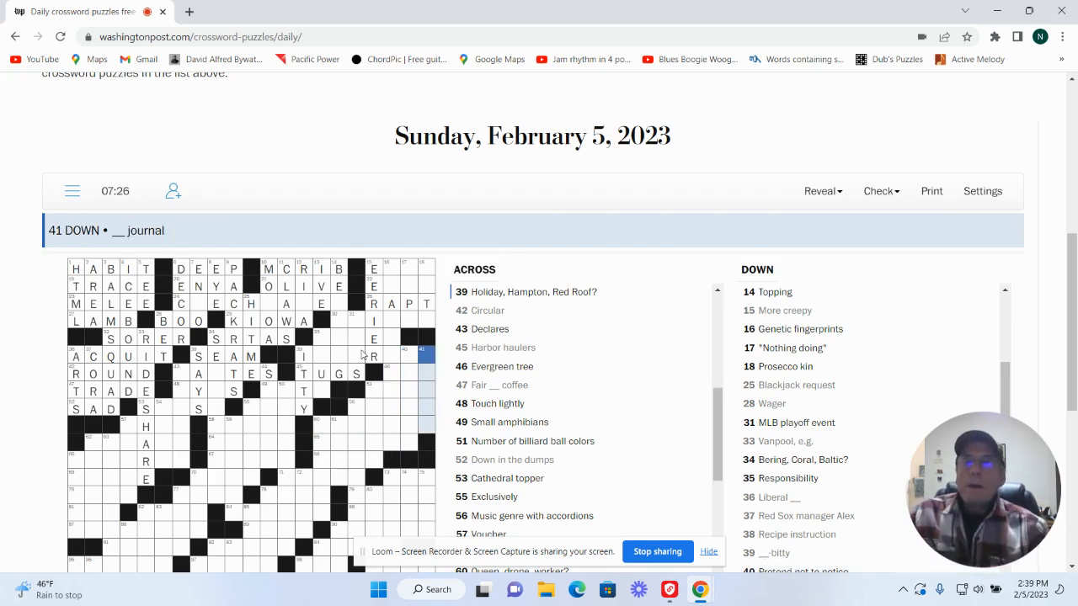
{"action": "left_click", "coordinate": [321, 338]}
{"action": "type", "text": "ONUS"}
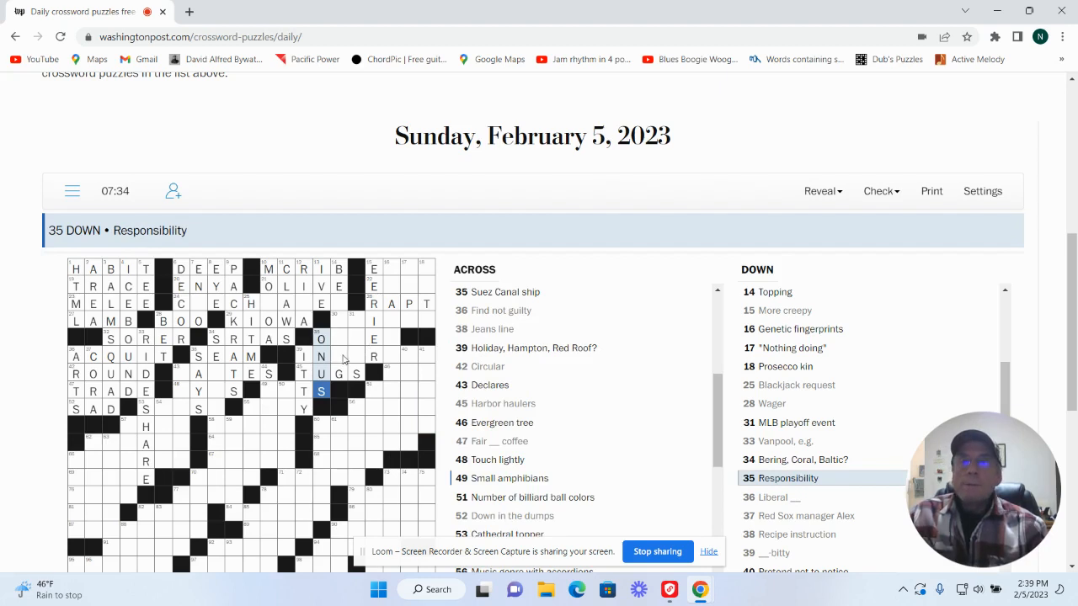
{"action": "left_click", "coordinate": [339, 303]}
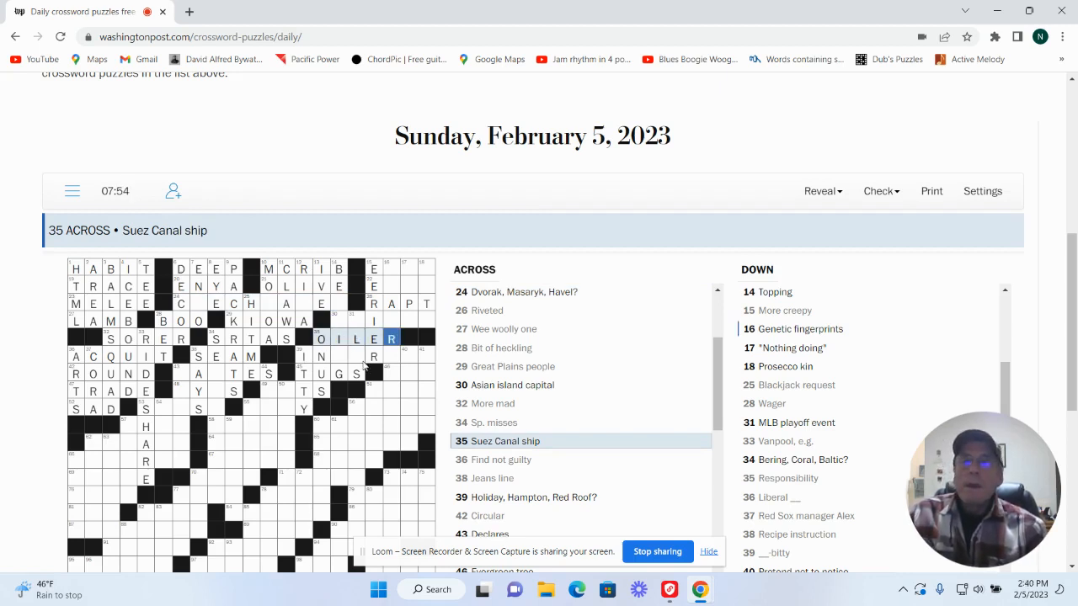
{"action": "left_click", "coordinate": [336, 356]}
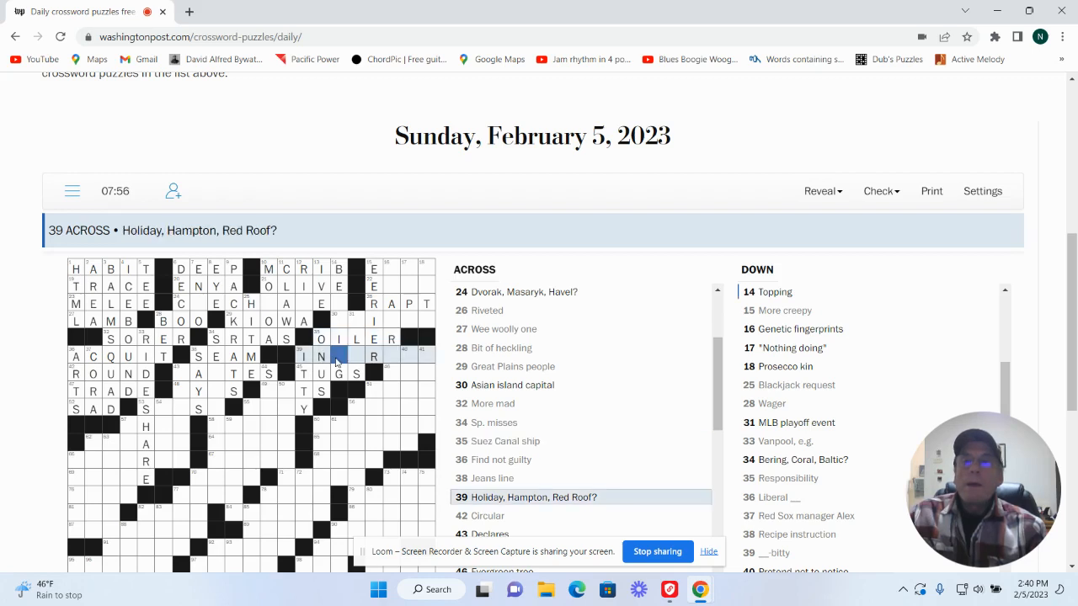
{"action": "type", "text": "N"}
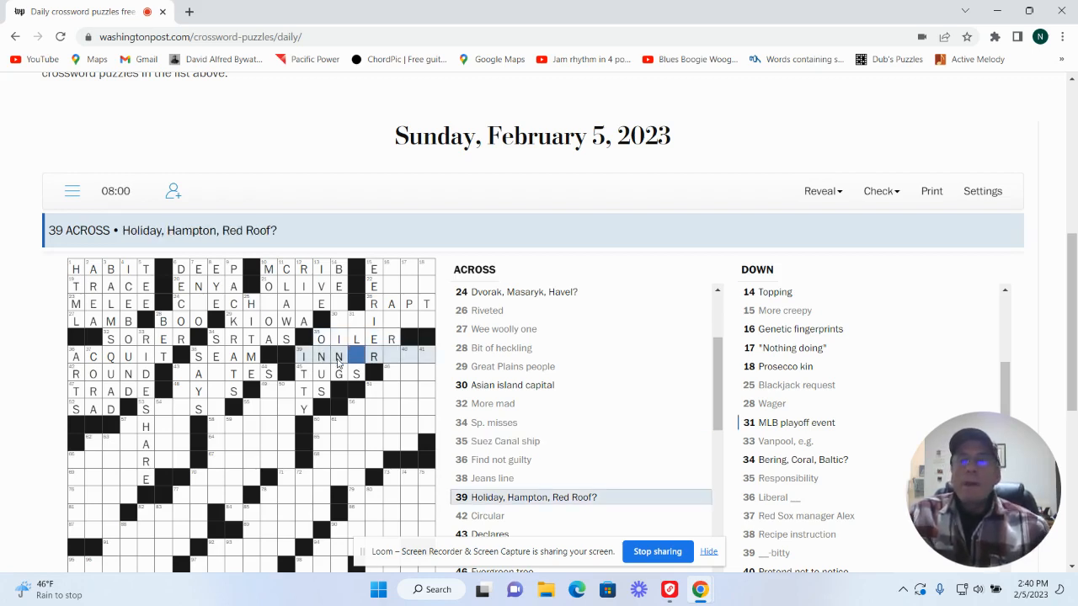
{"action": "left_click", "coordinate": [355, 338]}
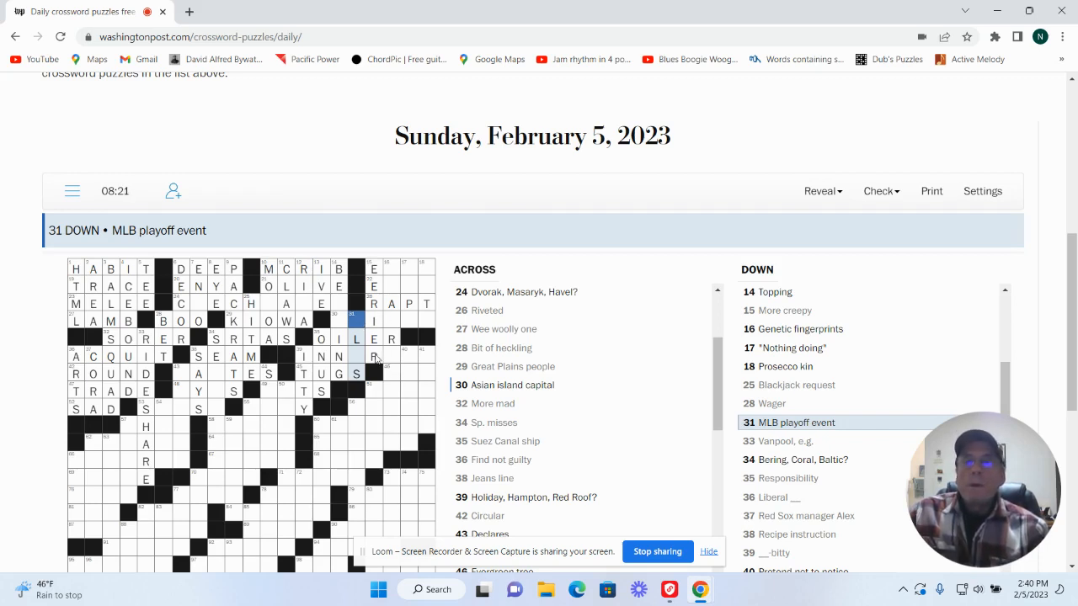
{"action": "left_click", "coordinate": [356, 356]}
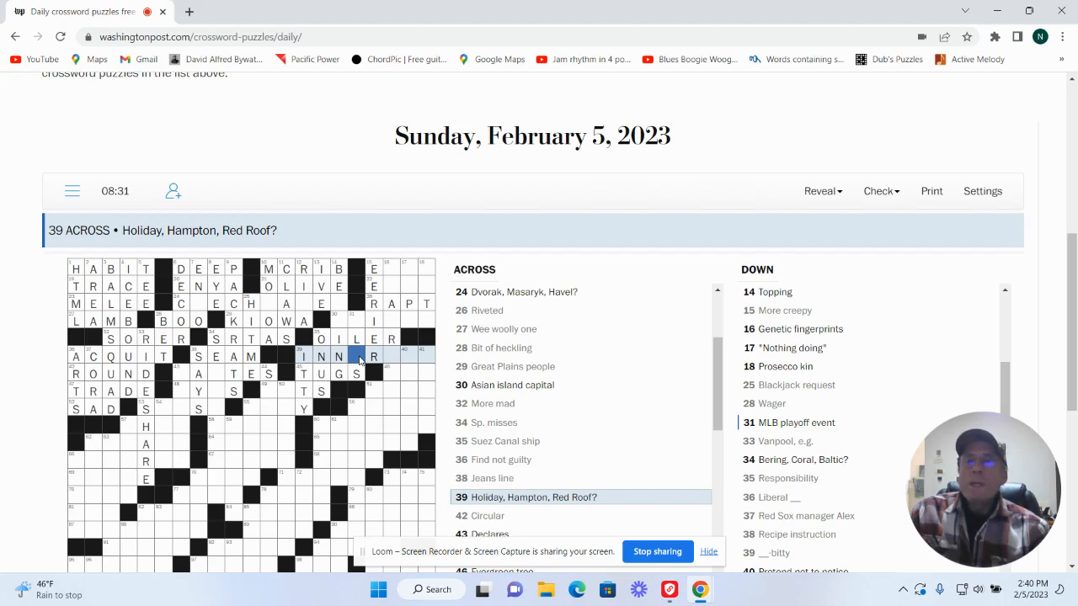
{"action": "mouse_move", "coordinate": [383, 382]}
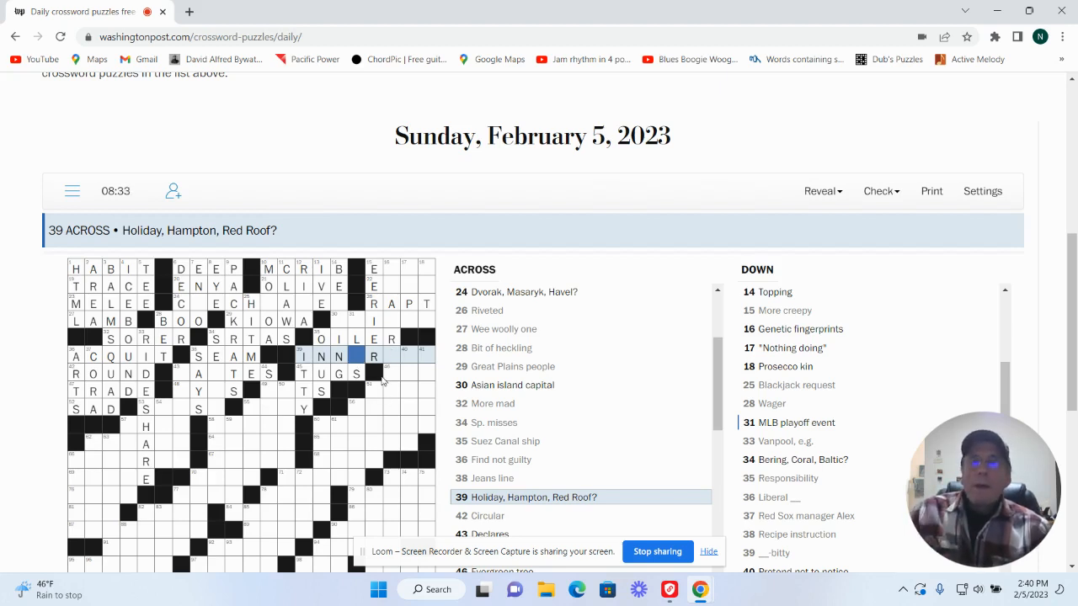
{"action": "left_click", "coordinate": [391, 374]}
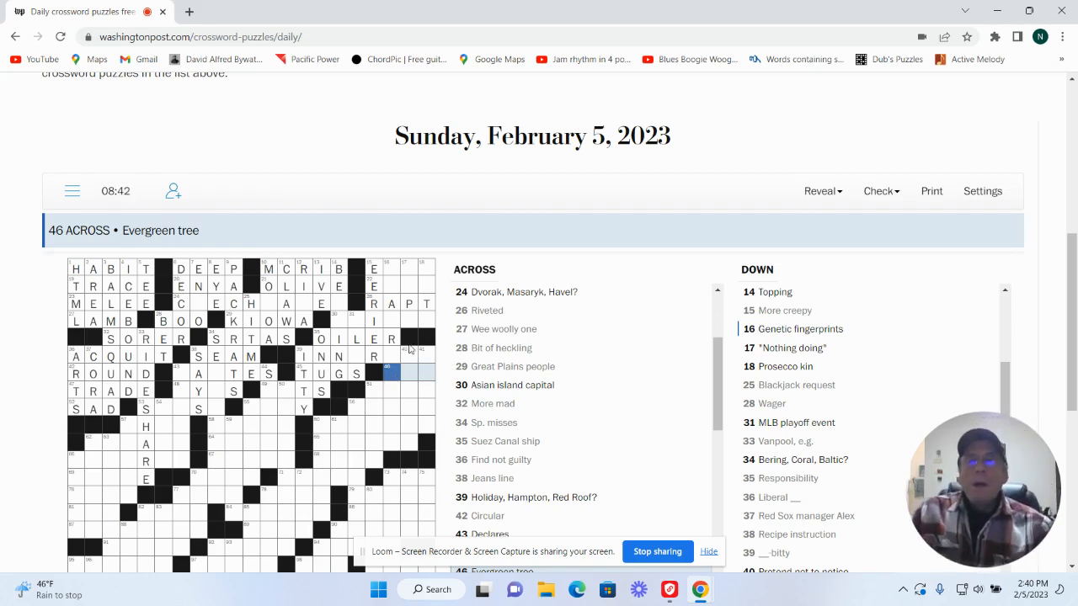
{"action": "left_click", "coordinate": [425, 356]}
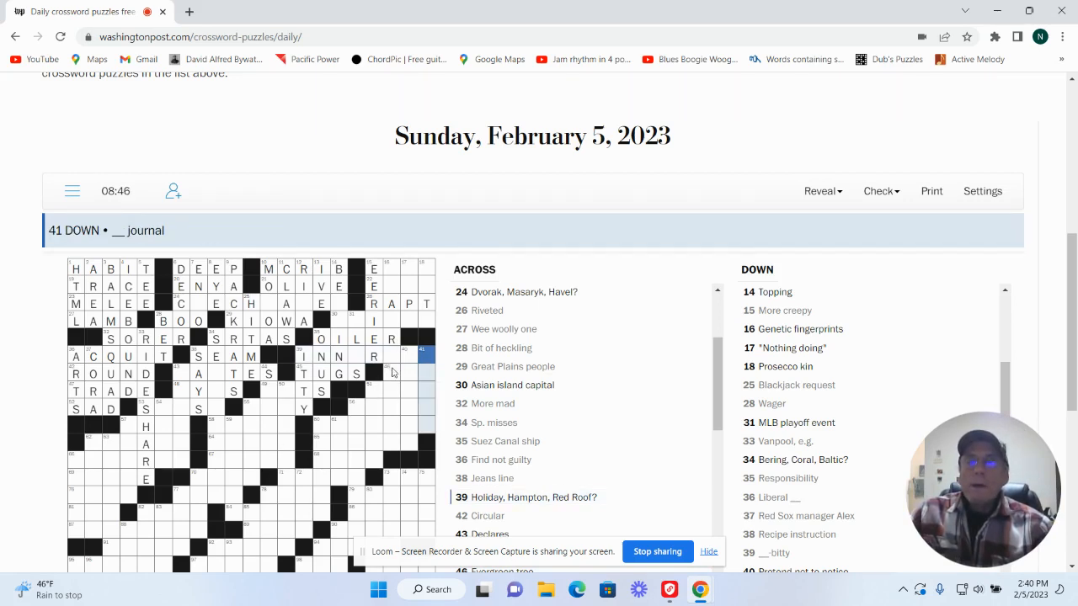
{"action": "mouse_move", "coordinate": [309, 522]}
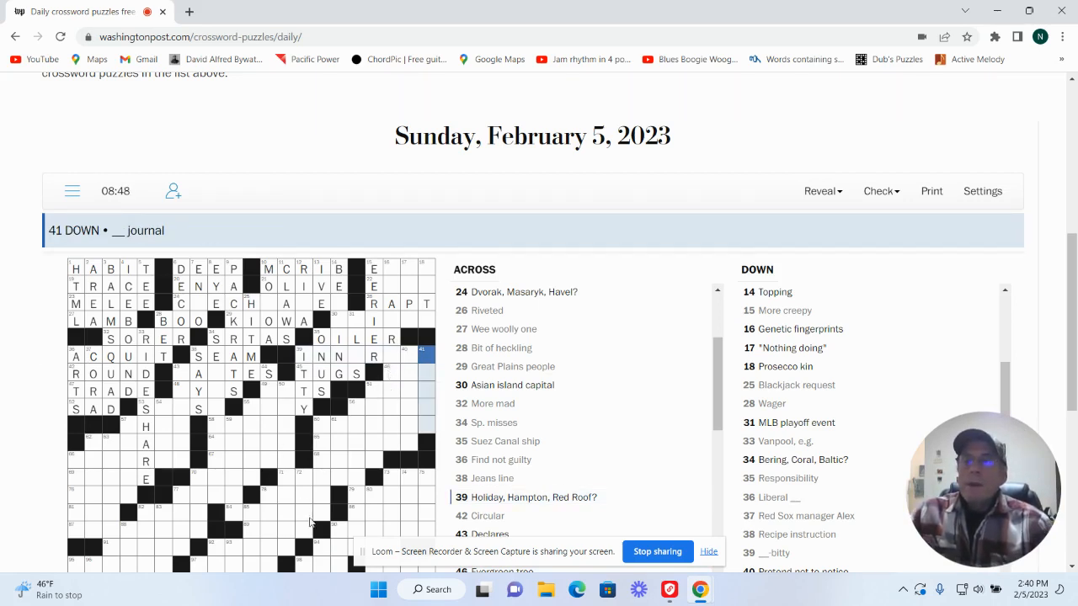
{"action": "left_click", "coordinate": [181, 374]}
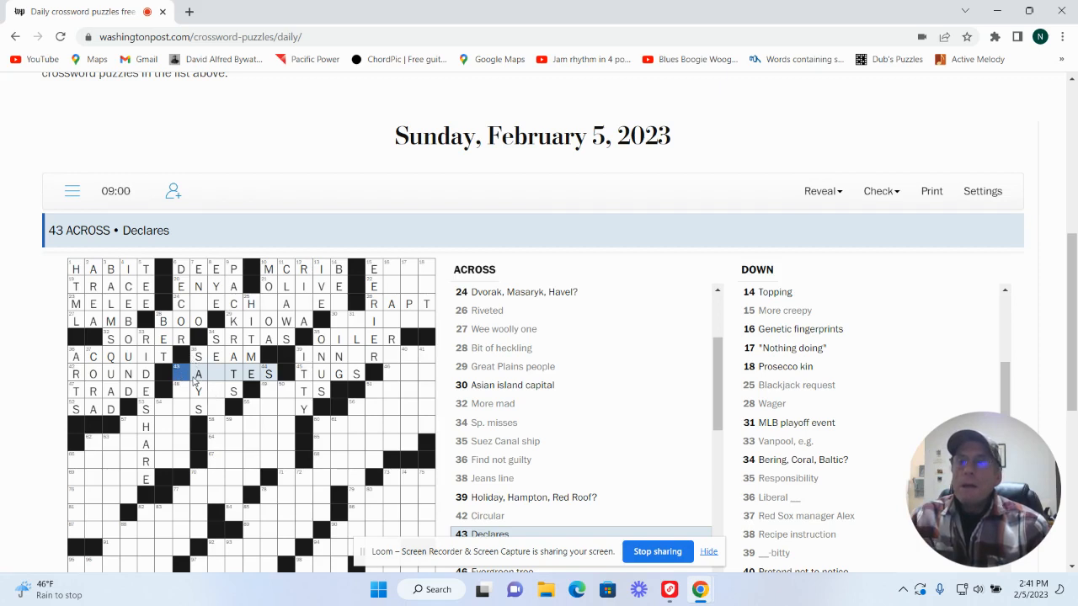
Step: Enter STATES at 43 Across and SPIRE for 'Cathedral topper'
{"action": "left_click", "coordinate": [198, 373]}
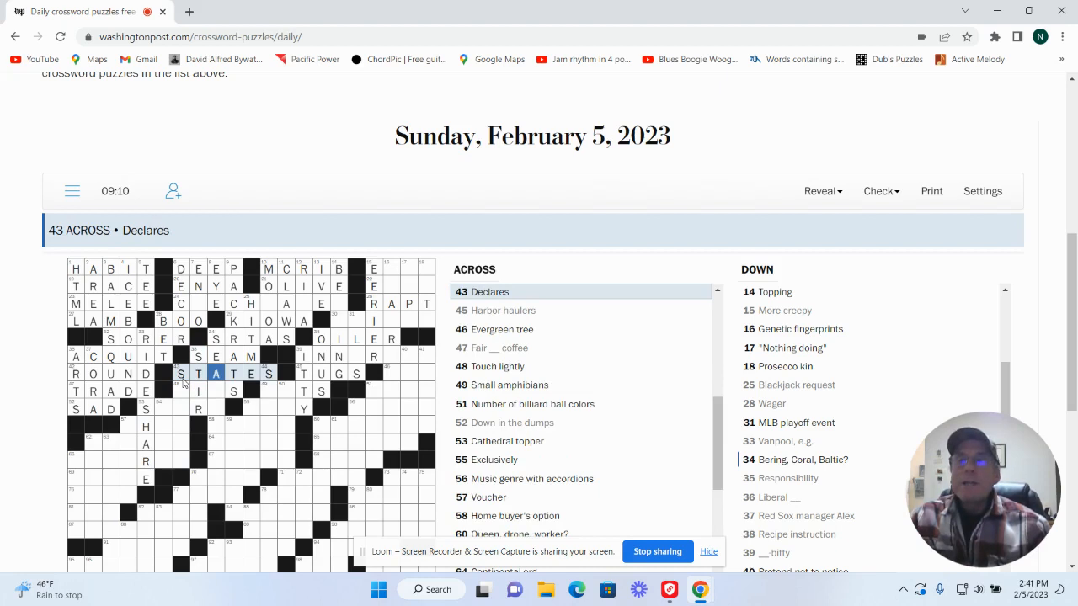
{"action": "mouse_move", "coordinate": [292, 281]}
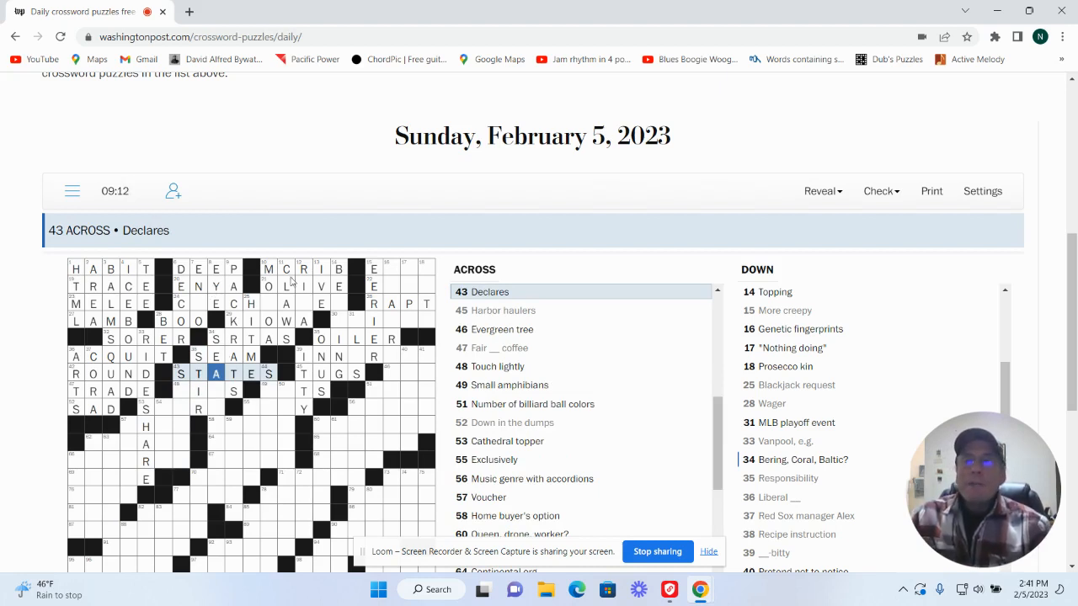
{"action": "mouse_move", "coordinate": [172, 457]}
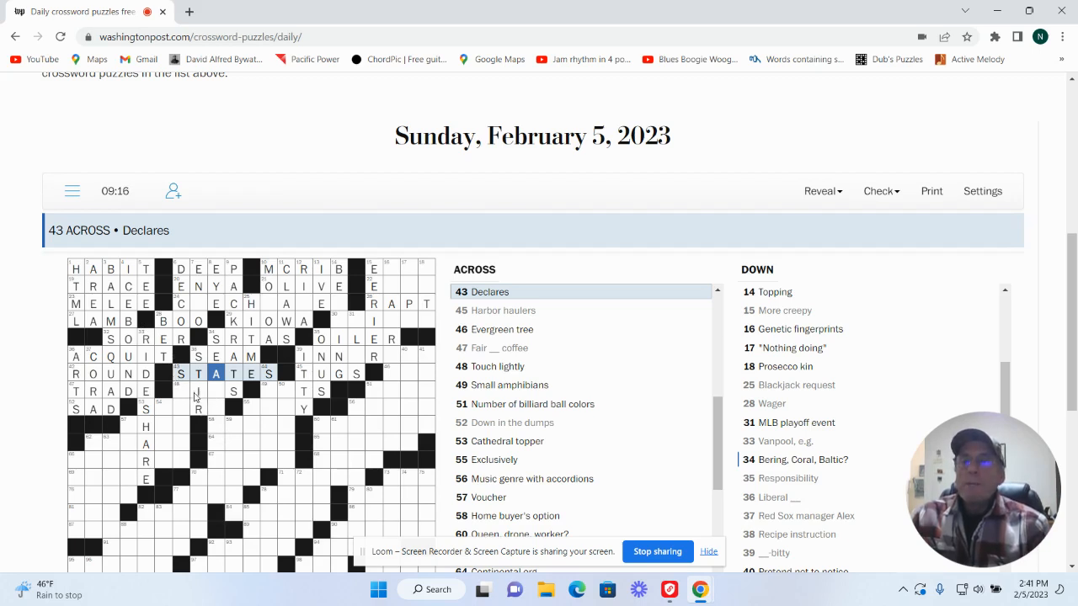
{"action": "left_click", "coordinate": [179, 391]}
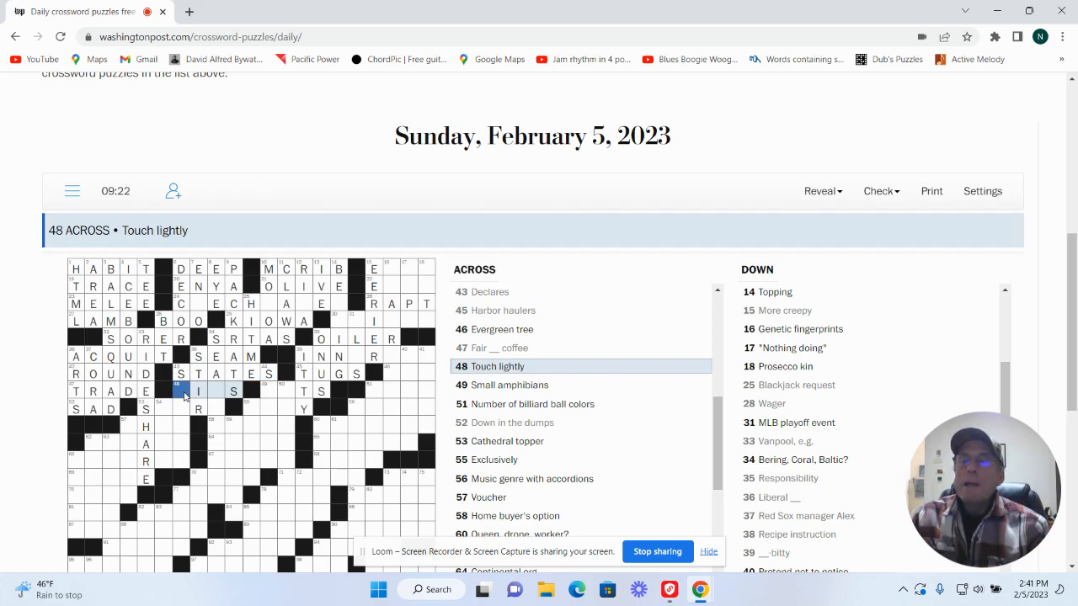
{"action": "left_click", "coordinate": [181, 390]}
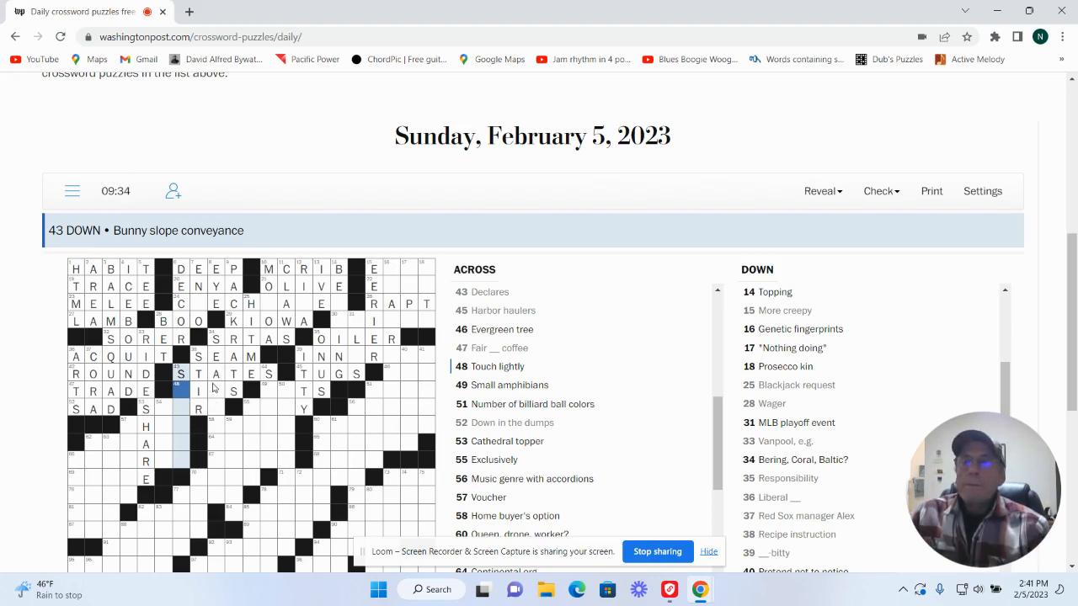
{"action": "left_click", "coordinate": [214, 389]}
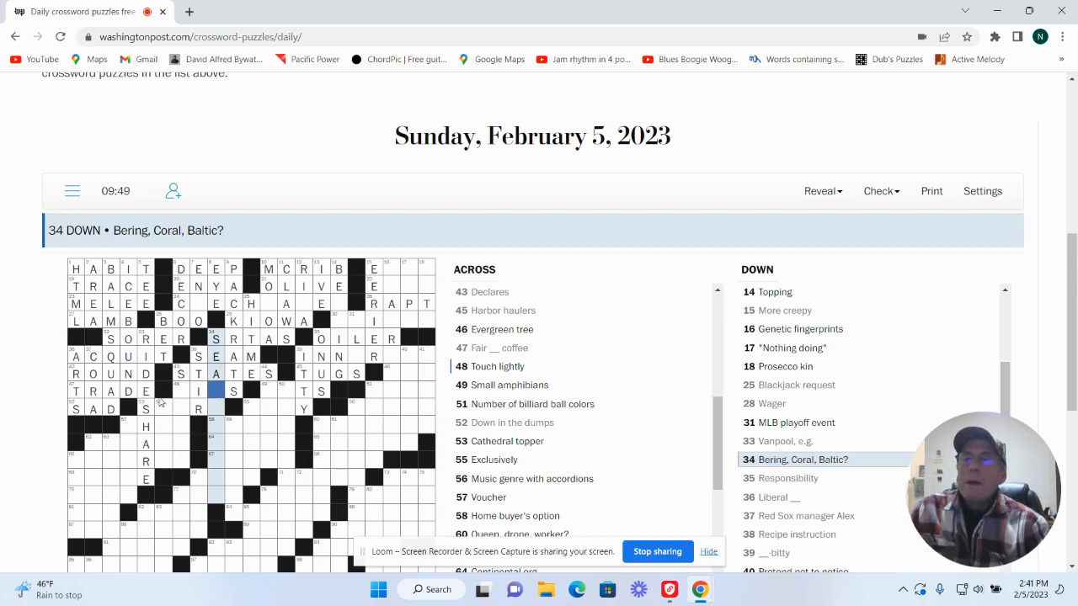
{"action": "left_click", "coordinate": [164, 409]}
{"action": "type", "text": "PIRE"}
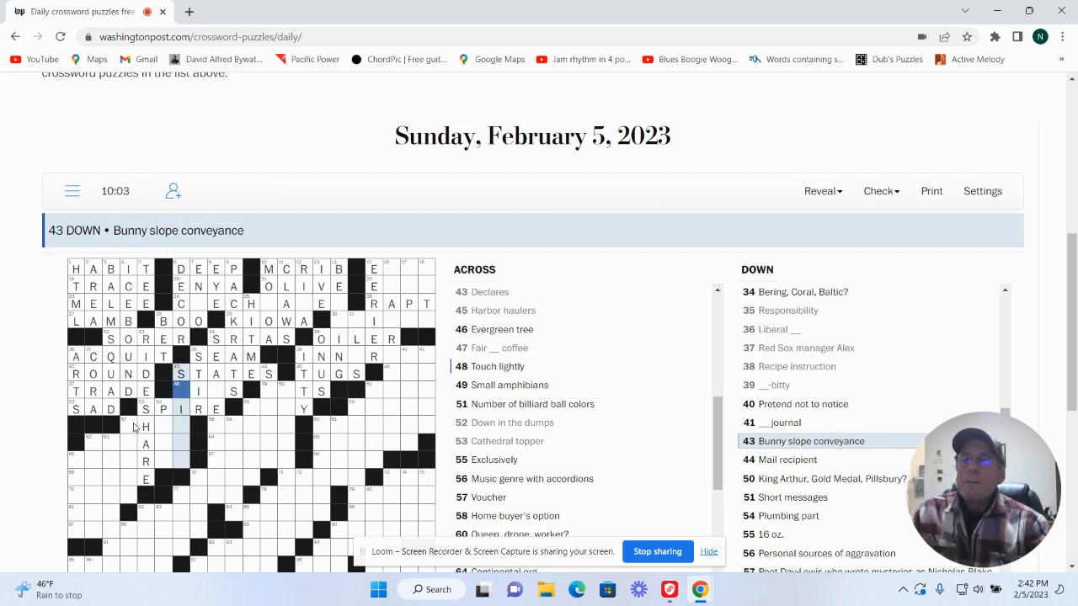
Step: Enter KISS at 48 Across for 'Touch lightly'
{"action": "left_click", "coordinate": [181, 391]}
{"action": "type", "text": "KISS"}
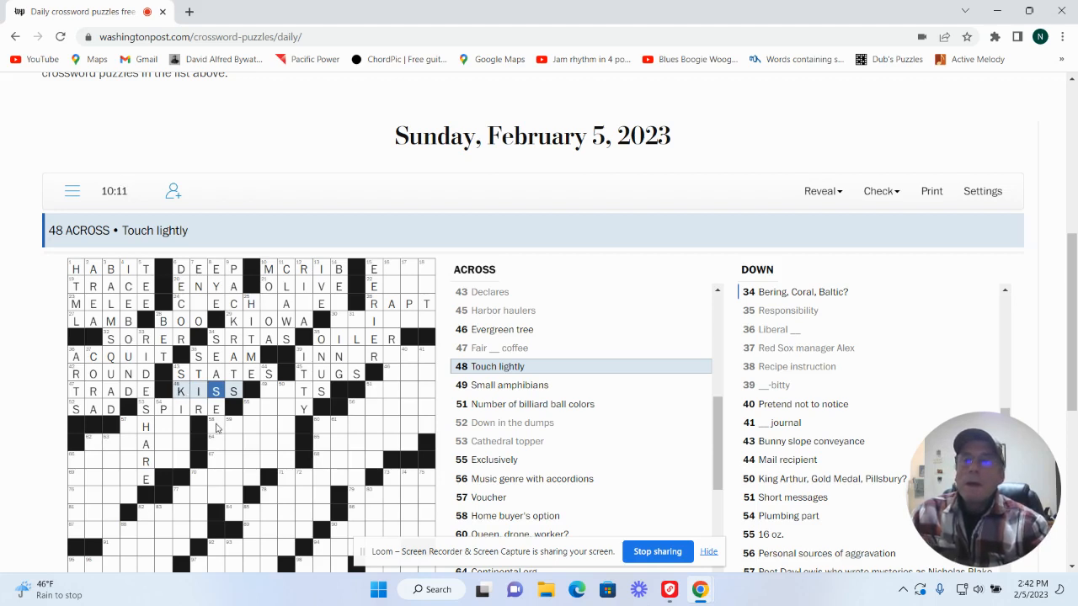
{"action": "left_click", "coordinate": [251, 407]}
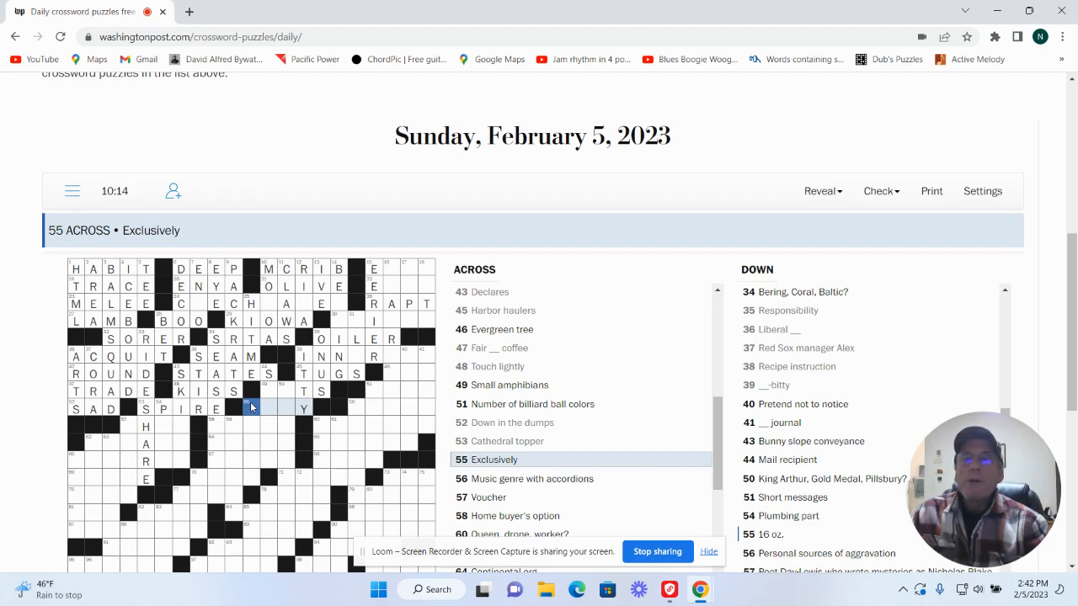
{"action": "left_click", "coordinate": [250, 407]}
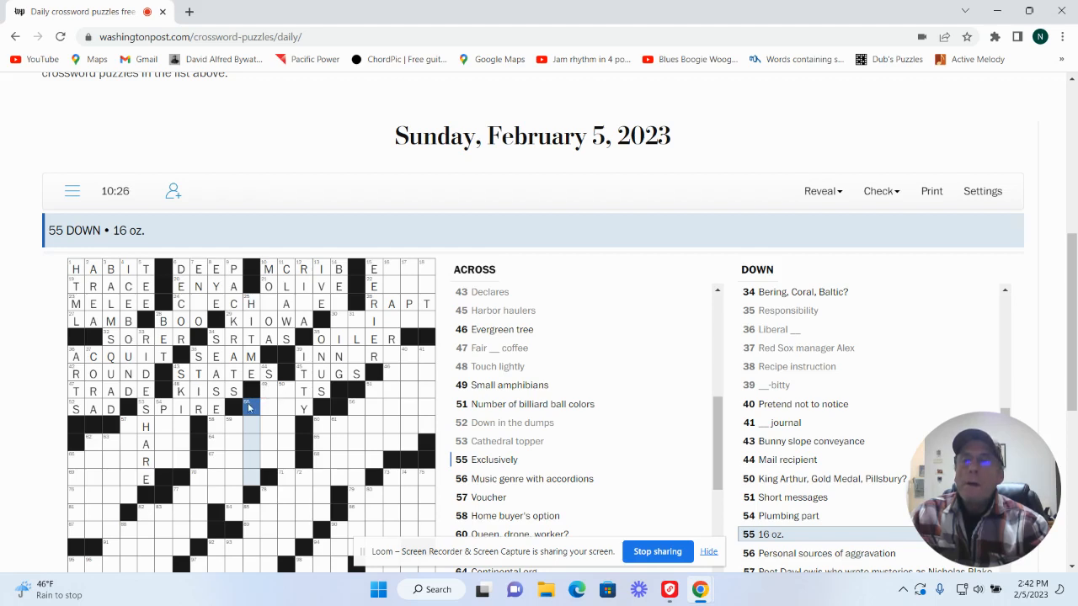
{"action": "left_click", "coordinate": [248, 408]}
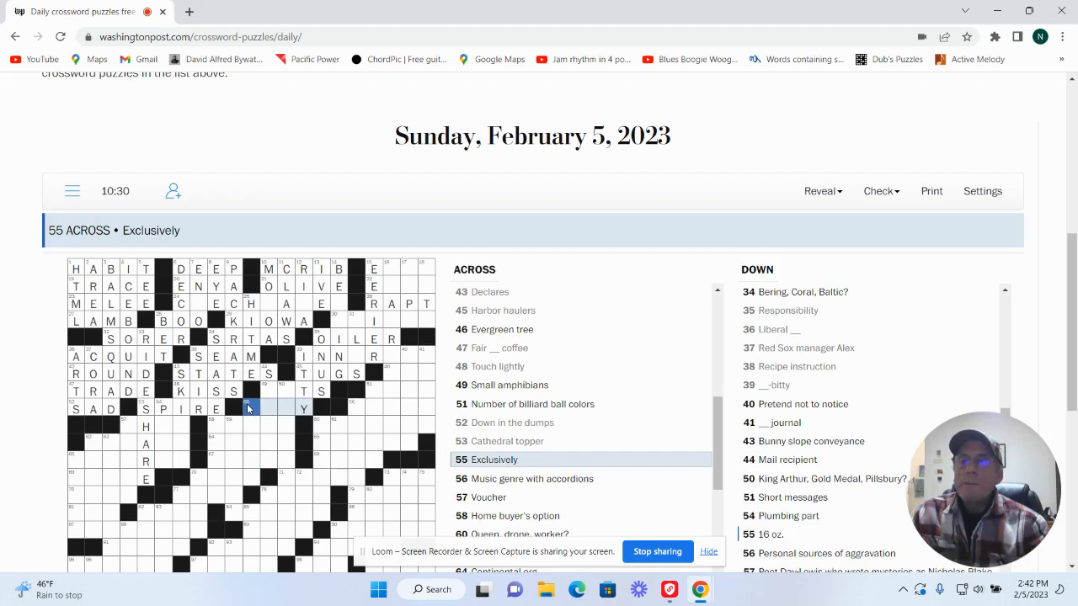
Step: Enter EFTS at 49 Across for 'Small amphibians'
{"action": "left_click", "coordinate": [268, 390]}
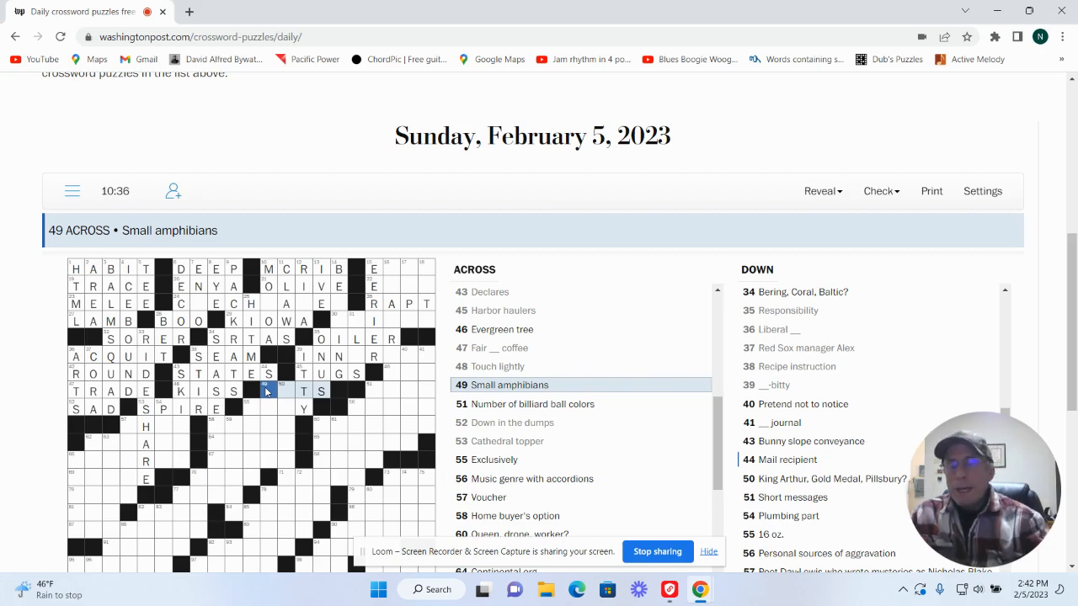
{"action": "type", "text": "F"}
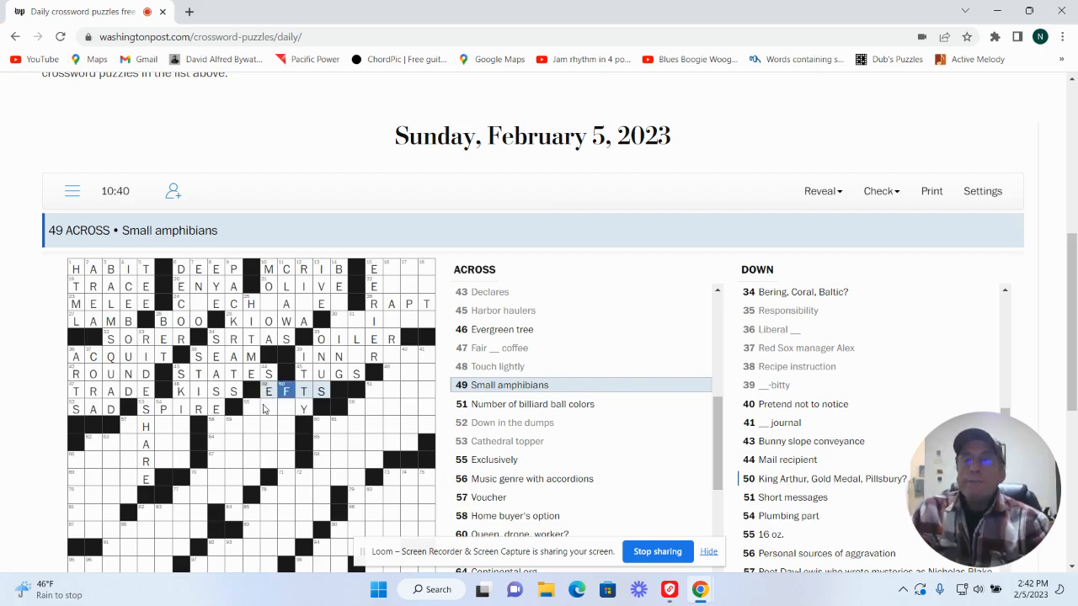
{"action": "left_click", "coordinate": [286, 408]}
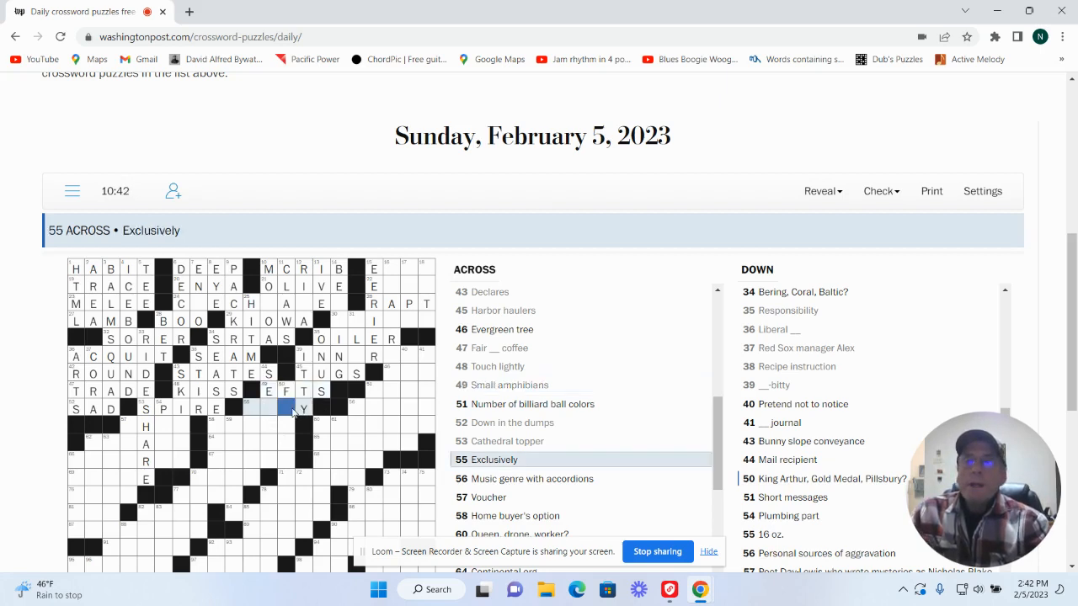
{"action": "left_click", "coordinate": [285, 407]}
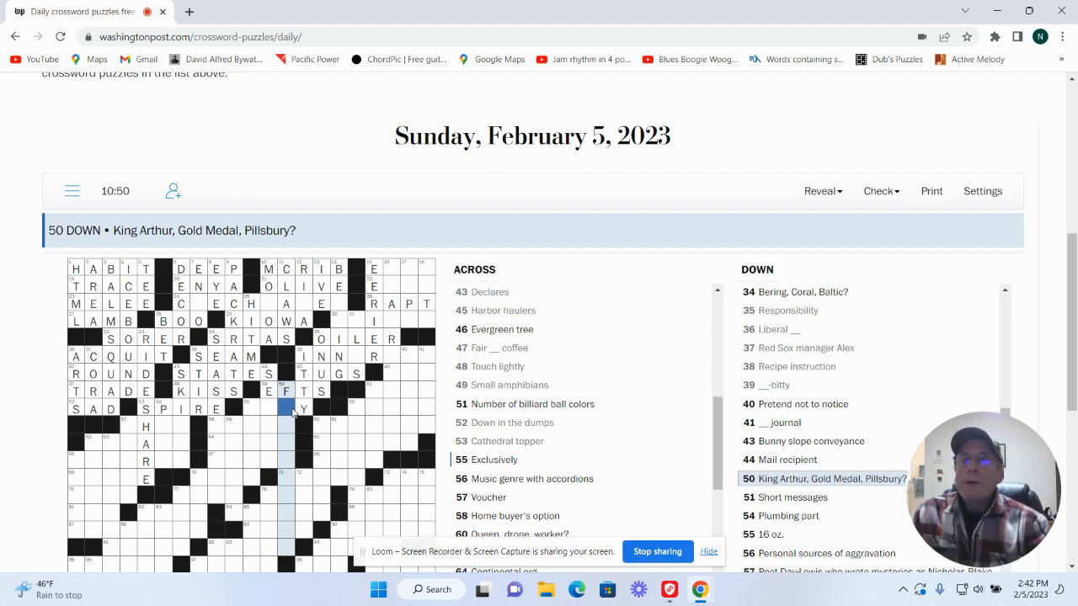
{"action": "mouse_move", "coordinate": [239, 453]}
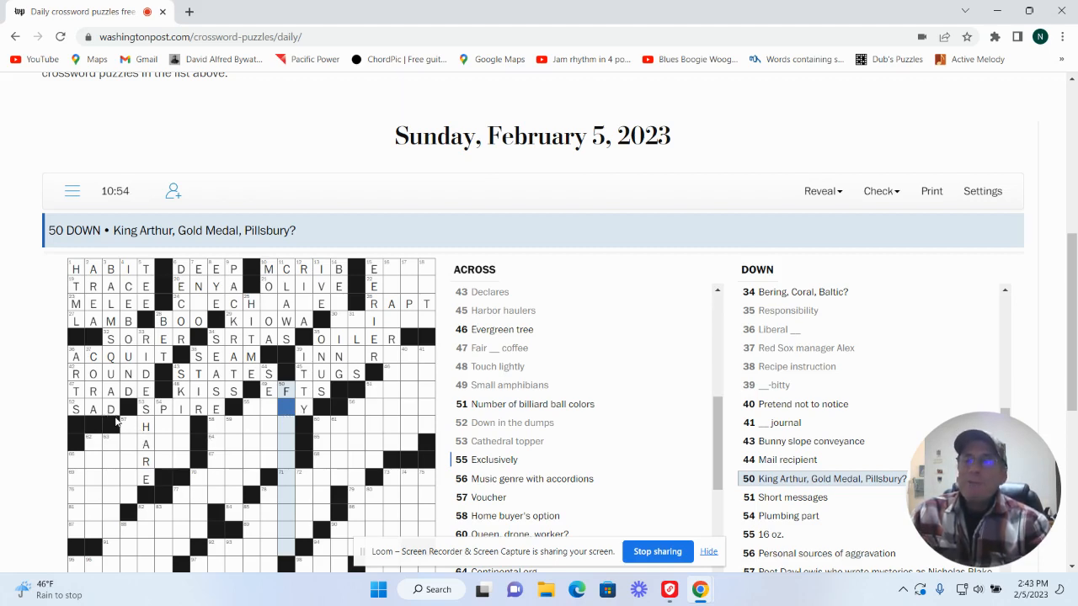
{"action": "left_click", "coordinate": [128, 426]}
{"action": "type", "text": "C"}
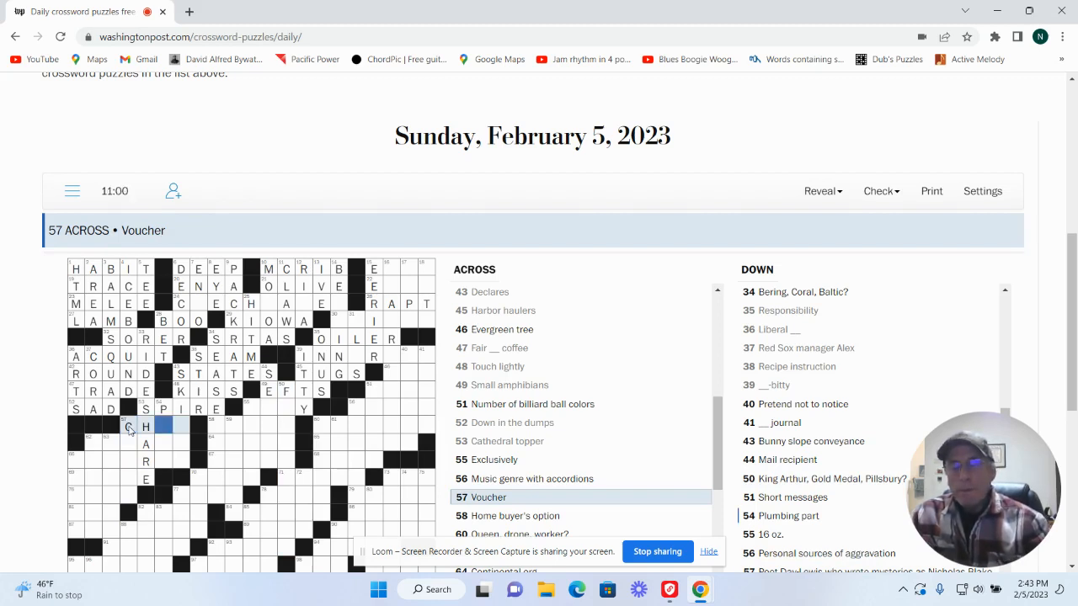
{"action": "type", "text": "I"}
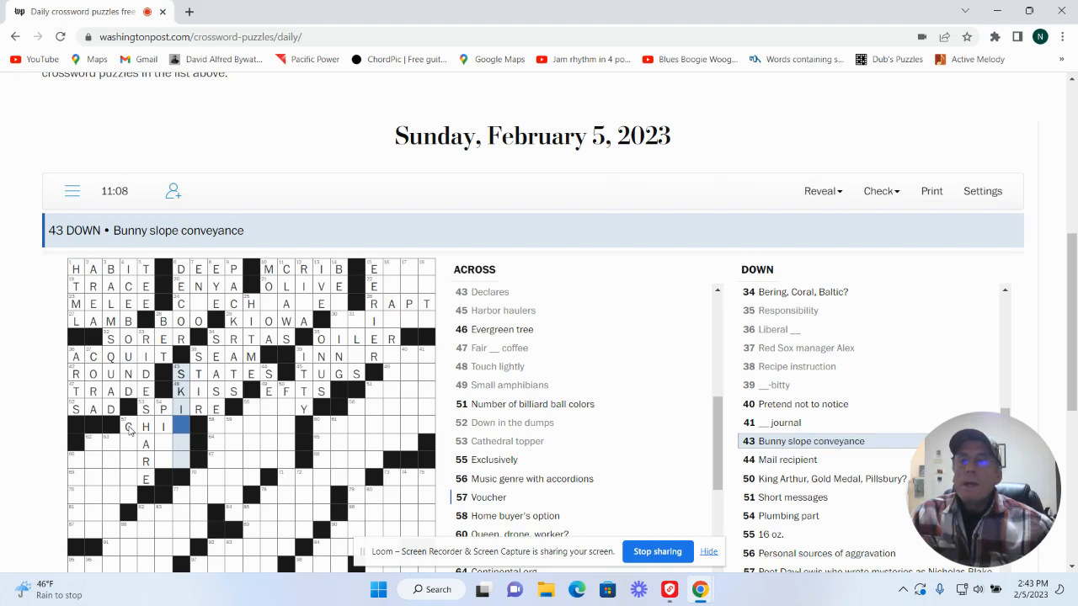
{"action": "type", "text": "T"}
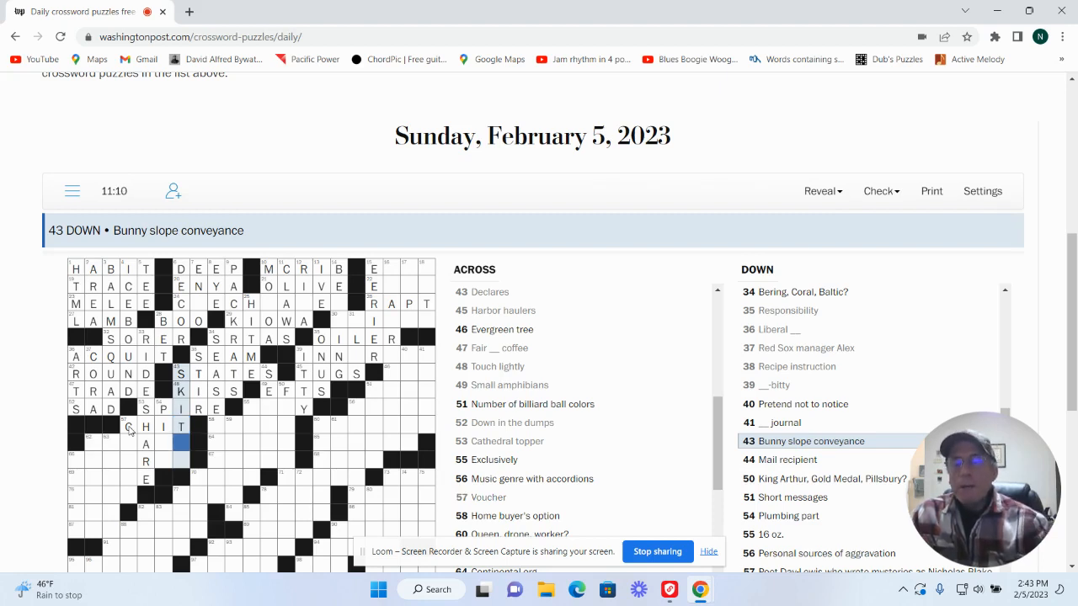
{"action": "type", "text": "W"}
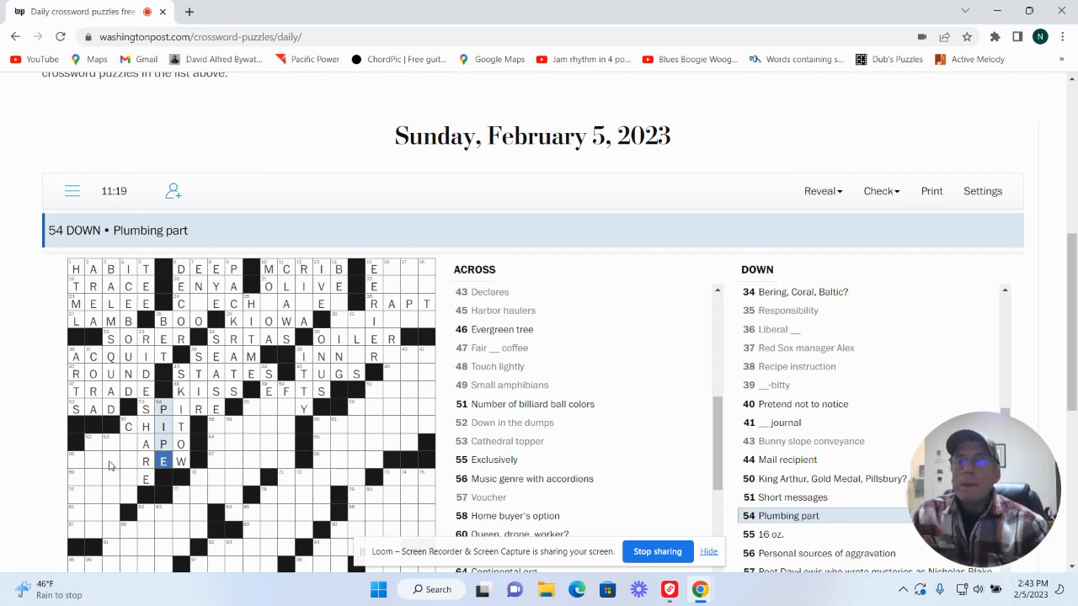
{"action": "left_click", "coordinate": [93, 444]}
{"action": "type", "text": "CHE"}
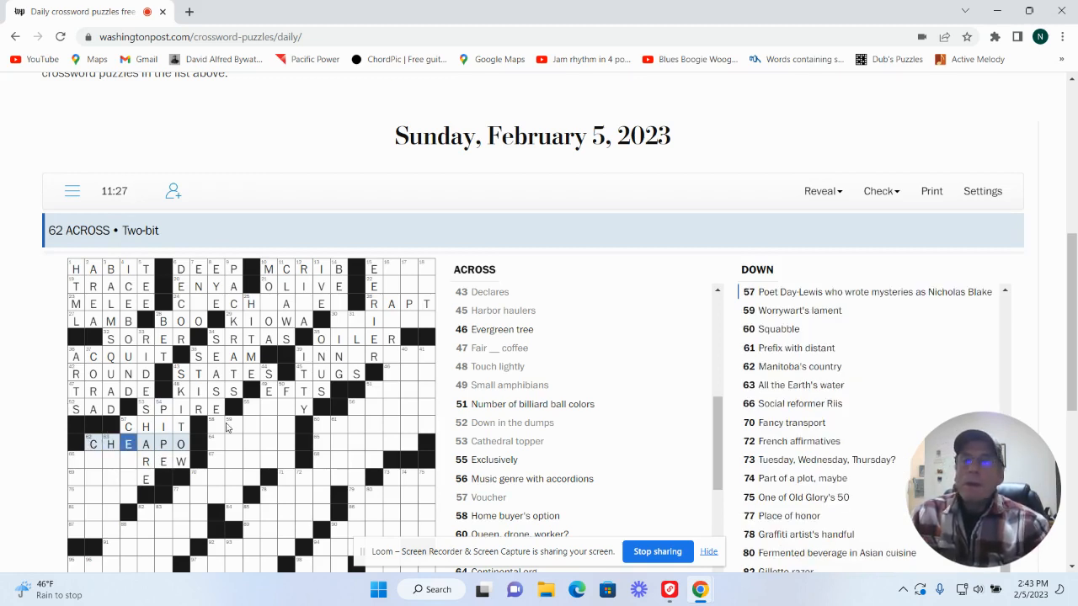
{"action": "left_click", "coordinate": [215, 425]}
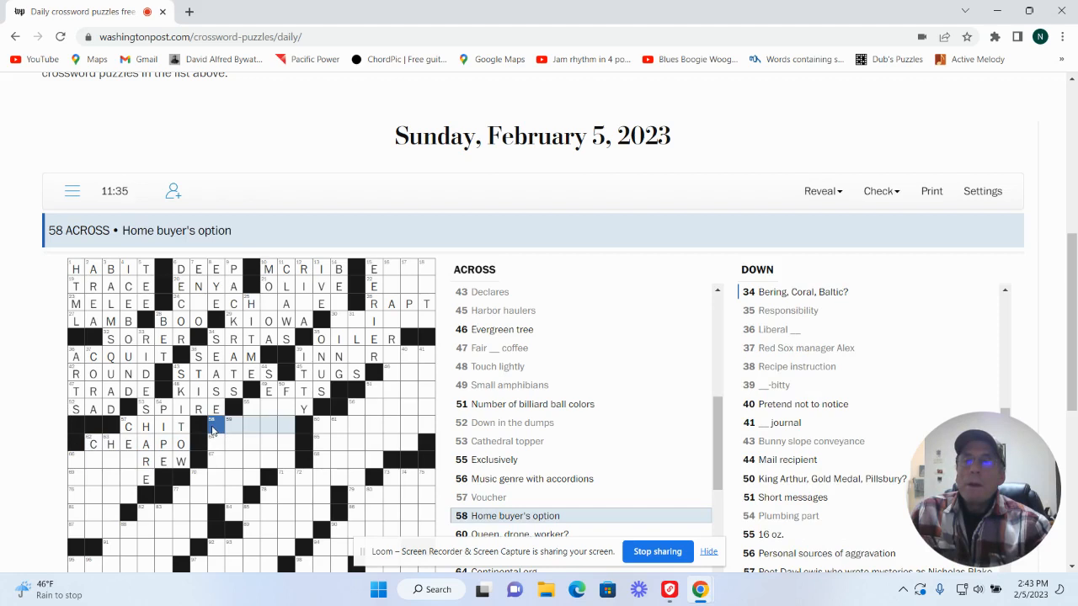
{"action": "left_click", "coordinate": [800, 291]}
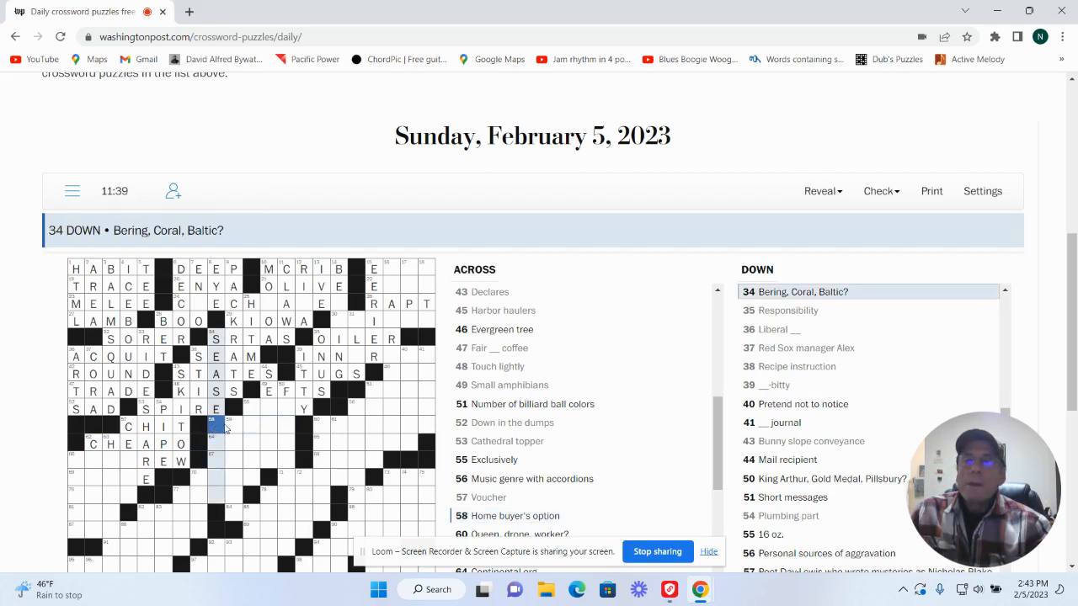
{"action": "left_click", "coordinate": [215, 425]}
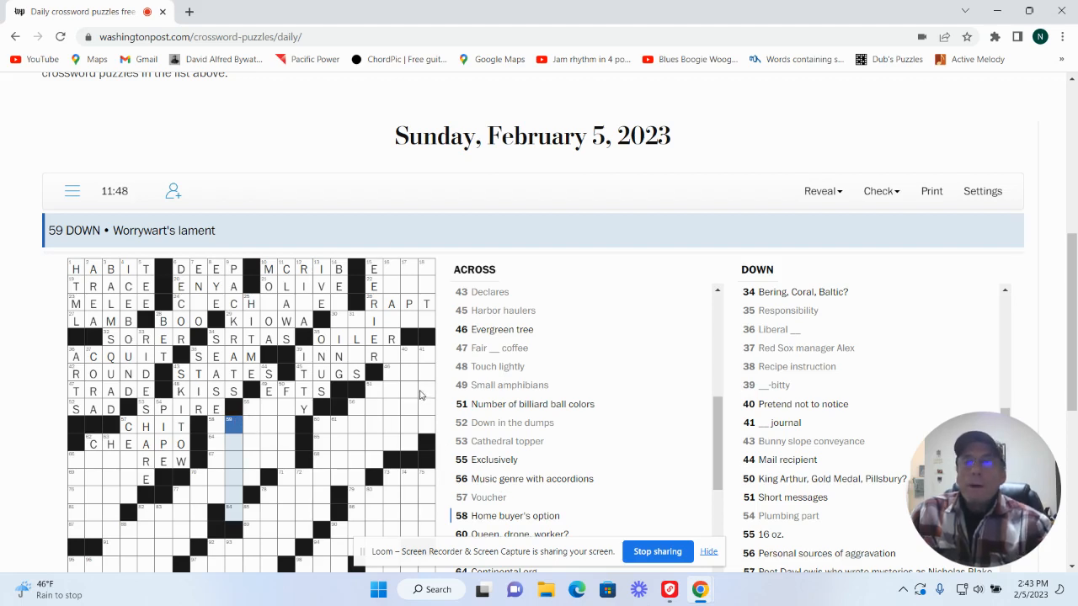
{"action": "left_click", "coordinate": [390, 373]}
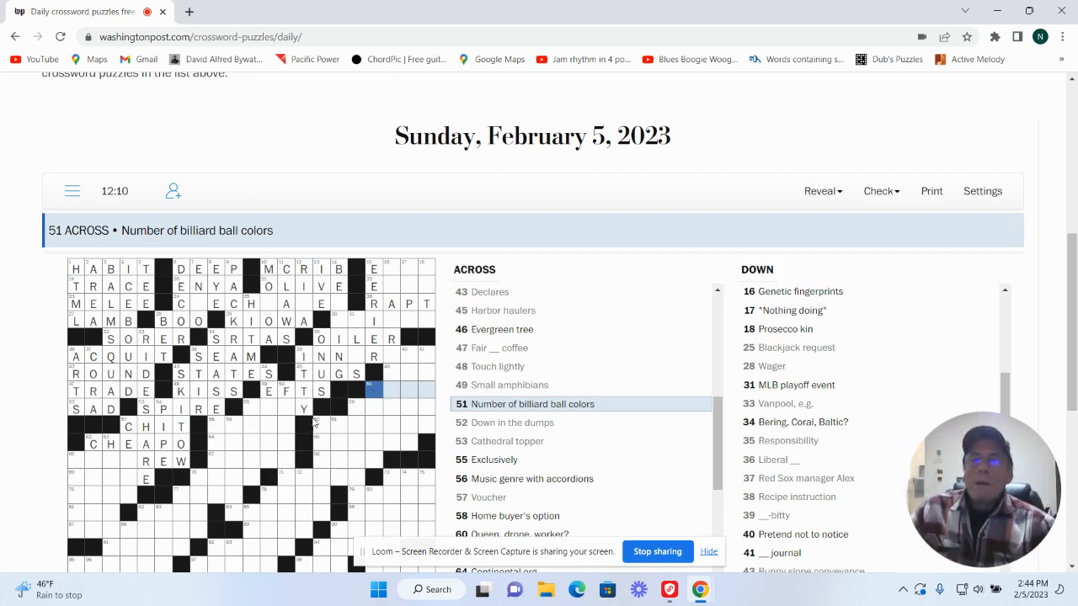
{"action": "left_click", "coordinate": [318, 423]}
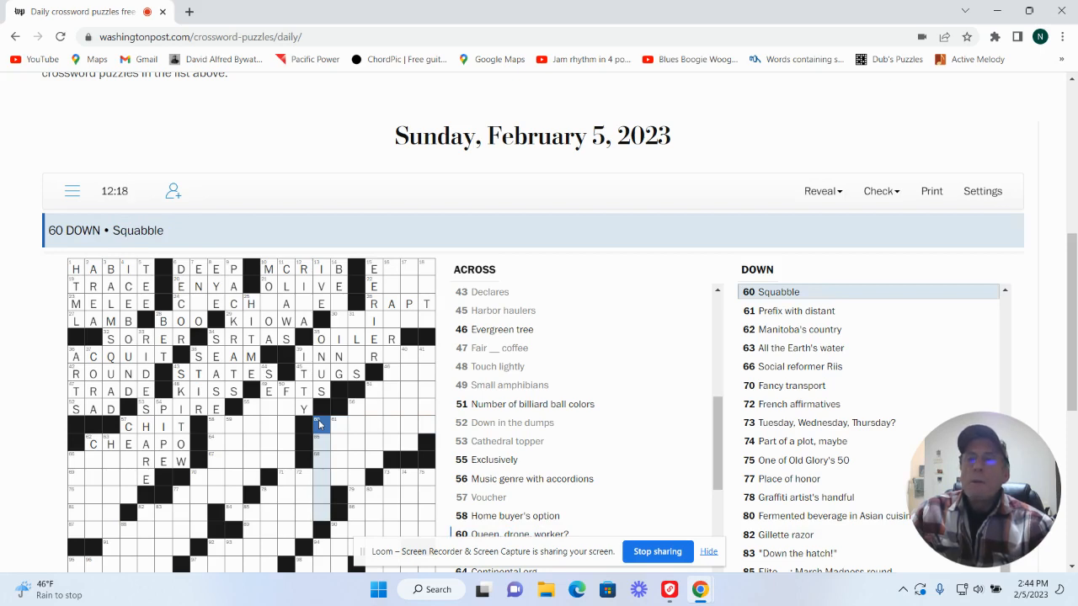
Step: Complete IQ TEST for 'Measure of brainpower' at 65 Across
{"action": "left_click", "coordinate": [341, 423]}
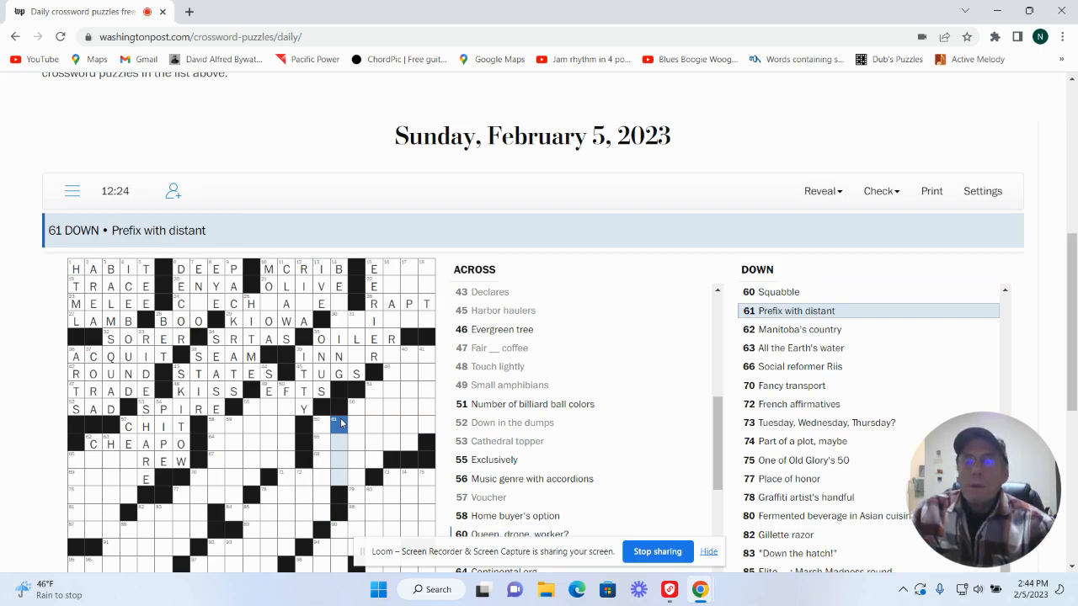
{"action": "mouse_move", "coordinate": [339, 427]}
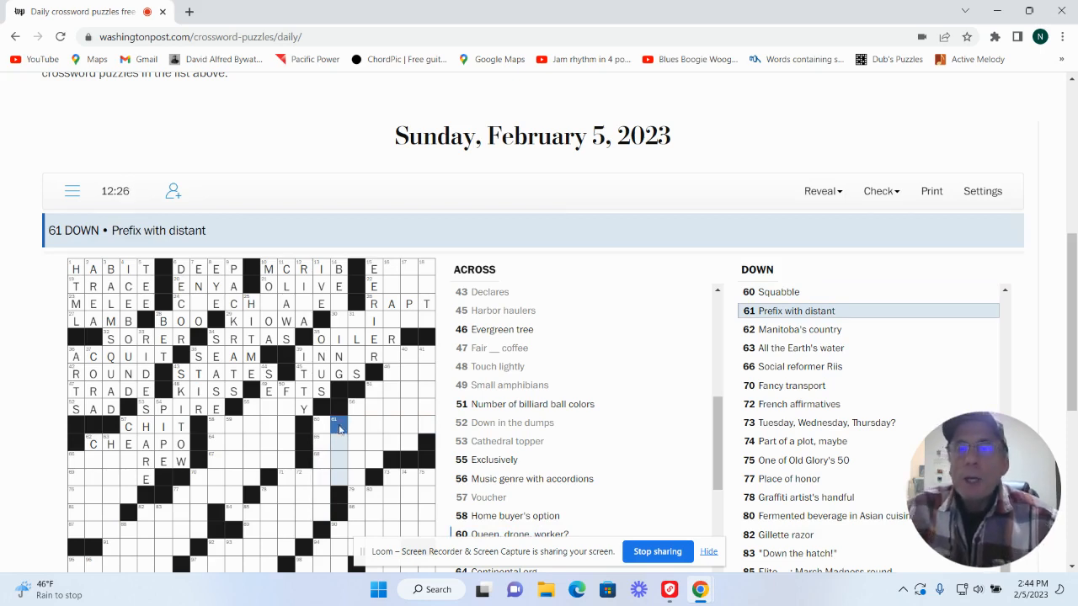
{"action": "left_click", "coordinate": [337, 442]}
{"action": "type", "text": "IQ"}
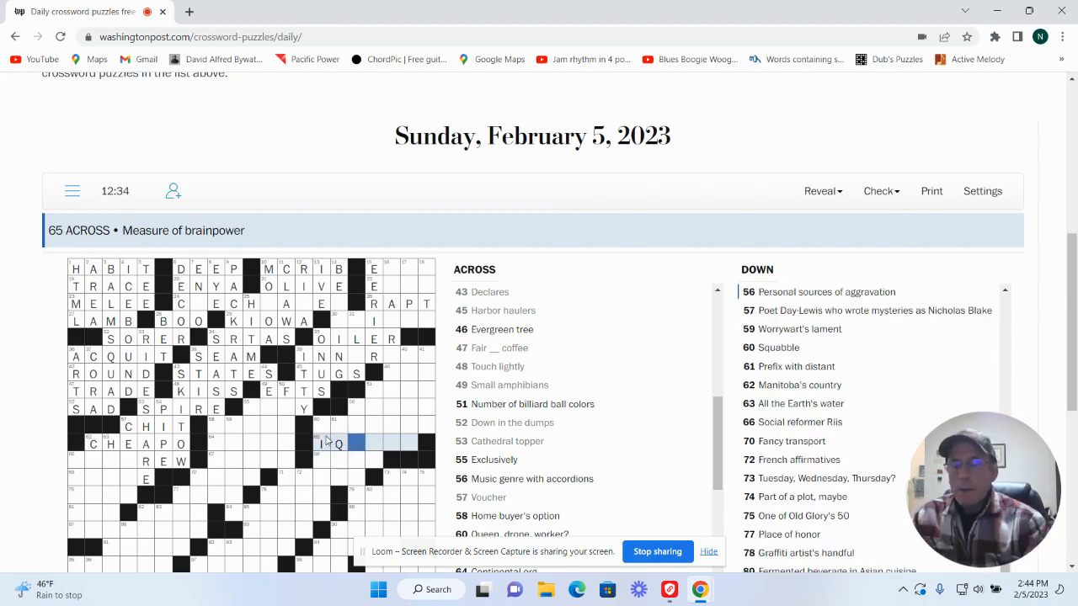
{"action": "type", "text": "TEST"}
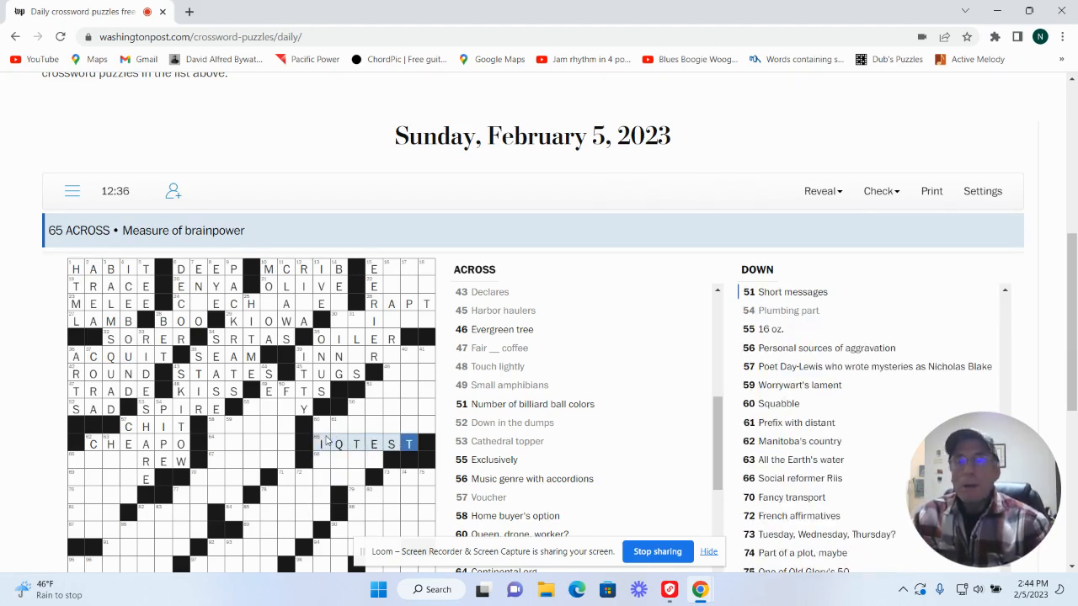
Step: Check EQUI and CUPS, then finish BICKER at 60 Down with ER
{"action": "left_click", "coordinate": [335, 429]}
{"action": "type", "text": "EQUI"}
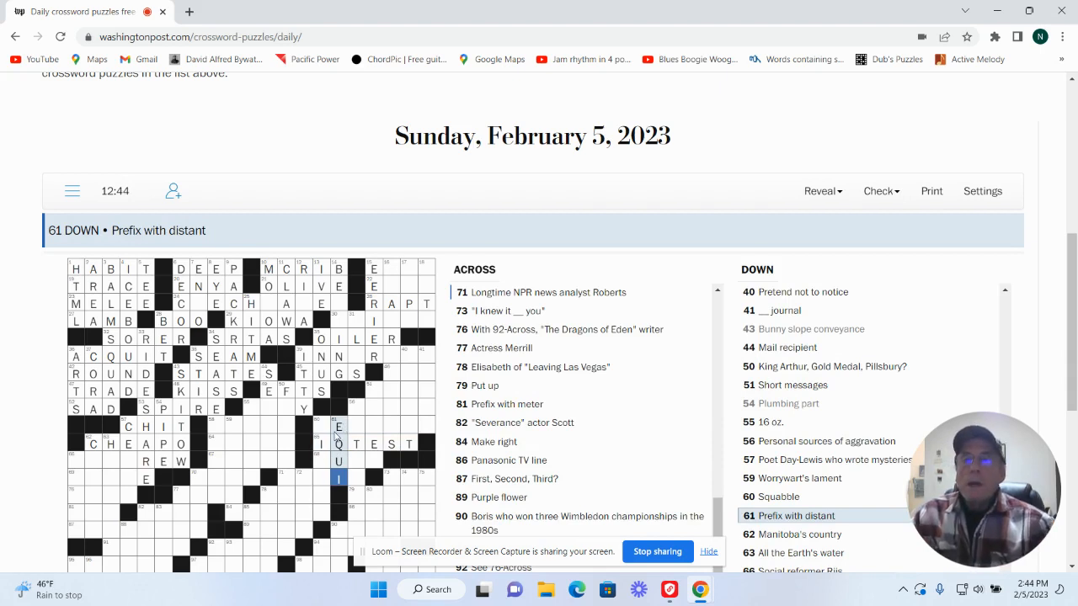
{"action": "left_click", "coordinate": [338, 460]}
{"action": "type", "text": "CUPS"}
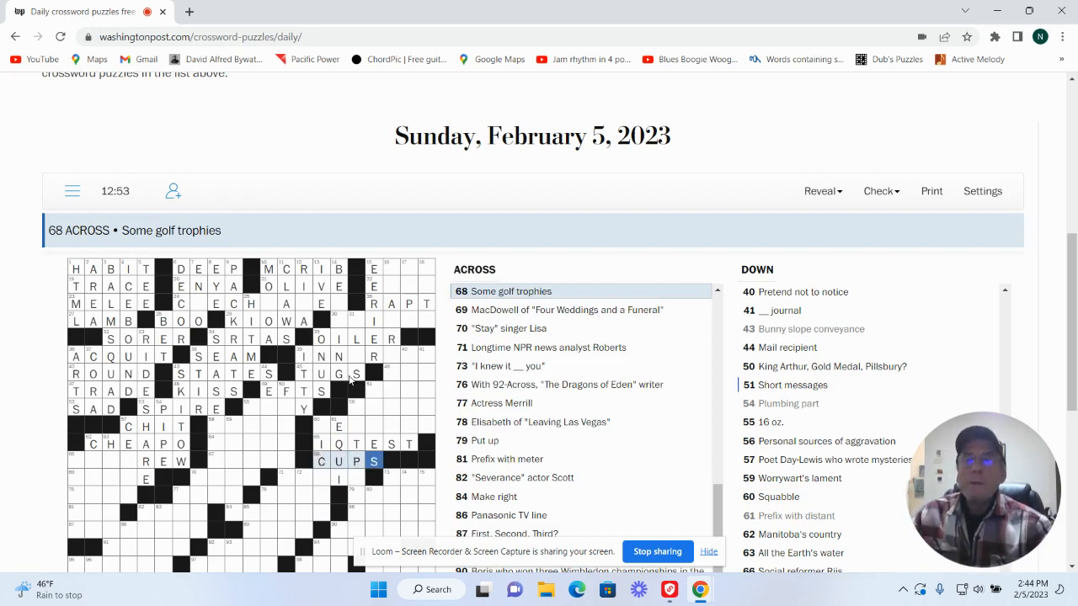
{"action": "left_click", "coordinate": [321, 427]}
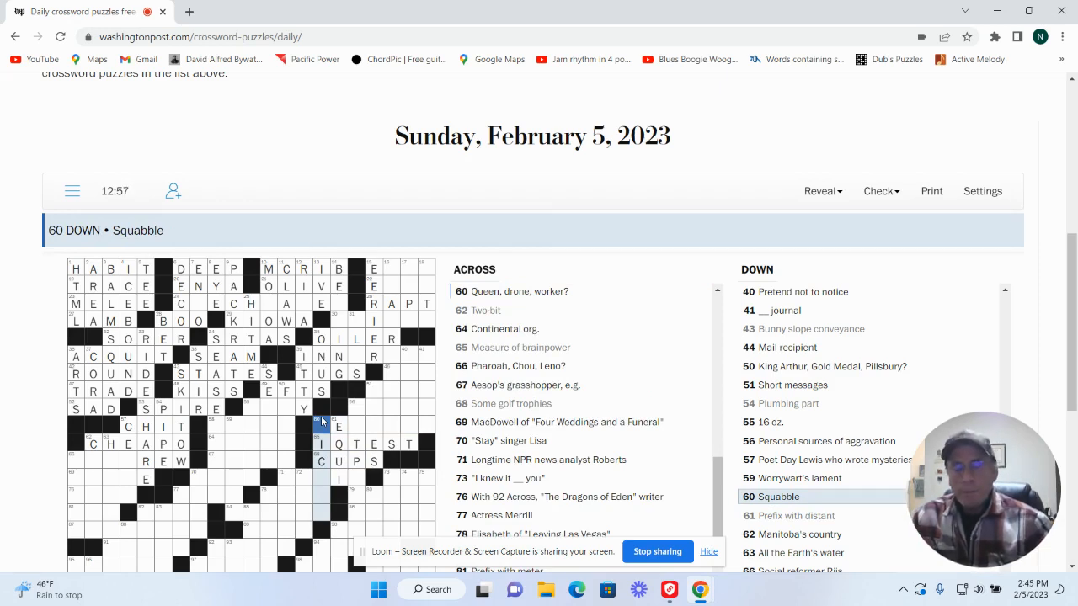
{"action": "type", "text": "ER"}
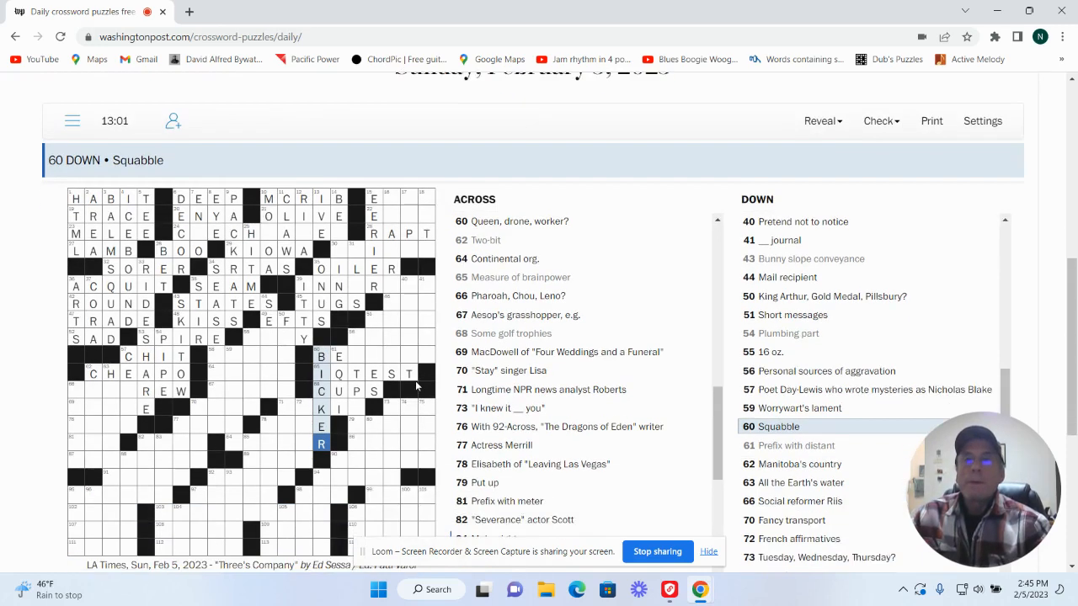
Step: Complete COKIE for the NPR news analyst clue at 71 Across
{"action": "scroll", "scroll_direction": "down", "scroll_amount": 3}
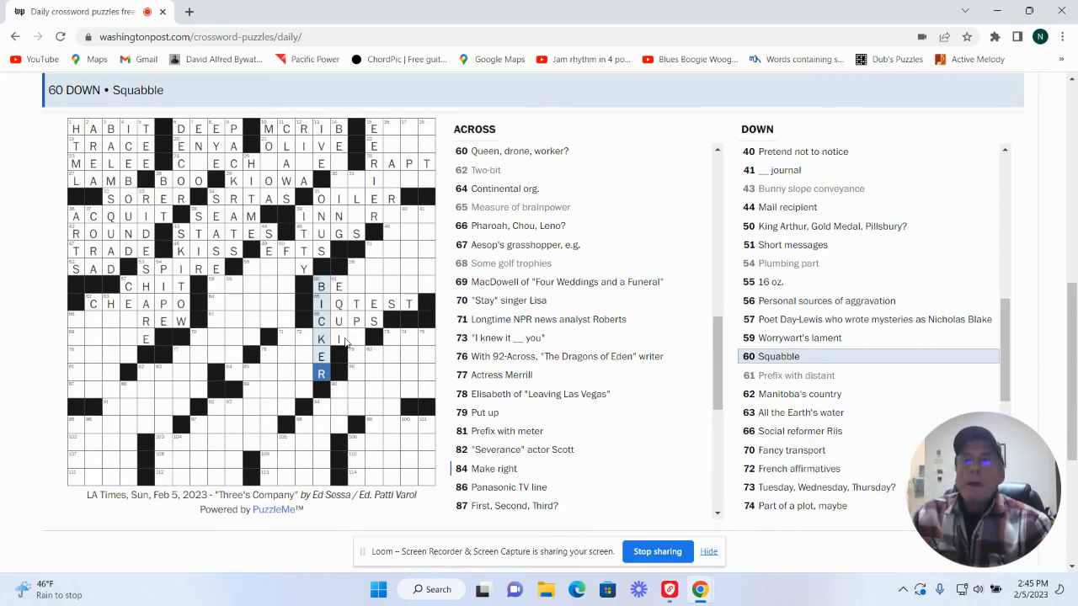
{"action": "left_click", "coordinate": [288, 338]}
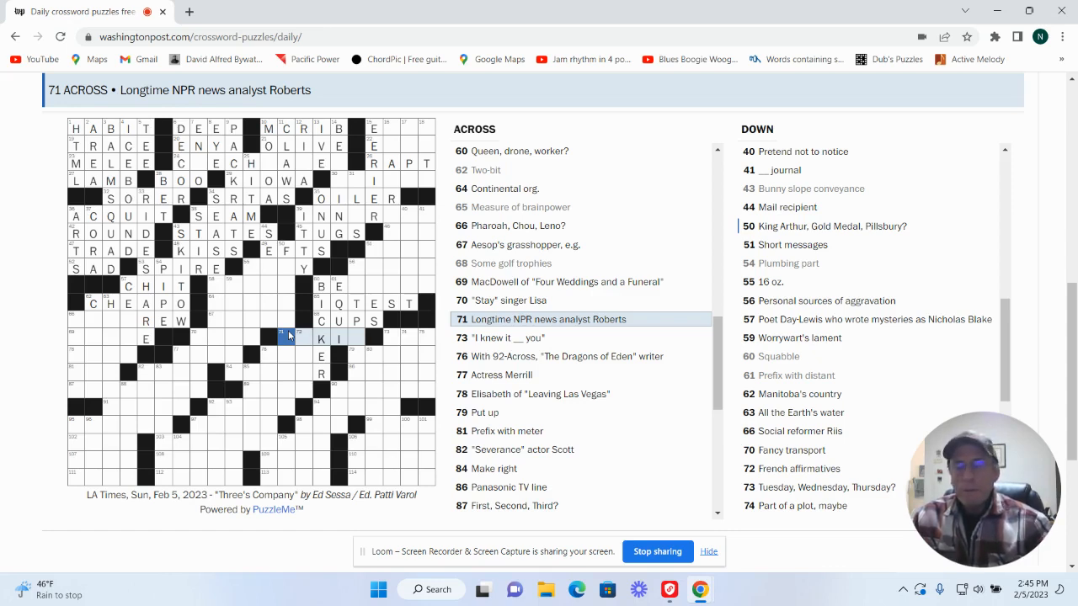
{"action": "type", "text": "O"}
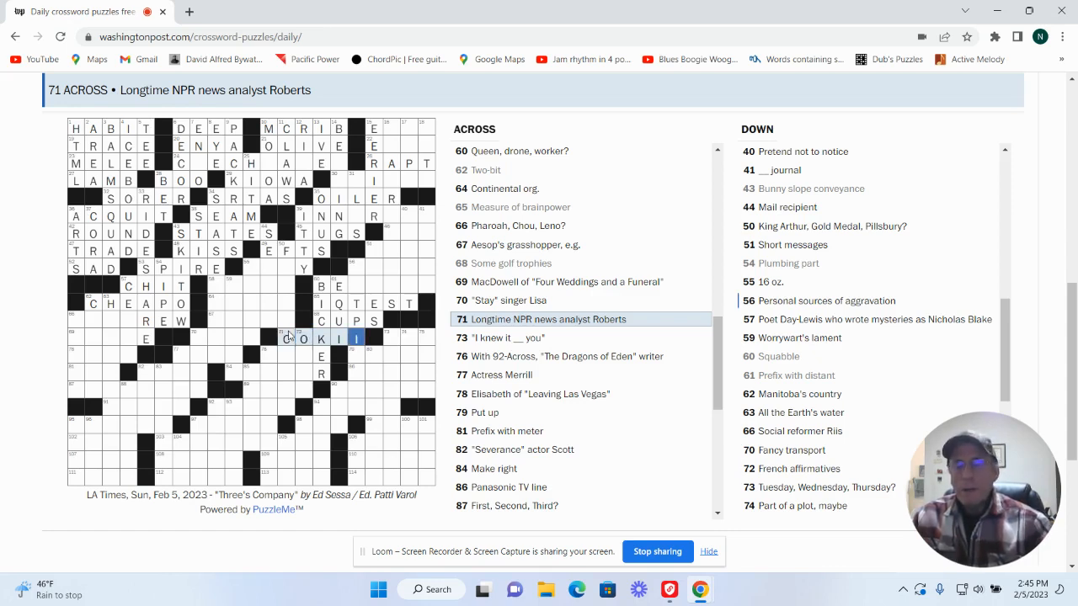
{"action": "type", "text": "E"}
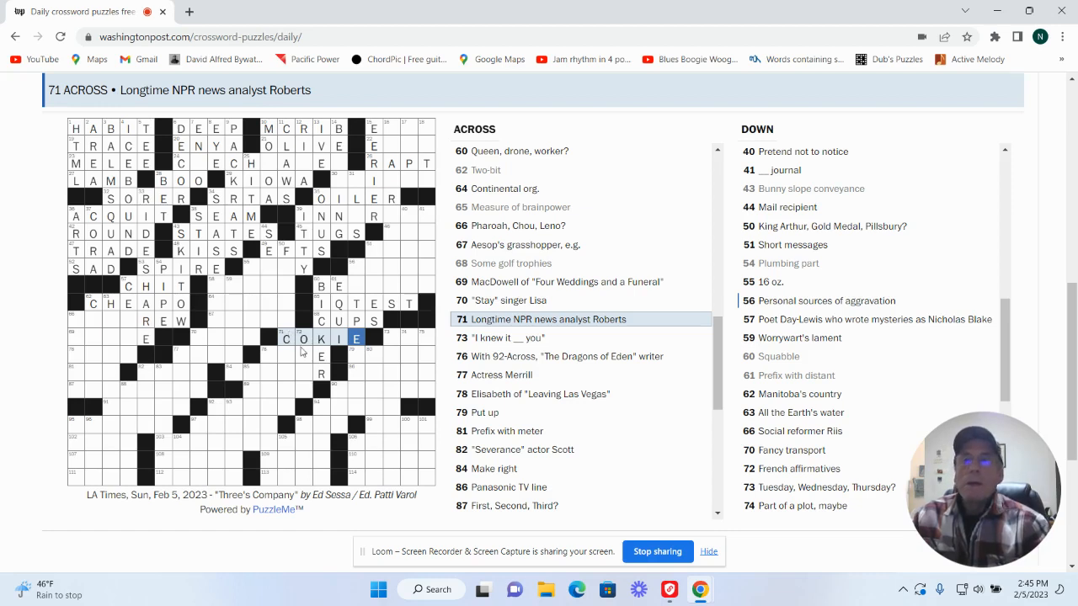
Step: Fill OUIS at 72 Down, SHUE at 78 Across, and WAS at 73 Across
{"action": "left_click", "coordinate": [303, 356]}
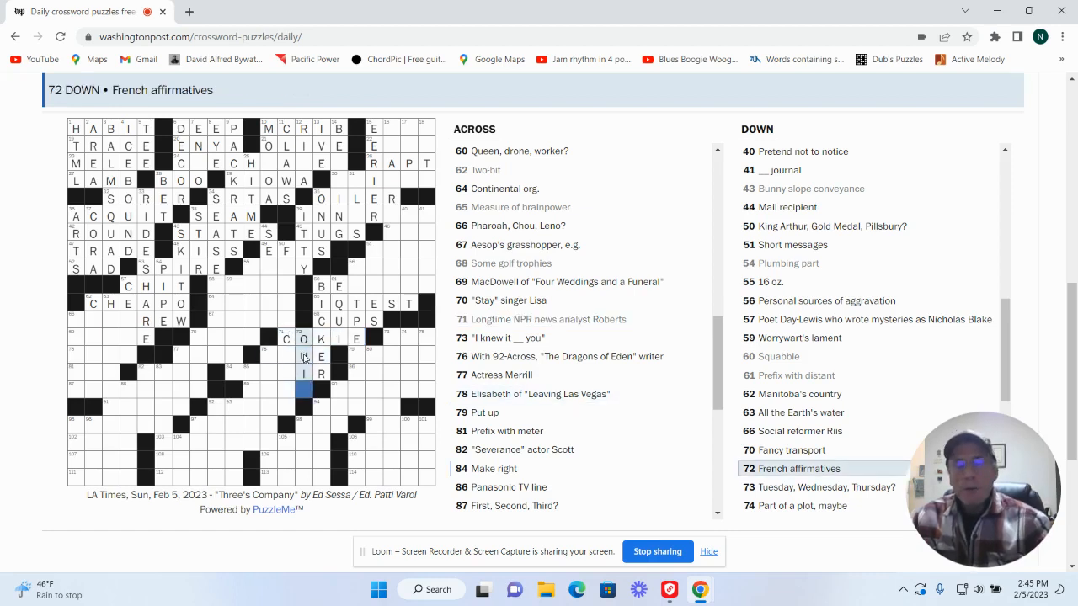
{"action": "scroll", "scroll_direction": "down", "scroll_amount": 3}
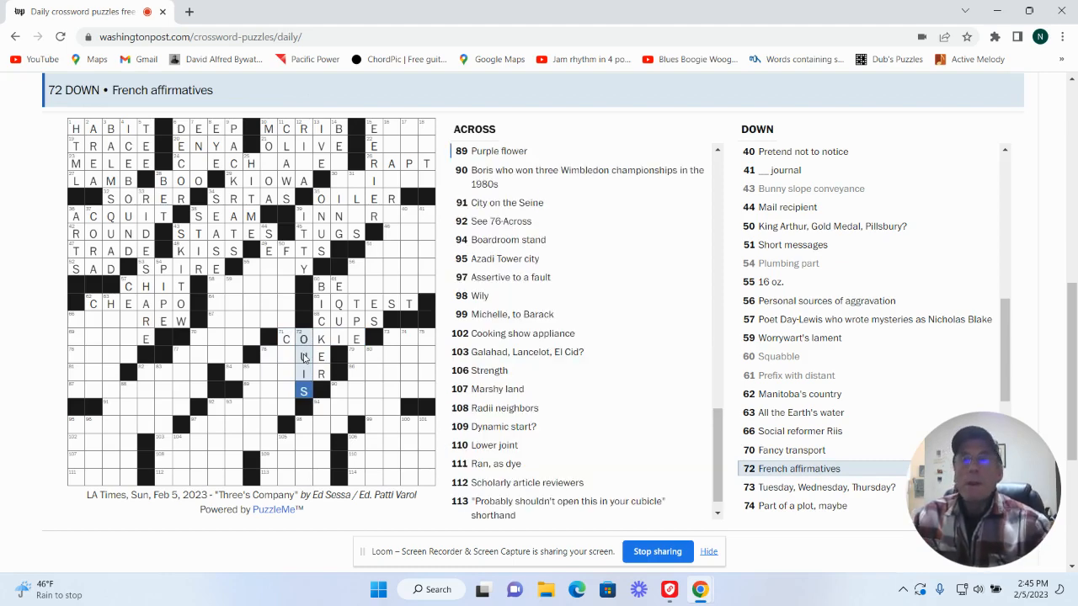
{"action": "left_click", "coordinate": [285, 355]}
{"action": "type", "text": "SH"}
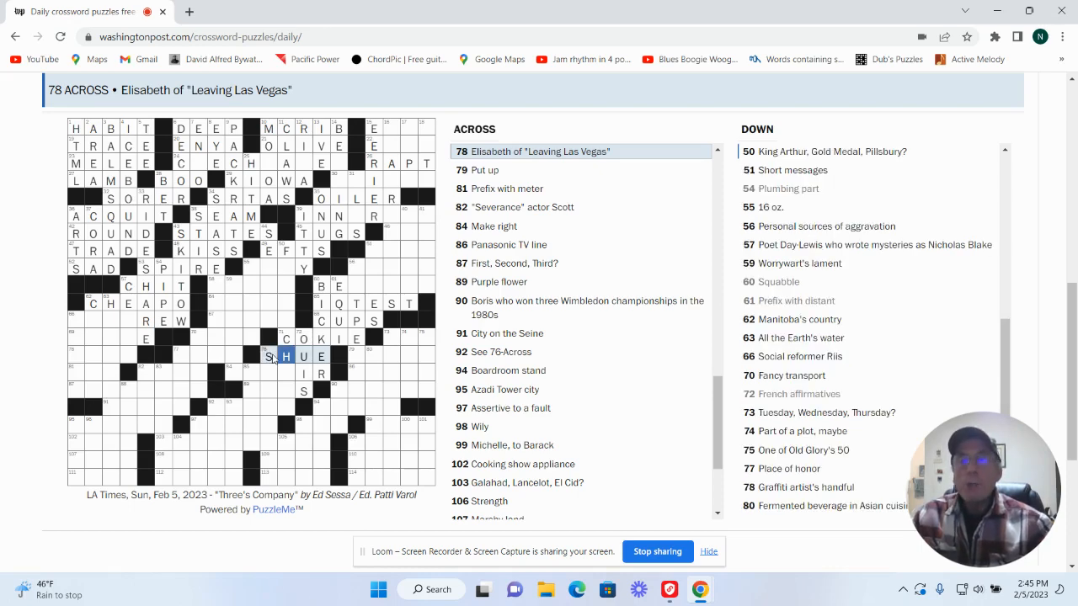
{"action": "mouse_move", "coordinate": [398, 353]}
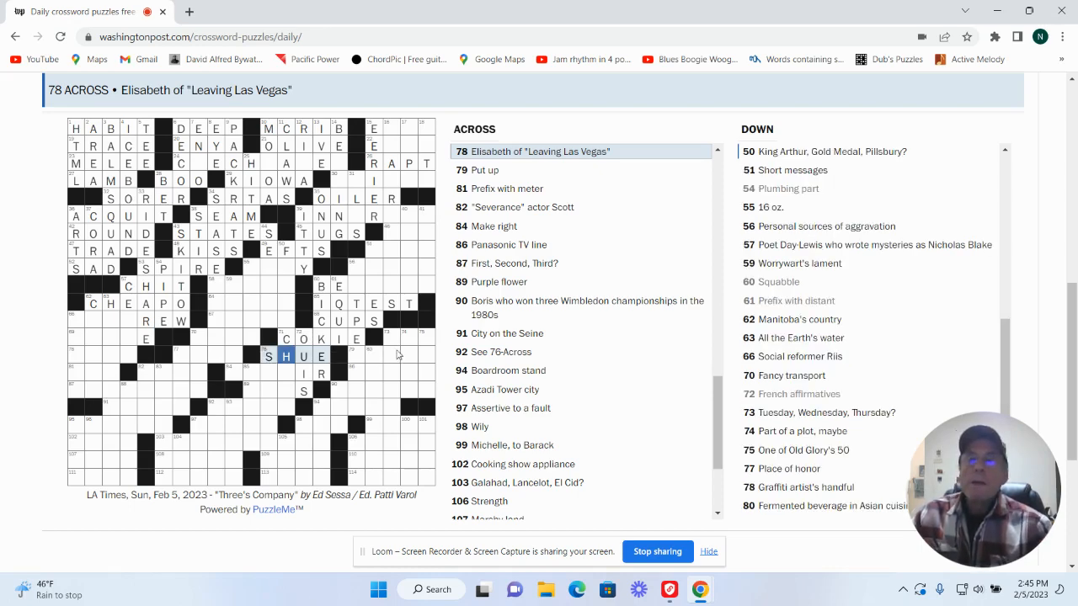
{"action": "left_click", "coordinate": [400, 337]}
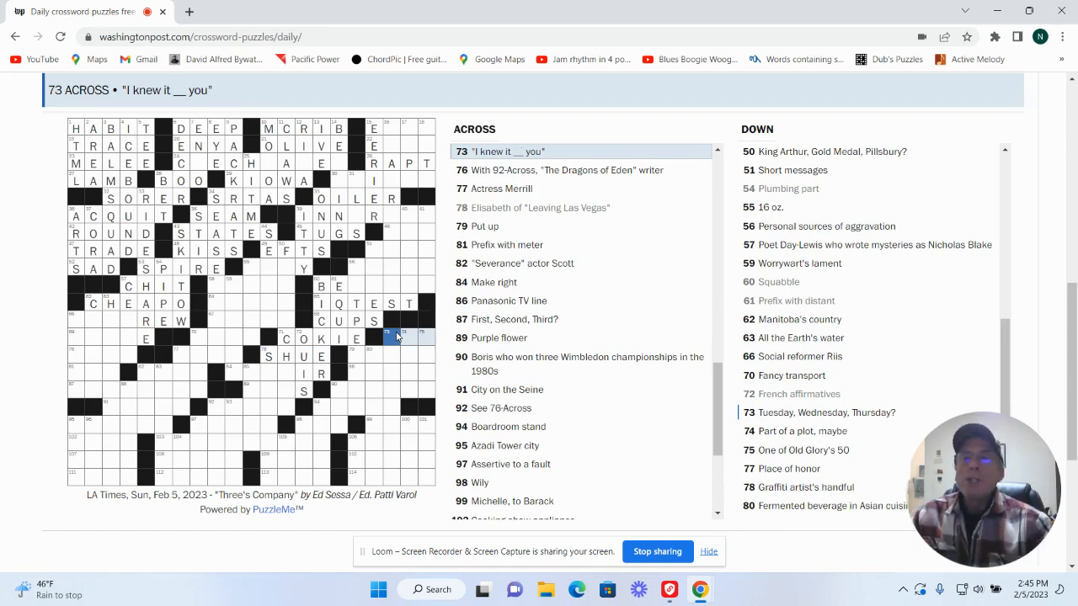
{"action": "type", "text": "WAS"}
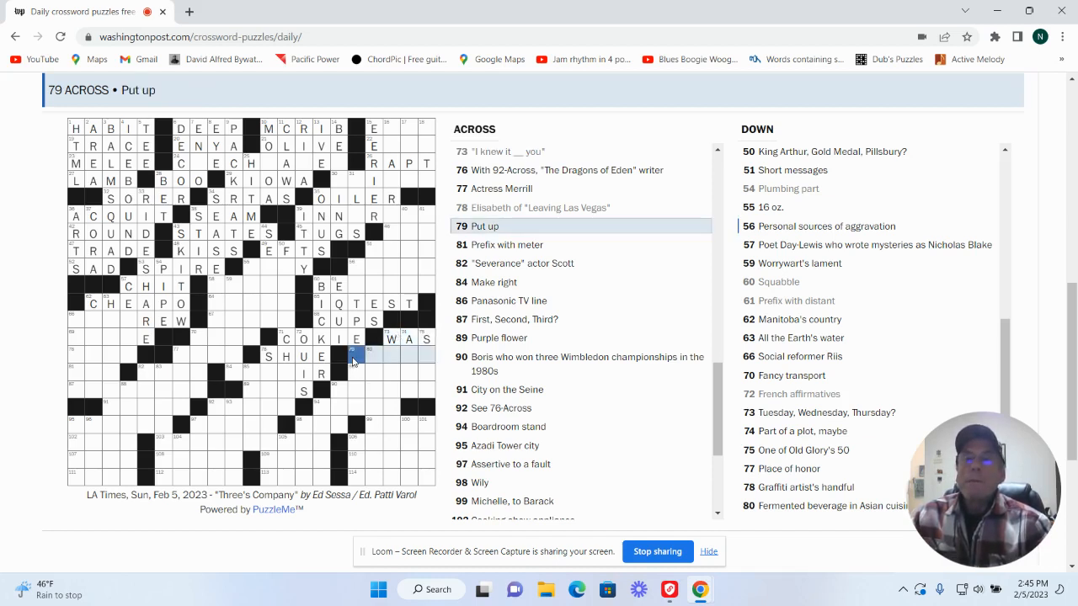
Step: Enter NOTES at 51 Down and BEE TRIO at 60 Across
{"action": "left_click", "coordinate": [355, 354]}
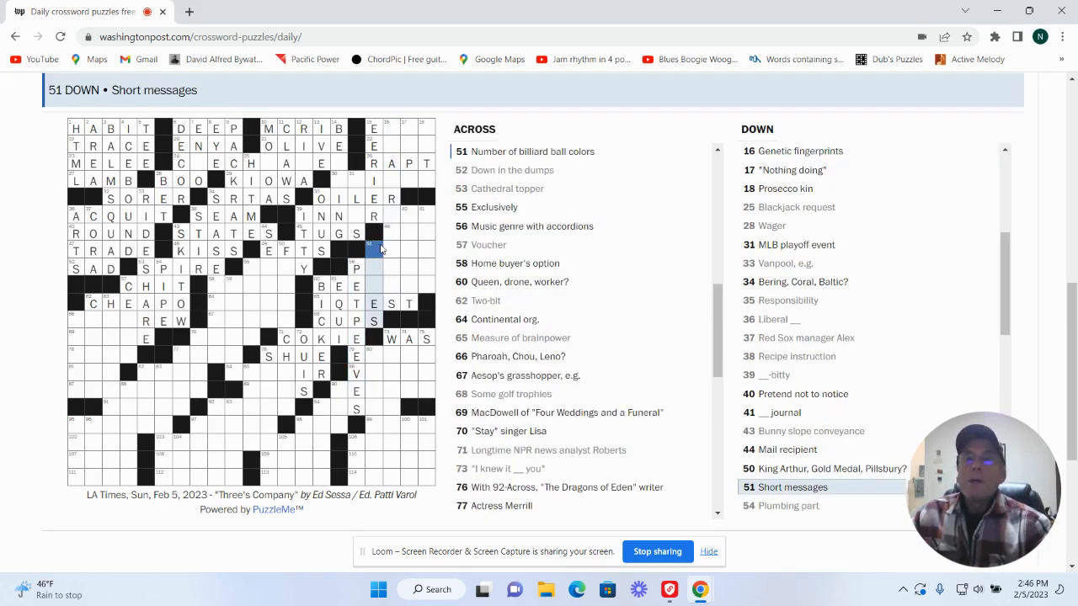
{"action": "mouse_move", "coordinate": [377, 252]}
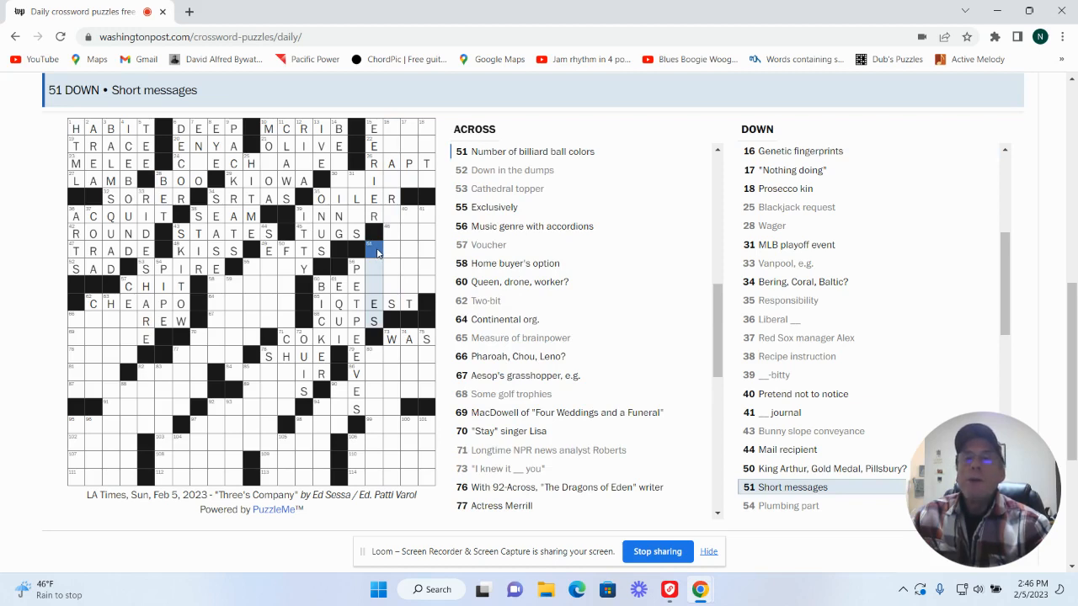
{"action": "type", "text": "NOT"}
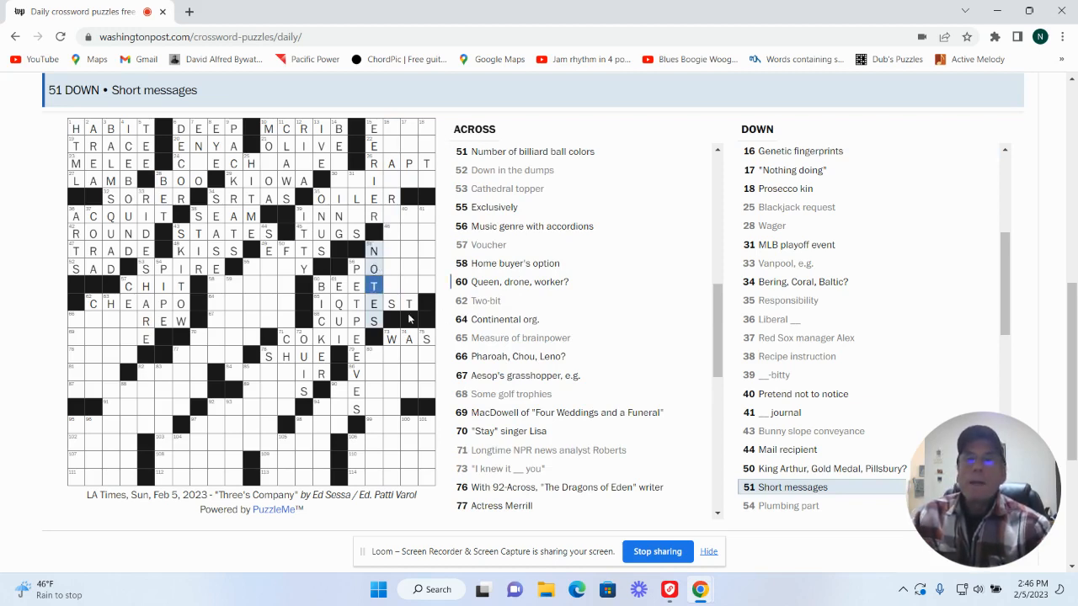
{"action": "left_click", "coordinate": [373, 285]}
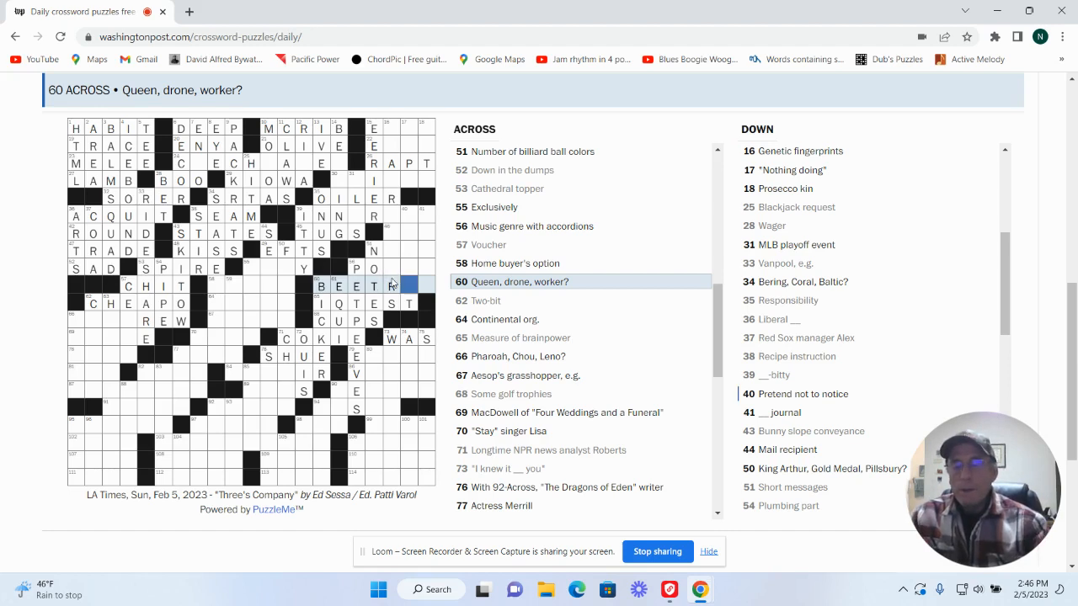
{"action": "type", "text": "IO"}
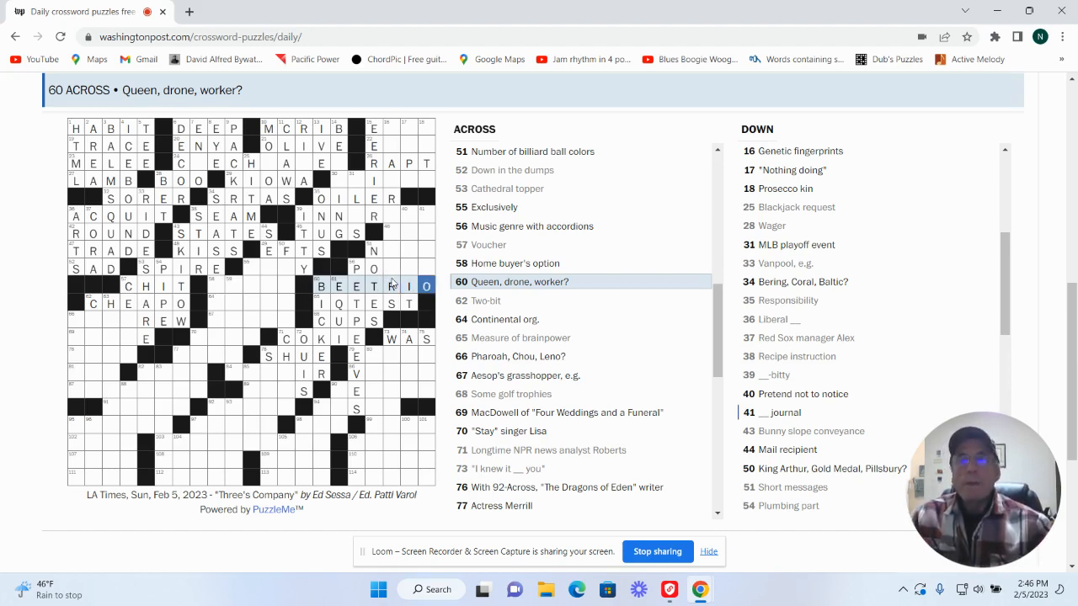
Step: Complete POLKA at 56 Across, the accordion music genre
{"action": "left_click", "coordinate": [373, 268]}
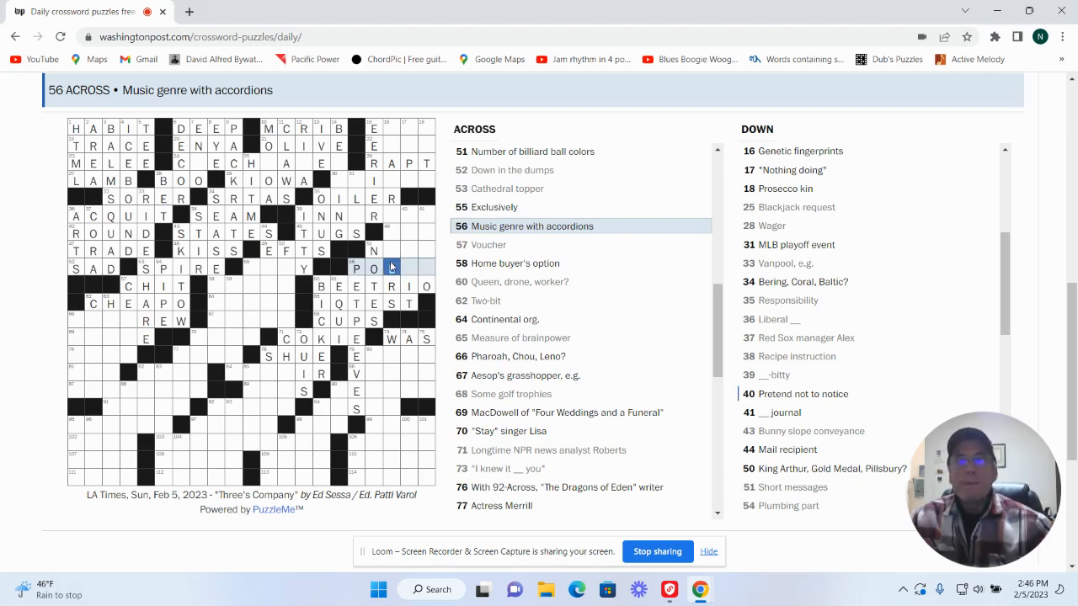
{"action": "type", "text": "K"}
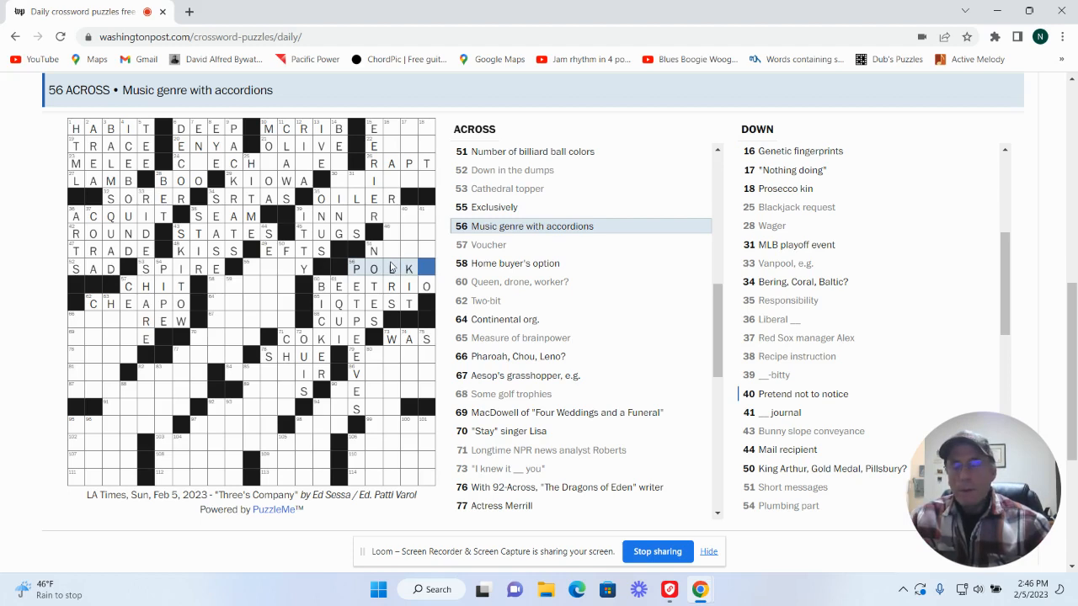
{"action": "type", "text": "A"}
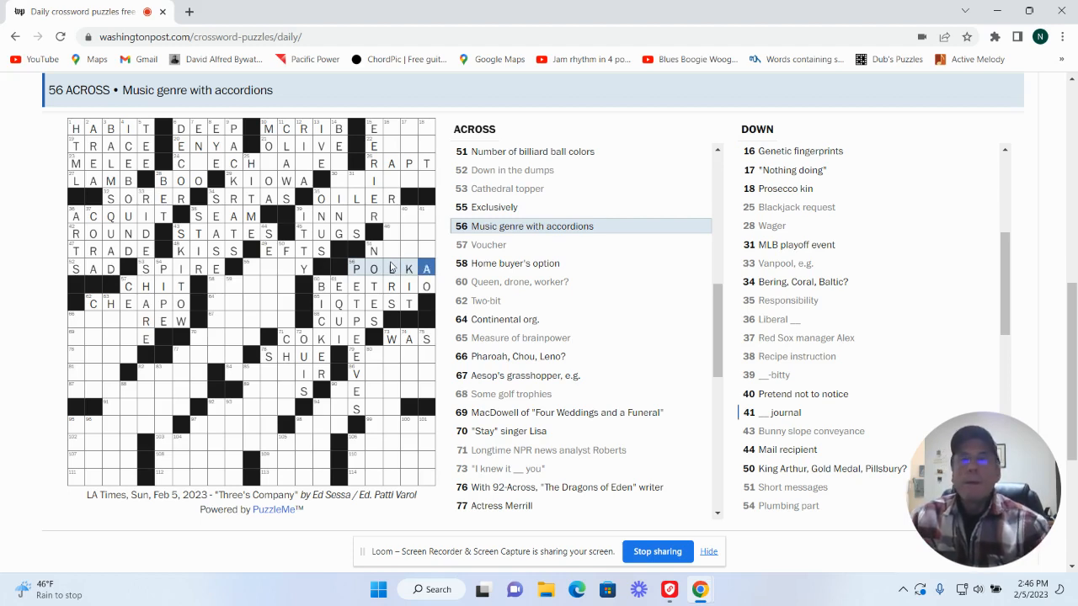
{"action": "left_click", "coordinate": [420, 215]}
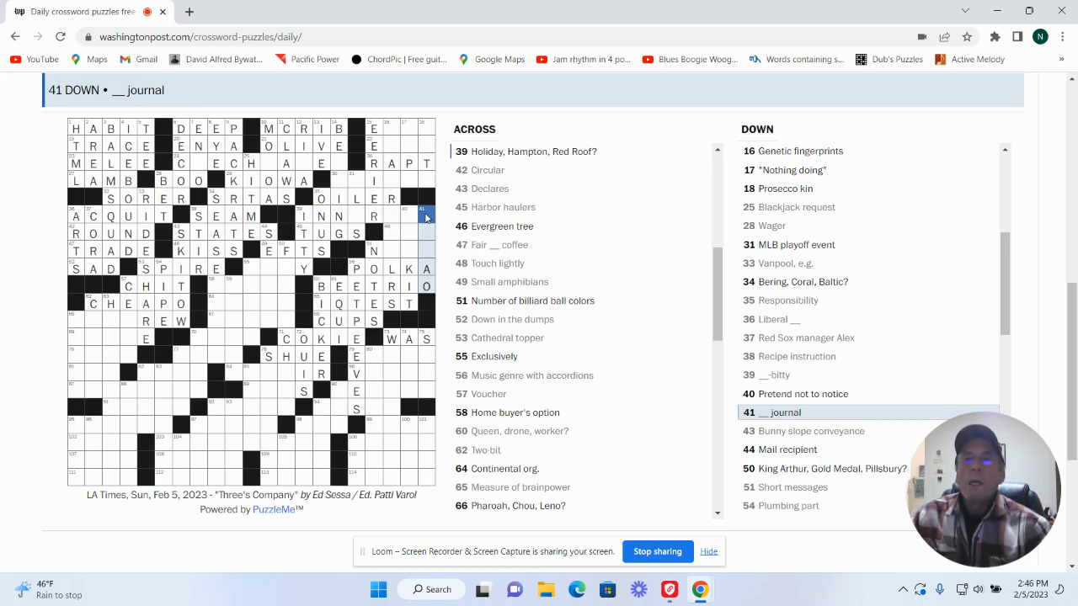
{"action": "mouse_move", "coordinate": [410, 216]}
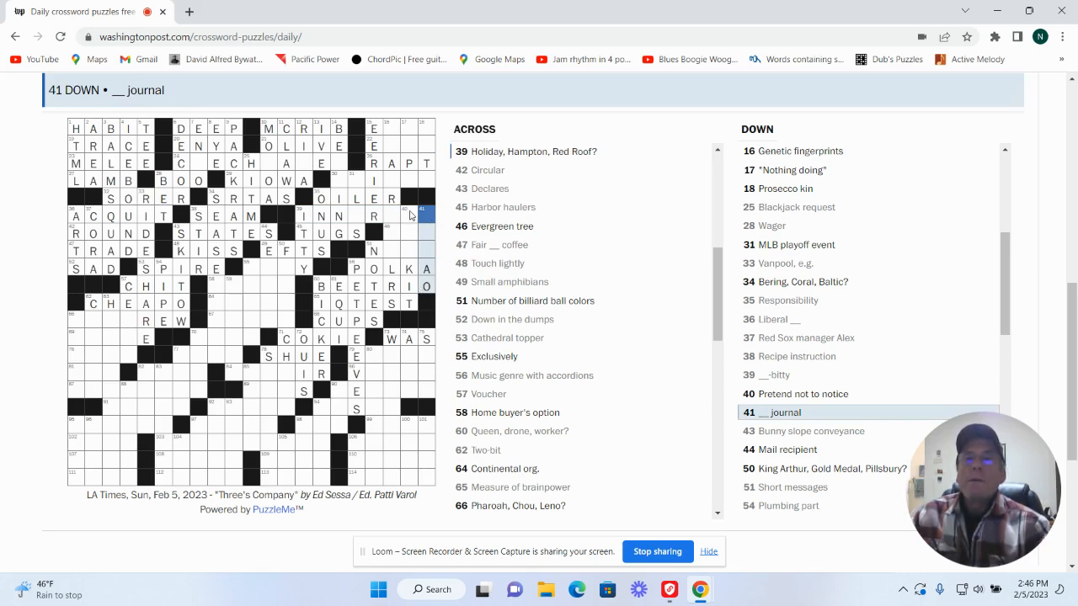
Step: Enter NINE at 51 Across and start 16 Down, Genetic fingerprints, with D and N
{"action": "left_click", "coordinate": [406, 215]}
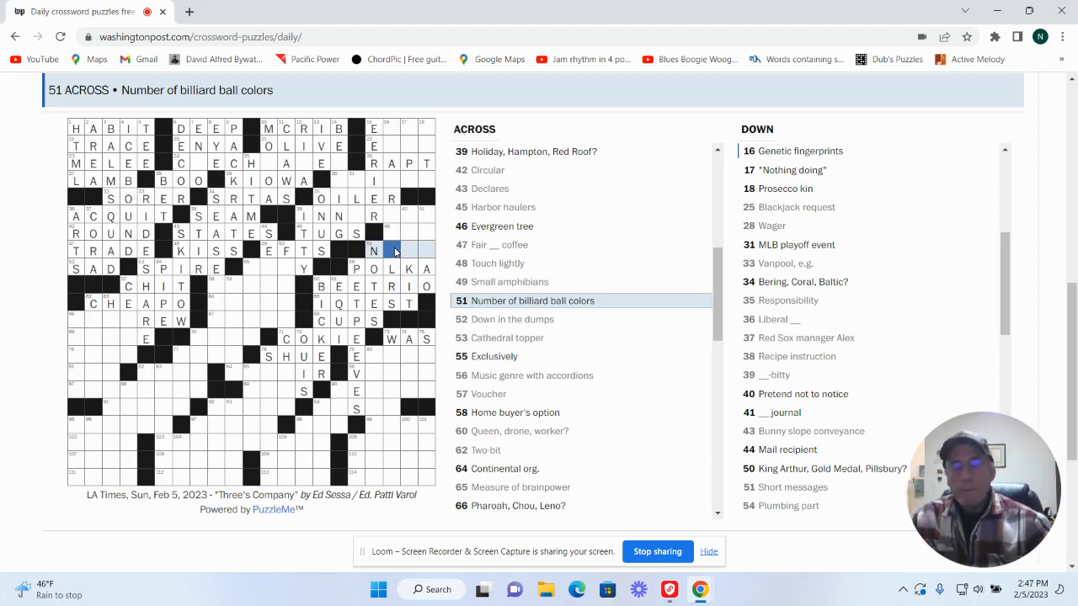
{"action": "type", "text": "NI"}
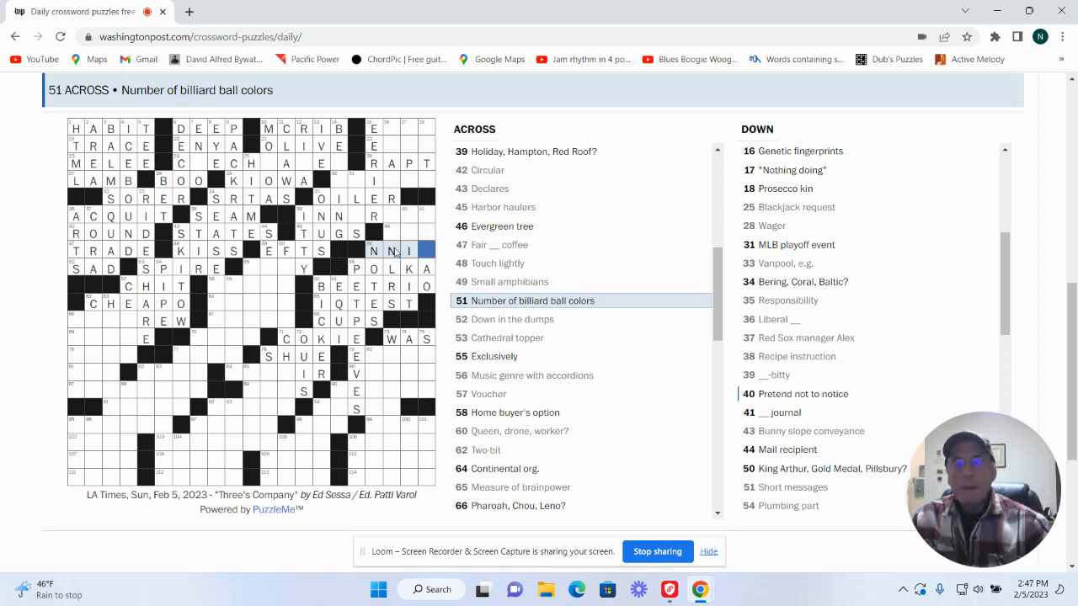
{"action": "left_click", "coordinate": [392, 250]}
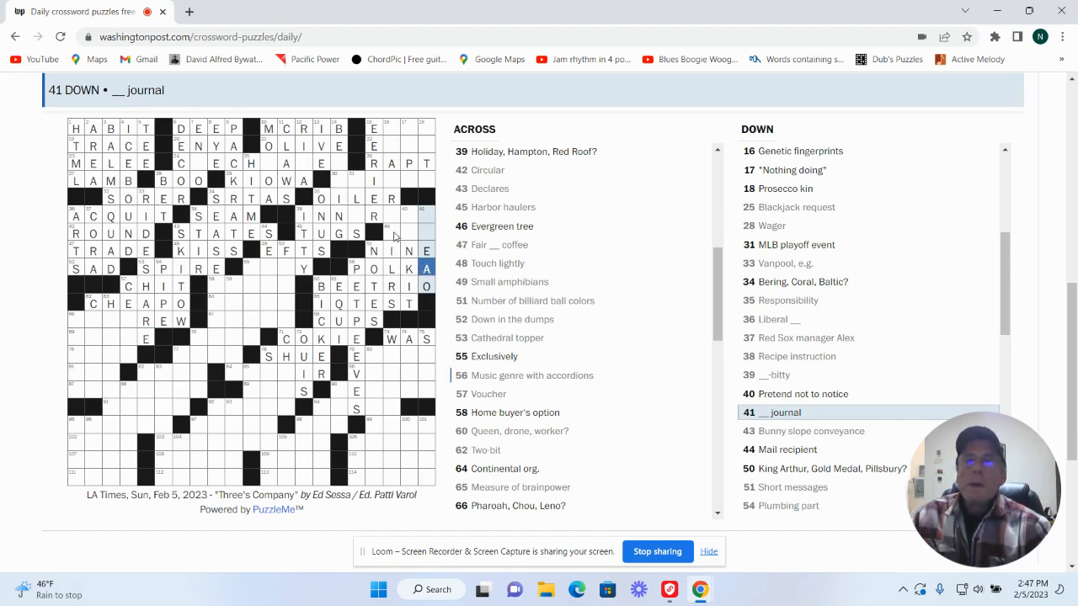
{"action": "left_click", "coordinate": [392, 233]}
{"action": "type", "text": "DN"}
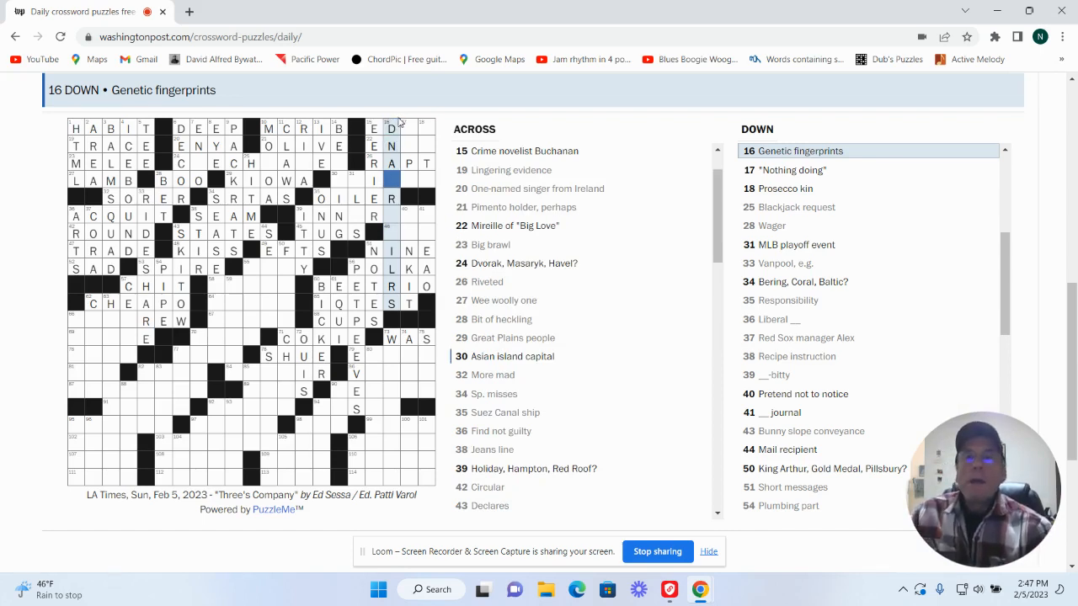
{"action": "mouse_move", "coordinate": [393, 179]}
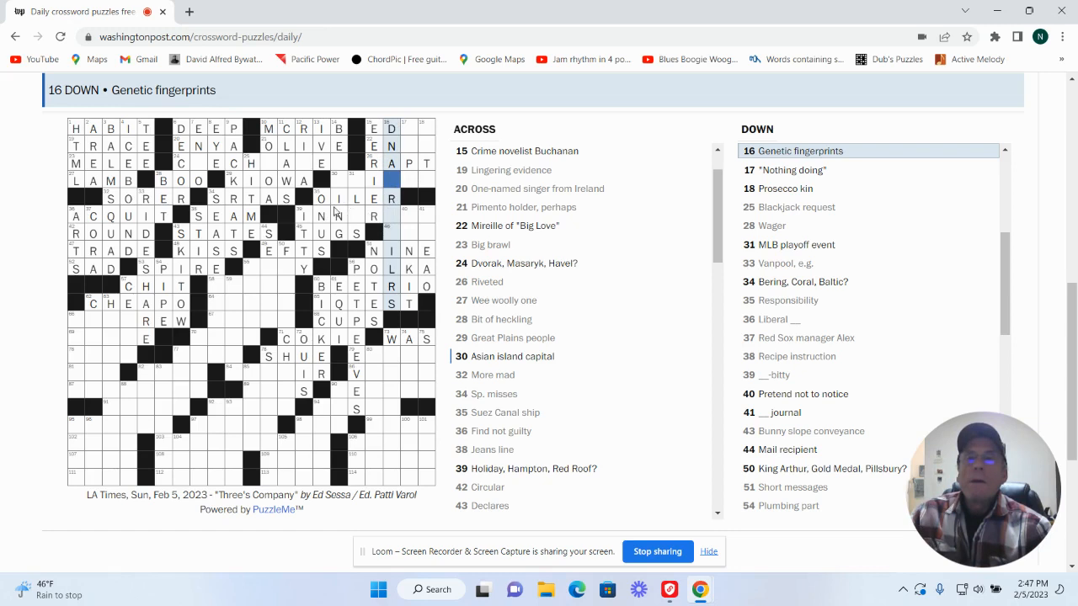
{"action": "mouse_move", "coordinate": [378, 251]}
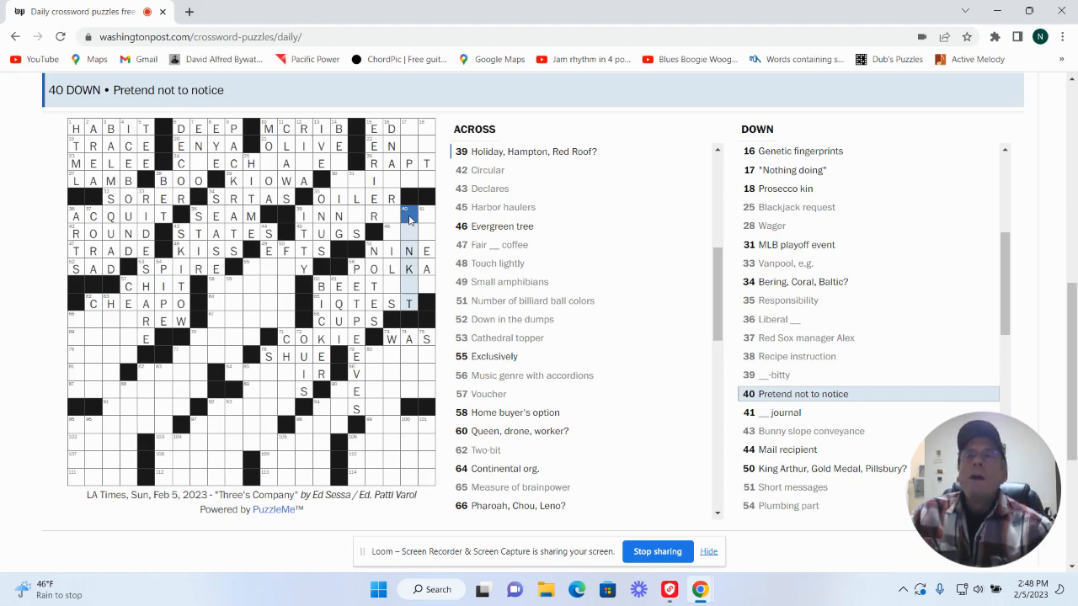
{"action": "mouse_move", "coordinate": [389, 290]}
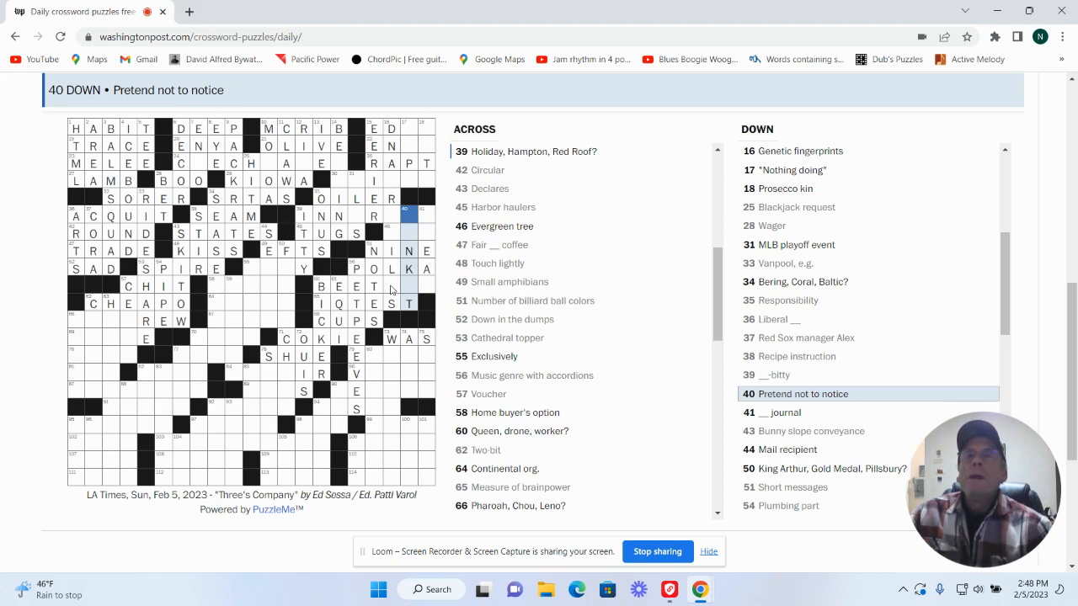
{"action": "mouse_move", "coordinate": [428, 221]}
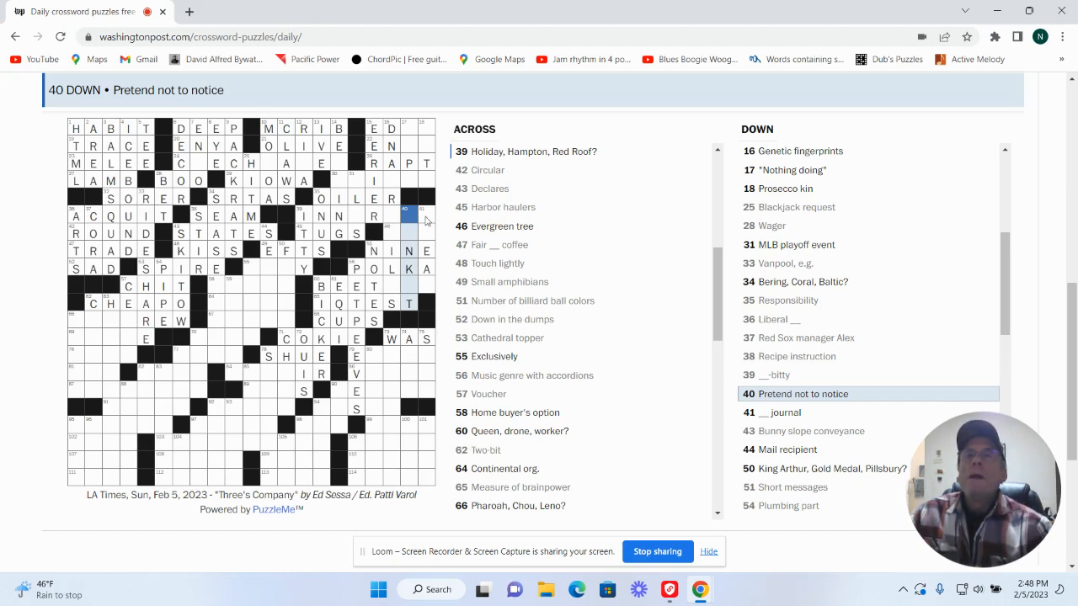
Step: Trim BEETRIO down to BEET and switch to 41 Down
{"action": "left_click", "coordinate": [424, 216]}
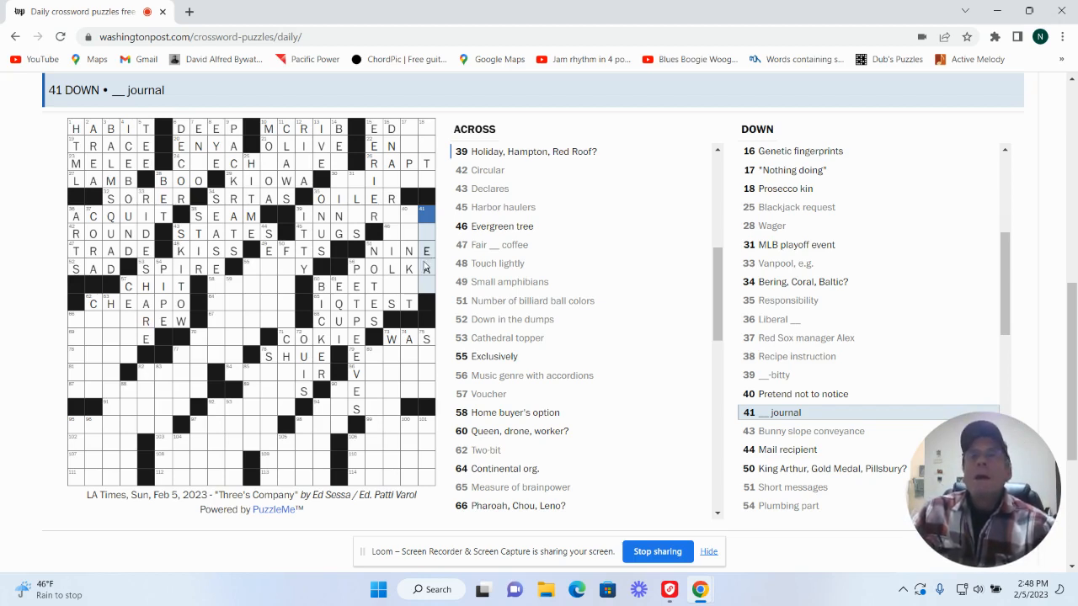
{"action": "mouse_move", "coordinate": [267, 269]}
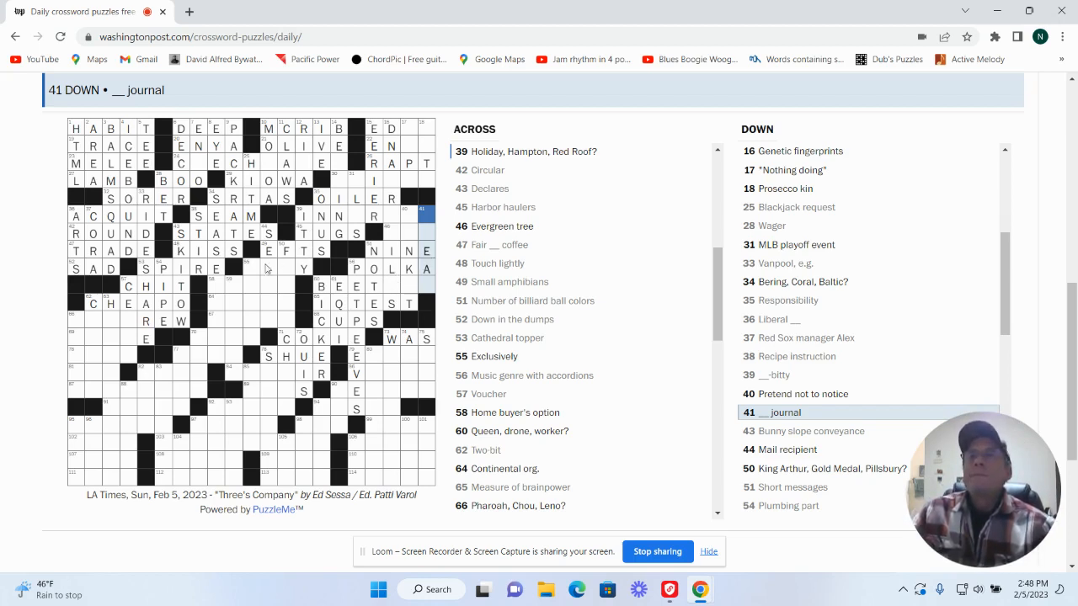
Step: Complete CREW at 66 Across
{"action": "left_click", "coordinate": [253, 267]}
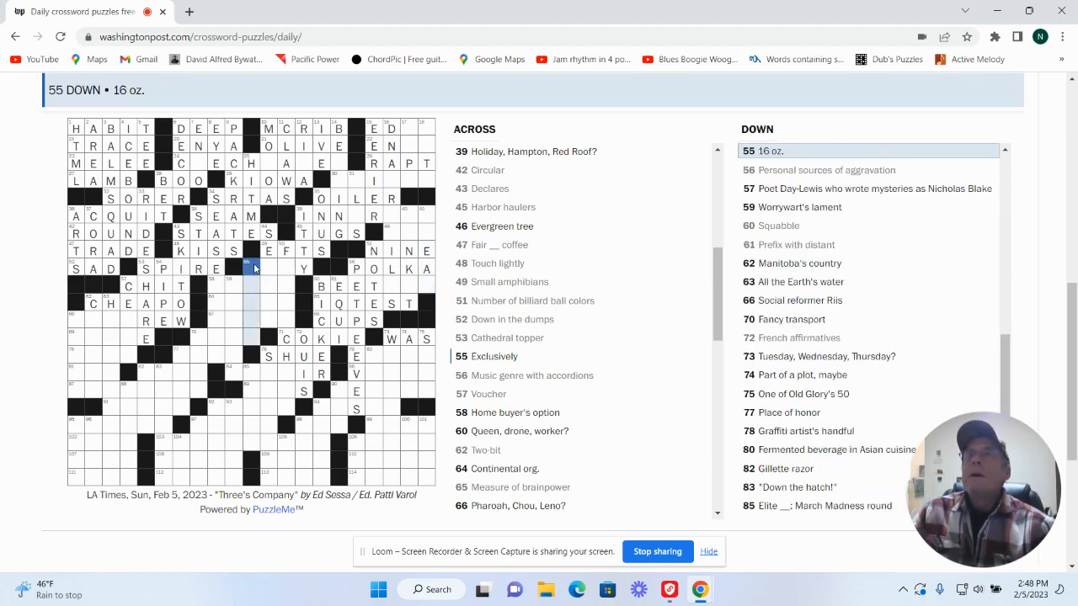
{"action": "left_click", "coordinate": [254, 268]}
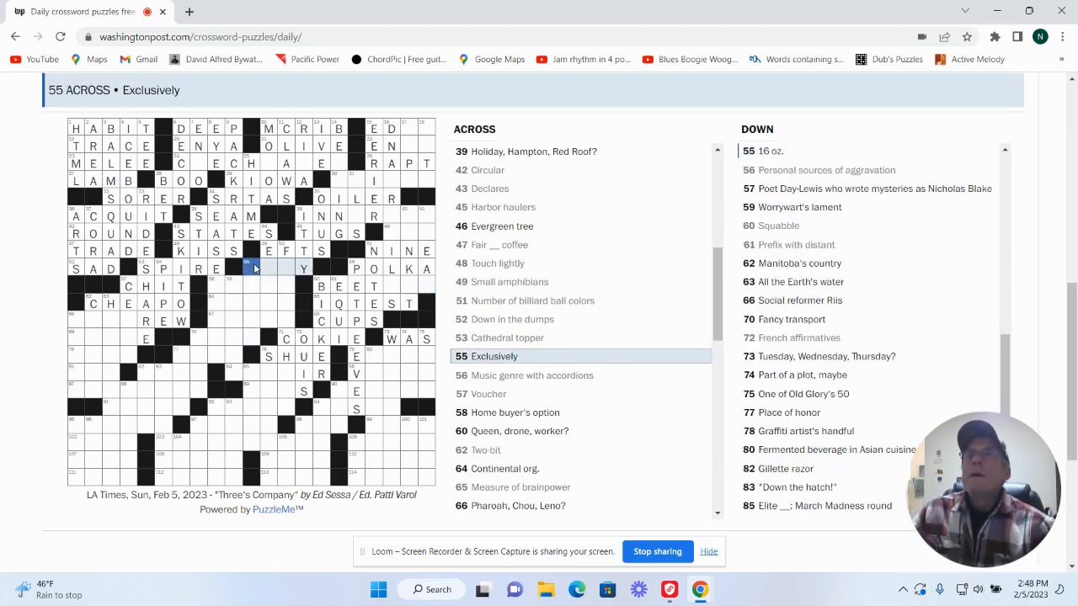
{"action": "left_click", "coordinate": [253, 267]}
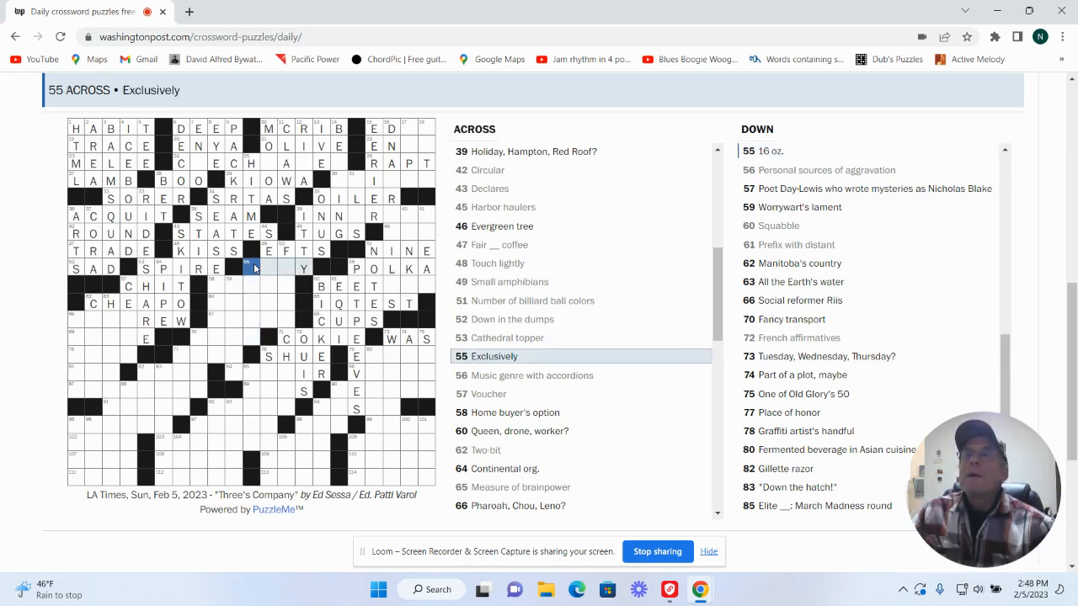
{"action": "left_click", "coordinate": [261, 268]}
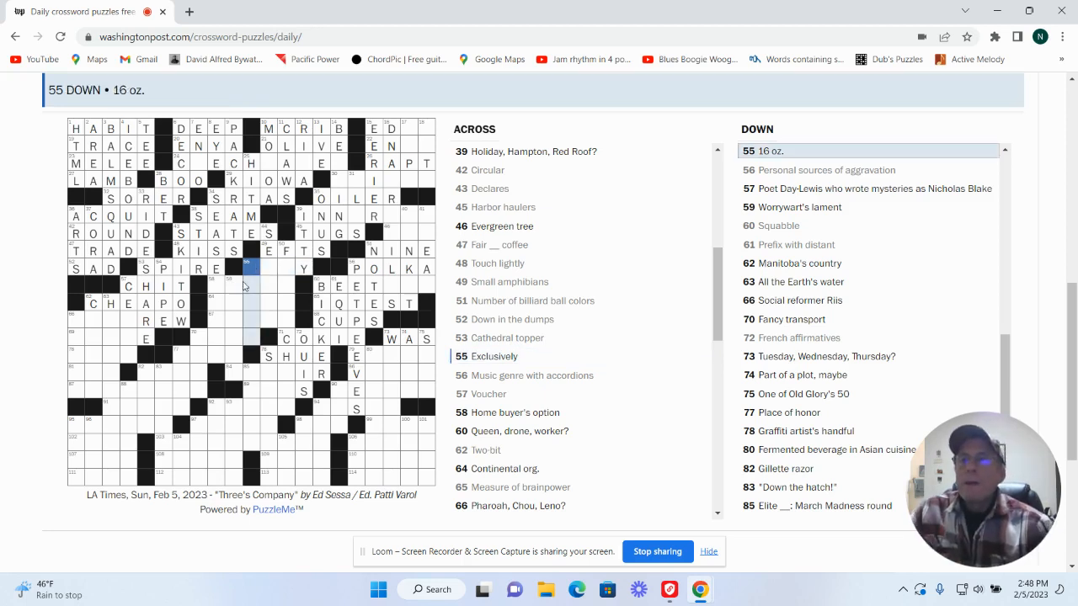
{"action": "left_click", "coordinate": [128, 320]}
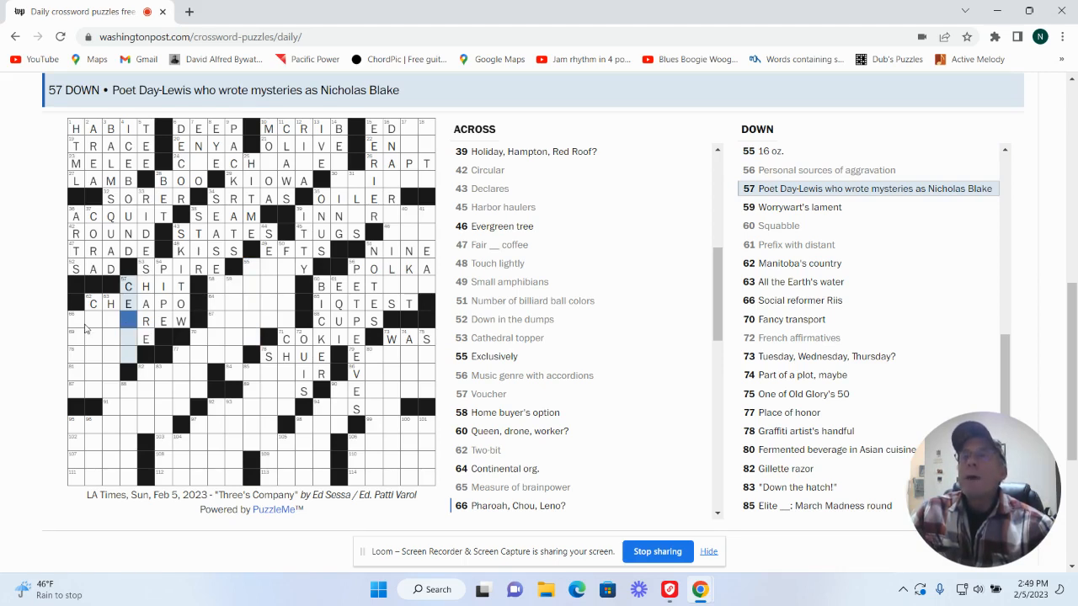
{"action": "left_click", "coordinate": [72, 316]}
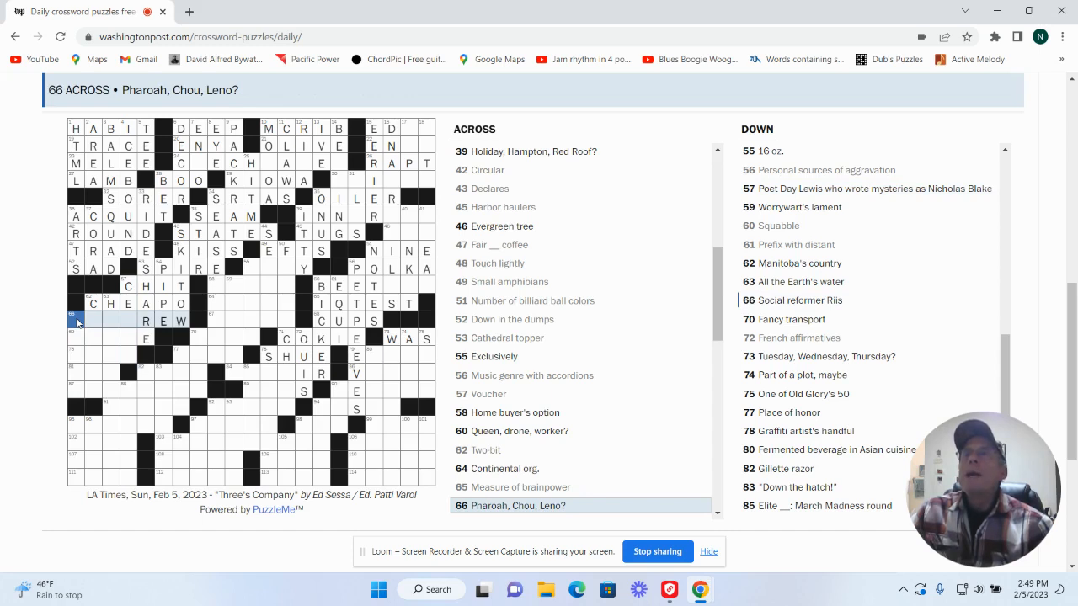
{"action": "mouse_move", "coordinate": [131, 320]}
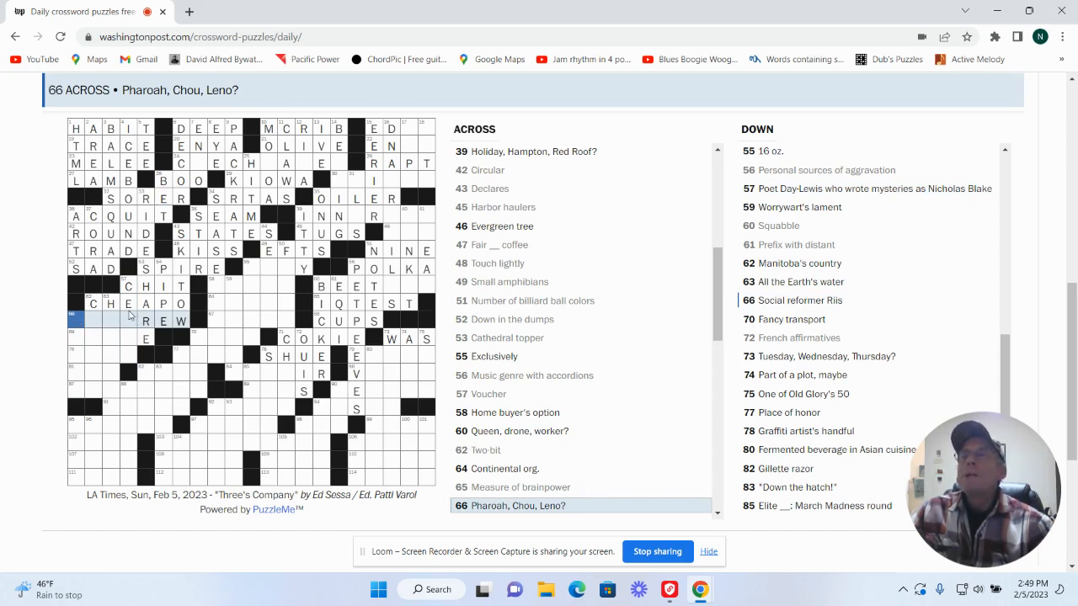
{"action": "left_click", "coordinate": [128, 321]}
{"action": "type", "text": "C"}
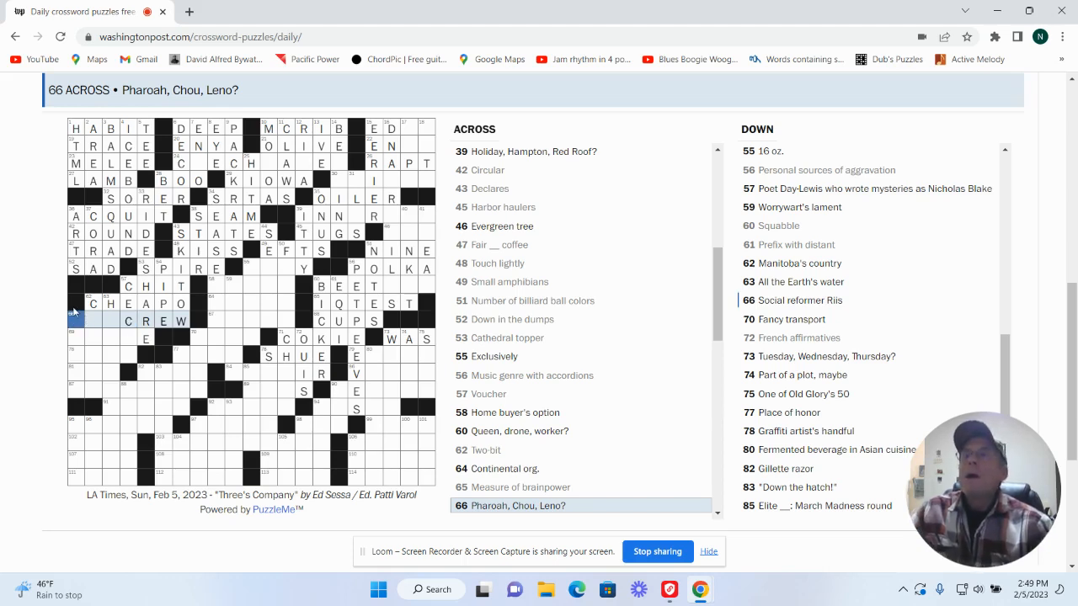
{"action": "left_click", "coordinate": [74, 322]}
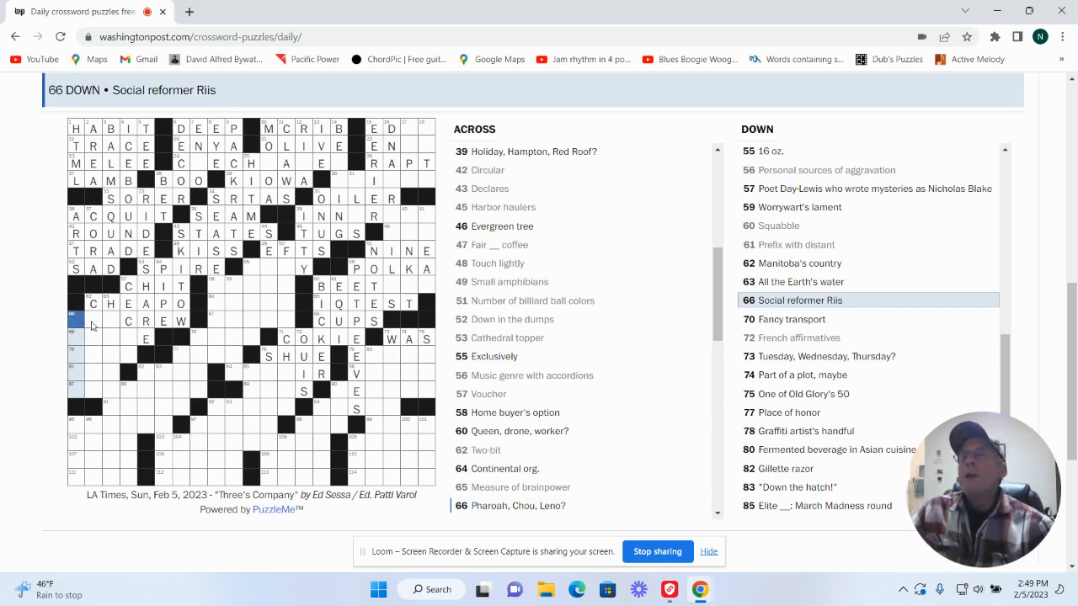
Step: Enter CANADA at 62 Down and finish ANDIE at 69 Across
{"action": "left_click", "coordinate": [89, 320]}
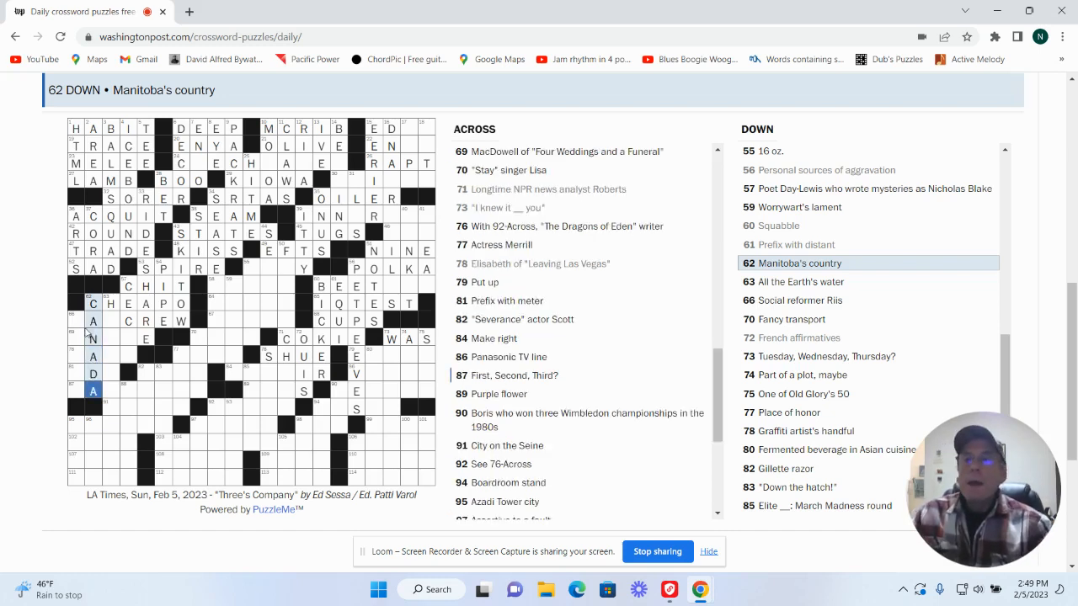
{"action": "left_click", "coordinate": [93, 338]}
{"action": "type", "text": "A"}
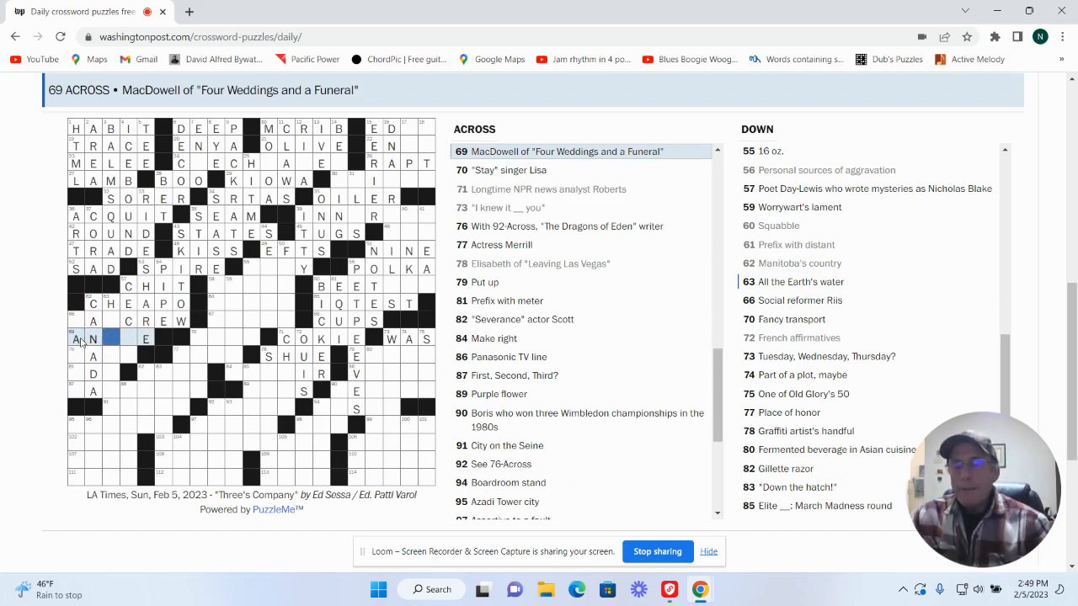
{"action": "type", "text": "I"}
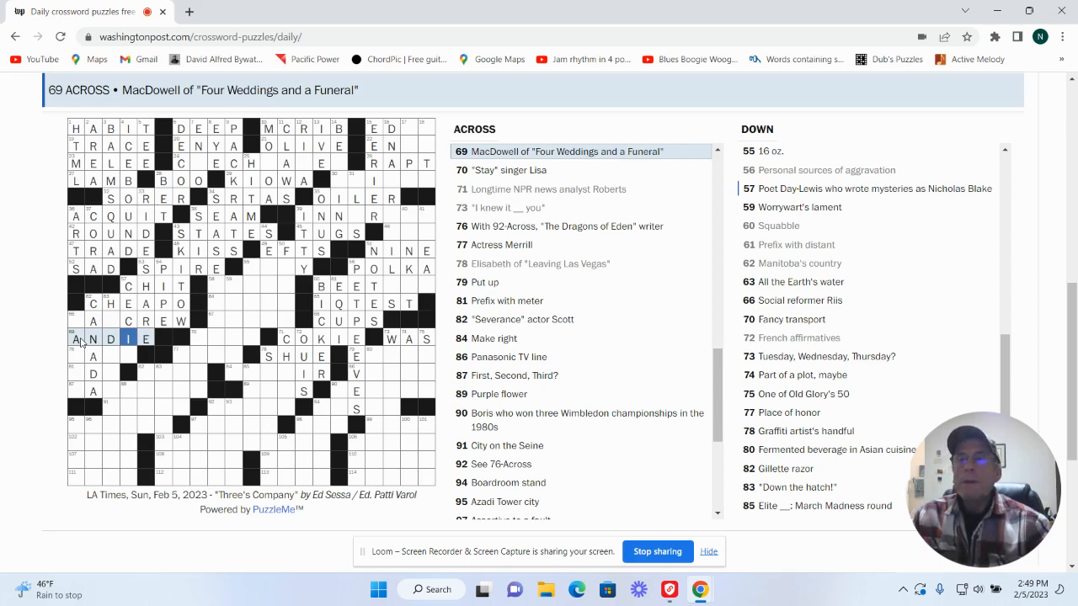
{"action": "left_click", "coordinate": [92, 356]}
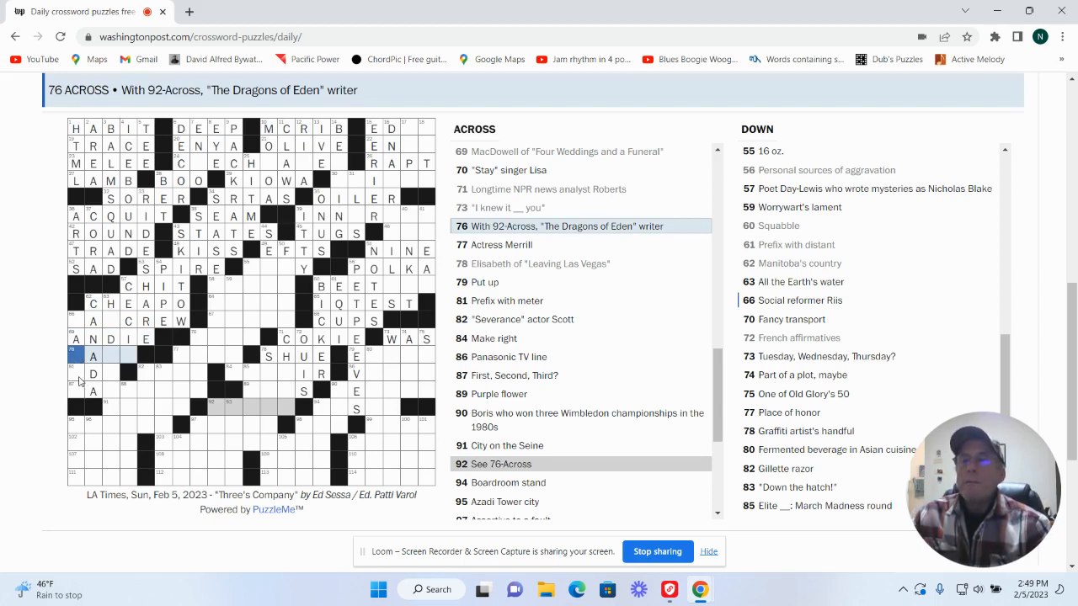
{"action": "left_click", "coordinate": [93, 373]}
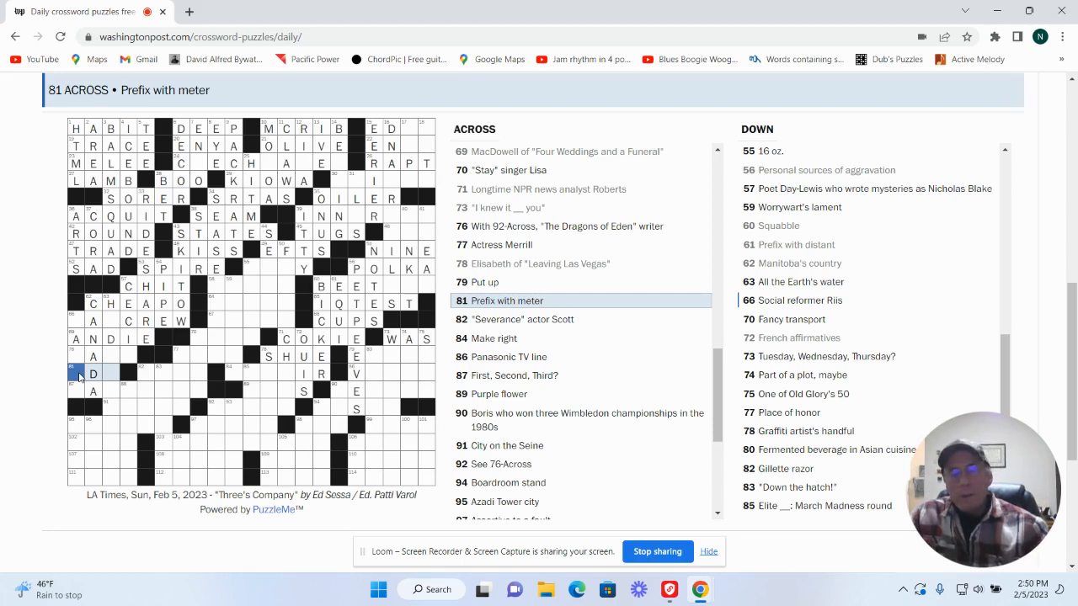
{"action": "type", "text": "OO"}
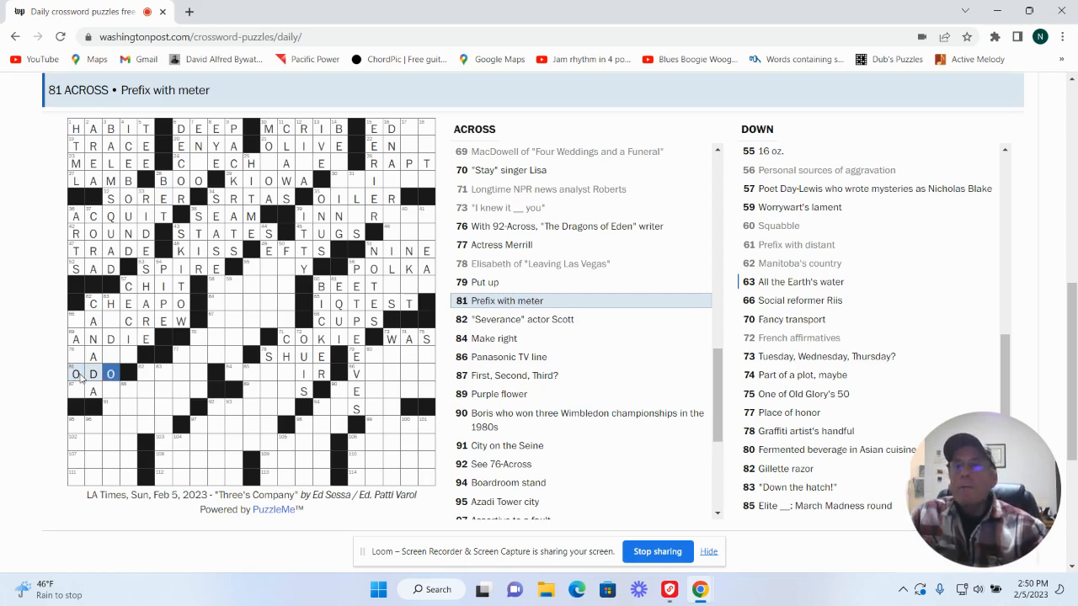
{"action": "left_click", "coordinate": [76, 356]}
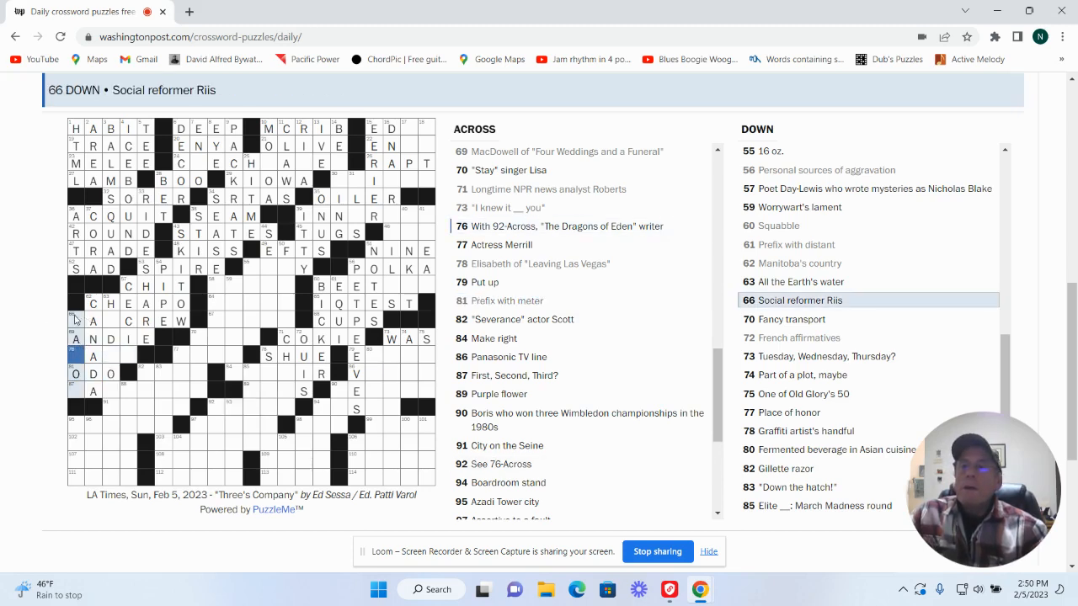
{"action": "left_click", "coordinate": [112, 320]}
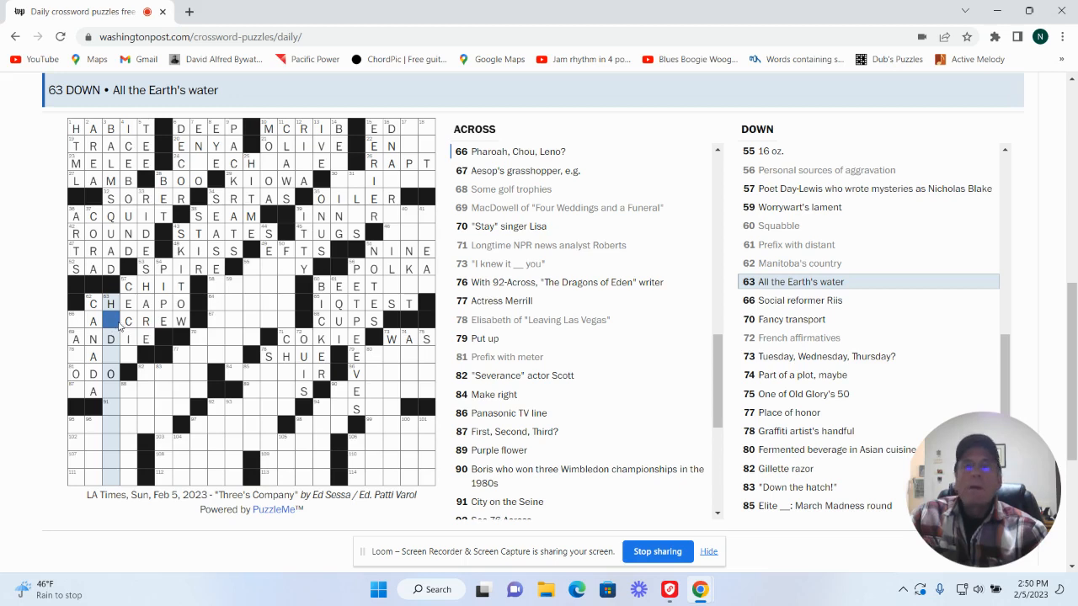
{"action": "mouse_move", "coordinate": [131, 365]}
{"action": "type", "text": "L"}
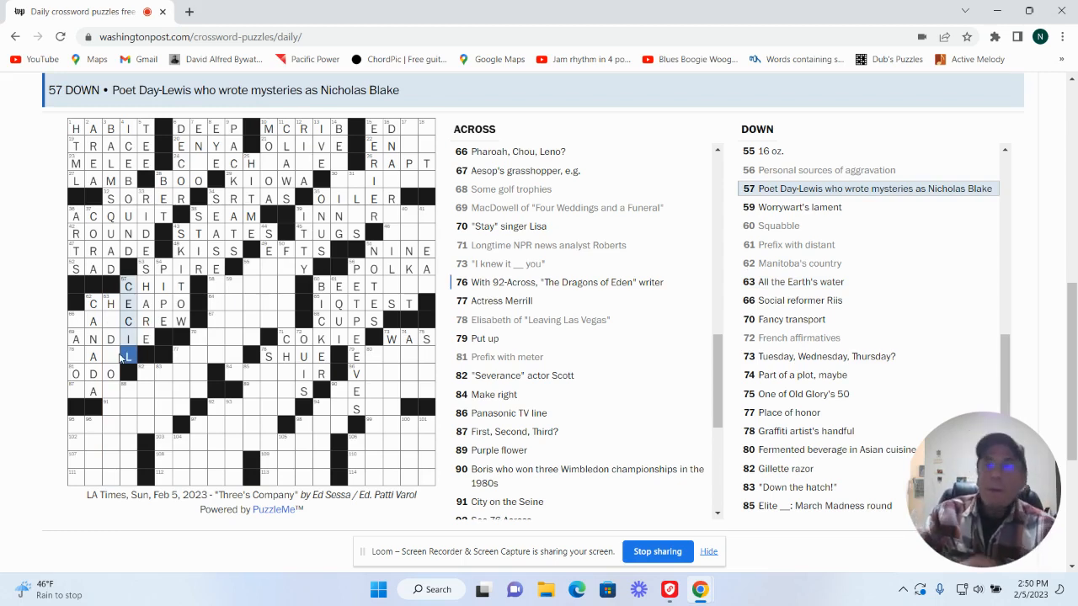
{"action": "left_click", "coordinate": [92, 356]}
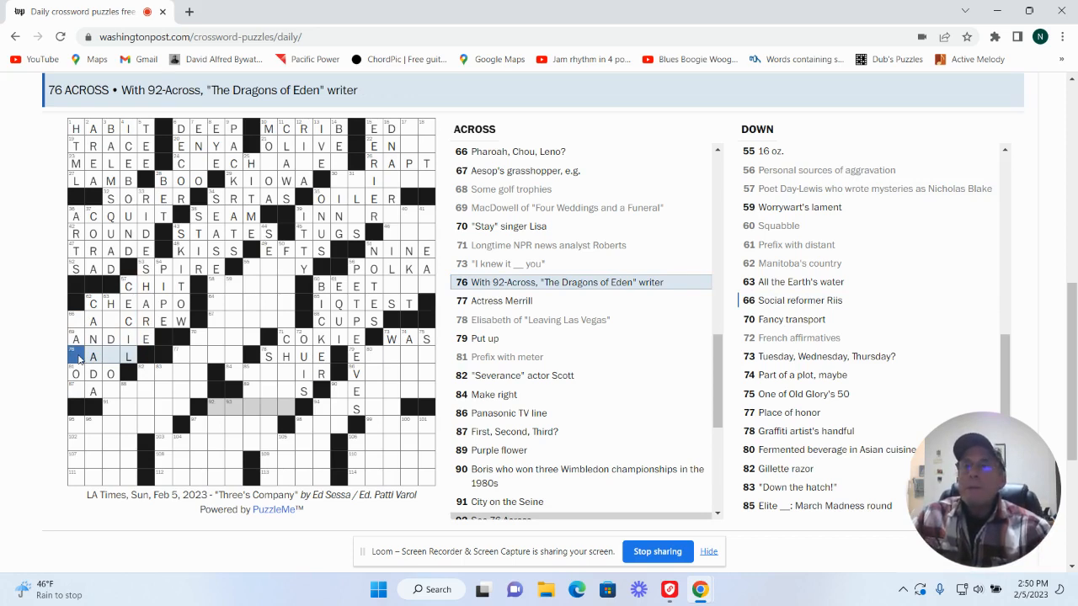
{"action": "mouse_move", "coordinate": [82, 373]}
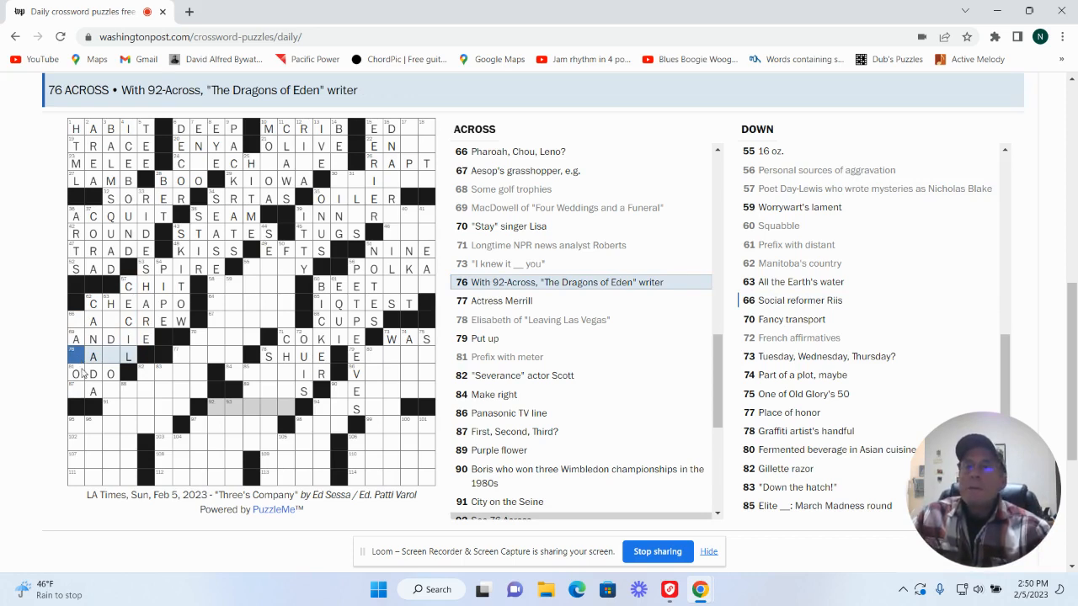
{"action": "left_click", "coordinate": [92, 390]}
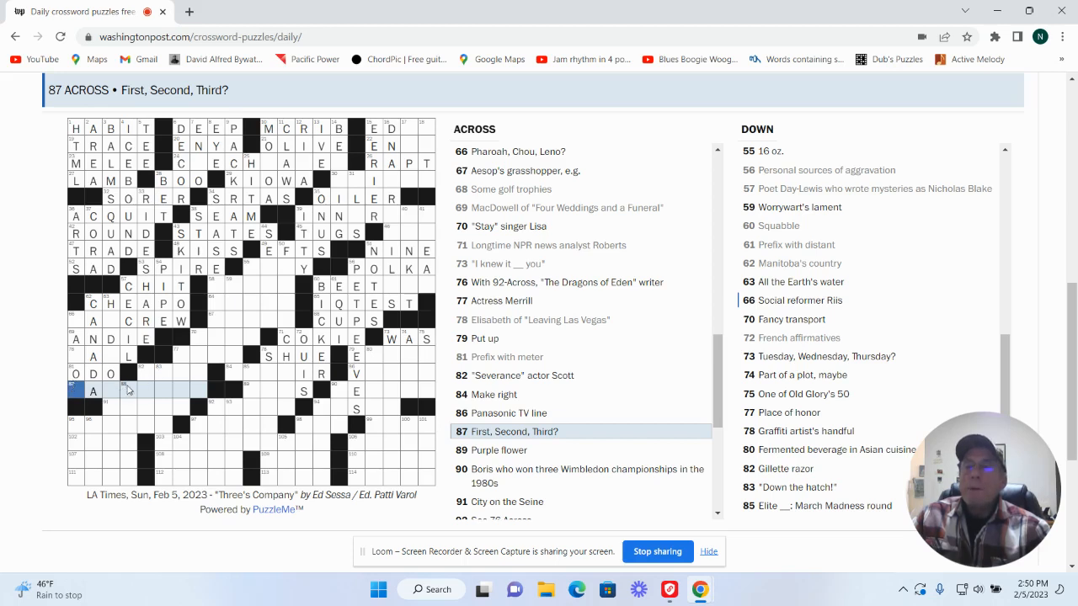
{"action": "mouse_move", "coordinate": [225, 283]}
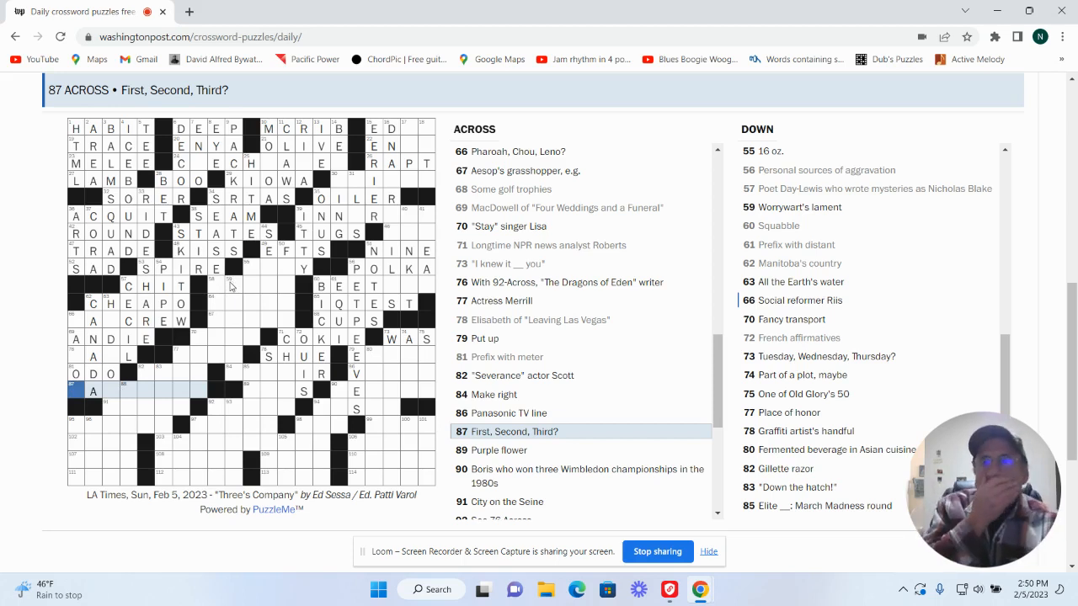
{"action": "mouse_move", "coordinate": [216, 324]}
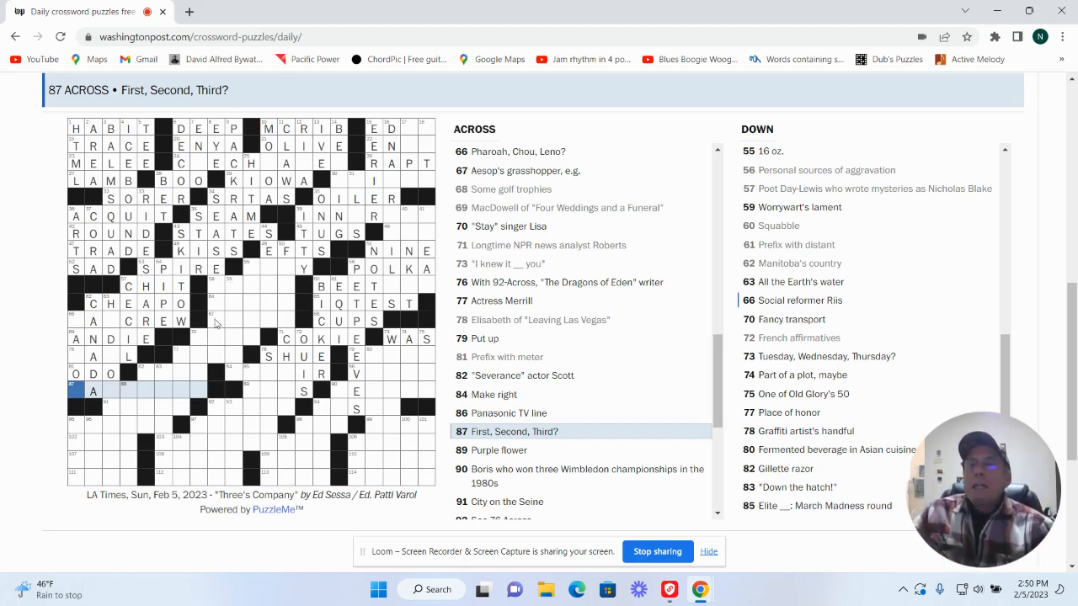
{"action": "left_click", "coordinate": [213, 320]}
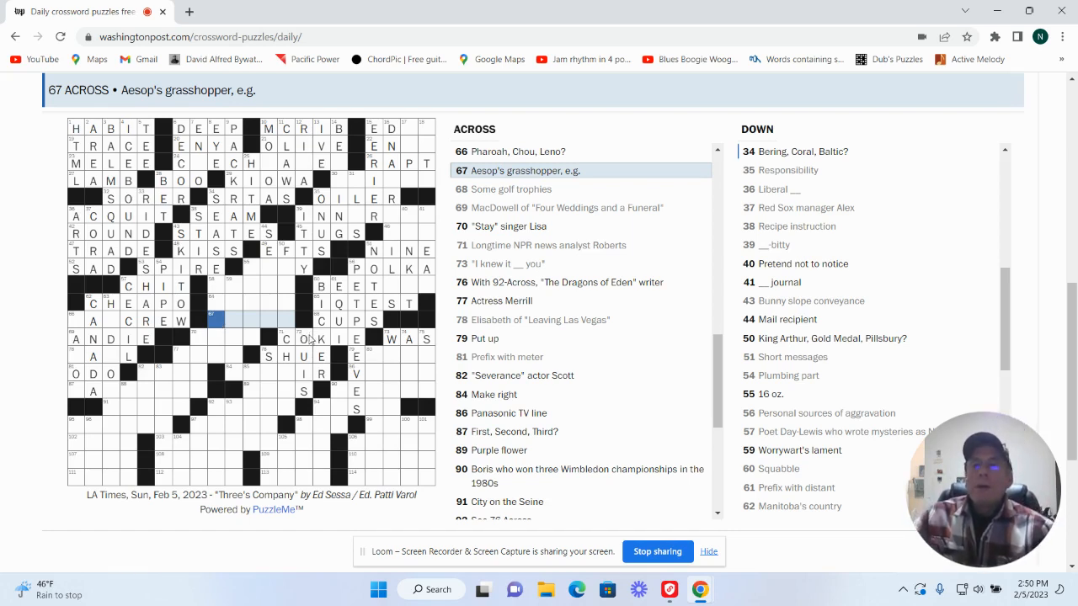
Step: Fill REPAIR for 'Make right', EIGHT at 85 Down, and IRIS for 'Purple flower'
{"action": "left_click", "coordinate": [234, 373]}
{"action": "type", "text": "REPA"}
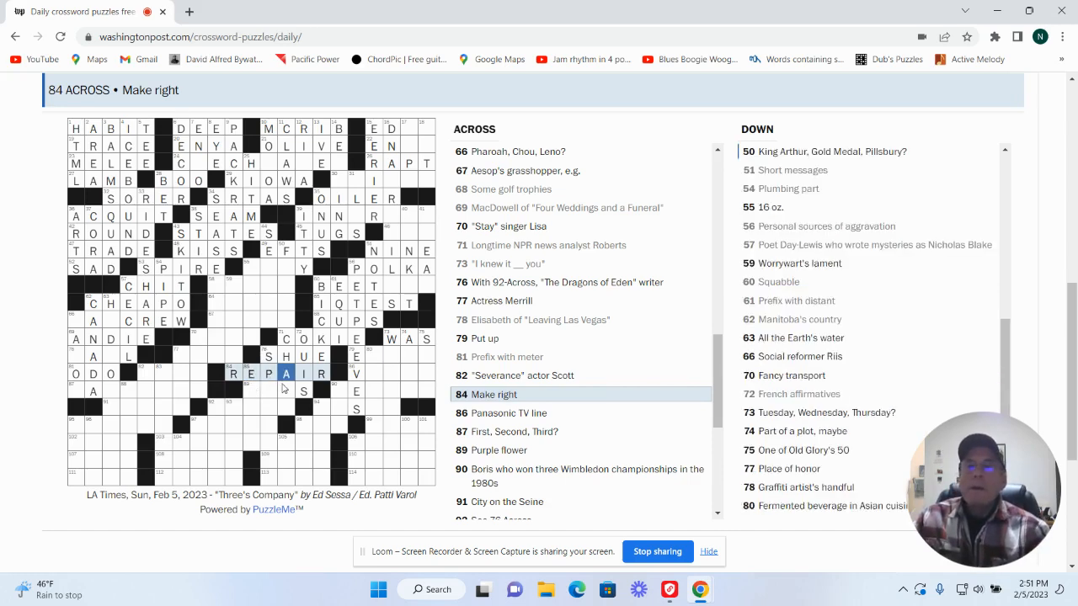
{"action": "left_click", "coordinate": [252, 388]}
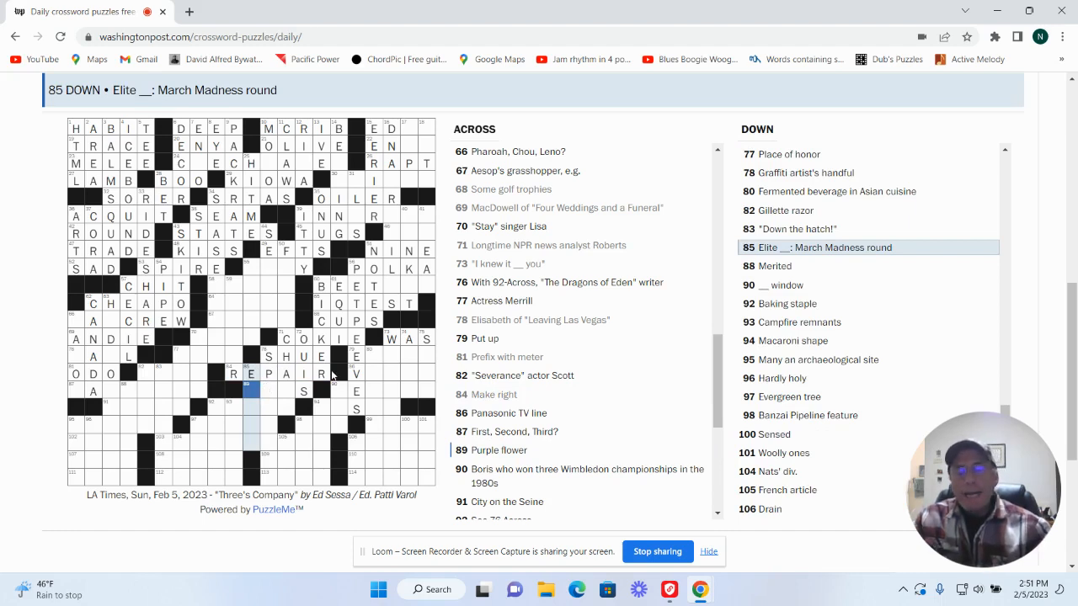
{"action": "scroll", "scroll_direction": "down", "scroll_amount": 3}
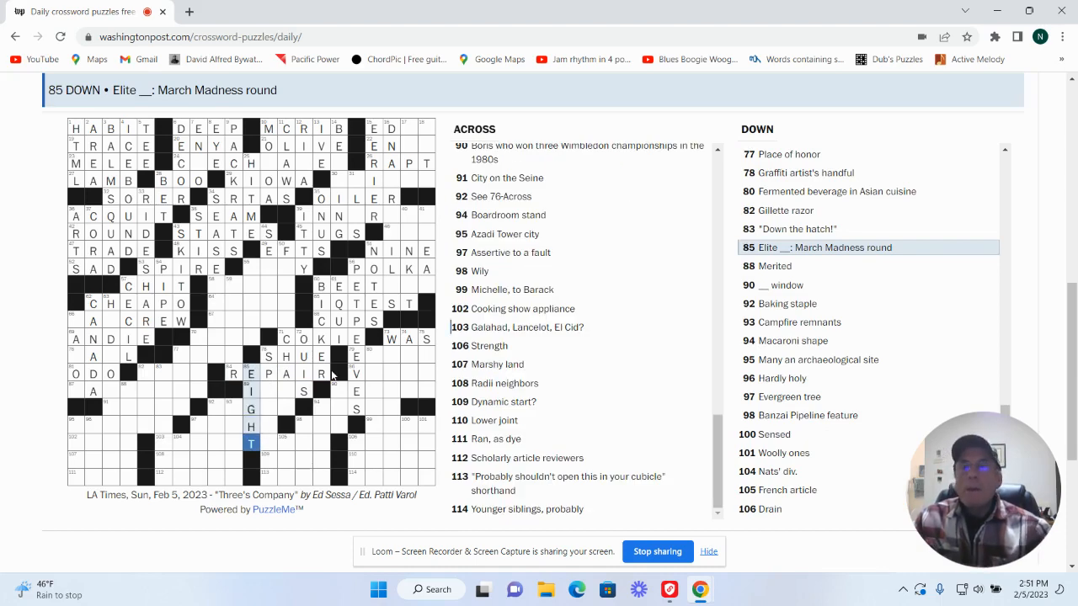
{"action": "mouse_move", "coordinate": [278, 394]}
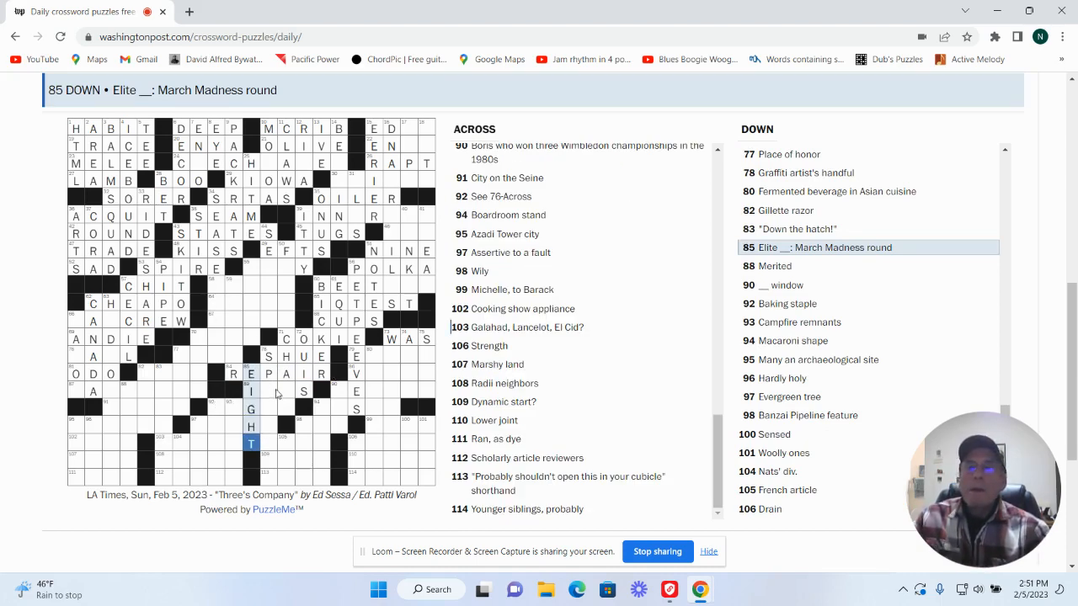
{"action": "left_click", "coordinate": [267, 390]}
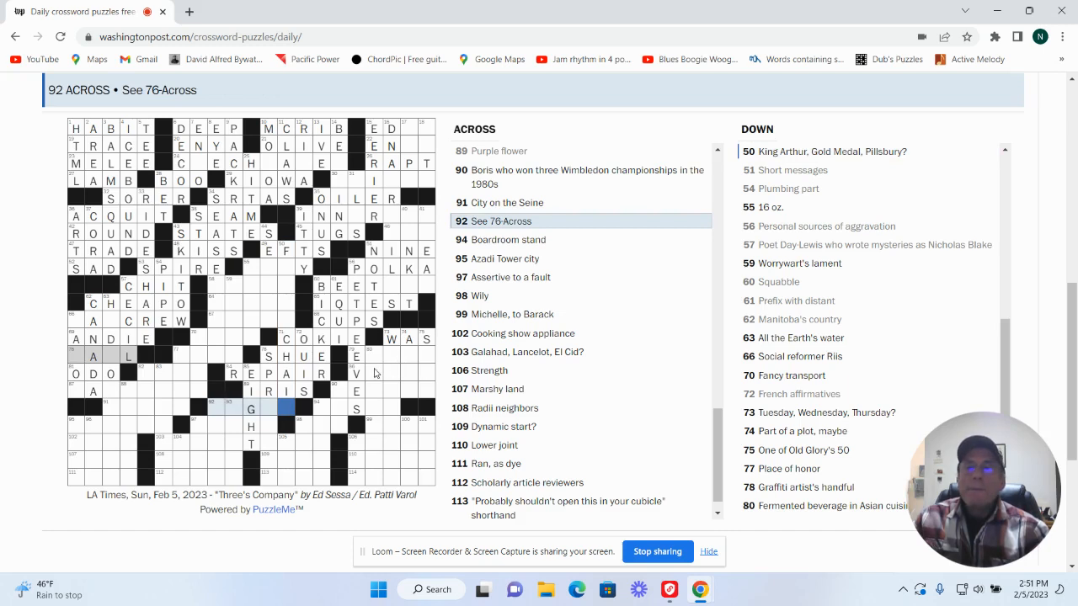
Step: Complete ERECT for 'Put up' at 79 Across
{"action": "left_click", "coordinate": [370, 353]}
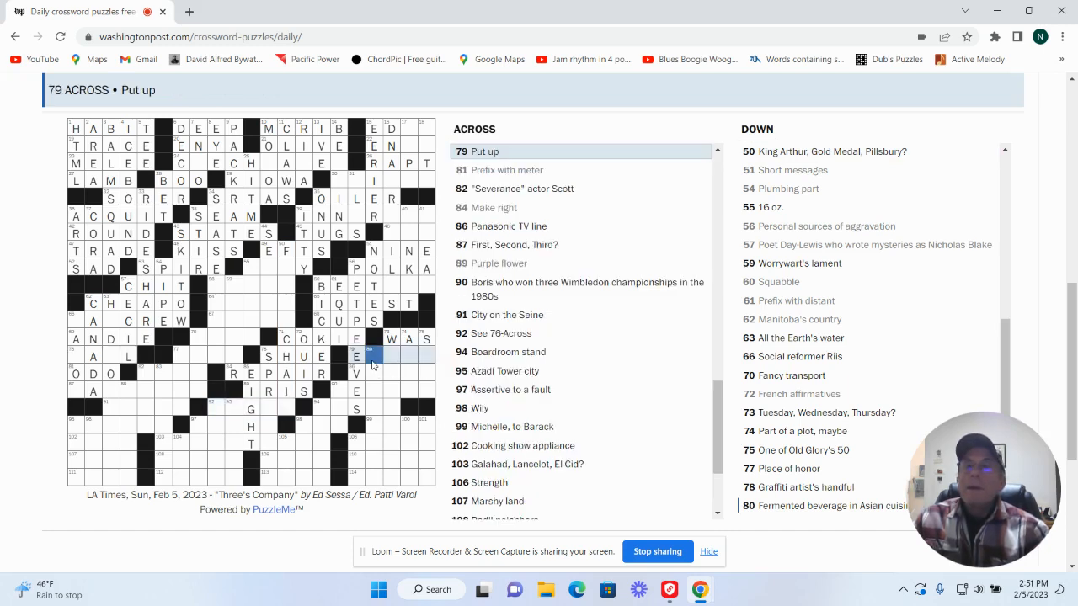
{"action": "type", "text": "RE"}
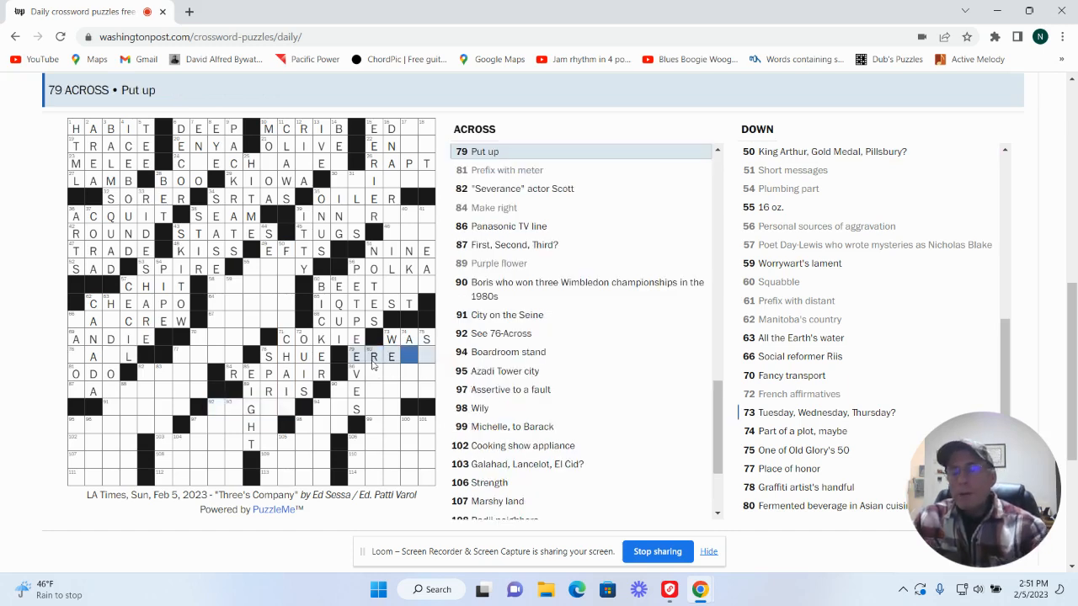
{"action": "type", "text": "T"}
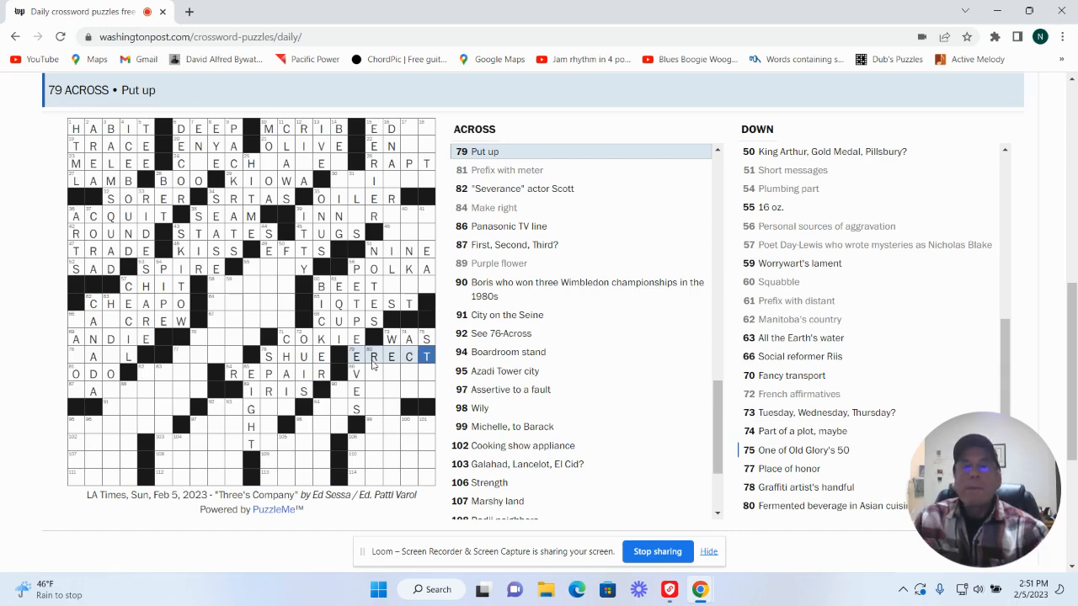
Step: Enter VIZIO for the Panasonic TV line, then correct it to VISIO
{"action": "left_click", "coordinate": [371, 374]}
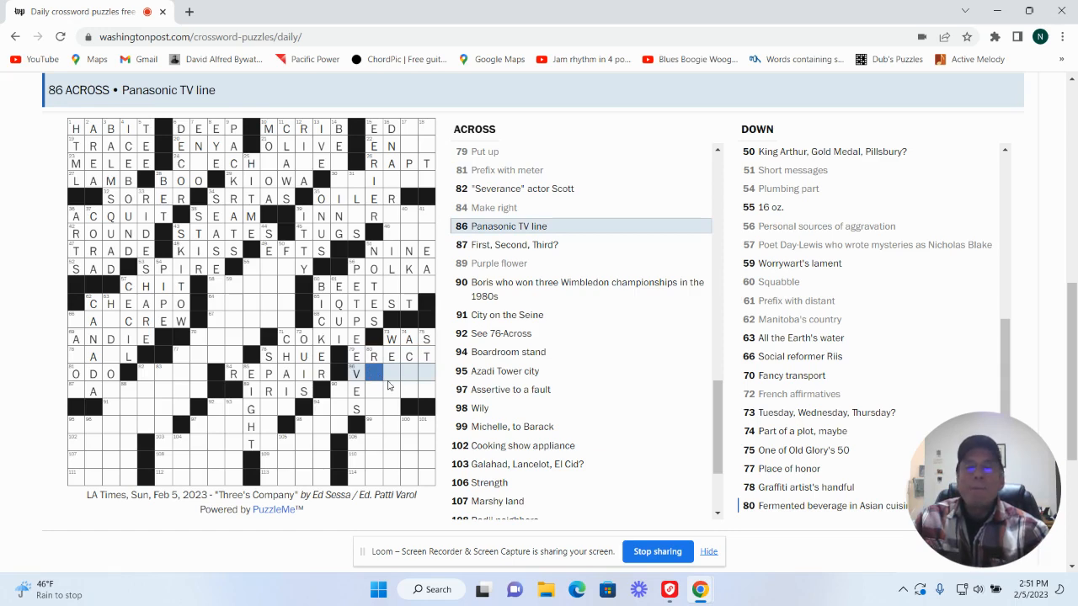
{"action": "mouse_move", "coordinate": [367, 400]}
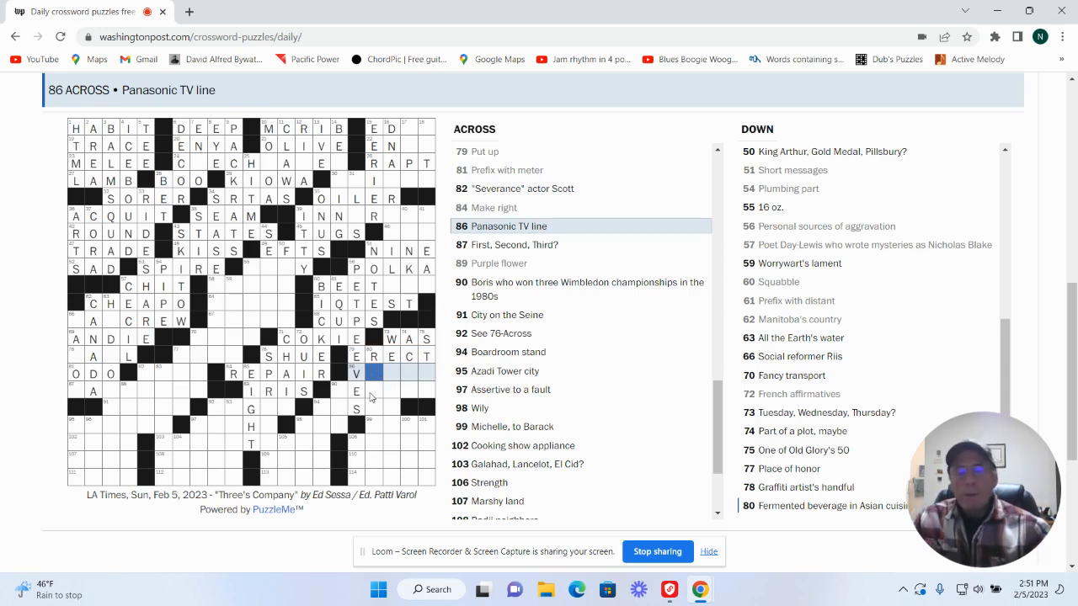
{"action": "type", "text": "IX"}
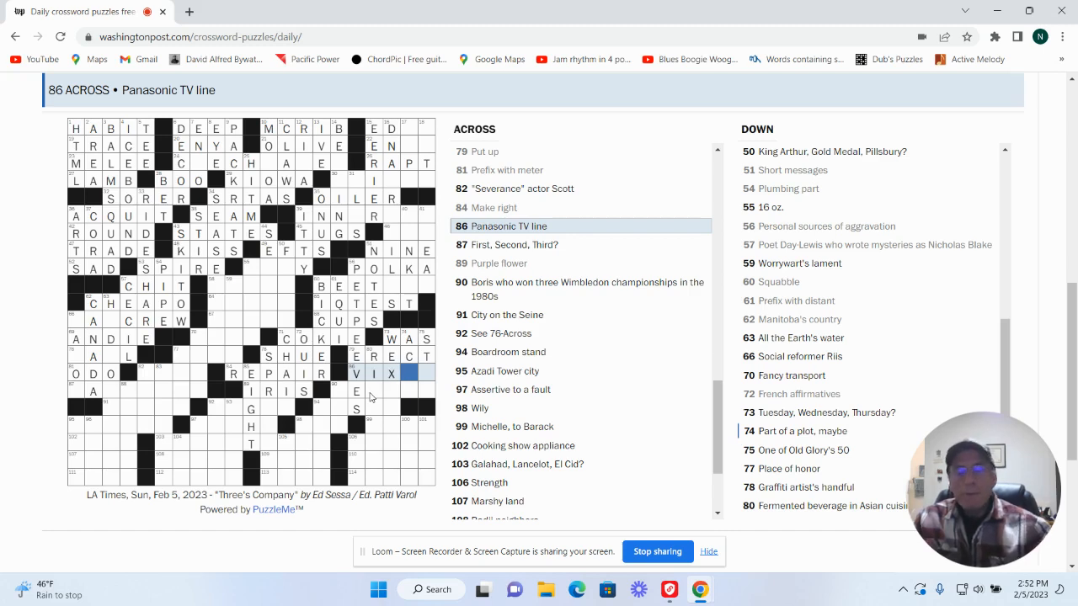
{"action": "type", "text": "ZIO"}
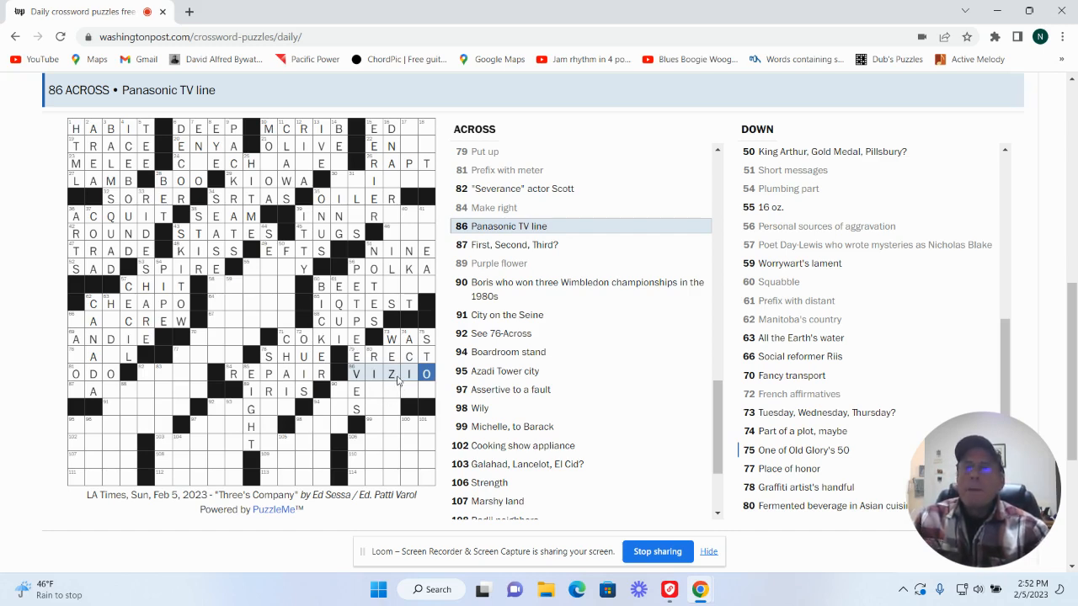
{"action": "left_click", "coordinate": [392, 373]}
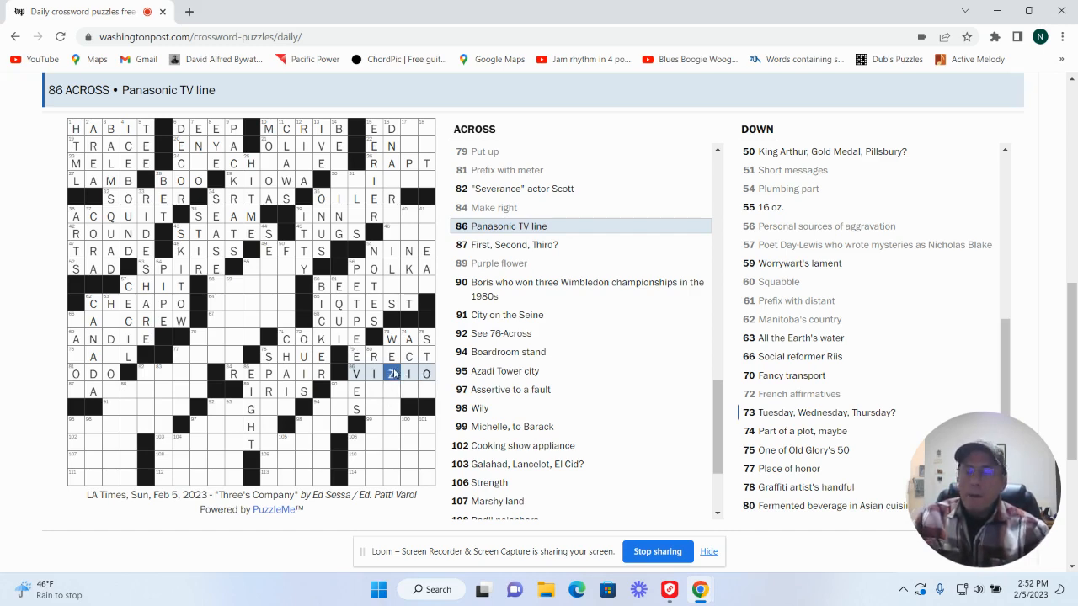
{"action": "left_click", "coordinate": [391, 391]}
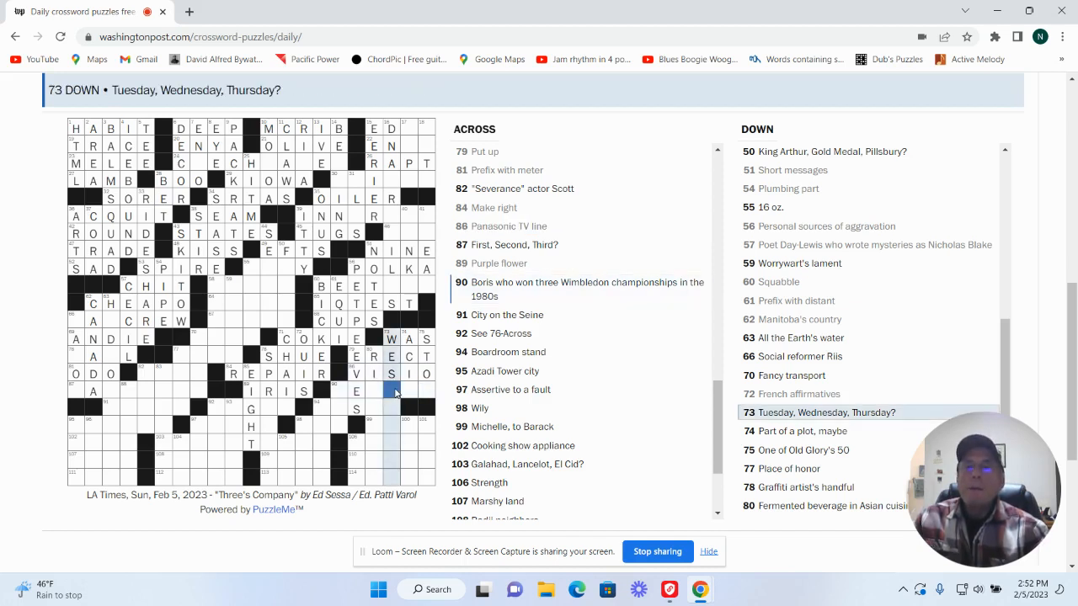
{"action": "left_click", "coordinate": [375, 391]}
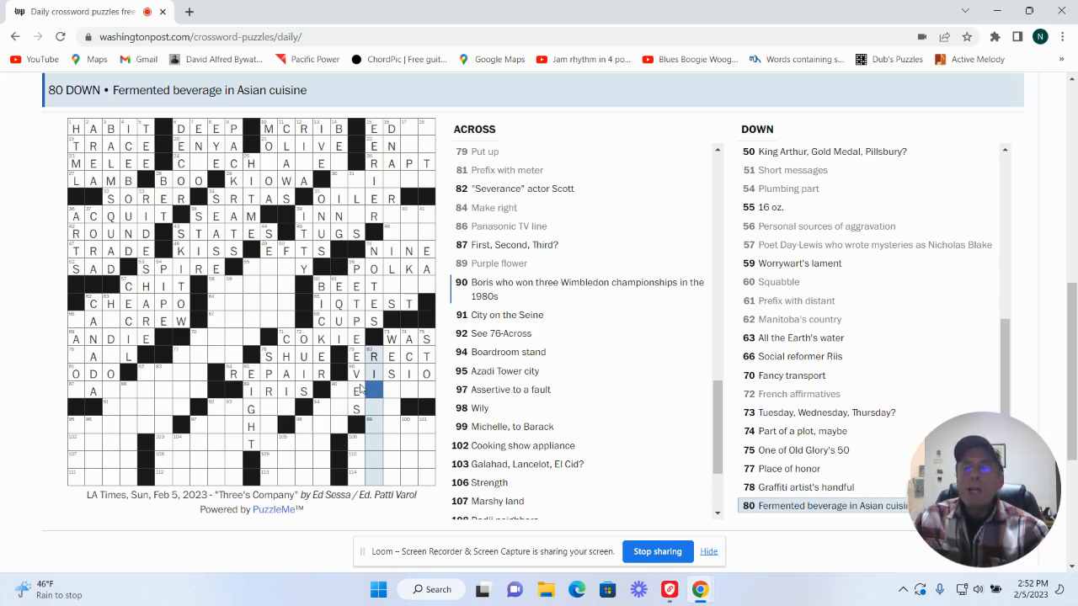
{"action": "mouse_move", "coordinate": [376, 389]}
{"action": "type", "text": "WIFE"}
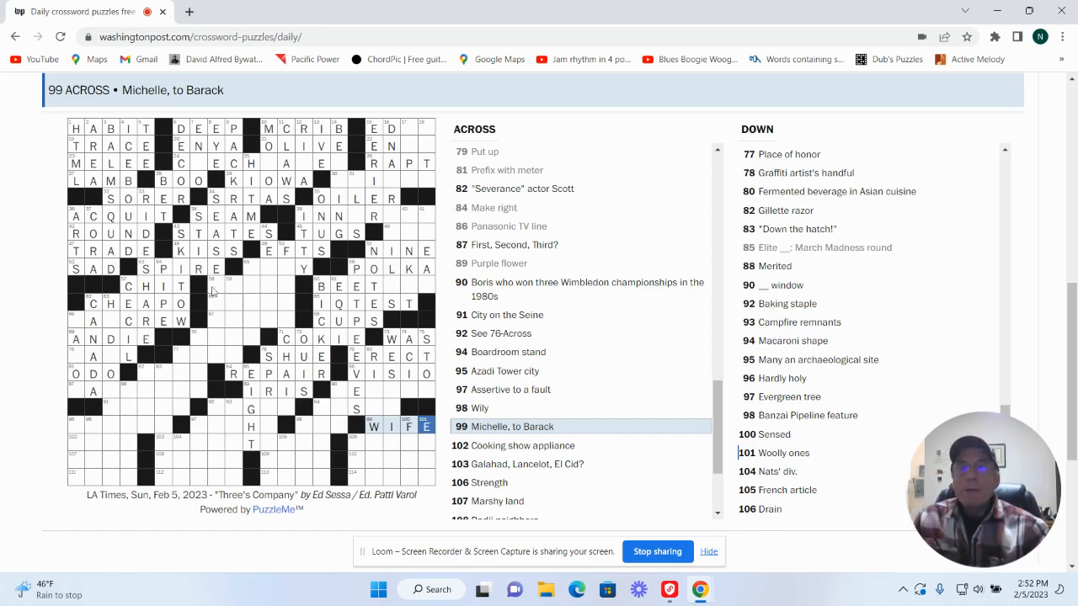
Step: Work on 90 Across and 74 Down, and clear the wrong Panasonic TV line letters
{"action": "left_click", "coordinate": [371, 391]}
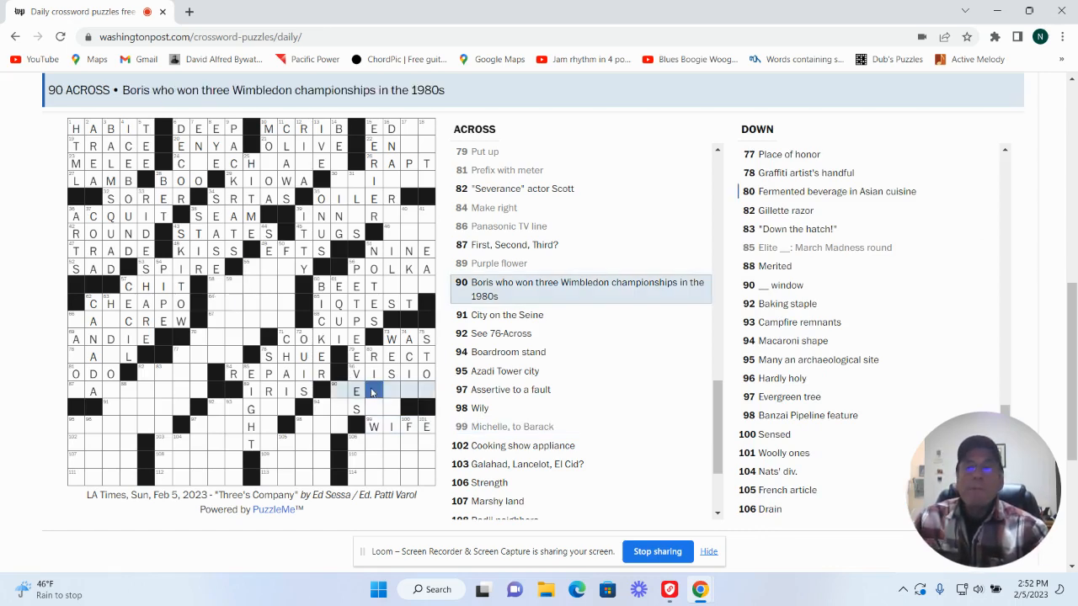
{"action": "left_click", "coordinate": [375, 392]}
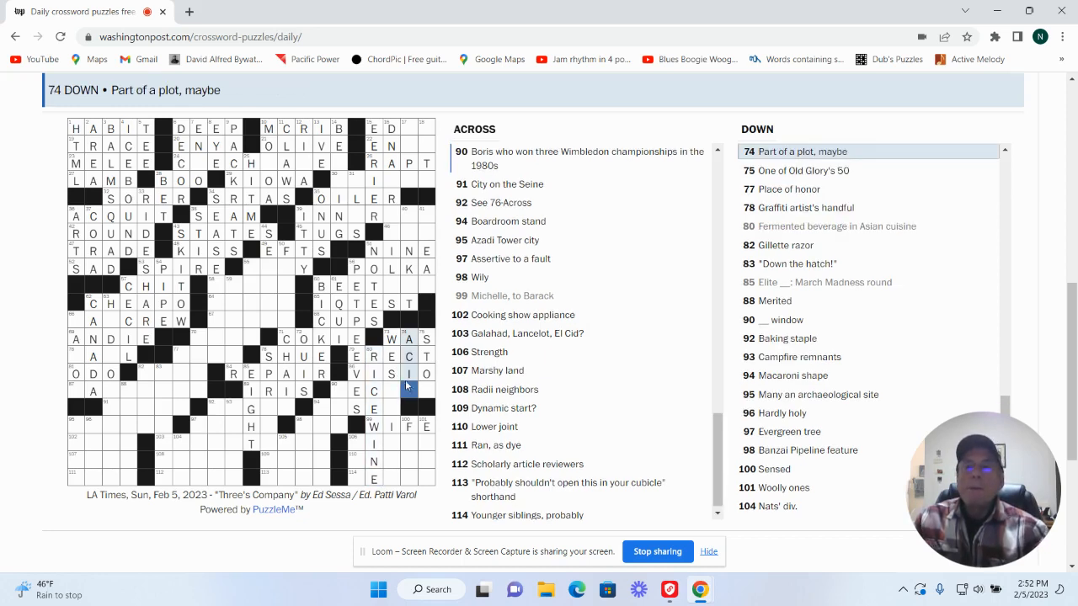
{"action": "left_click", "coordinate": [408, 374]}
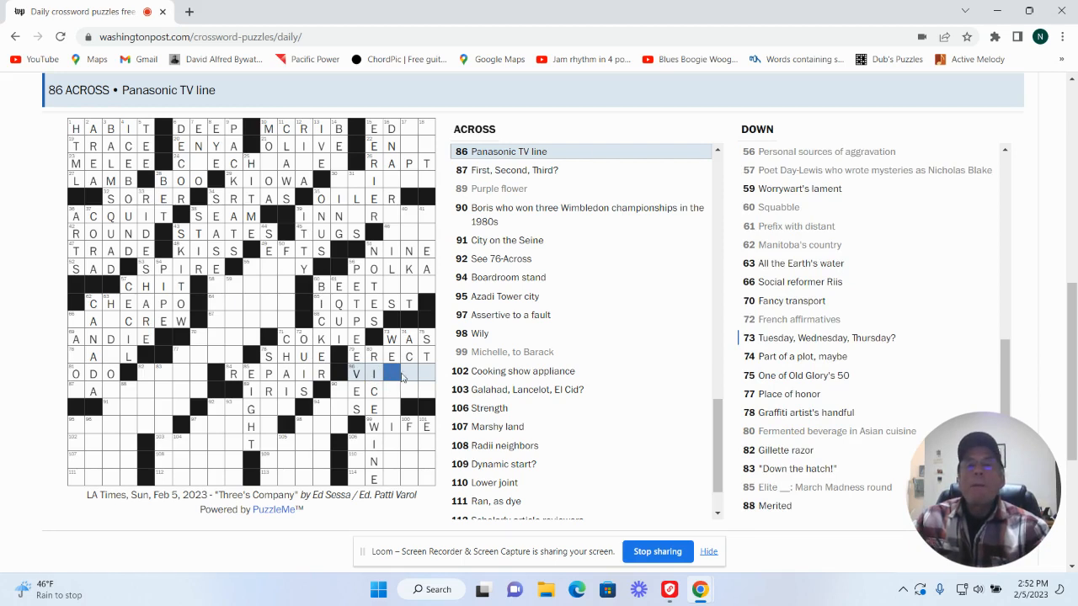
Step: Enter STAR at 75 Down and complete BECKER at 90 Across
{"action": "left_click", "coordinate": [409, 373]}
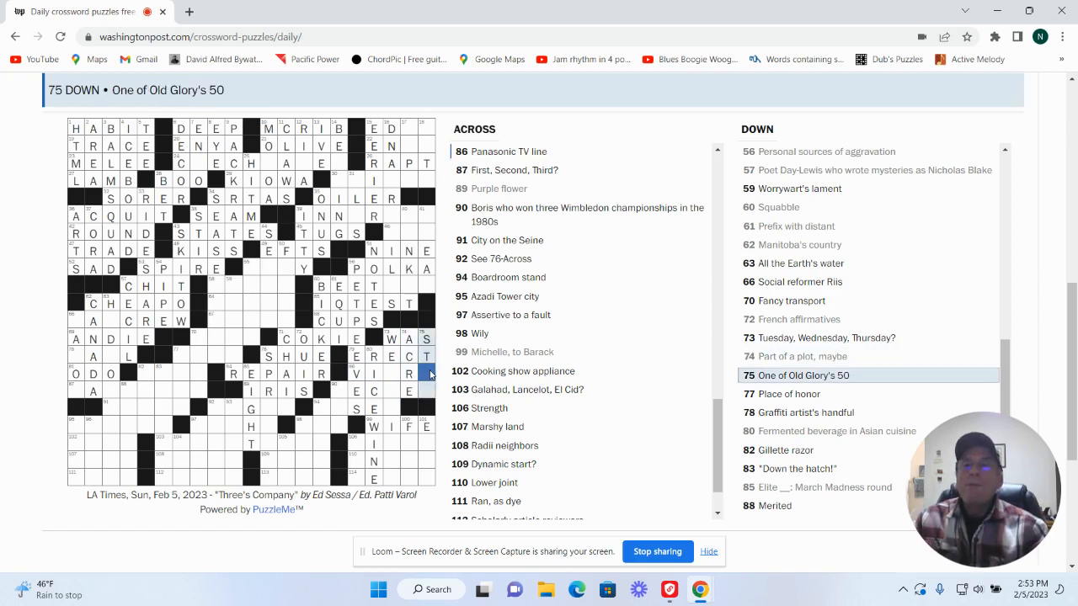
{"action": "type", "text": "R"}
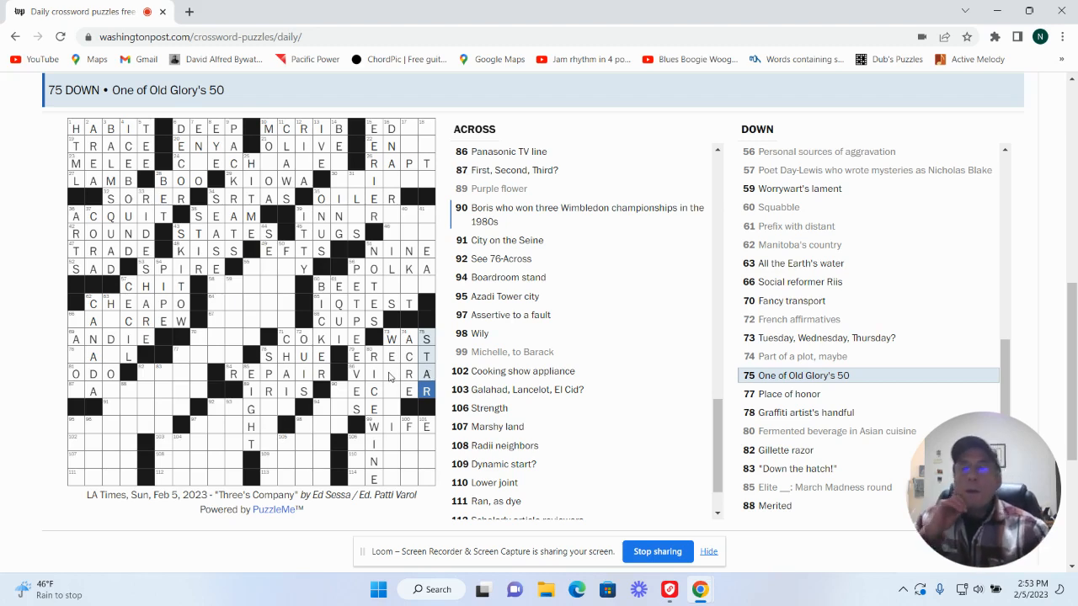
{"action": "left_click", "coordinate": [390, 374]}
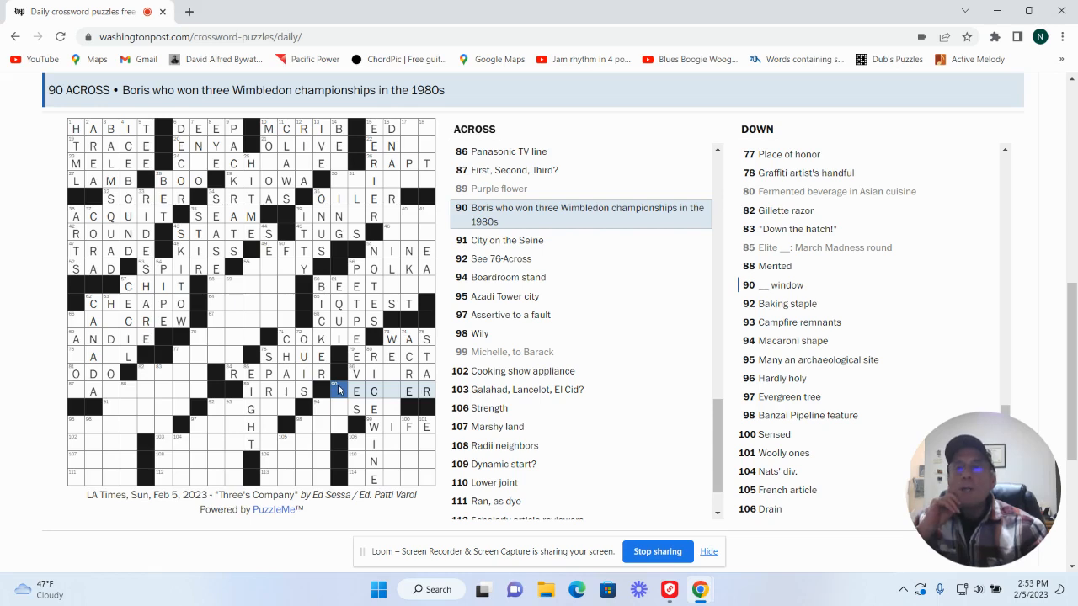
{"action": "type", "text": "K"}
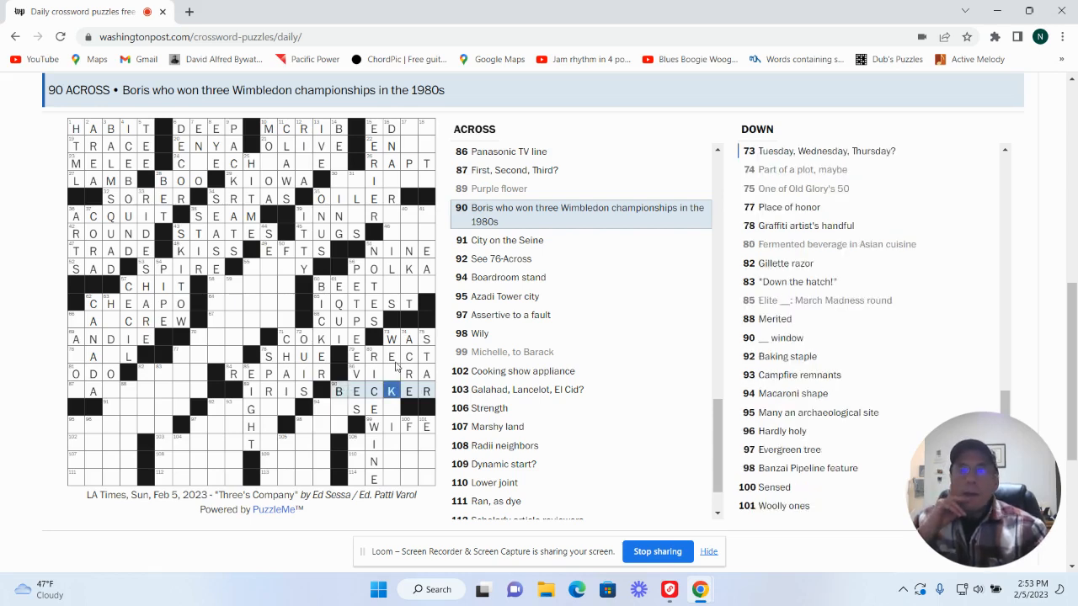
Step: Fill EASEL for 'Boardroom stand', 73 and 101 Down, and SINEW for 'Strength'
{"action": "left_click", "coordinate": [391, 374]}
{"action": "type", "text": "E"}
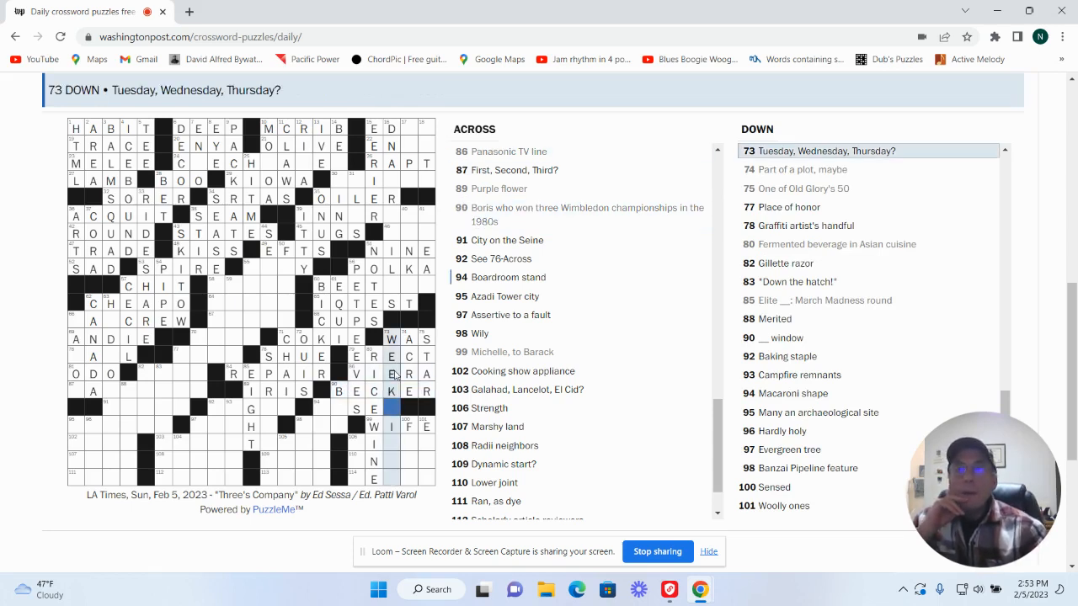
{"action": "left_click", "coordinate": [391, 408]}
{"action": "type", "text": "EASEL"}
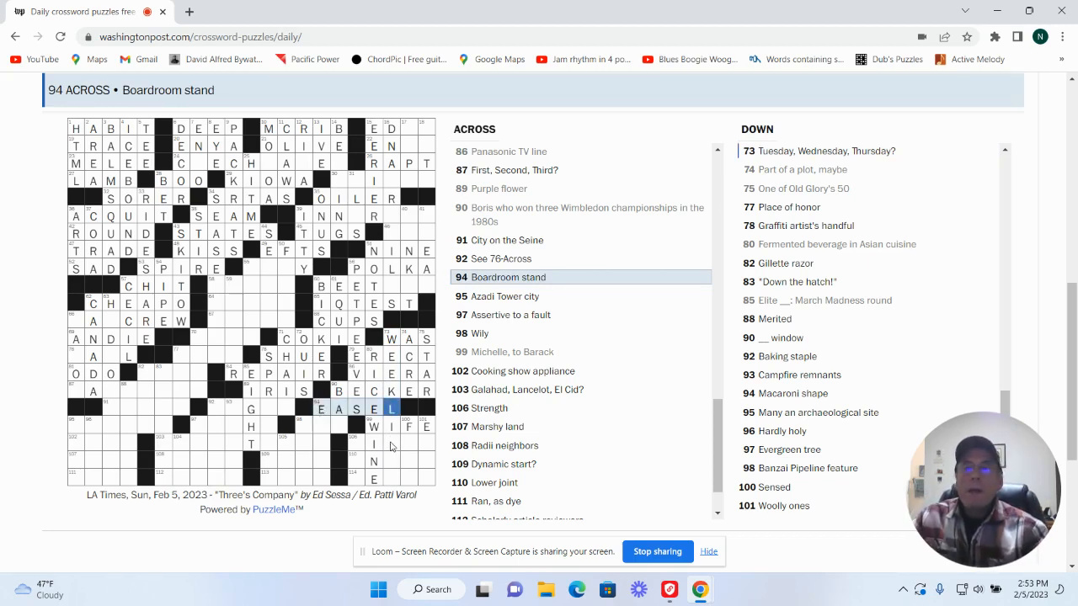
{"action": "left_click", "coordinate": [390, 444]}
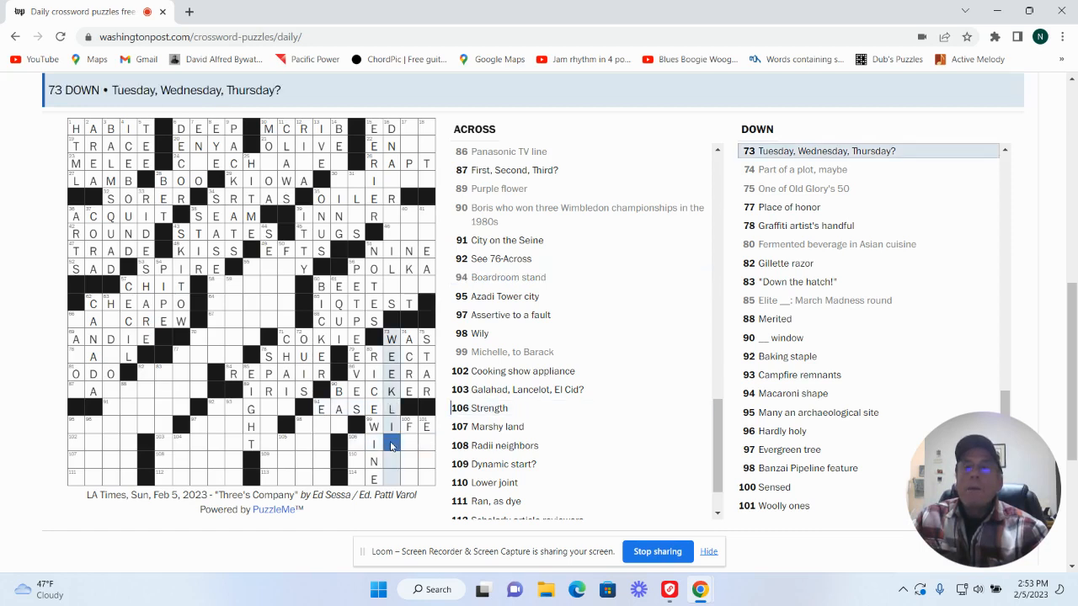
{"action": "left_click", "coordinate": [409, 444]}
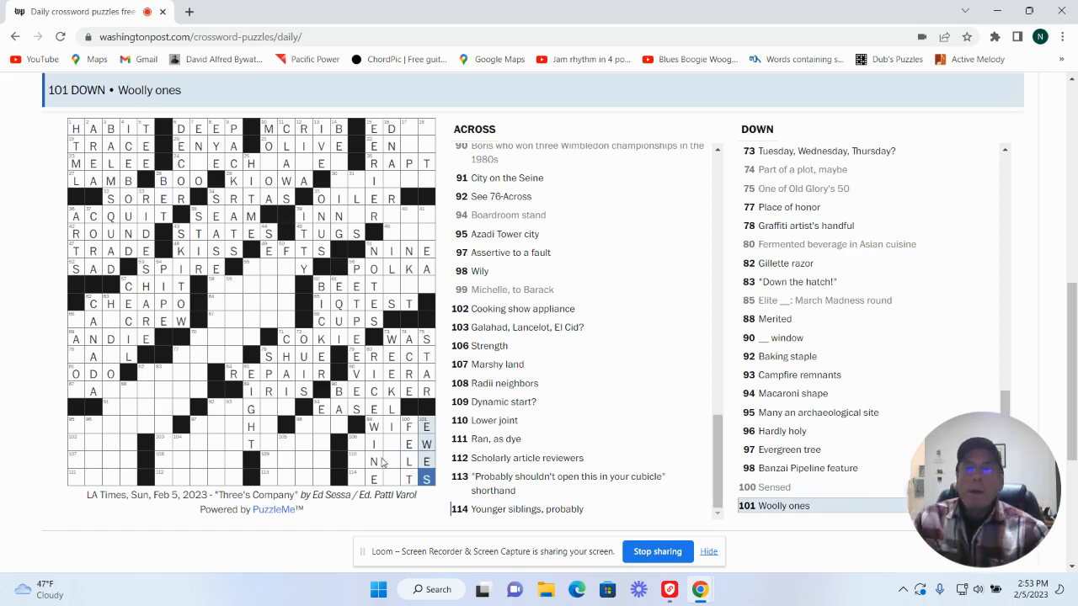
{"action": "left_click", "coordinate": [353, 438]}
{"action": "type", "text": "SIN"}
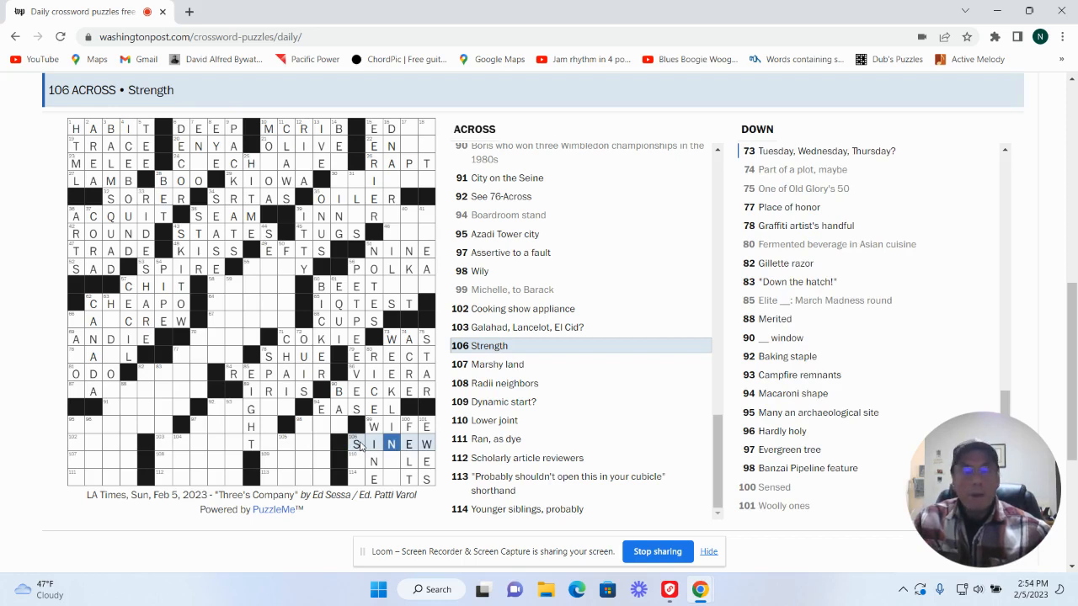
Step: Fill ANKLE for 'Lower joint', PESTS for 'Younger siblings', and SLY for 'Wily'
{"action": "left_click", "coordinate": [497, 364]}
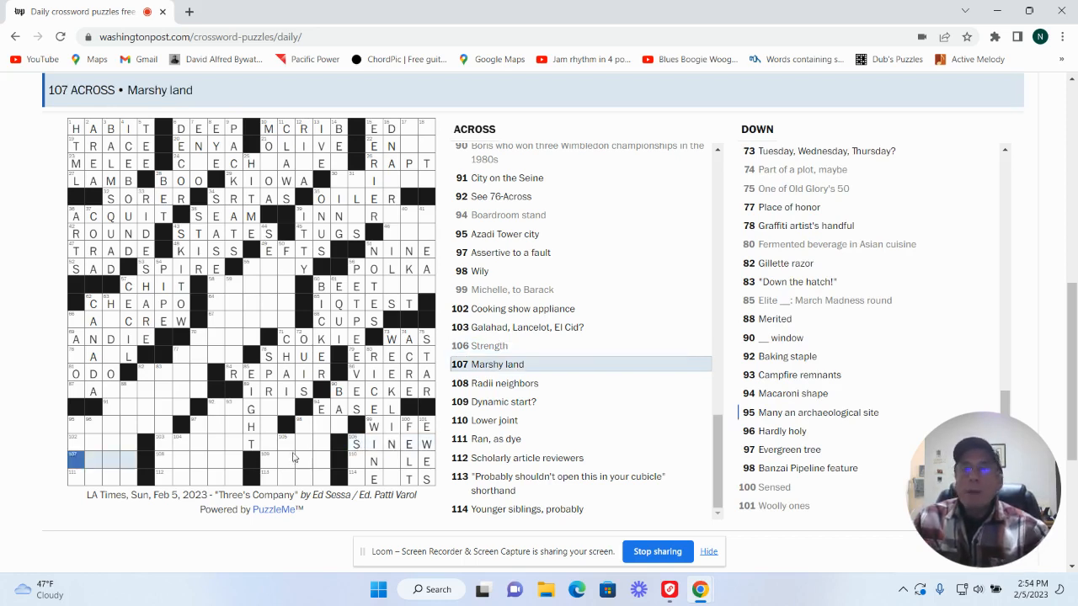
{"action": "left_click", "coordinate": [354, 460]}
{"action": "type", "text": "ANK"}
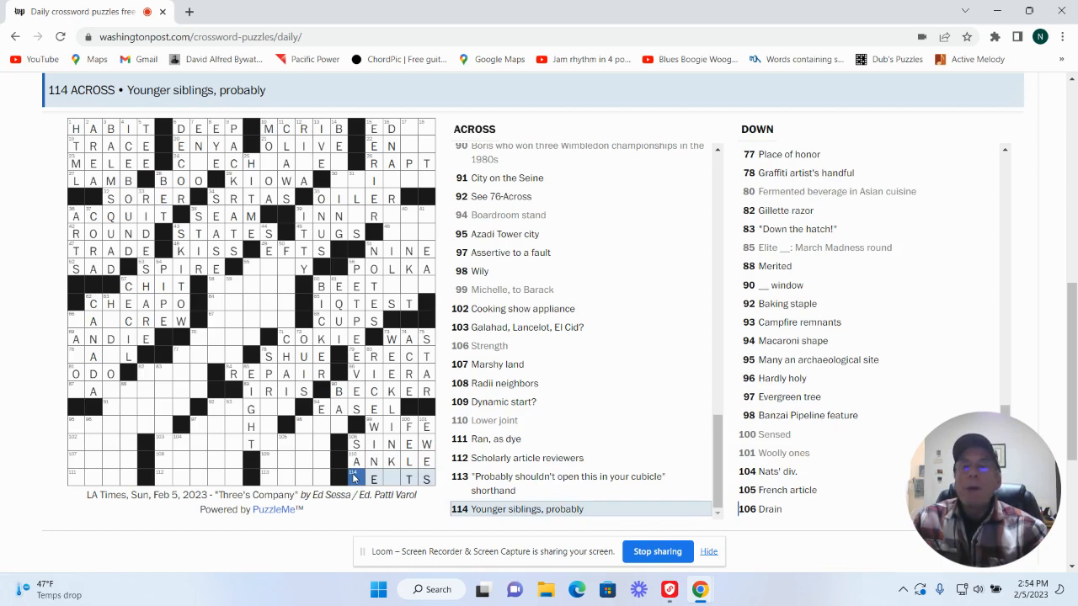
{"action": "left_click", "coordinate": [767, 509]}
{"action": "type", "text": "PES"}
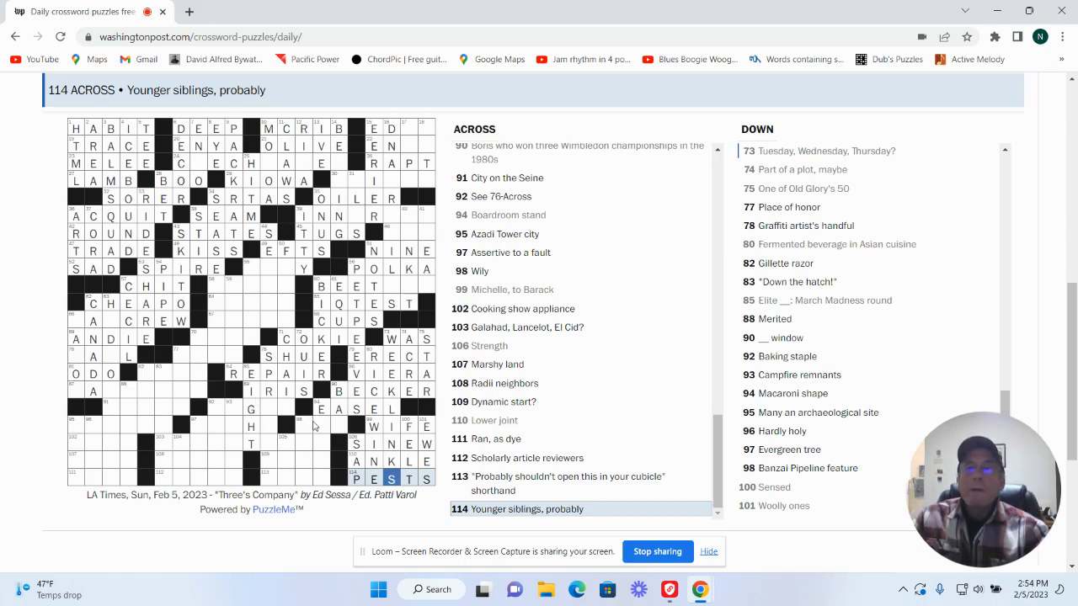
{"action": "left_click", "coordinate": [299, 425]}
{"action": "type", "text": "SLY"}
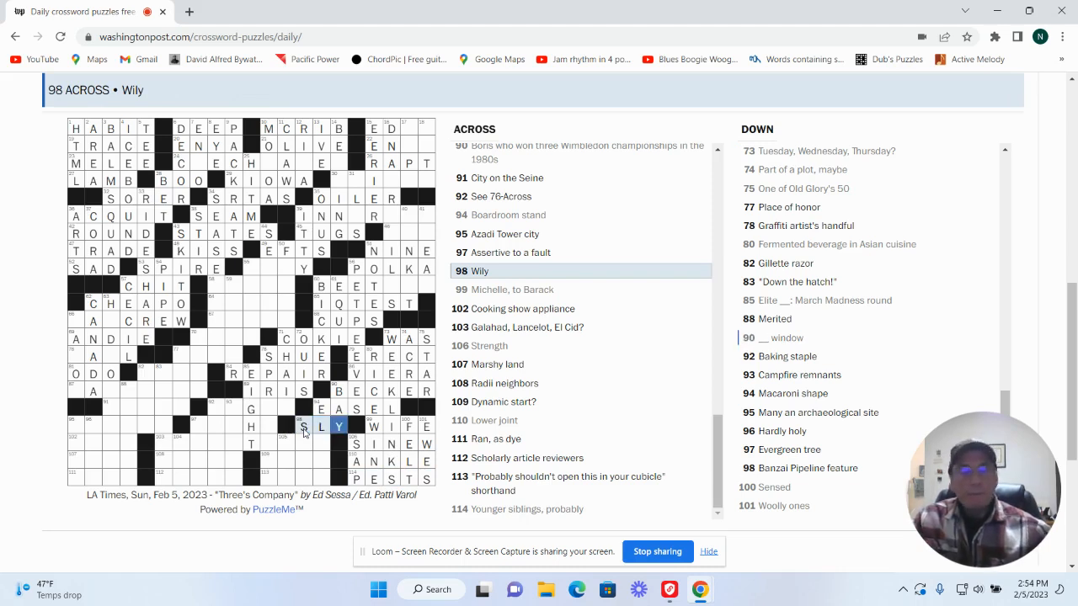
Step: Complete OVEN for 'Cooking show appliance' in the lower-left corner
{"action": "left_click", "coordinate": [521, 308]}
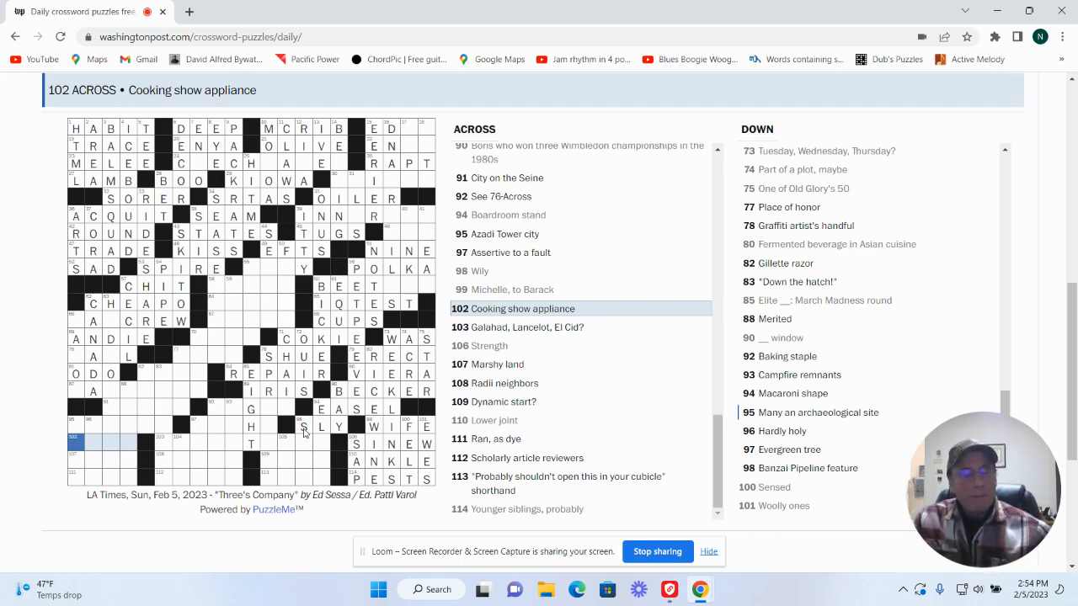
{"action": "left_click", "coordinate": [92, 443]}
{"action": "type", "text": "OVE"}
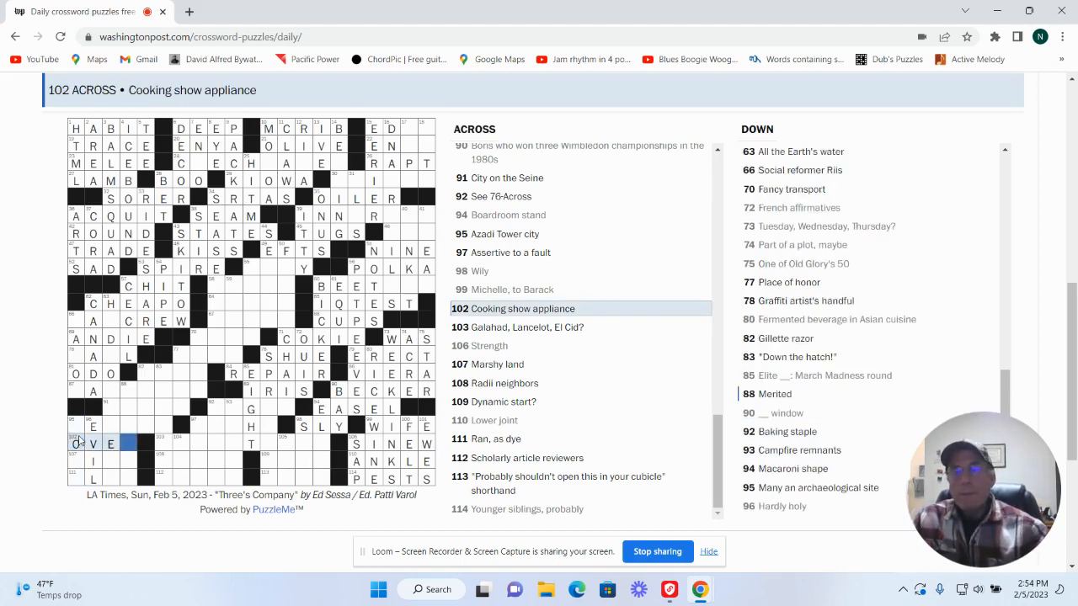
{"action": "type", "text": "N"}
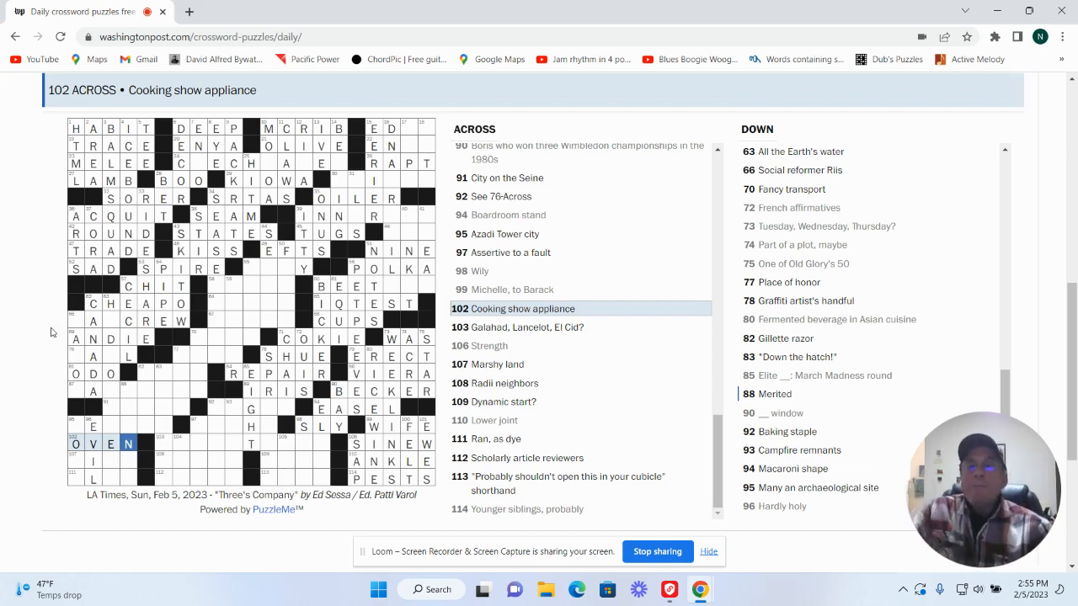
{"action": "mouse_move", "coordinate": [138, 401]}
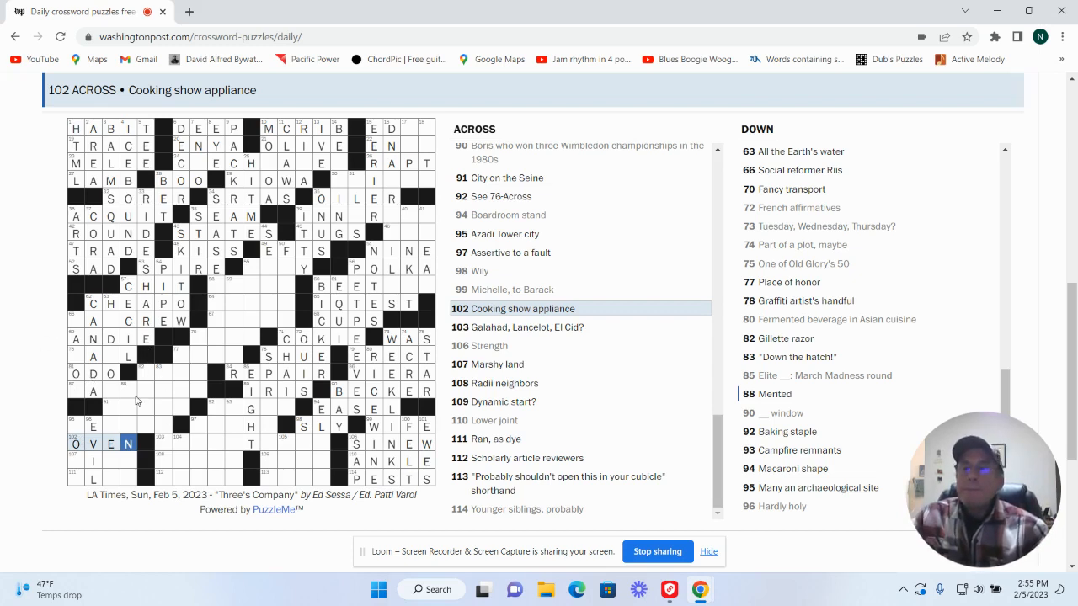
{"action": "left_click", "coordinate": [131, 387]}
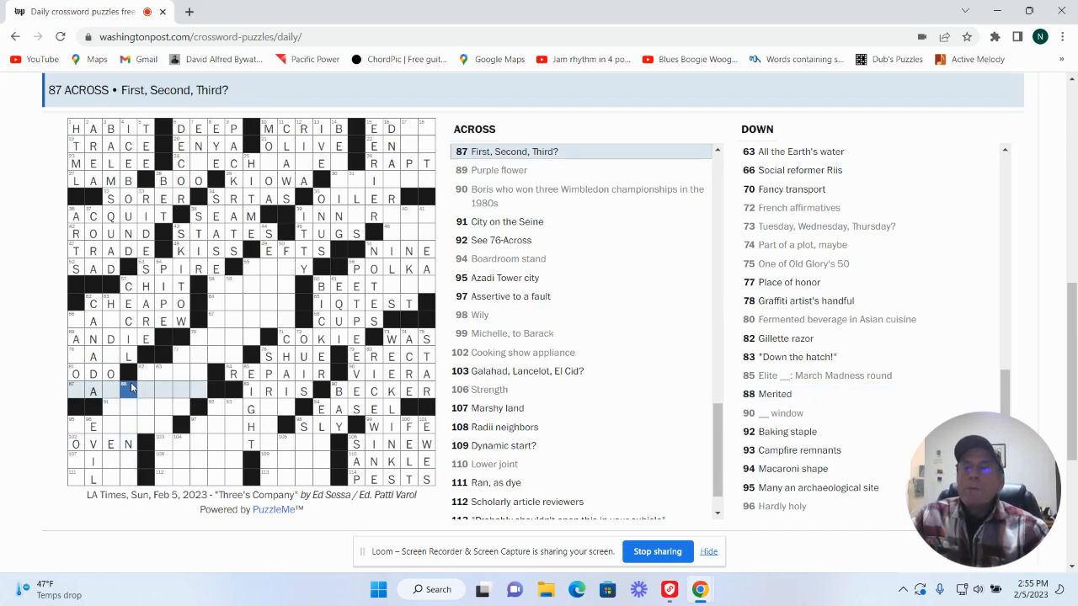
Step: Enter EARNED for 88 Down, Merited
{"action": "left_click", "coordinate": [128, 390]}
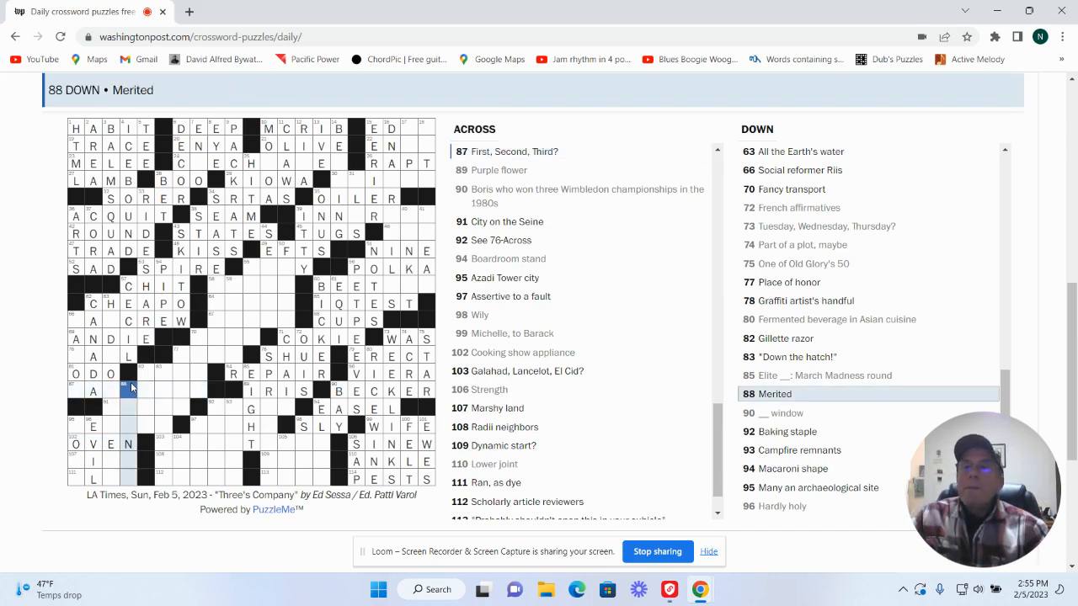
{"action": "left_click", "coordinate": [128, 392]}
{"action": "type", "text": "EARNED"}
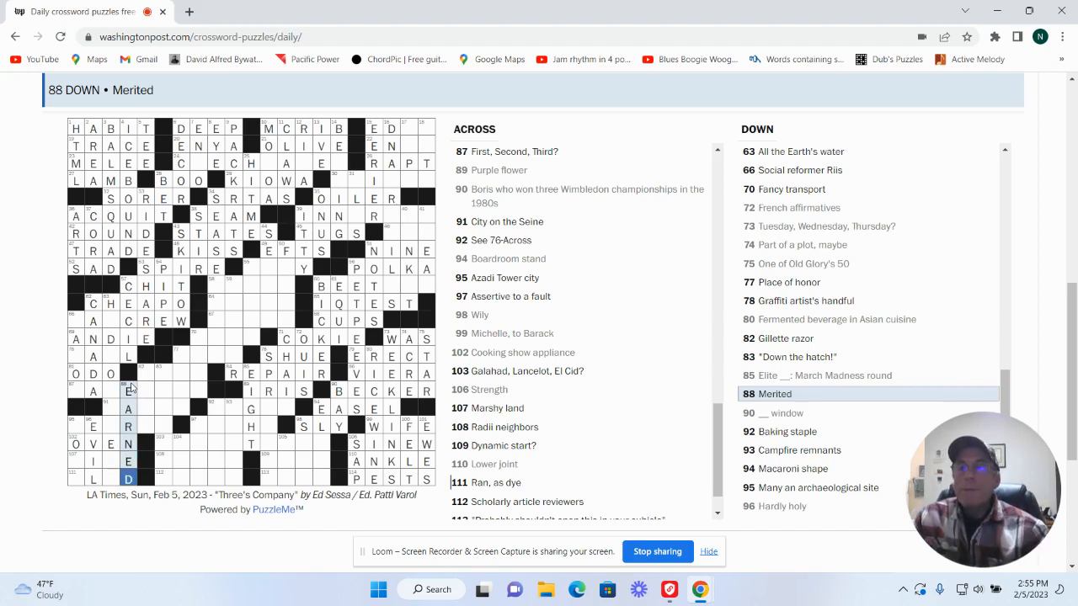
{"action": "mouse_move", "coordinate": [95, 433]}
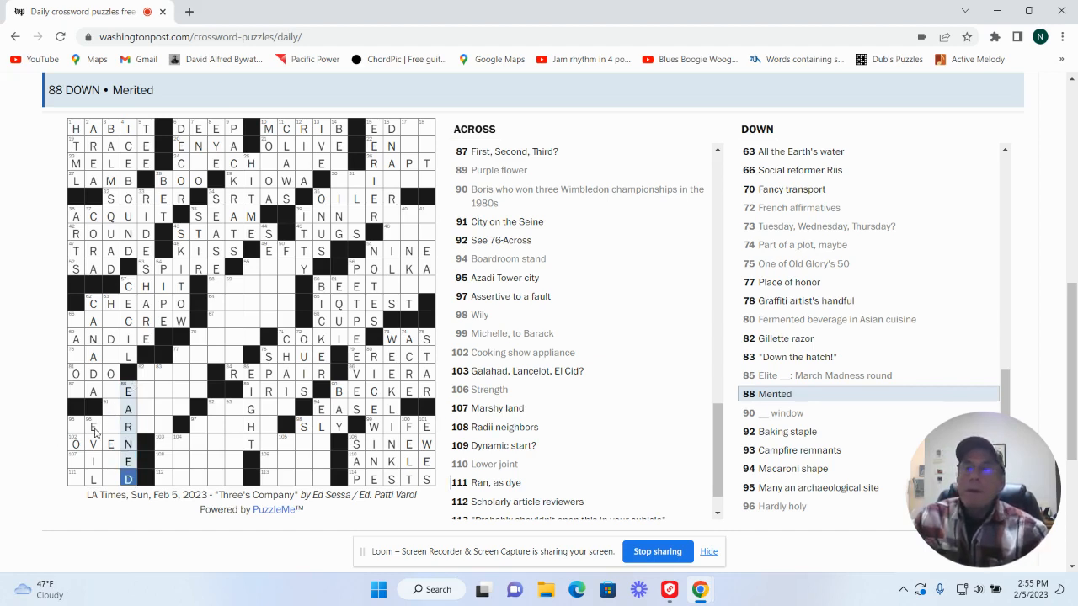
{"action": "left_click", "coordinate": [92, 427]}
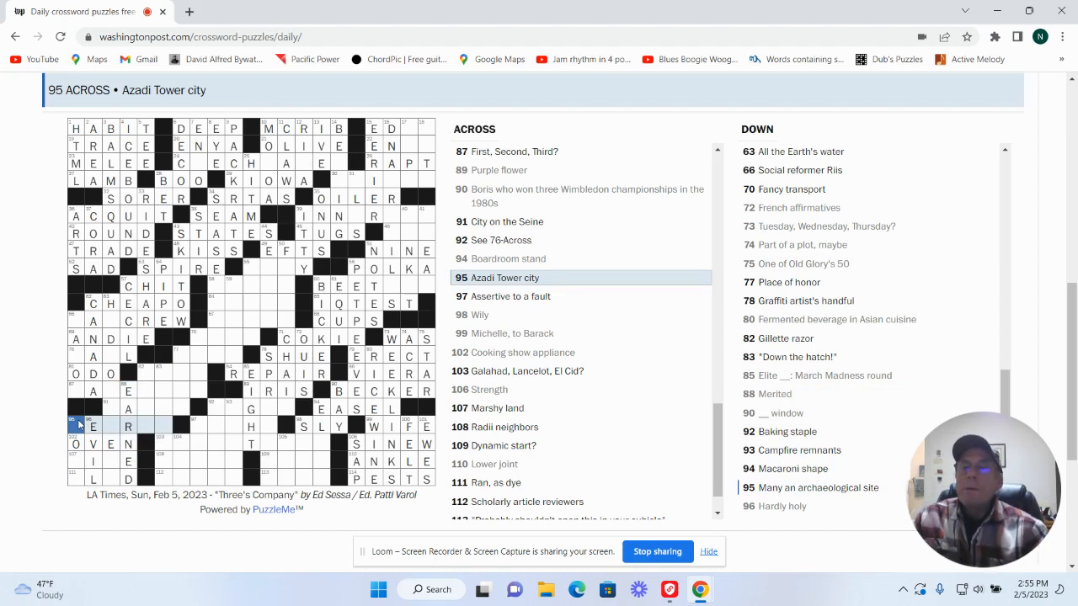
{"action": "left_click", "coordinate": [77, 425]}
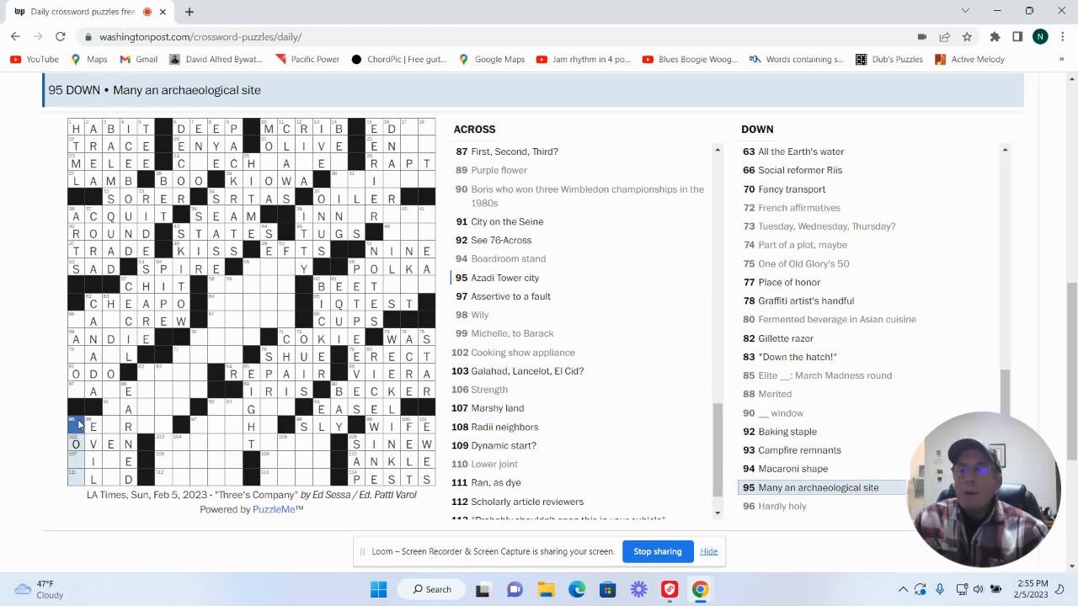
Step: Fill in MIRE for Marshy land, BLED, and TEHRAN across in the lower left
{"action": "left_click", "coordinate": [75, 459]}
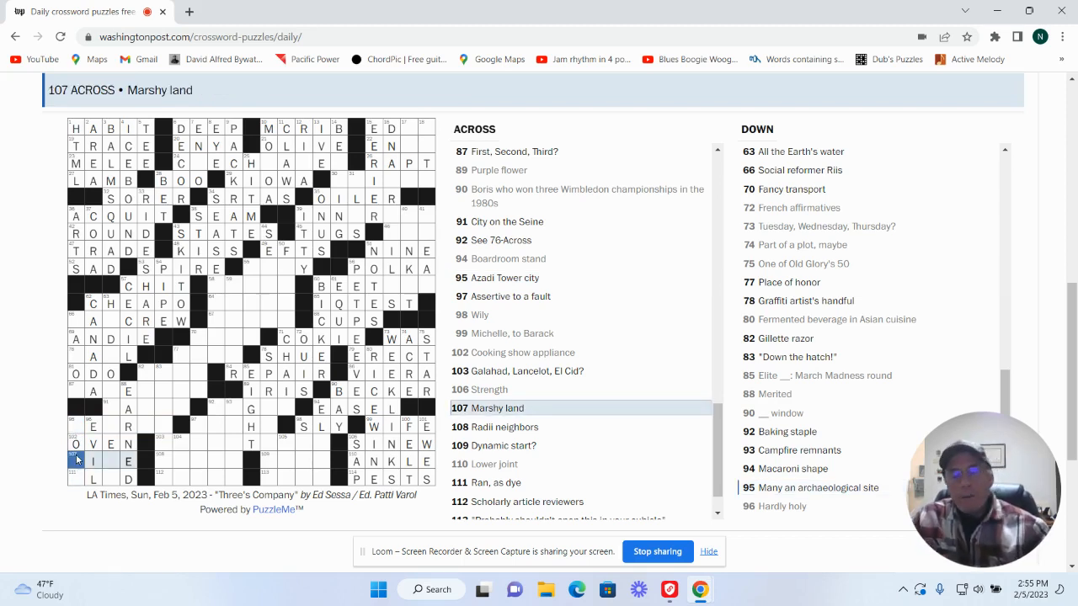
{"action": "type", "text": "R"}
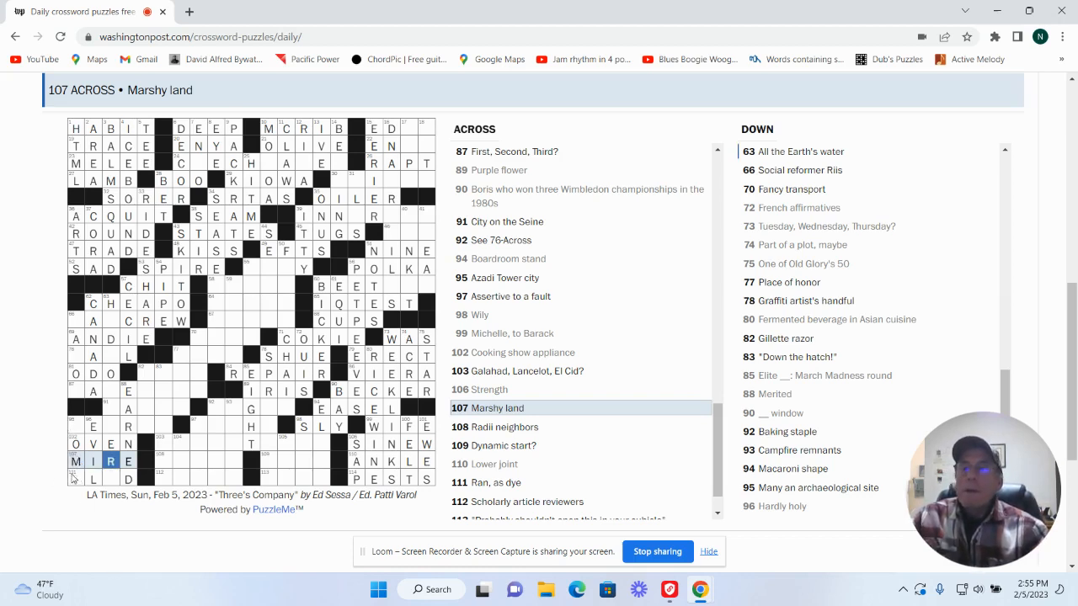
{"action": "left_click", "coordinate": [75, 478]}
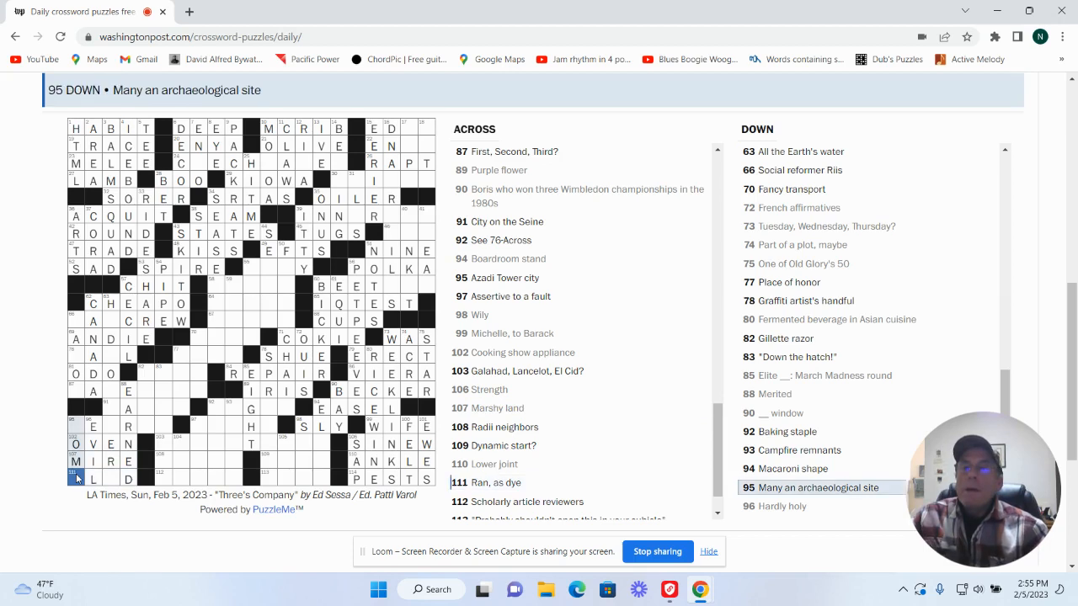
{"action": "left_click", "coordinate": [76, 478]}
{"action": "type", "text": "BLE"}
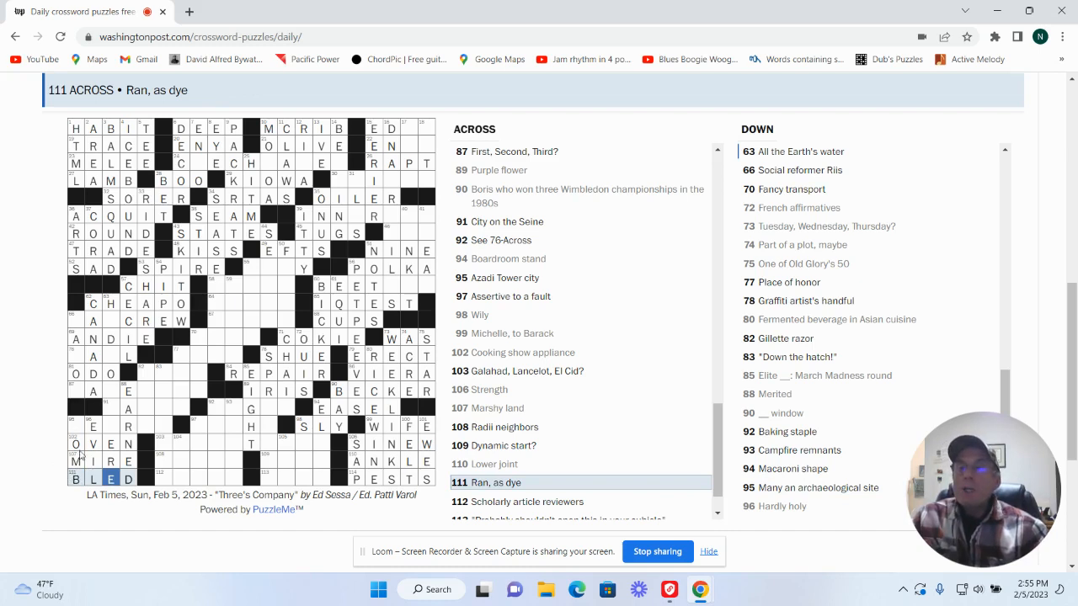
{"action": "left_click", "coordinate": [76, 427]}
{"action": "type", "text": "TEH"}
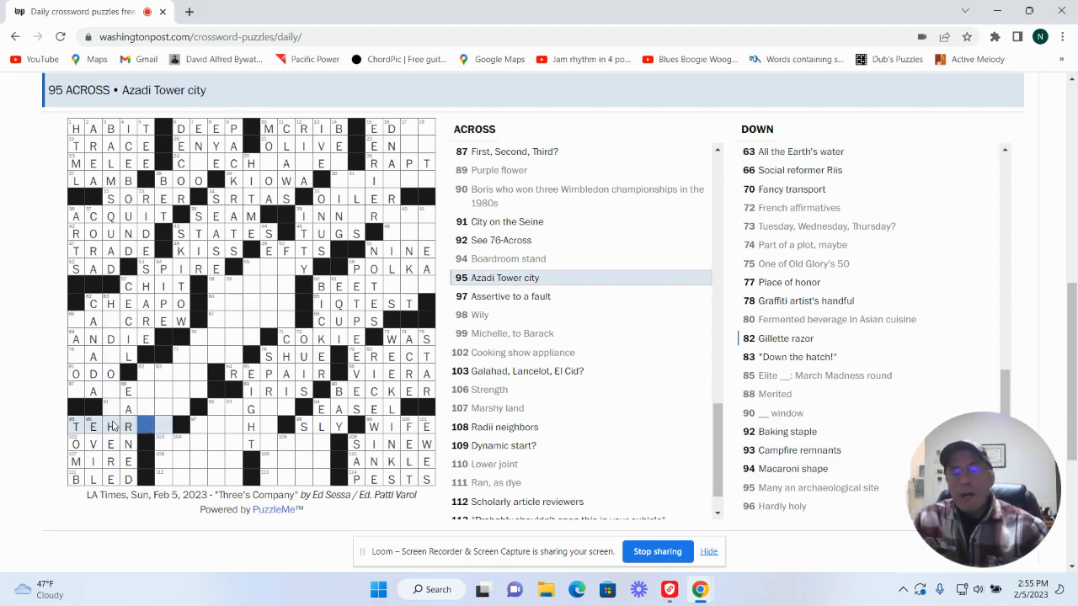
{"action": "type", "text": "N"}
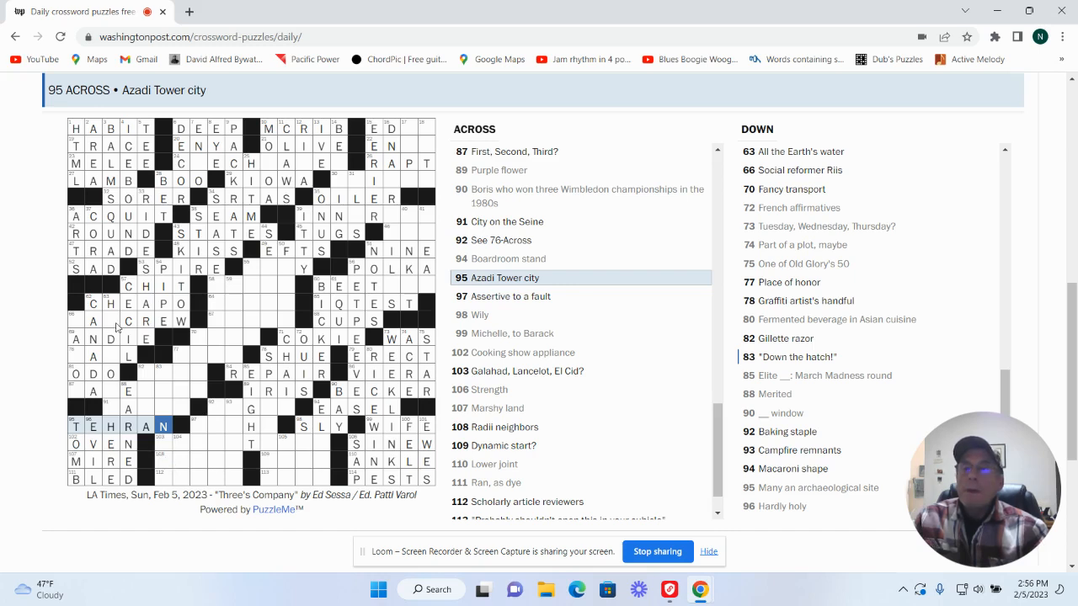
{"action": "left_click", "coordinate": [111, 321]}
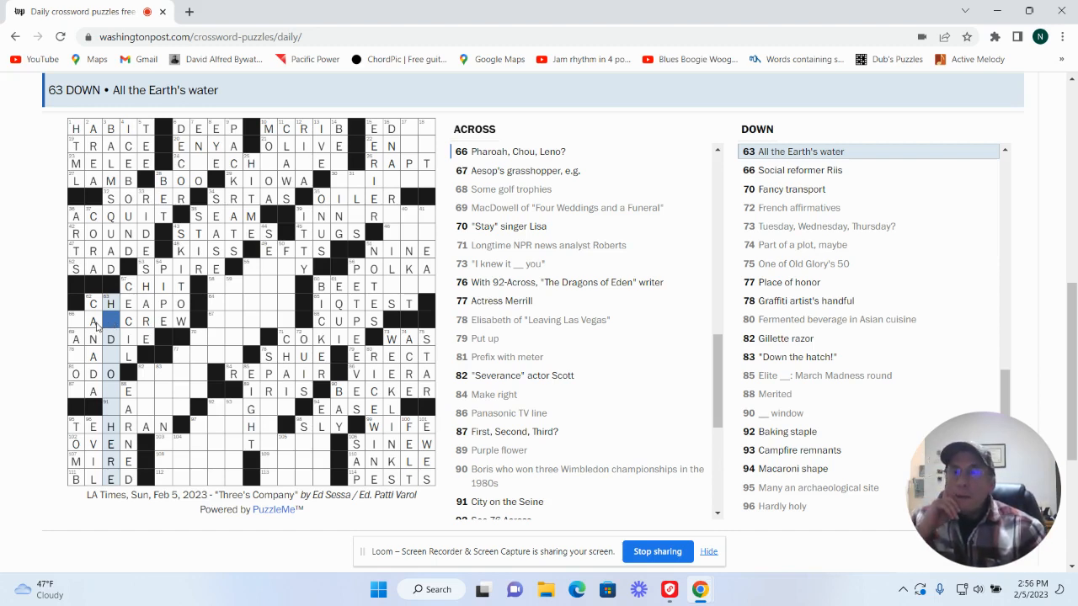
Step: Review the Dragons of Eden writer clues, then enter PUSHY and PINE
{"action": "left_click", "coordinate": [76, 321]}
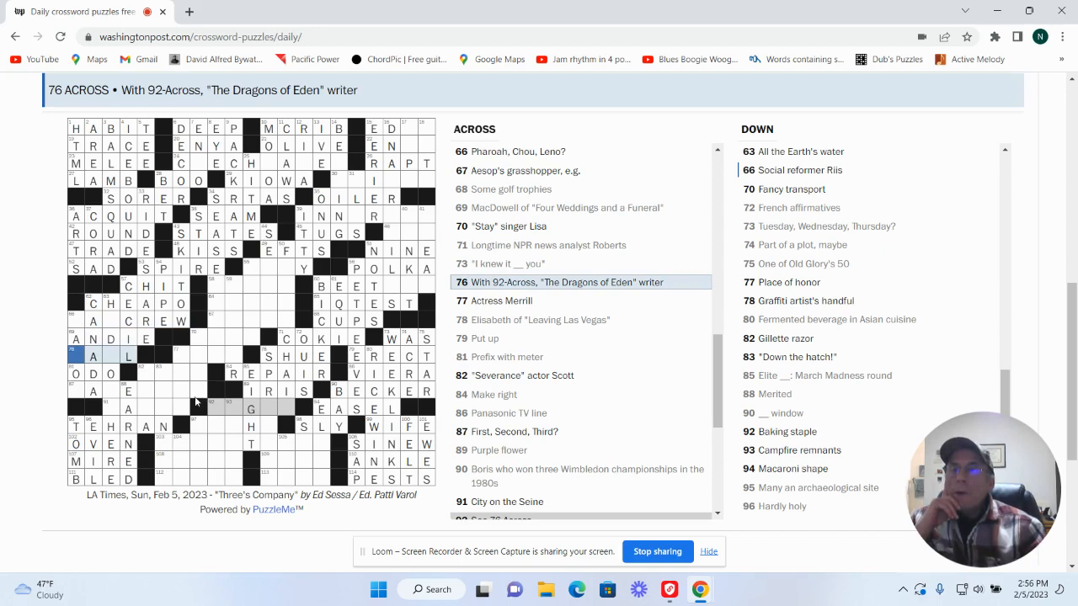
{"action": "left_click", "coordinate": [213, 409]}
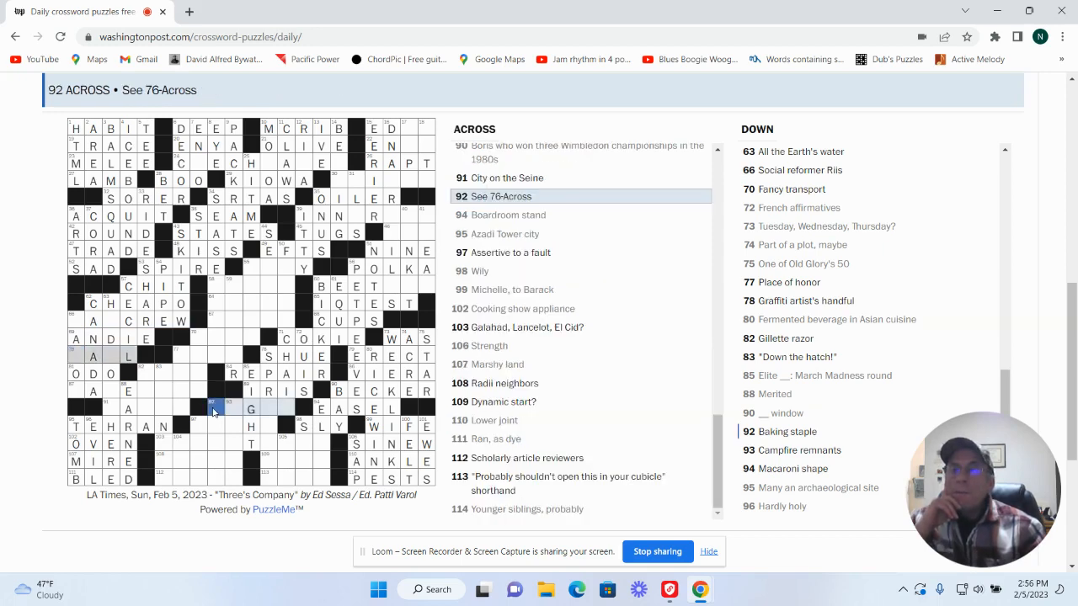
{"action": "left_click", "coordinate": [199, 425]}
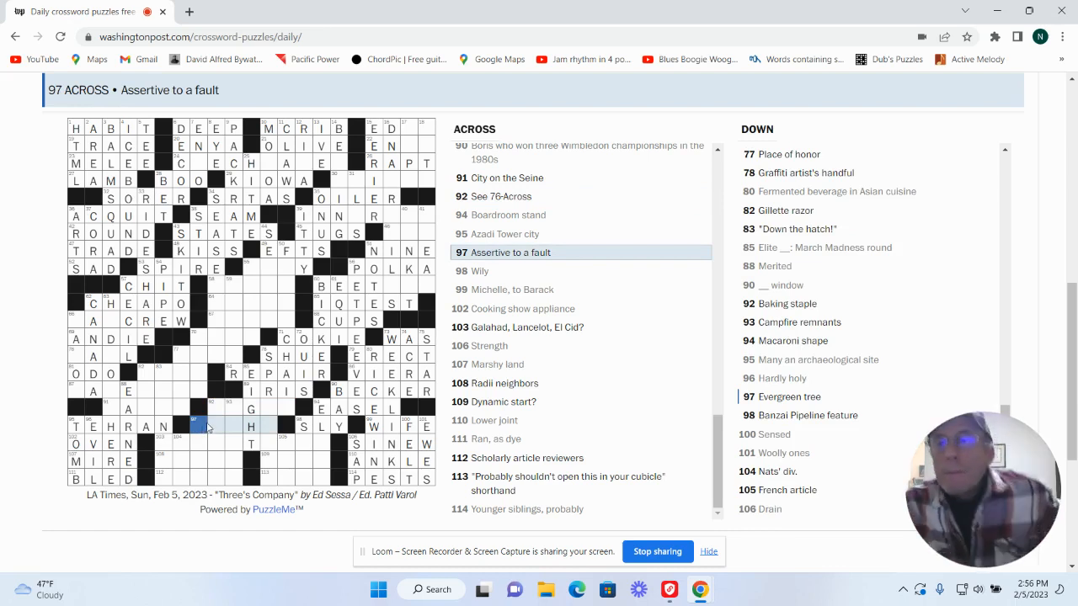
{"action": "type", "text": "PUSHY"}
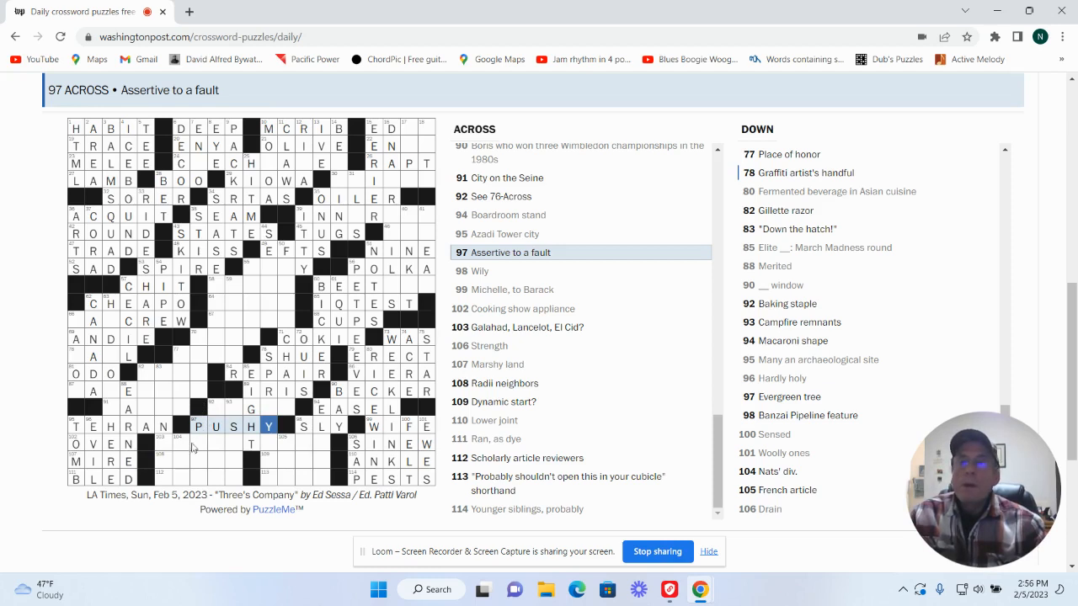
{"action": "left_click", "coordinate": [198, 444]}
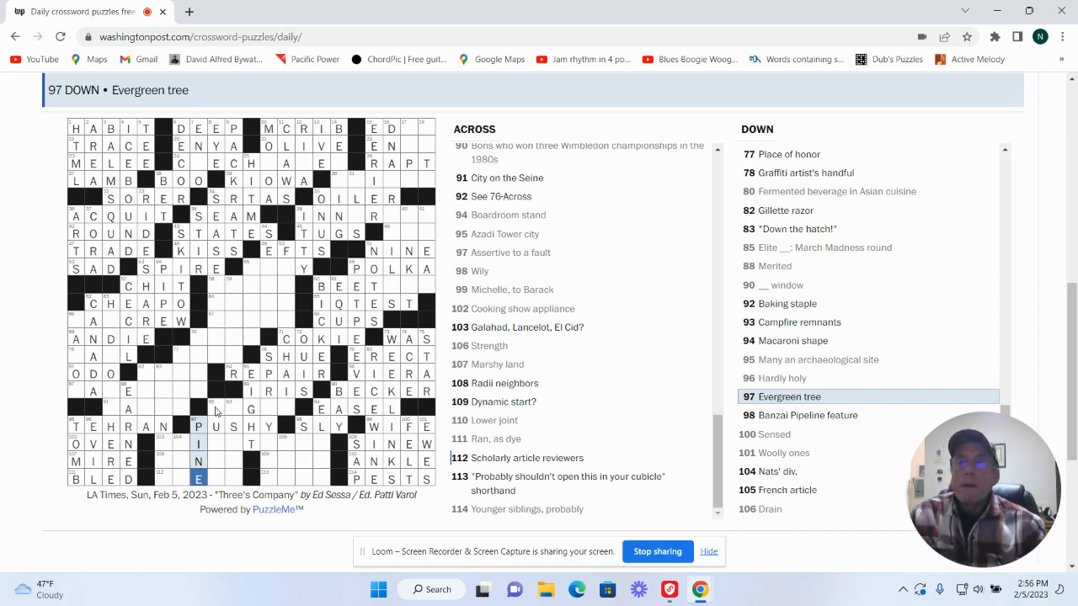
{"action": "left_click", "coordinate": [199, 408]}
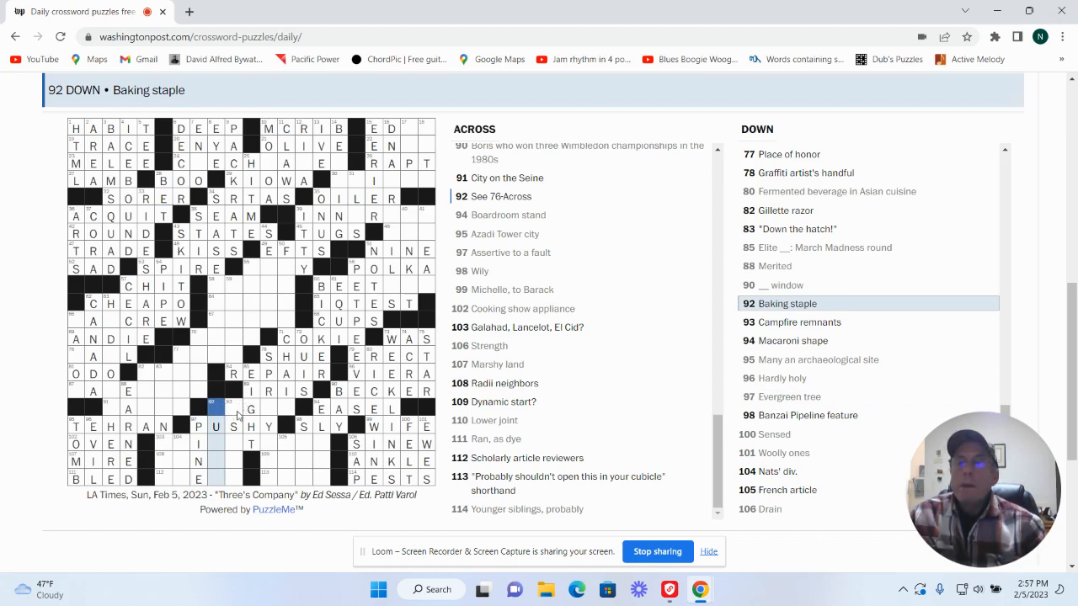
{"action": "left_click", "coordinate": [231, 408]}
{"action": "type", "text": "ASHES"}
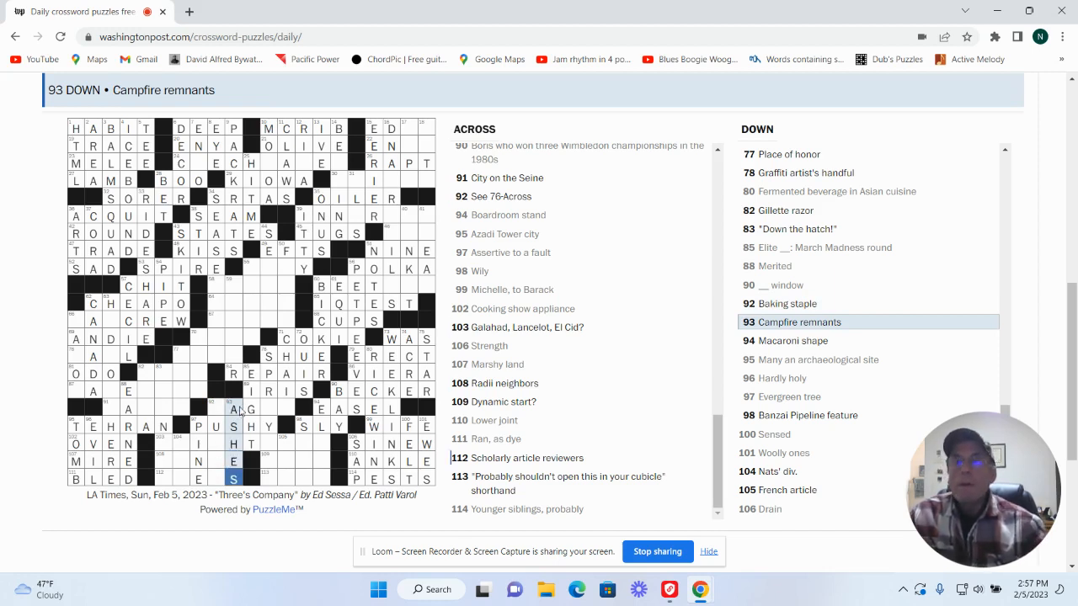
{"action": "left_click", "coordinate": [267, 409]}
{"action": "type", "text": "AYCAS"}
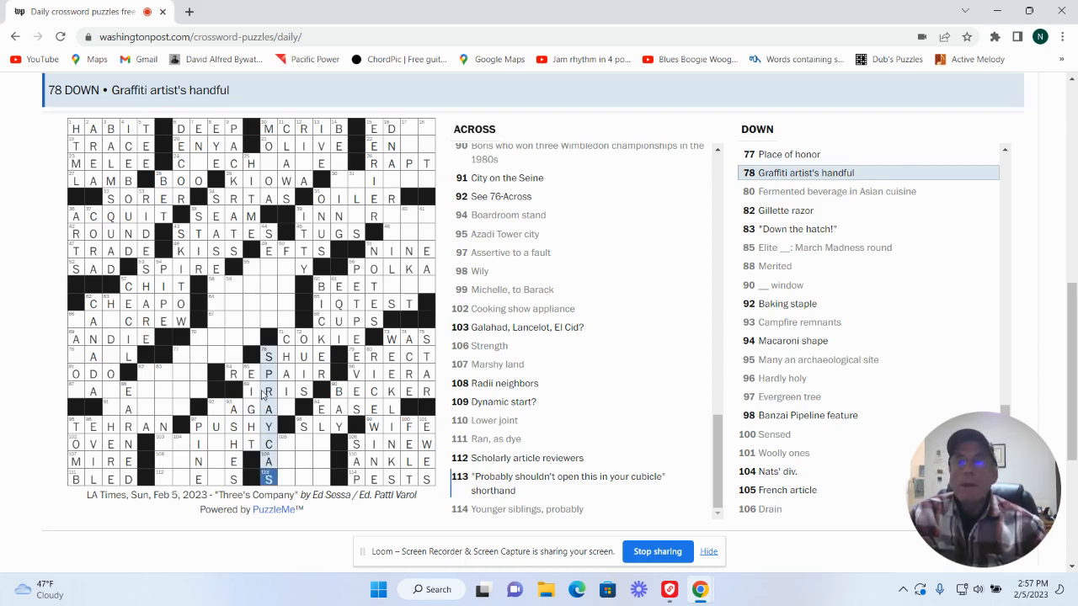
{"action": "left_click", "coordinate": [215, 408]}
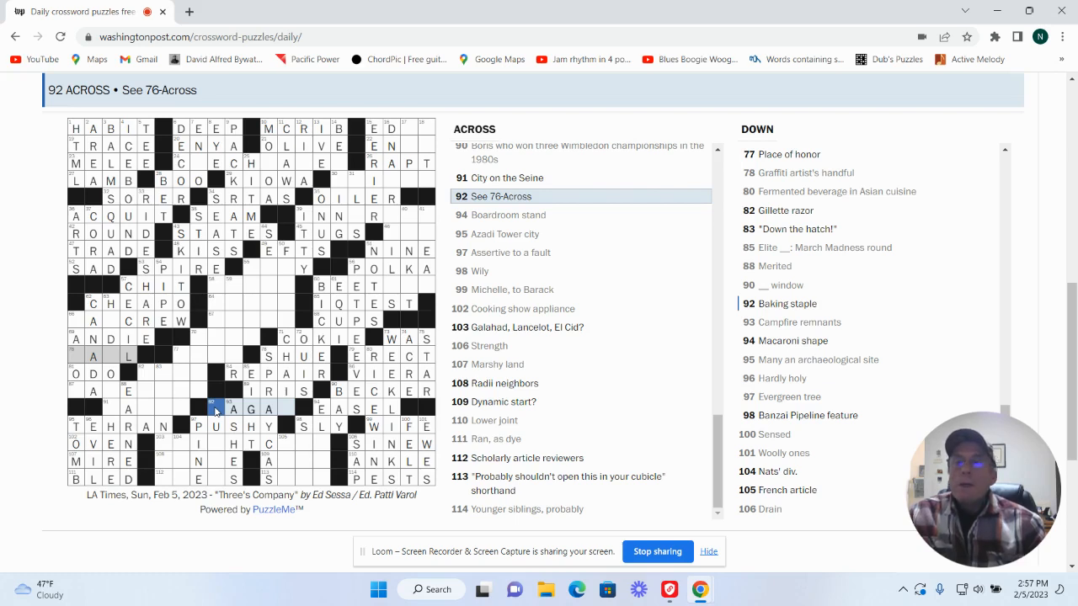
{"action": "mouse_move", "coordinate": [300, 378]}
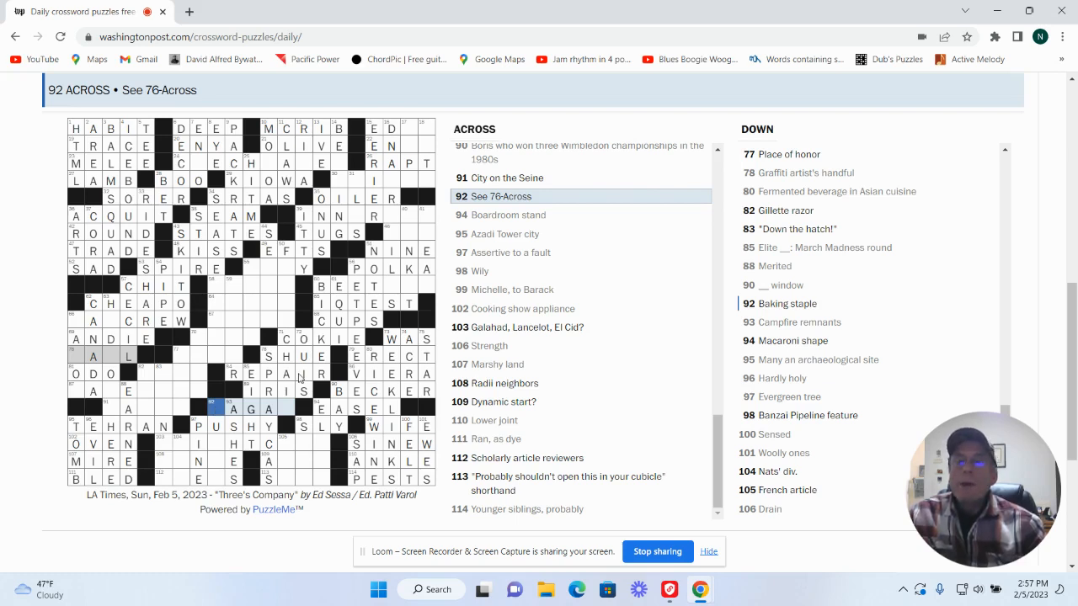
{"action": "mouse_move", "coordinate": [262, 447]}
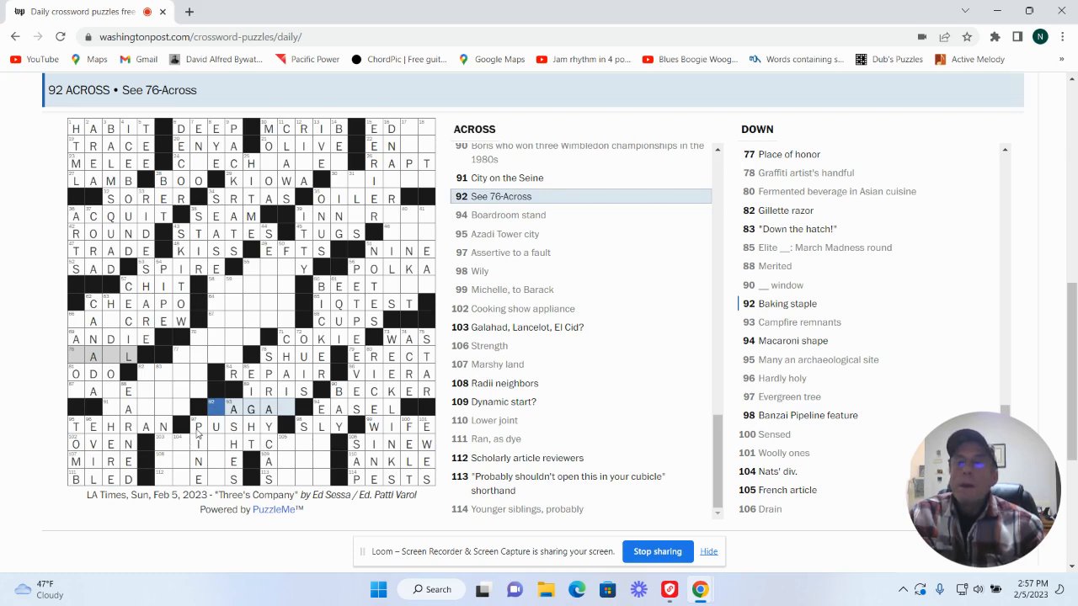
{"action": "left_click", "coordinate": [215, 408]}
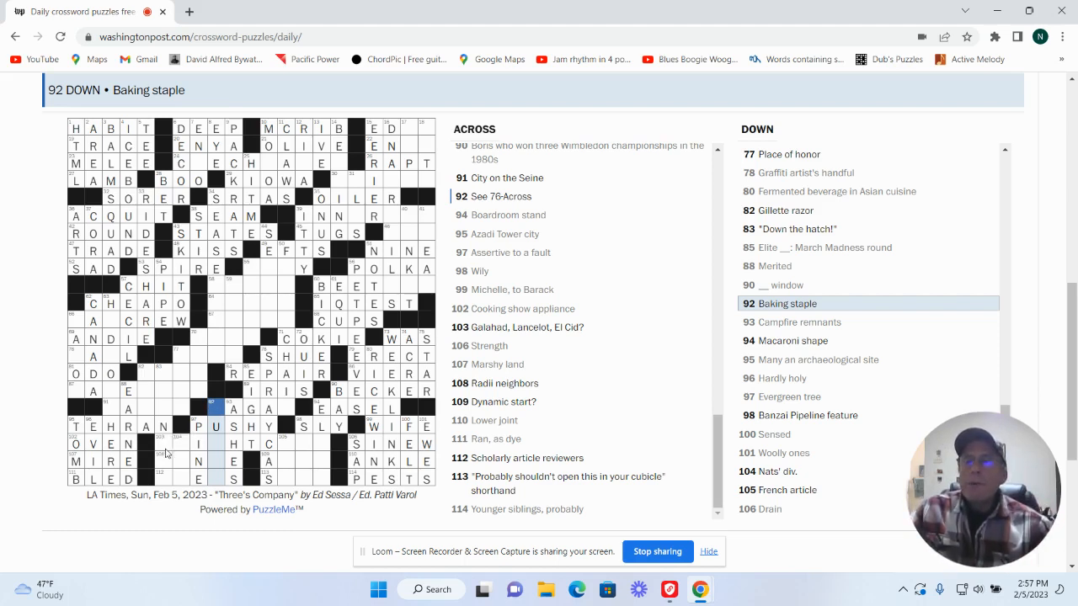
{"action": "left_click", "coordinate": [161, 461]}
{"action": "type", "text": "ULNAE"}
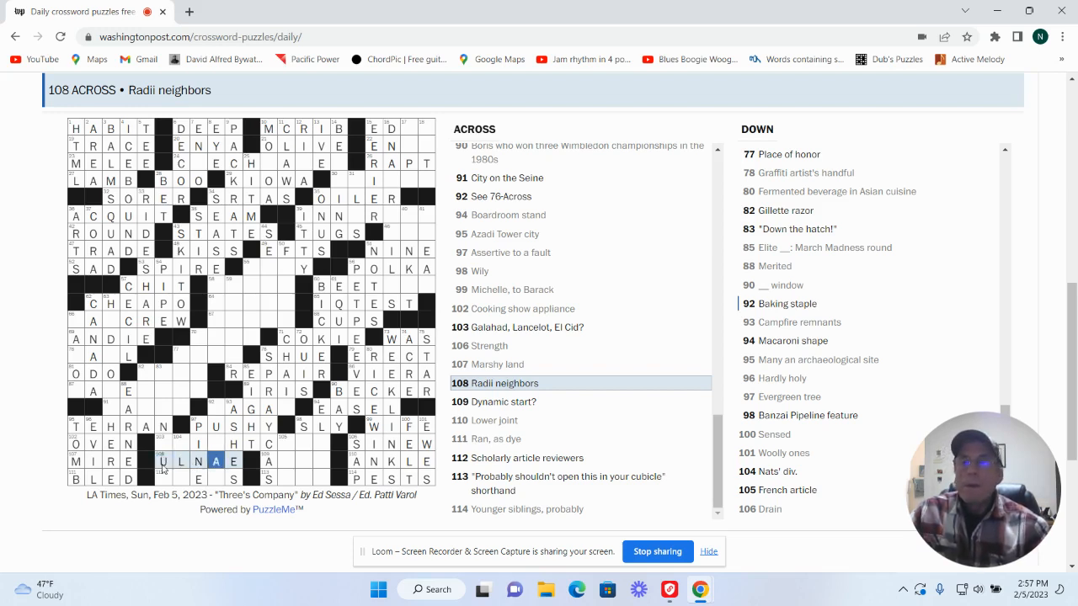
Step: Enter ULNAE for Radii neighbors and PEERS for 112 Across, Scholarly article reviewers
{"action": "left_click", "coordinate": [179, 461]}
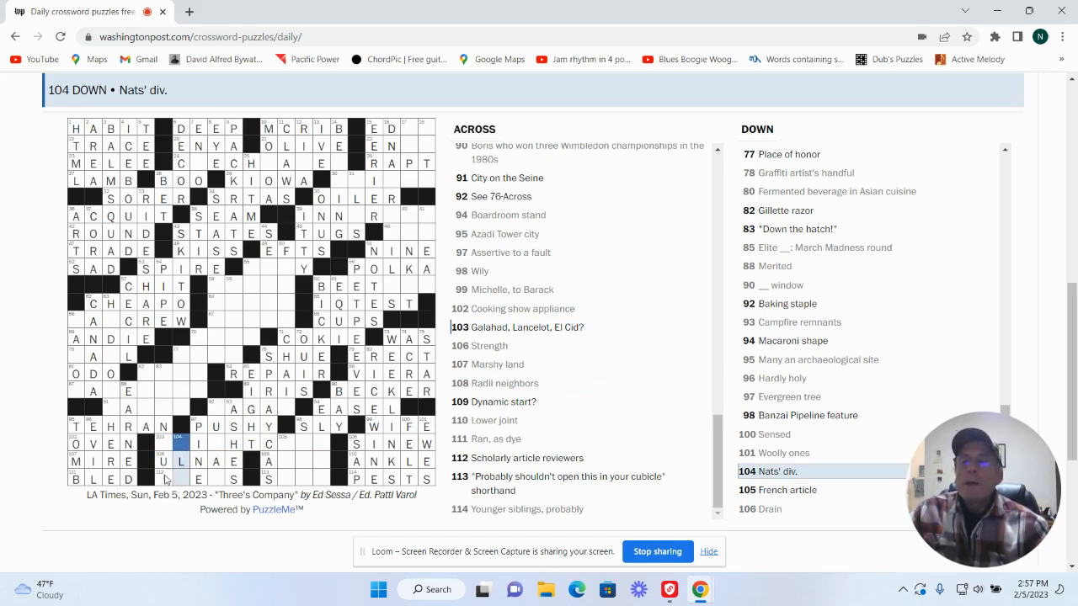
{"action": "left_click", "coordinate": [163, 478]}
{"action": "type", "text": "PE"}
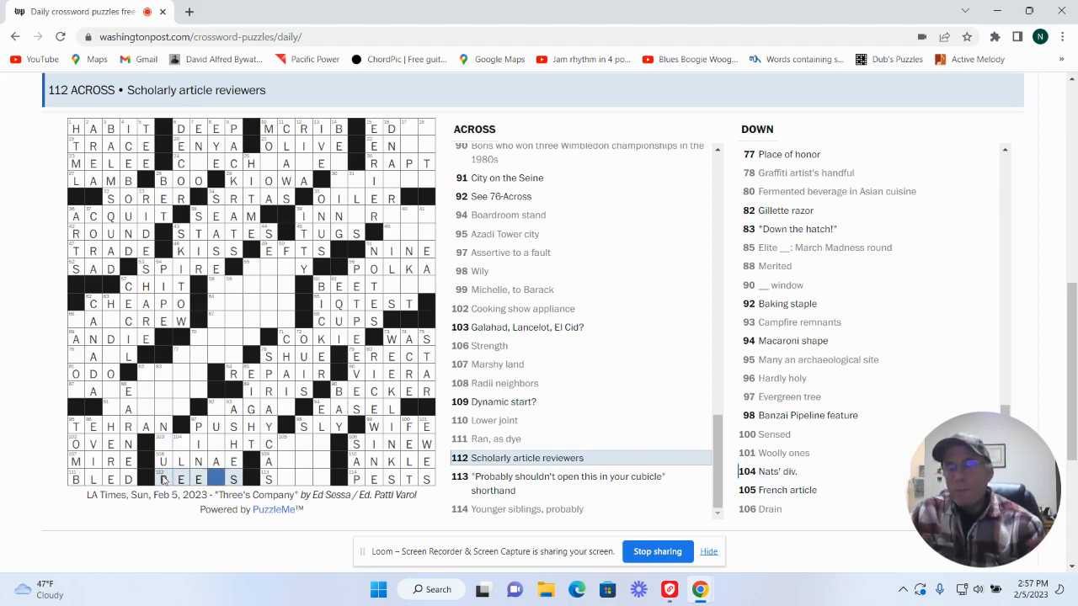
{"action": "type", "text": "R"}
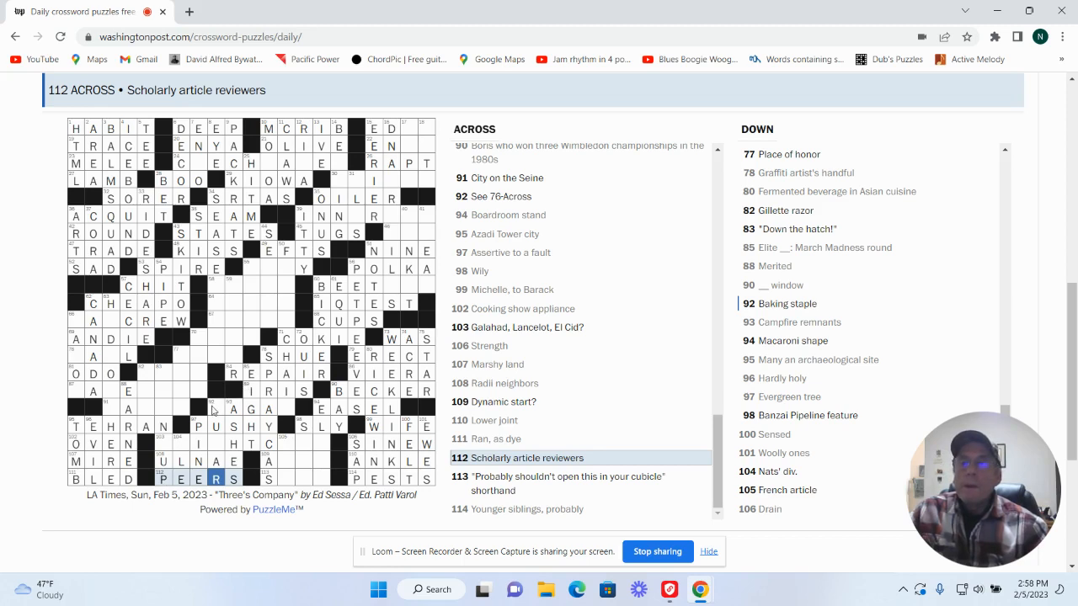
{"action": "left_click", "coordinate": [215, 408]}
{"action": "type", "text": "SUG"}
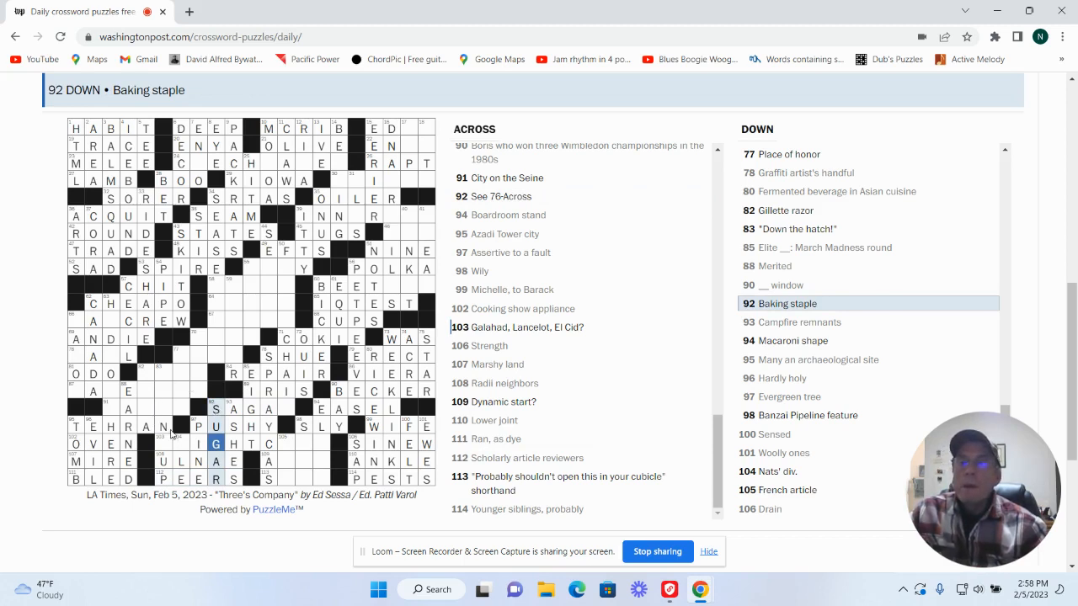
{"action": "left_click", "coordinate": [181, 443]}
{"action": "type", "text": "KN"}
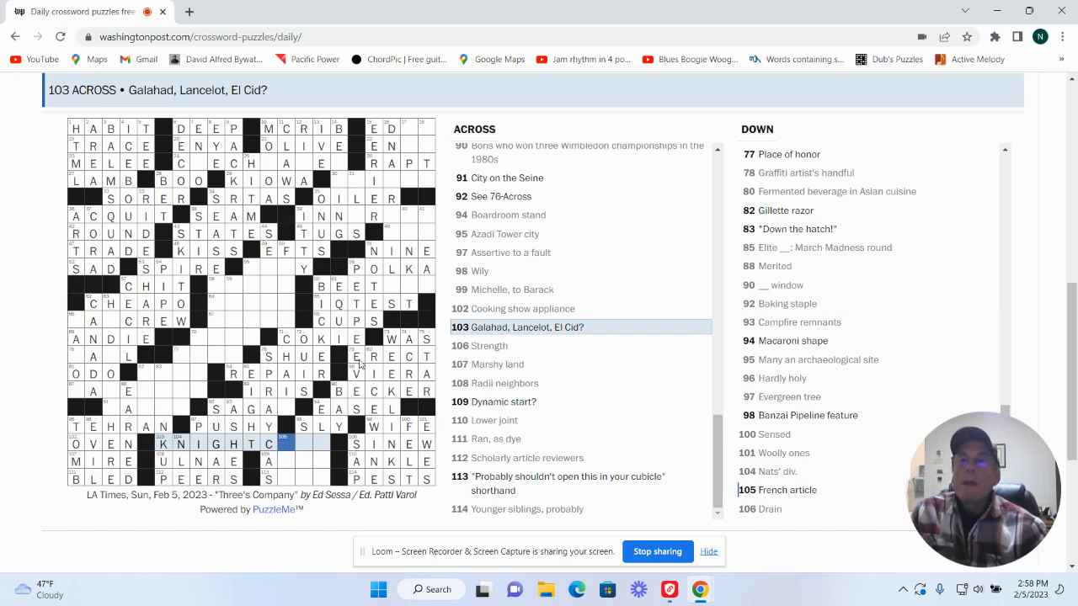
{"action": "mouse_move", "coordinate": [320, 441]}
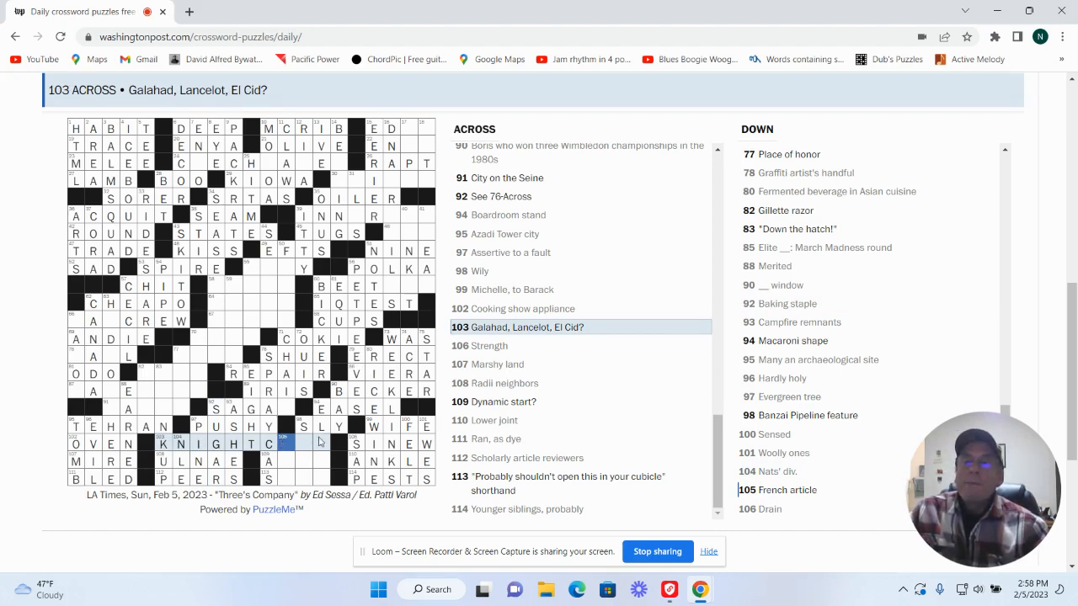
Step: Finish KNIGHTCLUB in 103 Across by adding U and B
{"action": "left_click", "coordinate": [268, 462]}
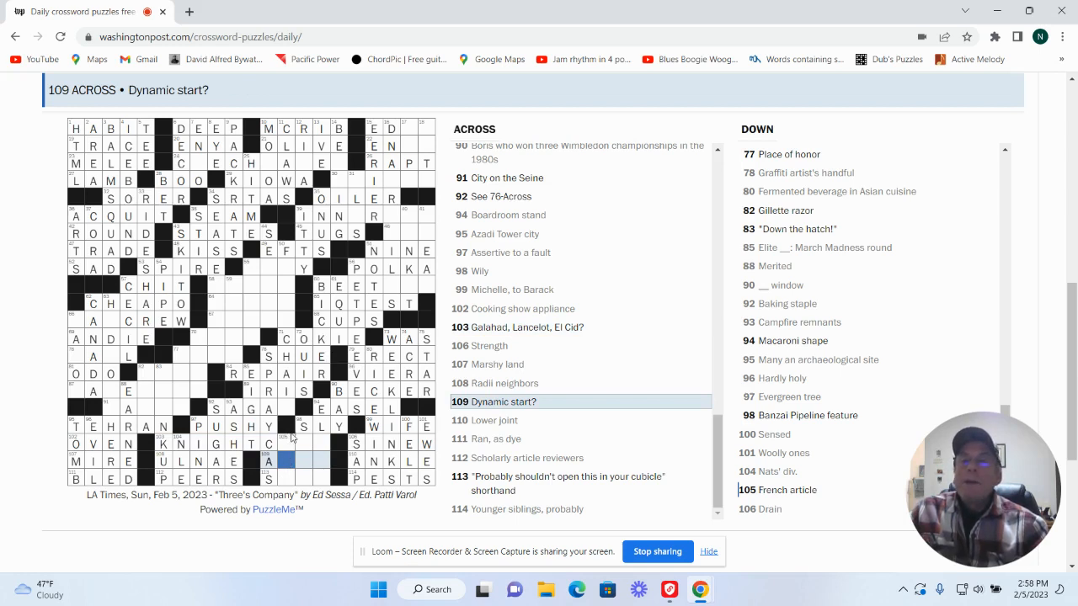
{"action": "left_click", "coordinate": [287, 442]}
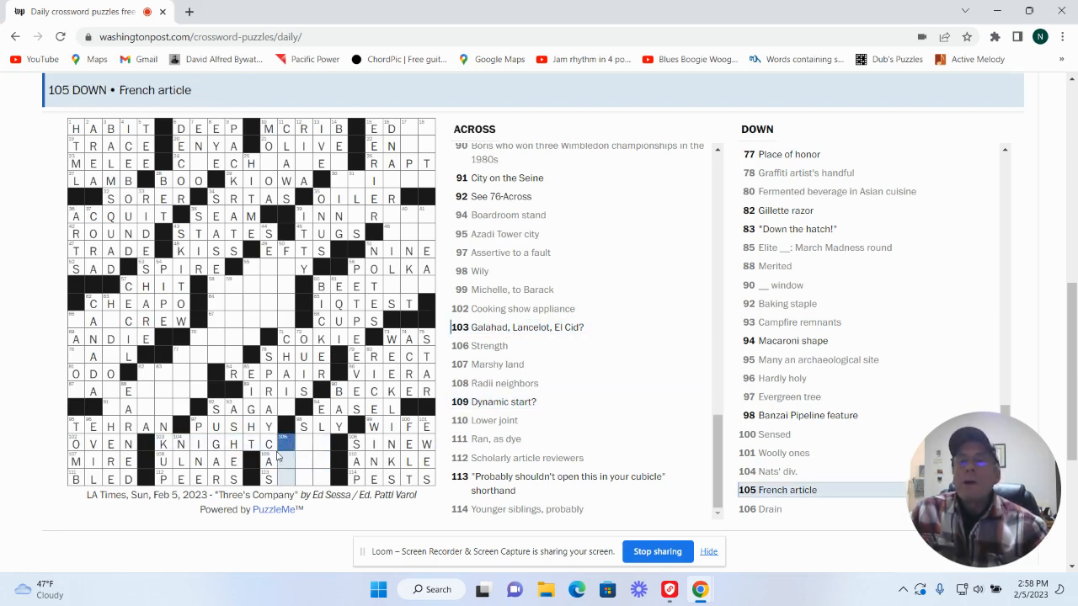
{"action": "left_click", "coordinate": [283, 443]}
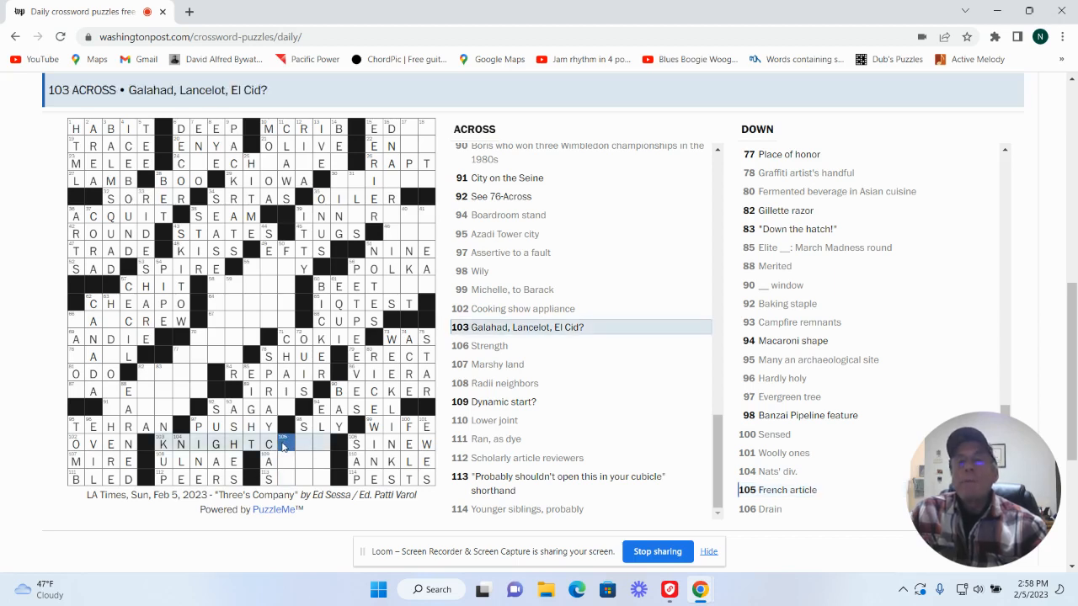
{"action": "type", "text": "U"}
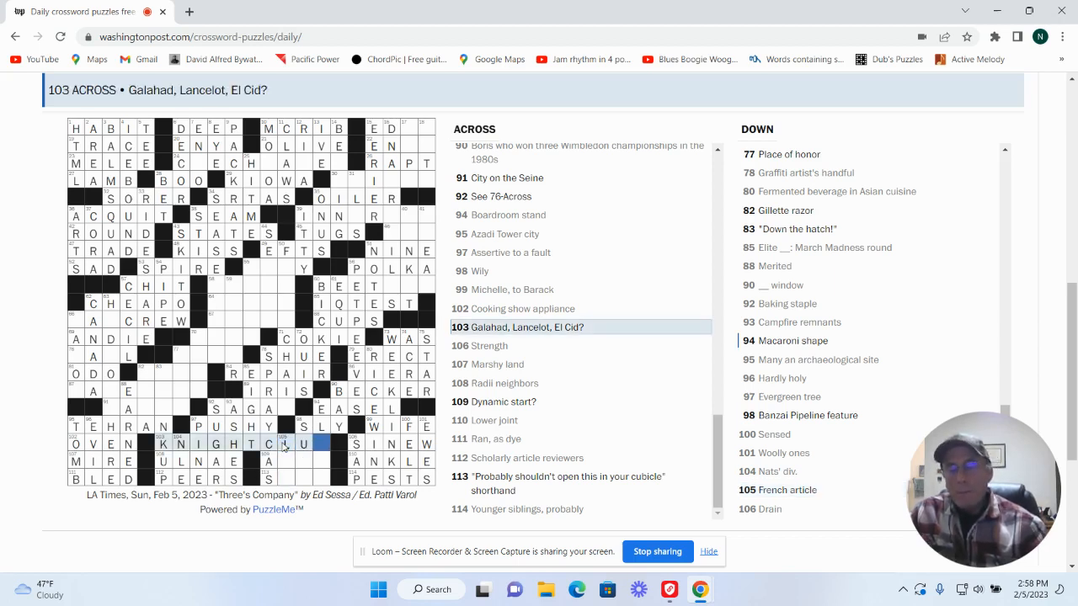
{"action": "type", "text": "B"}
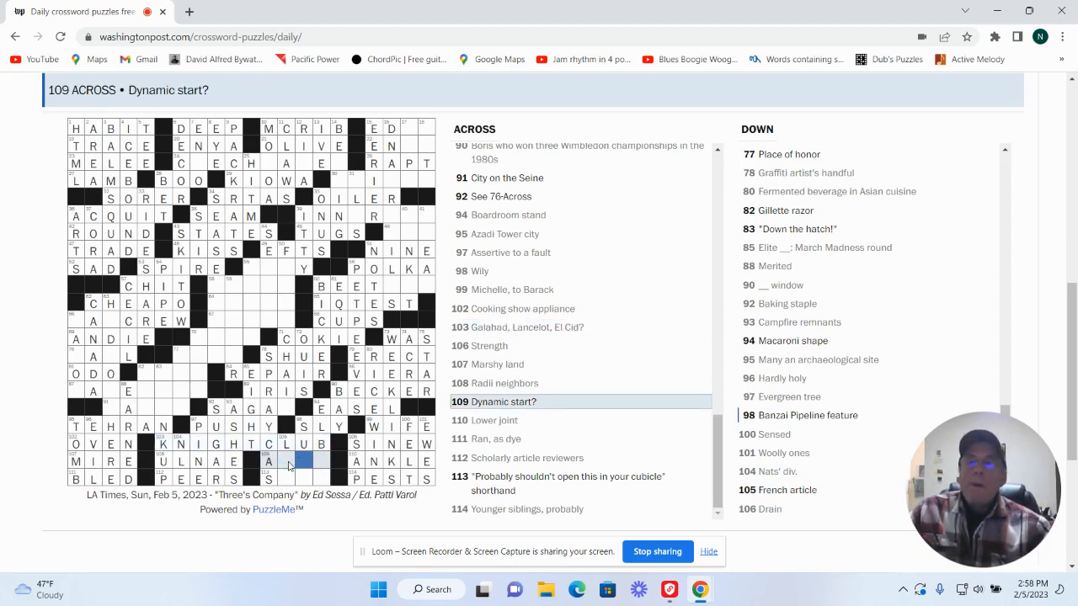
Step: Complete AERO for 'Dynamic start?' and NSFW for 113 Across
{"action": "left_click", "coordinate": [284, 461]}
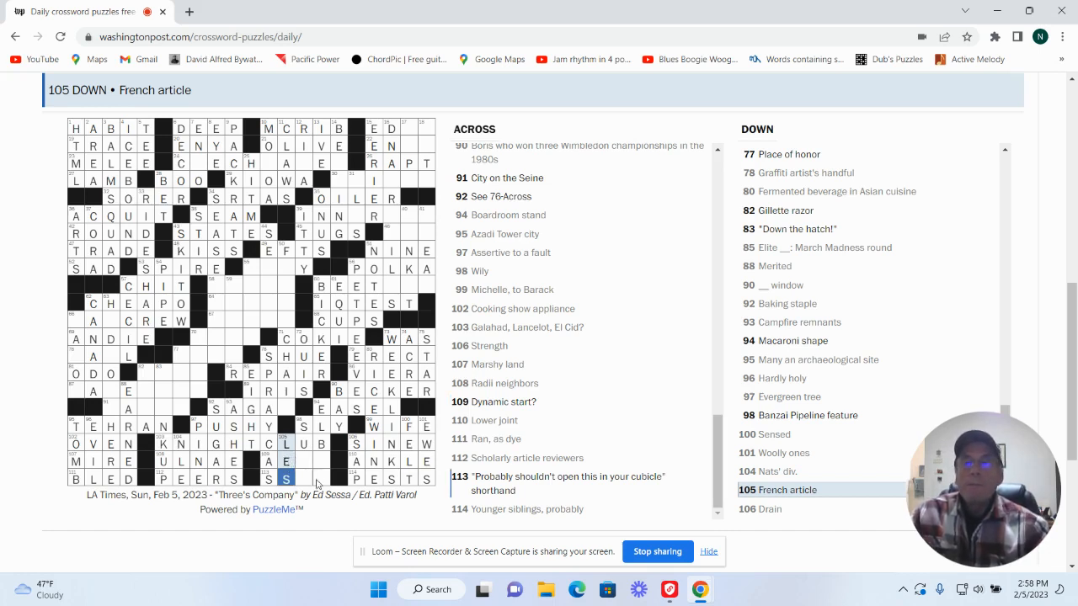
{"action": "left_click", "coordinate": [287, 460]}
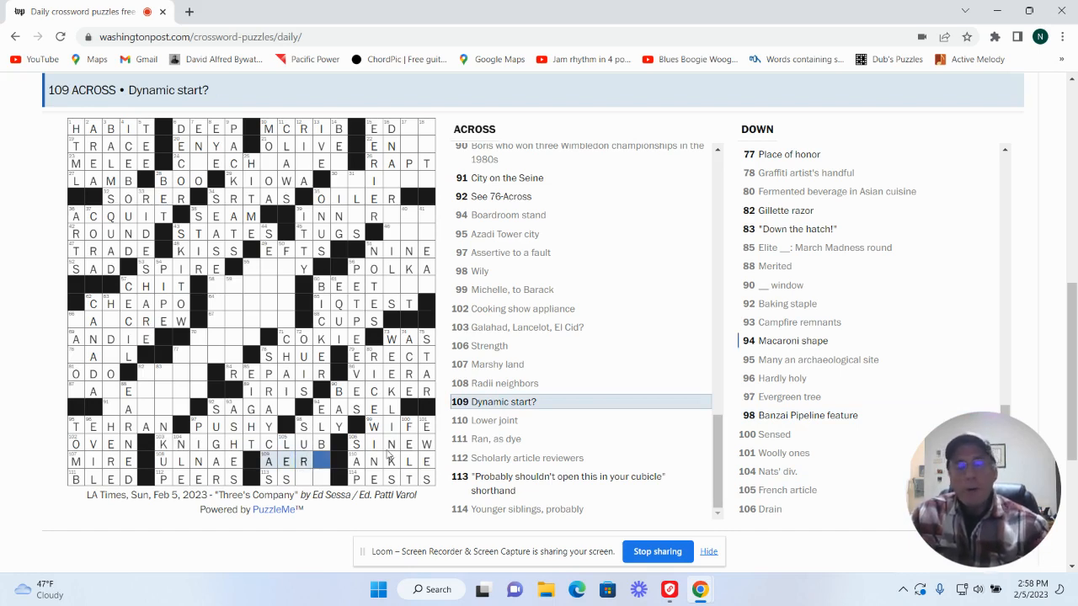
{"action": "type", "text": "O"}
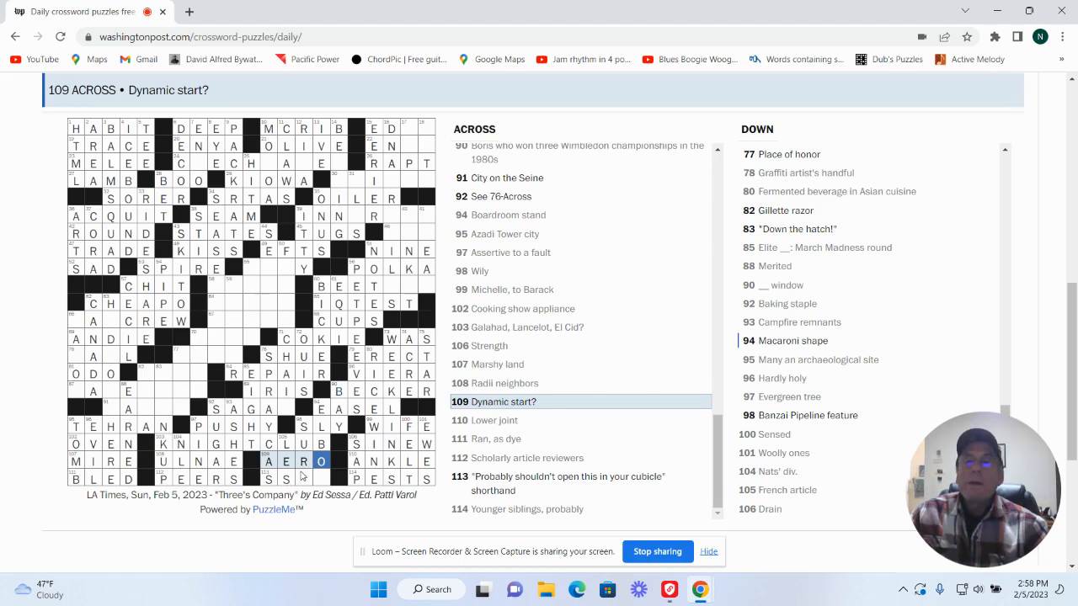
{"action": "left_click", "coordinate": [303, 463]}
{"action": "type", "text": "N"}
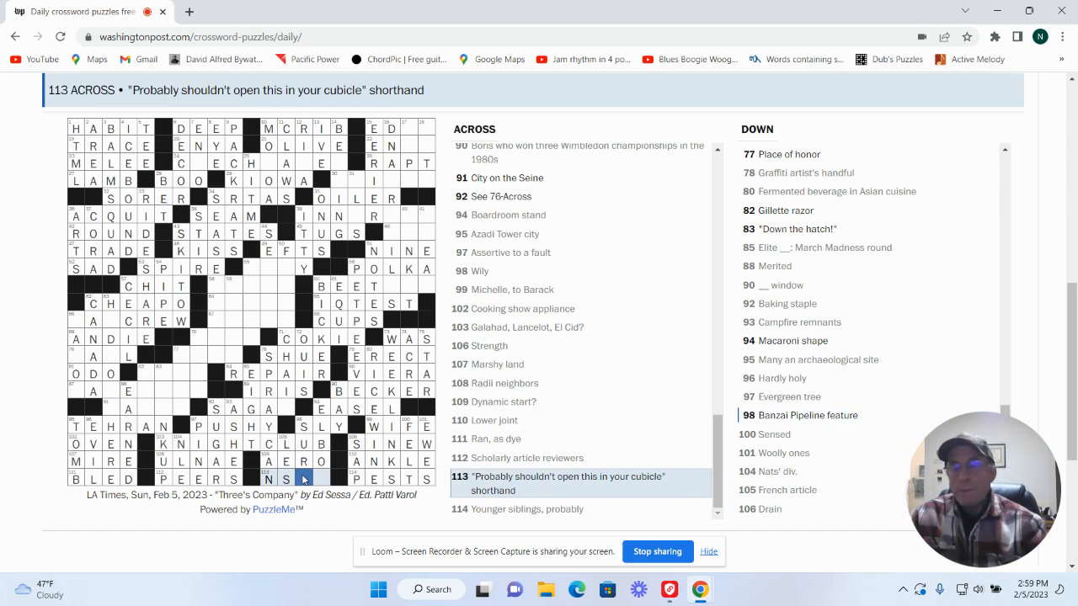
{"action": "type", "text": "W"}
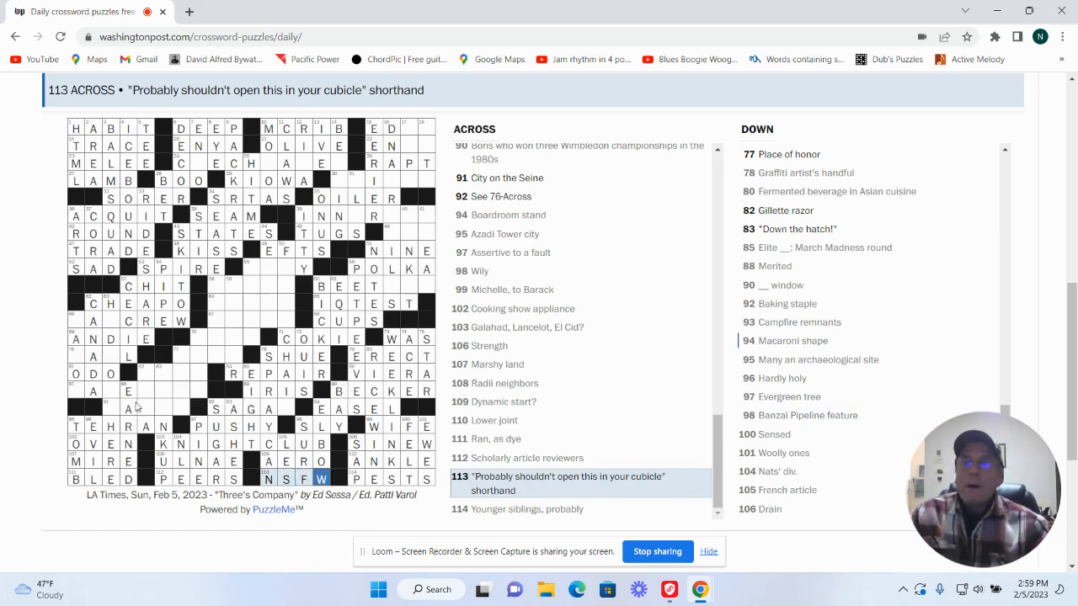
{"action": "mouse_move", "coordinate": [168, 365]}
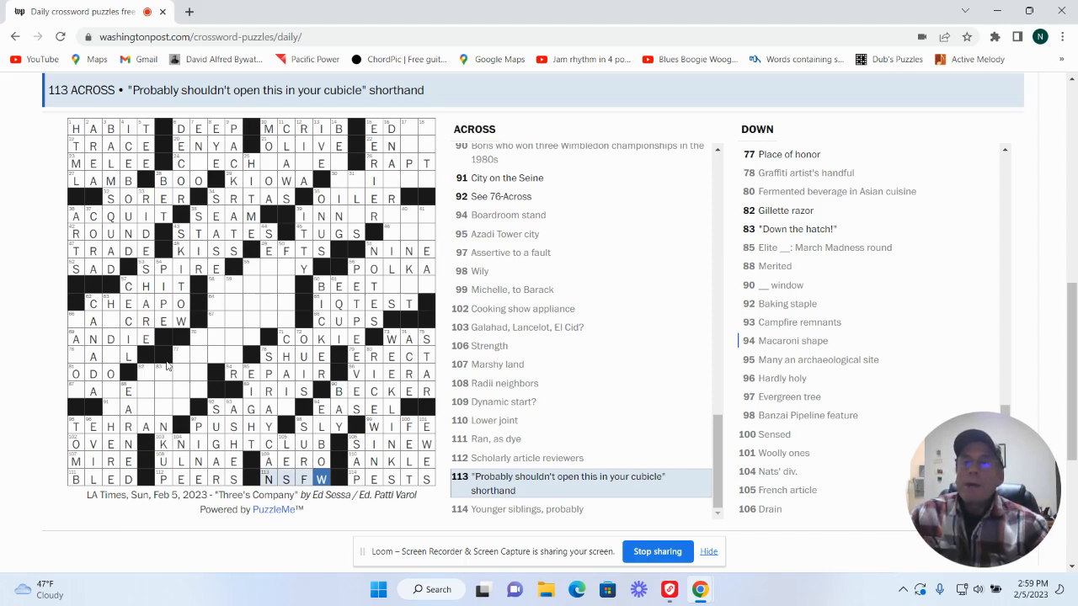
{"action": "left_click", "coordinate": [162, 370]}
{"action": "type", "text": "DRI"}
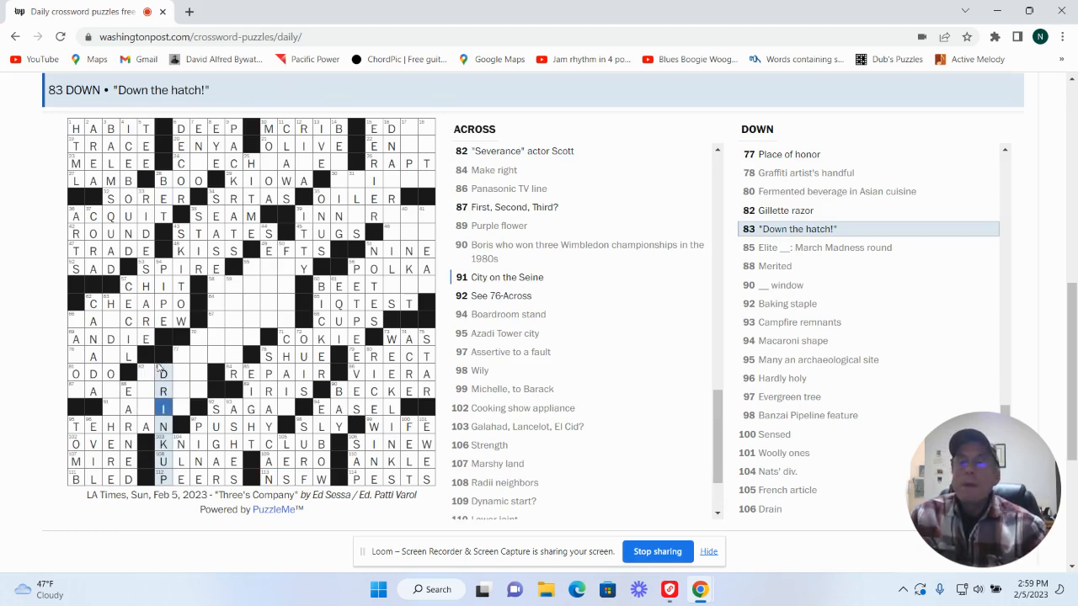
Step: Work on 77 Down, Place of honor, and add MO to 70 Down, Fancy transport
{"action": "left_click", "coordinate": [143, 374]}
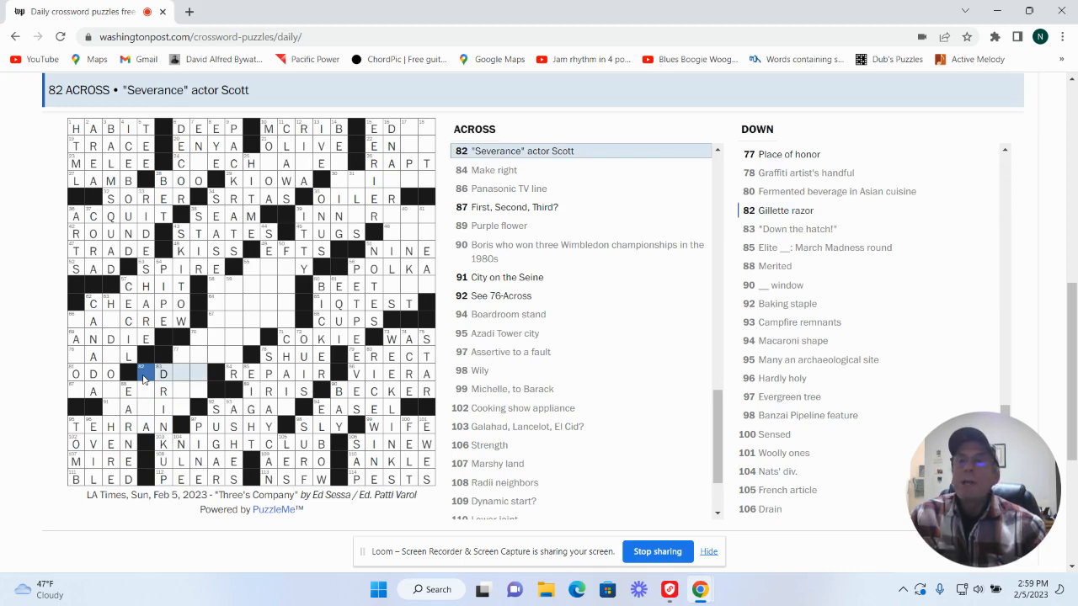
{"action": "left_click", "coordinate": [147, 373]}
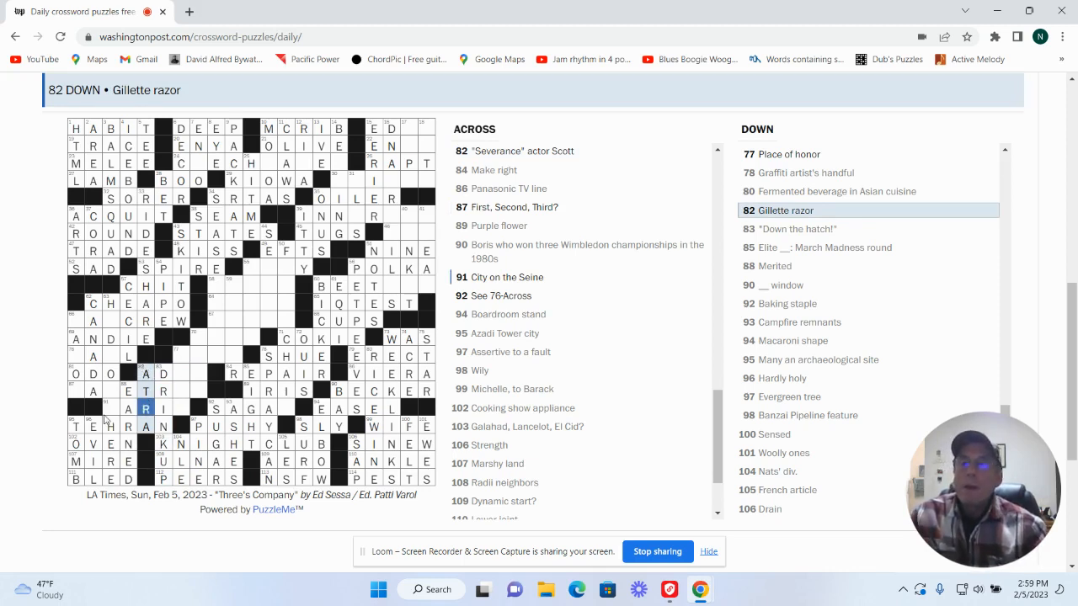
{"action": "left_click", "coordinate": [181, 354]}
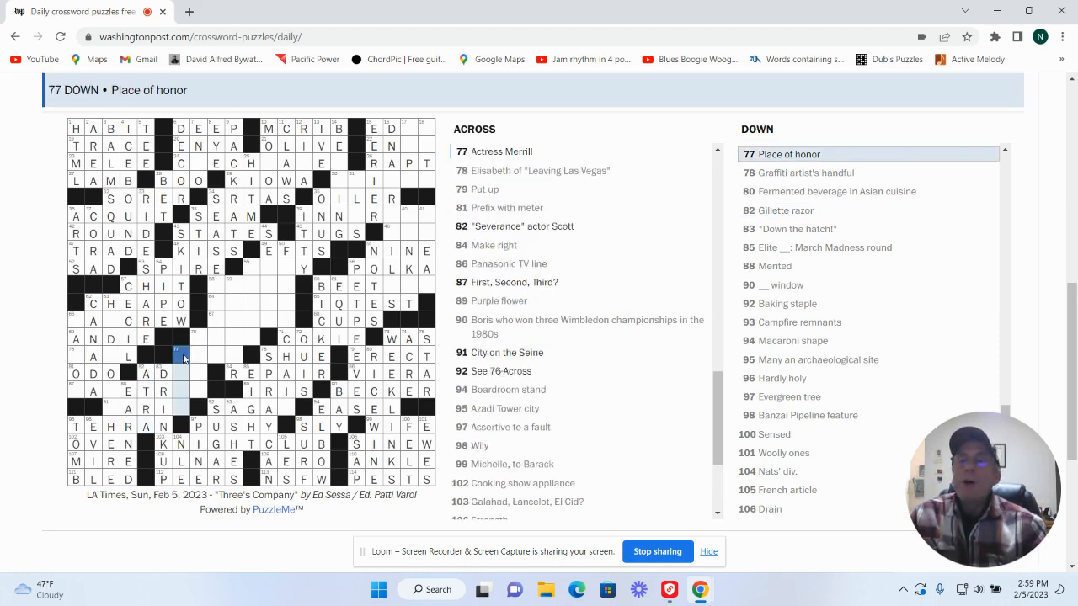
{"action": "left_click", "coordinate": [181, 356]}
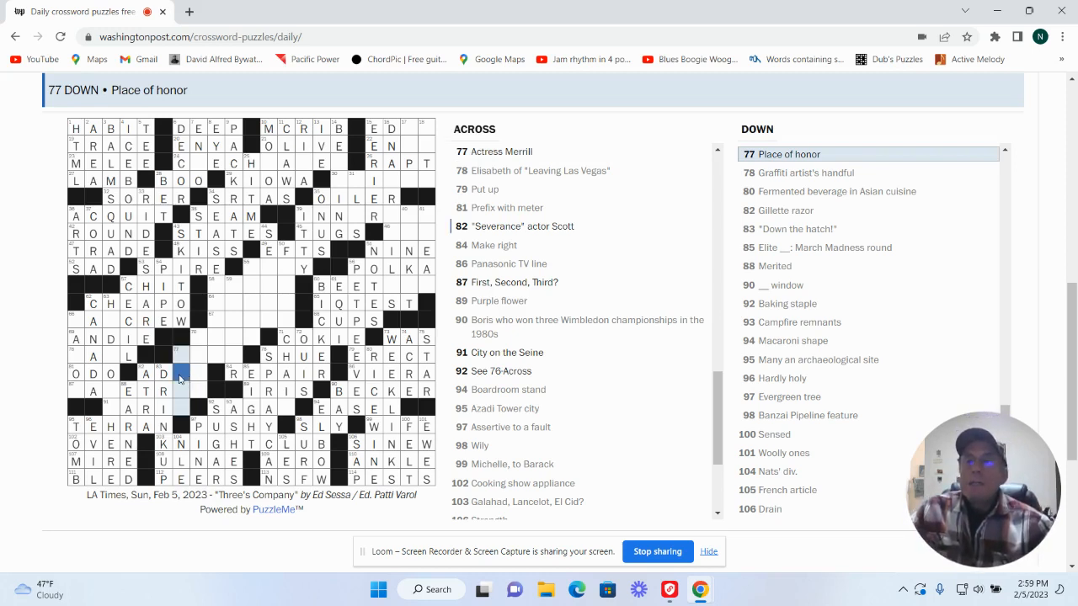
{"action": "left_click", "coordinate": [180, 373]}
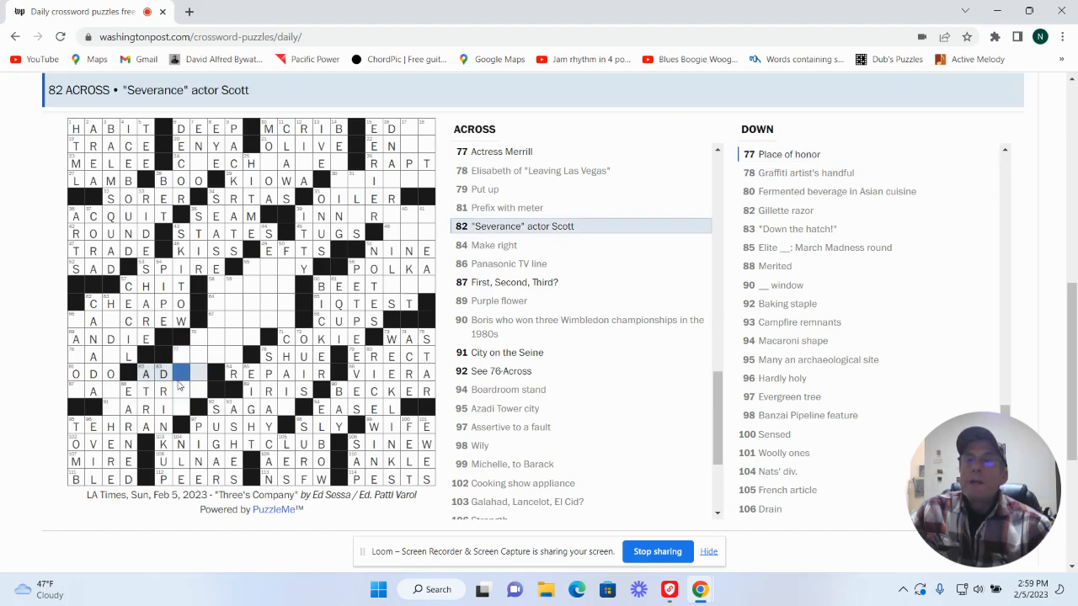
{"action": "mouse_move", "coordinate": [219, 372]}
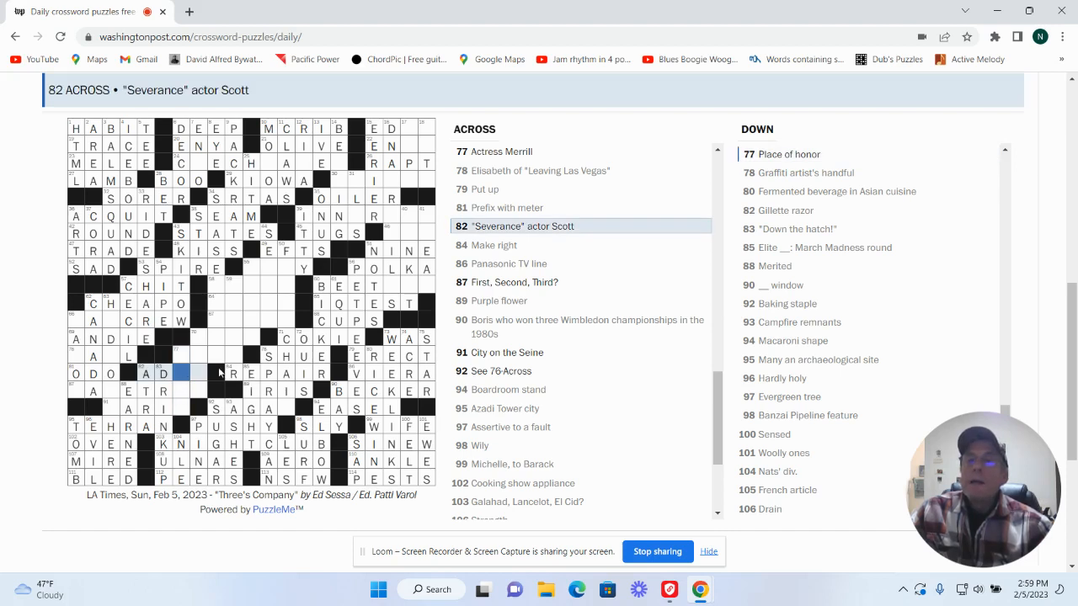
{"action": "left_click", "coordinate": [197, 373]}
{"action": "type", "text": "I"}
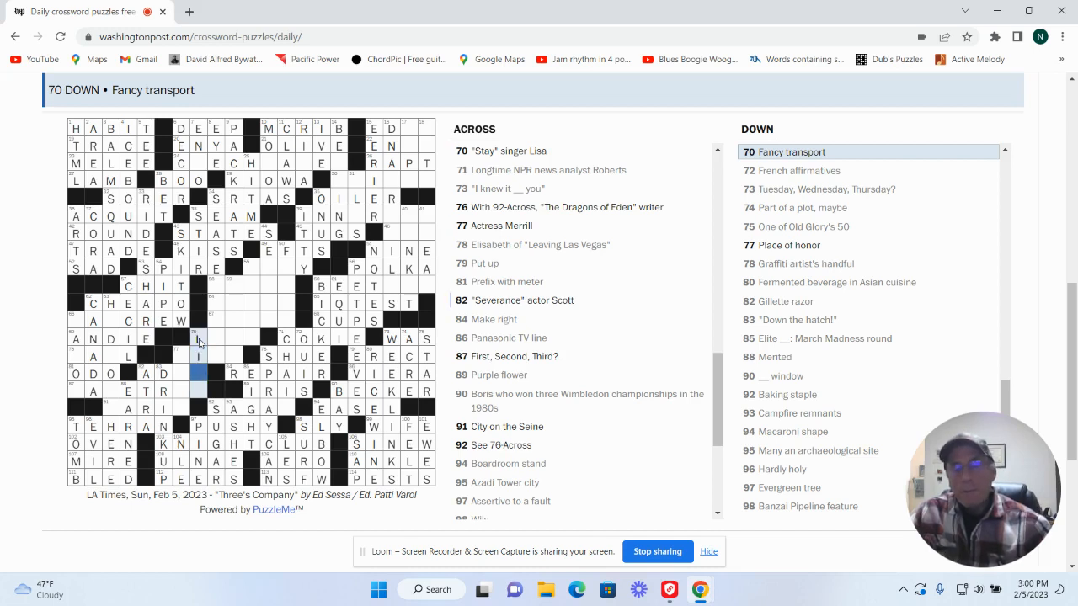
{"action": "type", "text": "MO"}
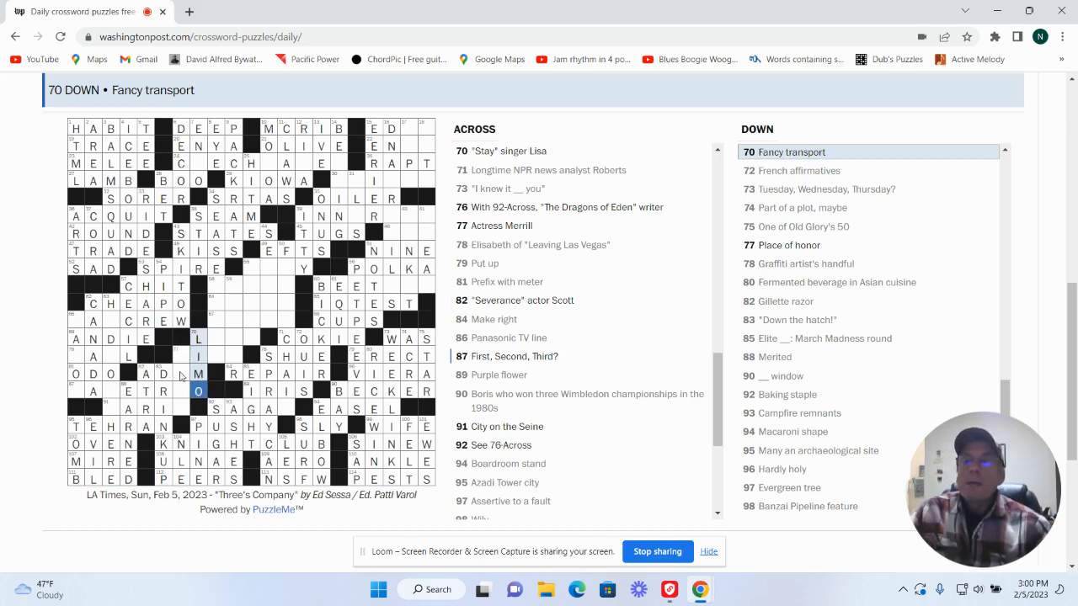
Step: Check ADAM for the Severance actor and nearby clues, returning to 76 Across
{"action": "left_click", "coordinate": [180, 374]}
{"action": "type", "text": "A"}
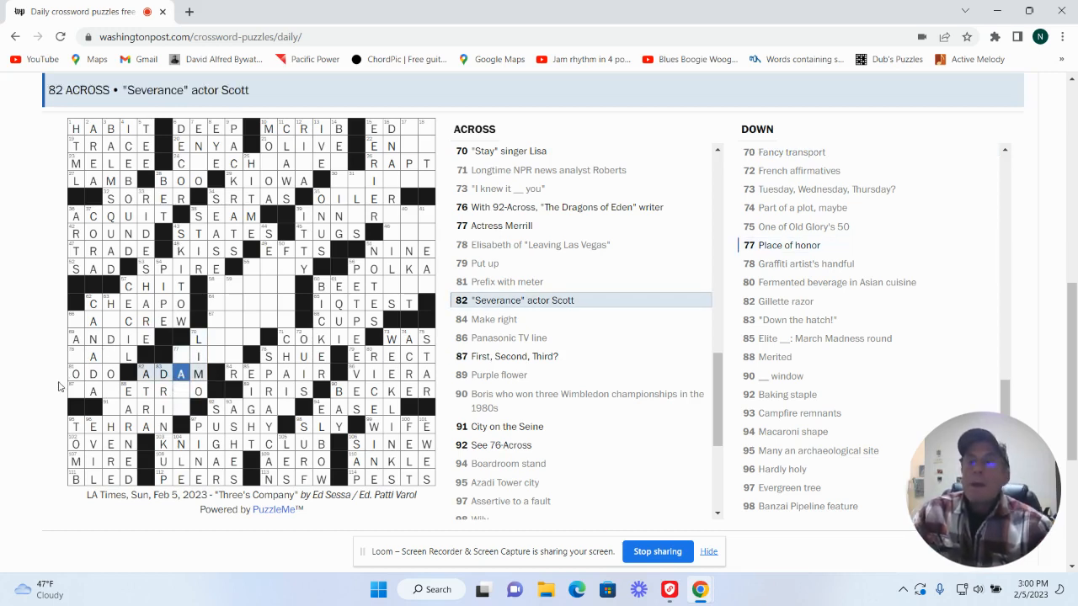
{"action": "left_click", "coordinate": [92, 391]}
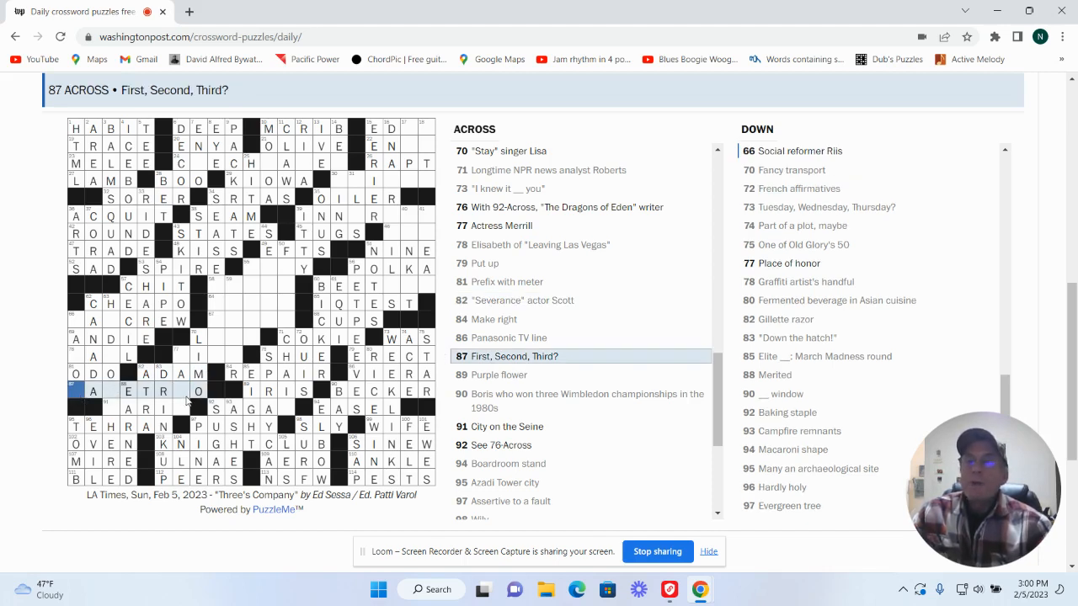
{"action": "left_click", "coordinate": [183, 392]}
{"action": "type", "text": "I"}
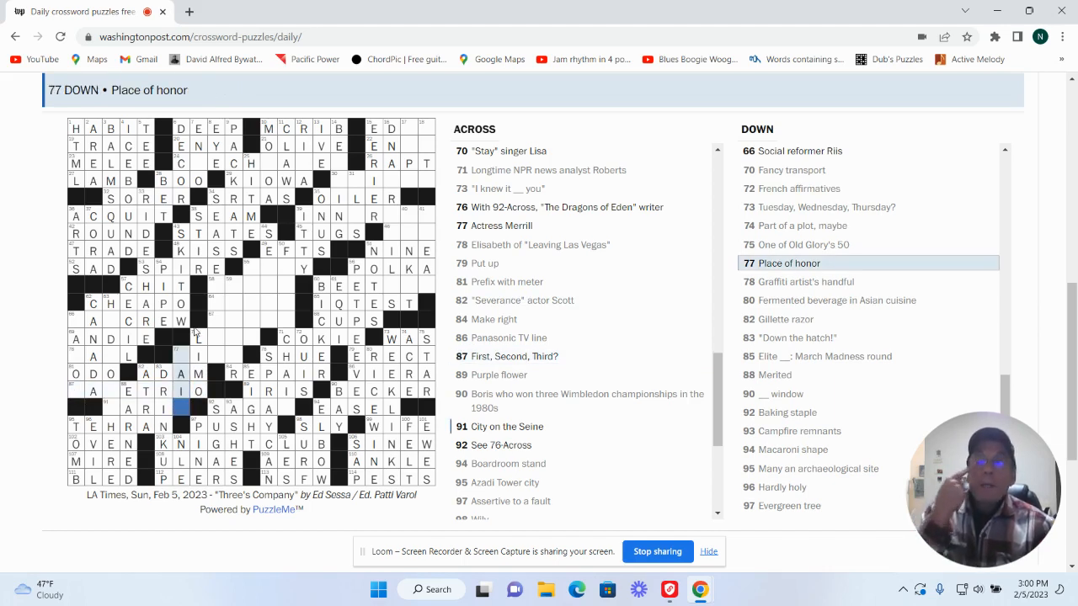
{"action": "left_click", "coordinate": [180, 355]}
{"action": "type", "text": "DAIS"}
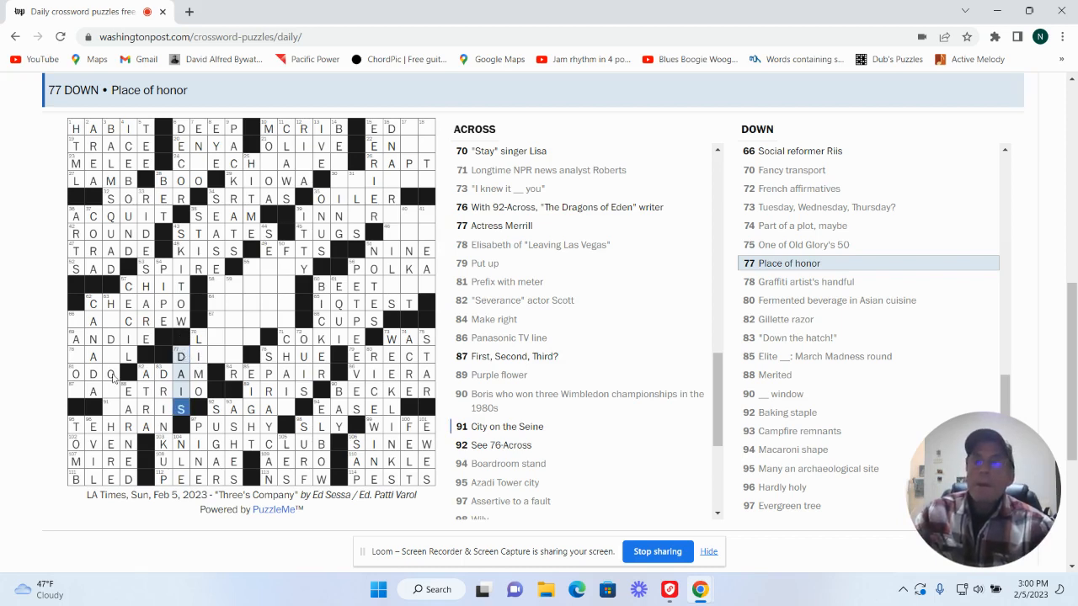
{"action": "left_click", "coordinate": [76, 391]}
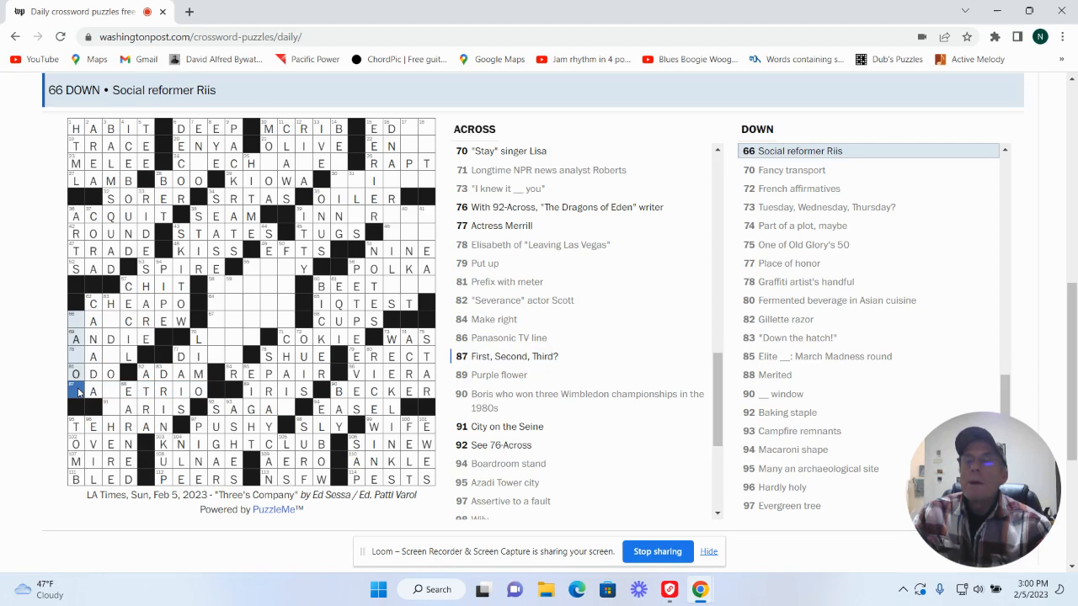
{"action": "left_click", "coordinate": [80, 355]}
{"action": "type", "text": "C"}
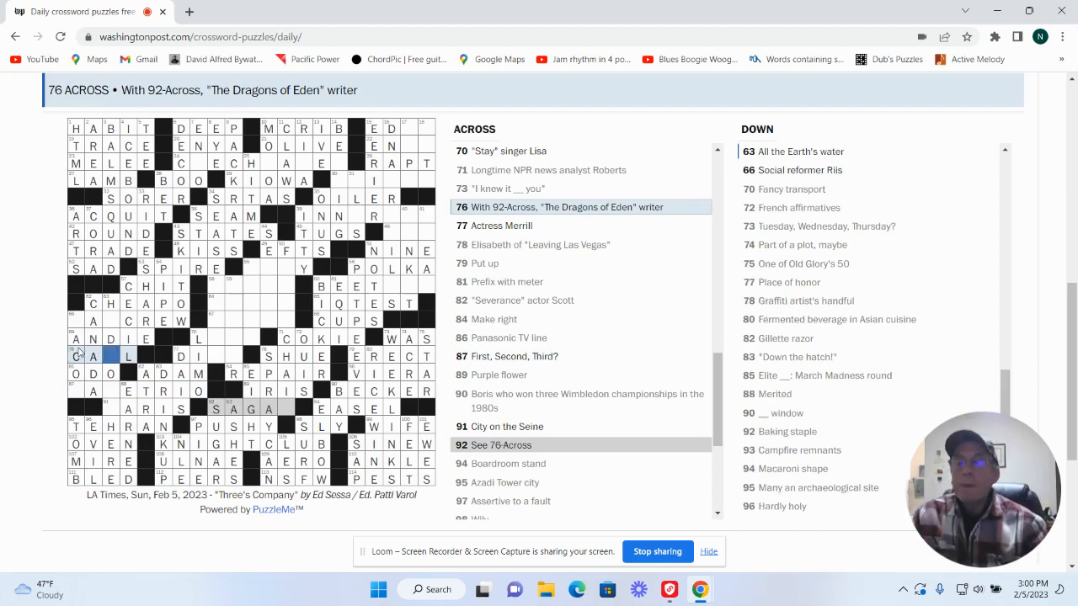
Step: Complete CARL SAGAN with R and N, and enter LOEB for Stay singer Lisa
{"action": "type", "text": "R"}
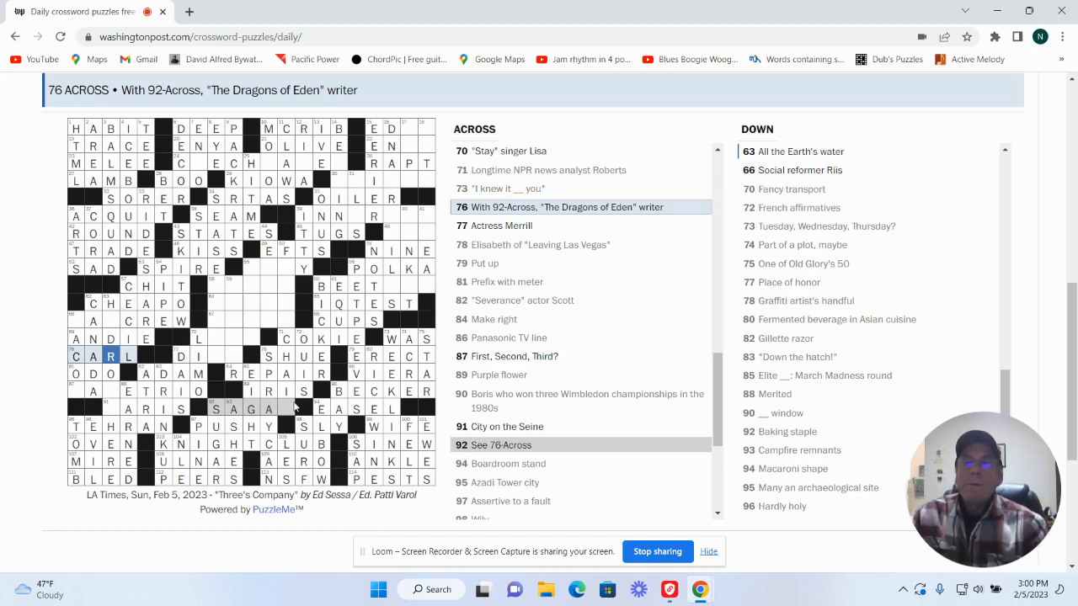
{"action": "left_click", "coordinate": [295, 408]}
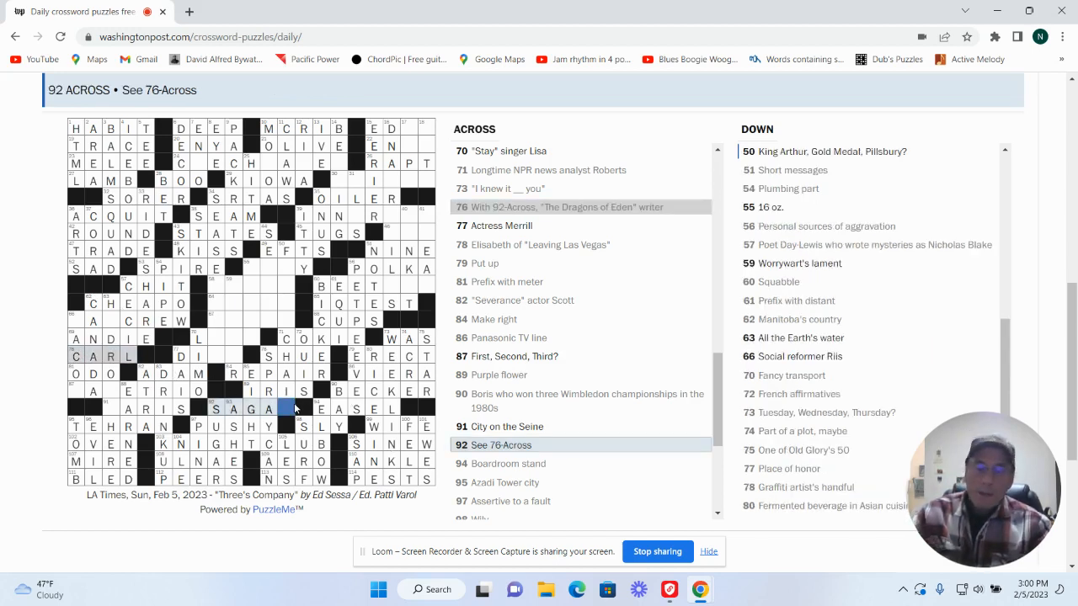
{"action": "type", "text": "N"}
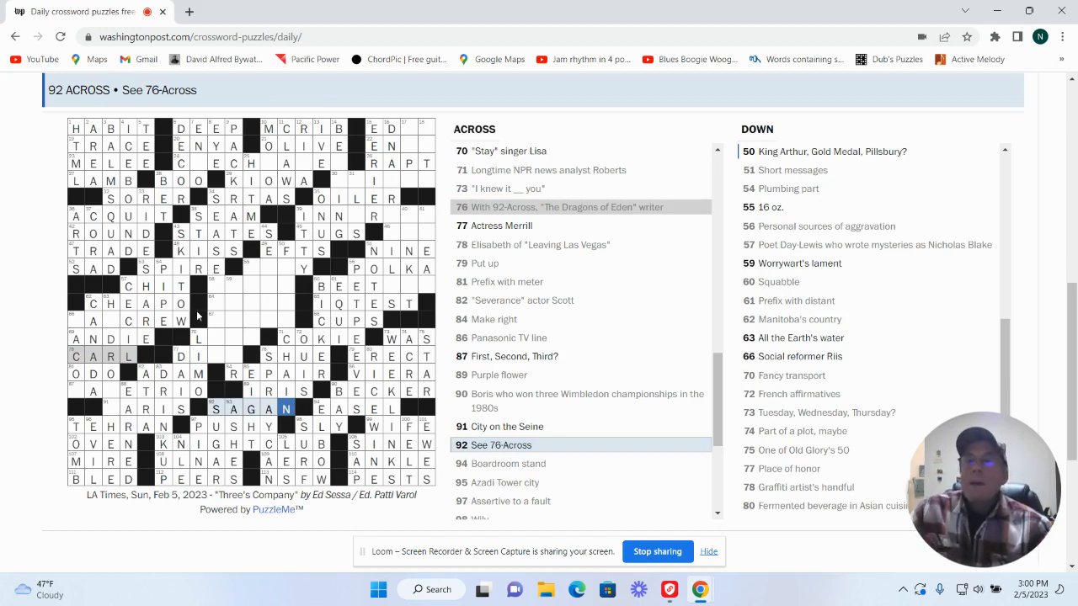
{"action": "left_click", "coordinate": [217, 355]}
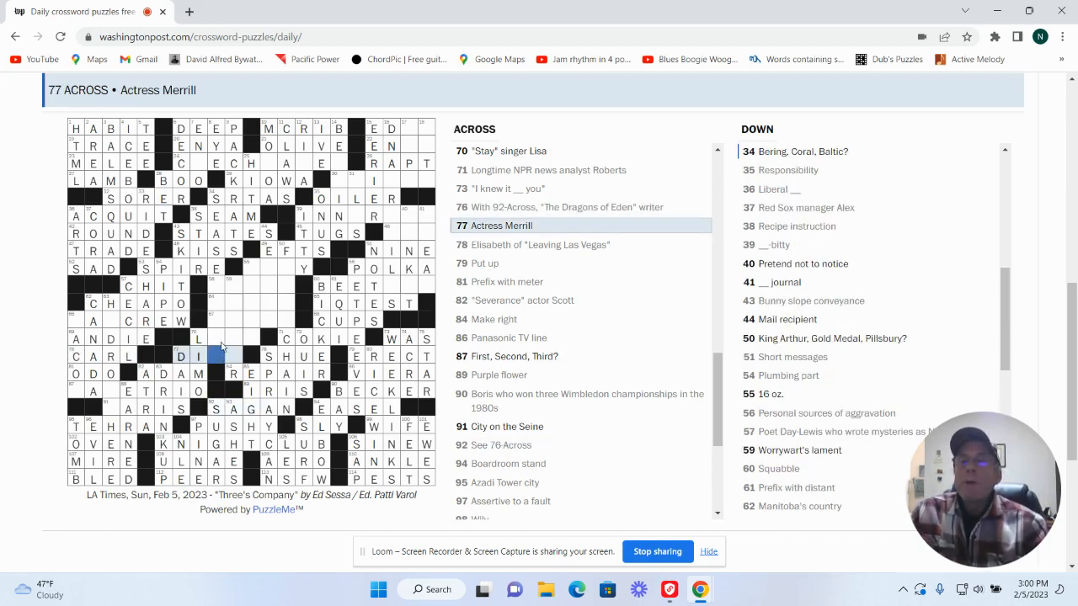
{"action": "left_click", "coordinate": [217, 339]}
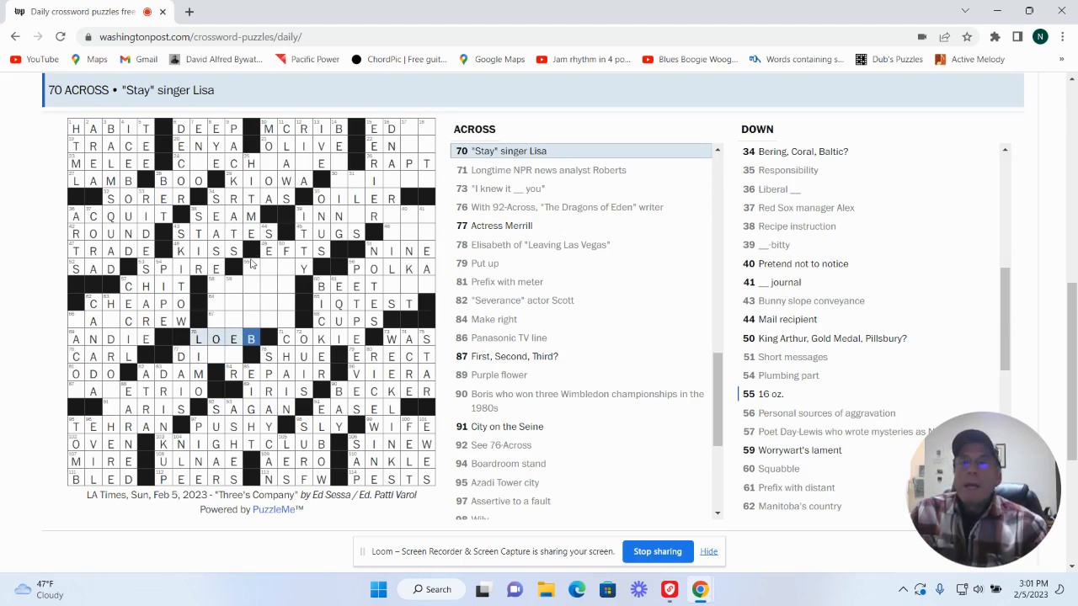
{"action": "left_click", "coordinate": [251, 267]}
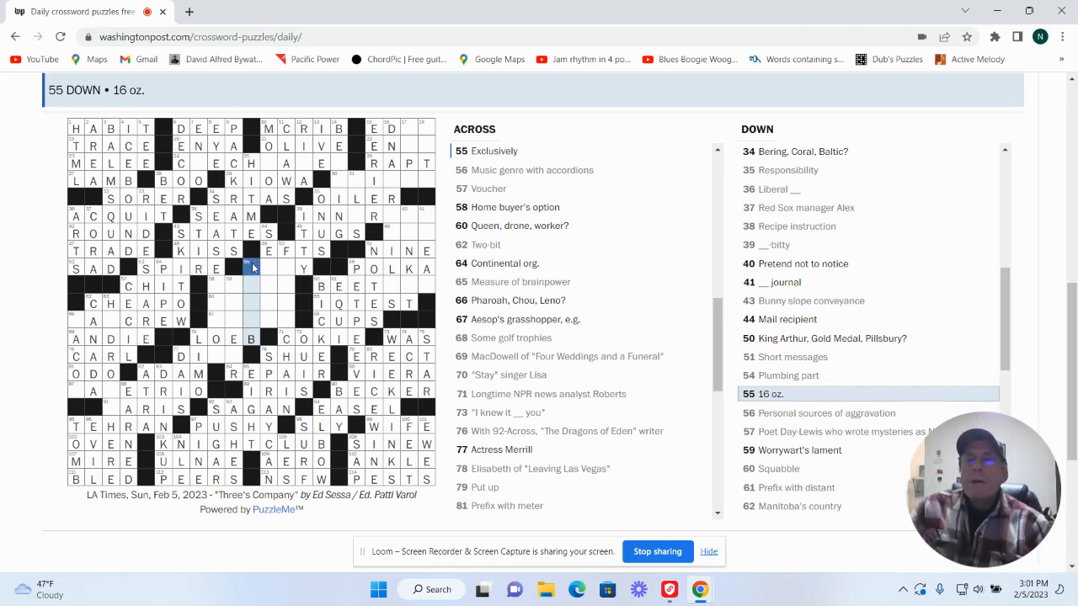
{"action": "left_click", "coordinate": [253, 267]}
{"action": "type", "text": "ONEL"}
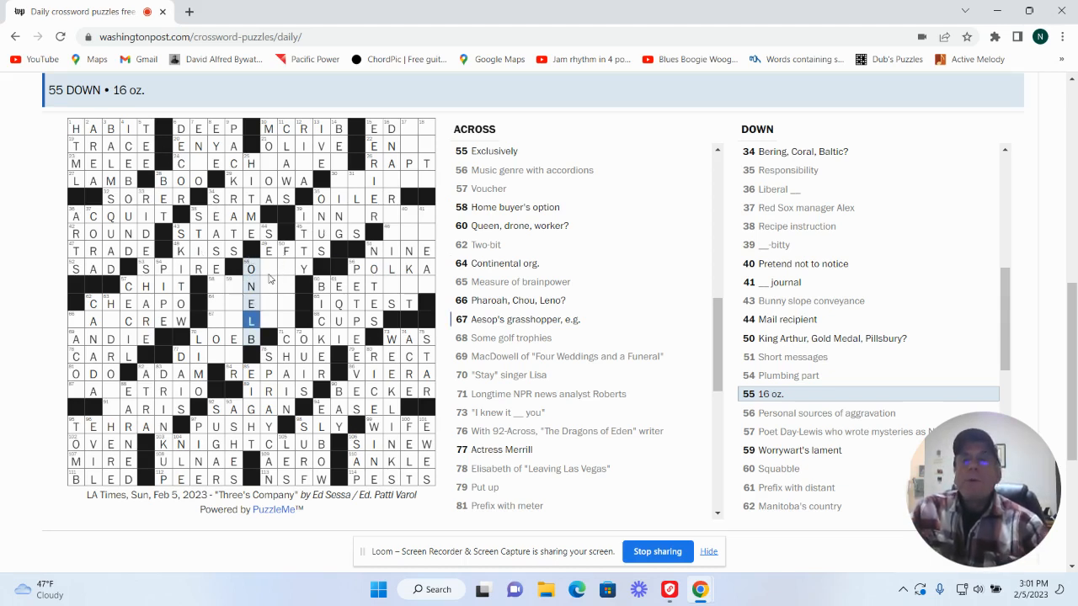
Step: Enter ONELB for 16 oz., ONLY for Exclusively, and SENDEE for Mail recipient
{"action": "left_click", "coordinate": [269, 268]}
{"action": "type", "text": "NL"}
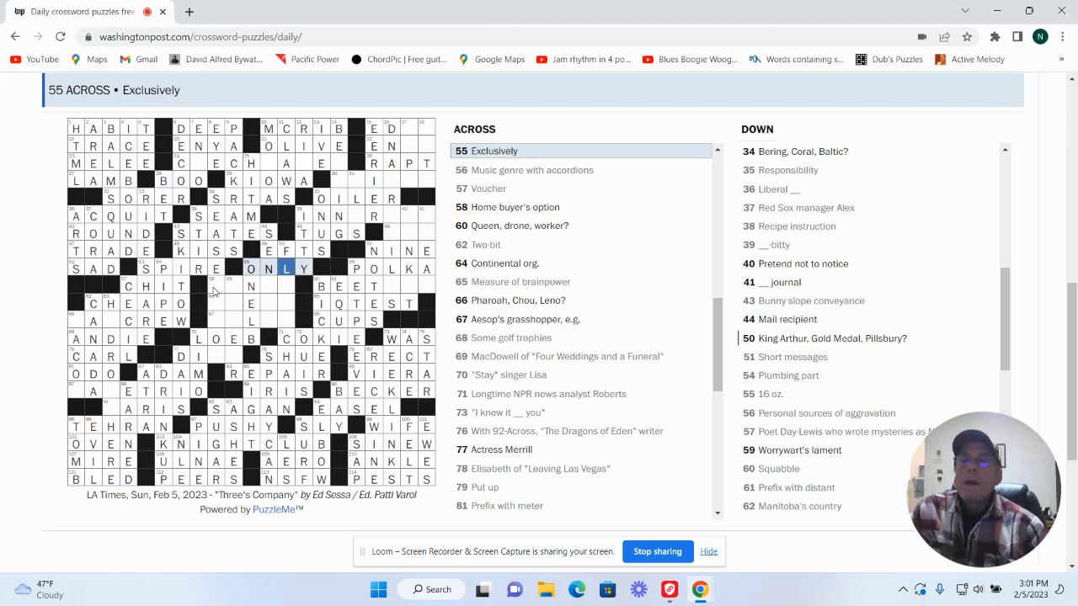
{"action": "left_click", "coordinate": [215, 285]}
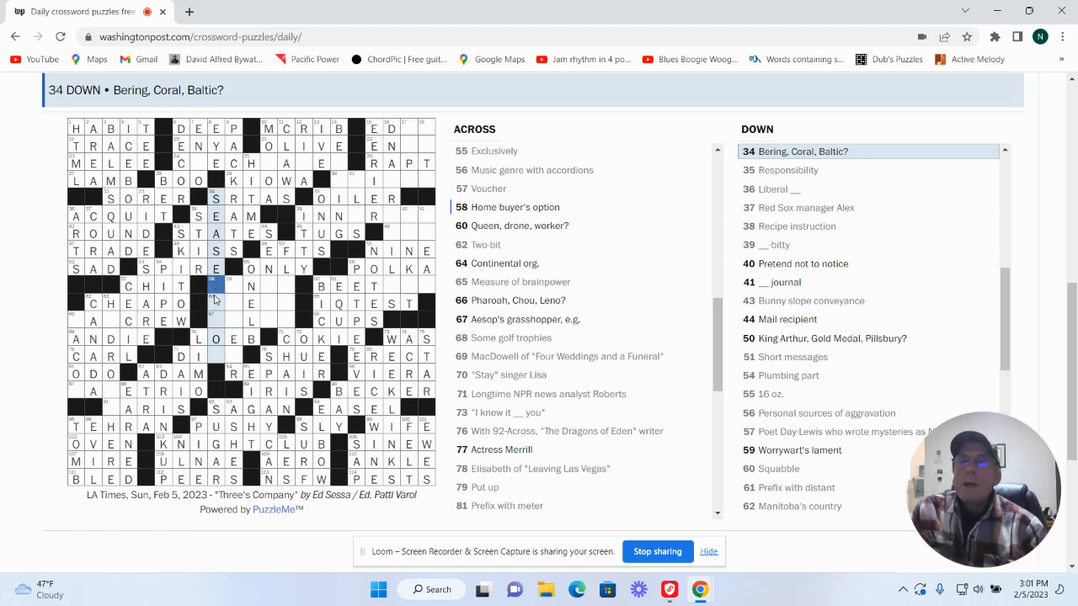
{"action": "left_click", "coordinate": [217, 285]}
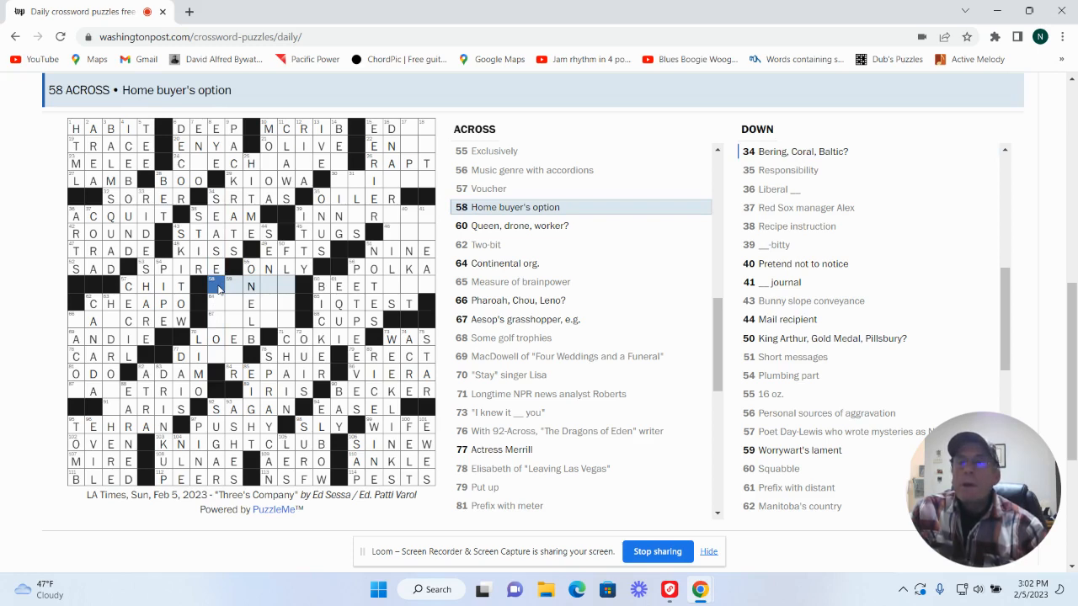
{"action": "mouse_move", "coordinate": [218, 304]}
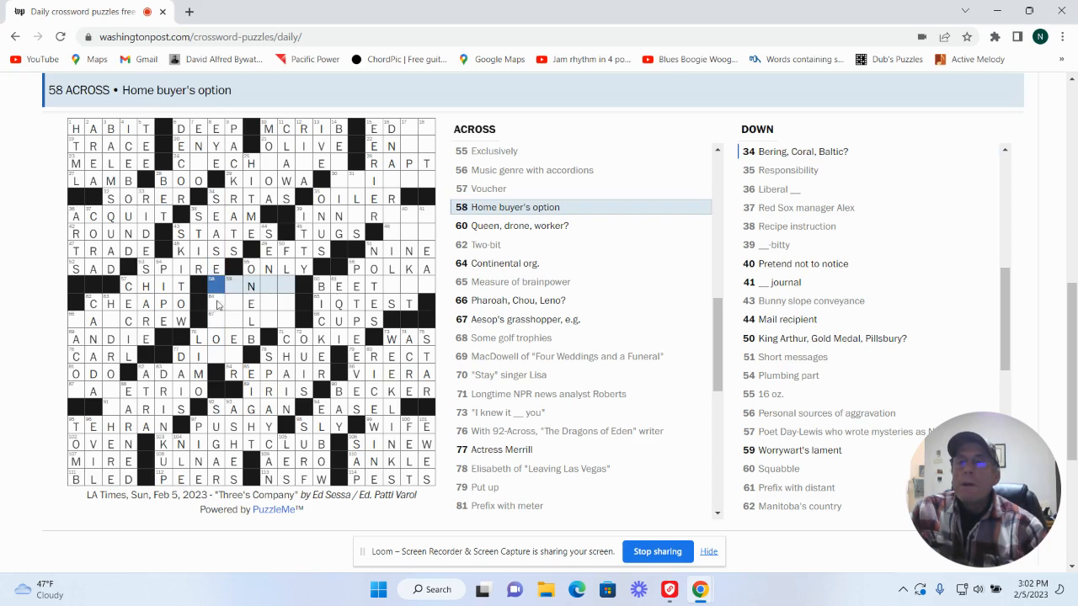
{"action": "left_click", "coordinate": [216, 303]}
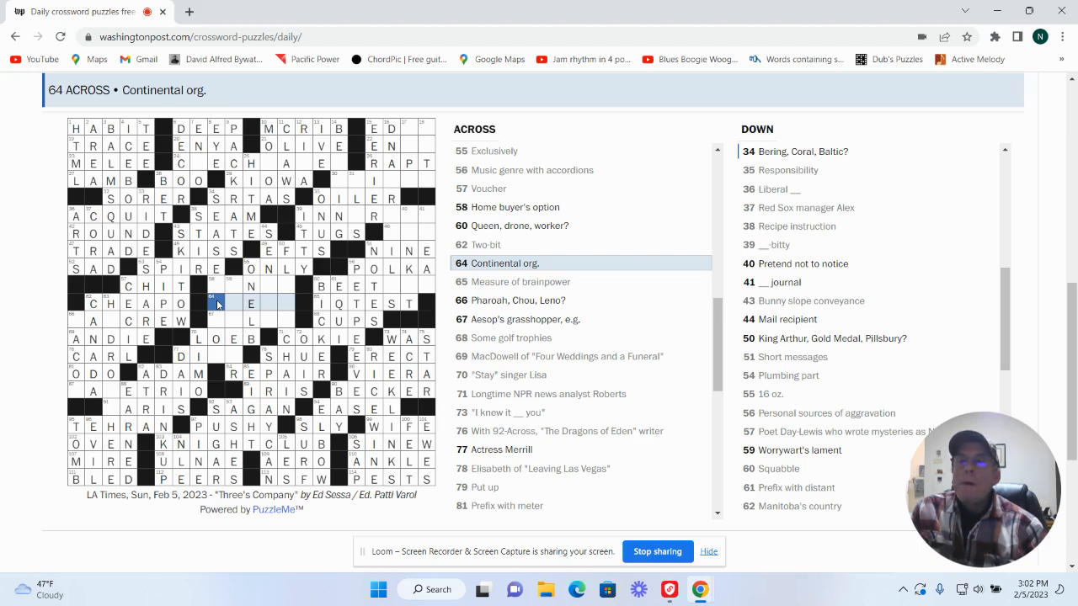
{"action": "left_click", "coordinate": [217, 319]}
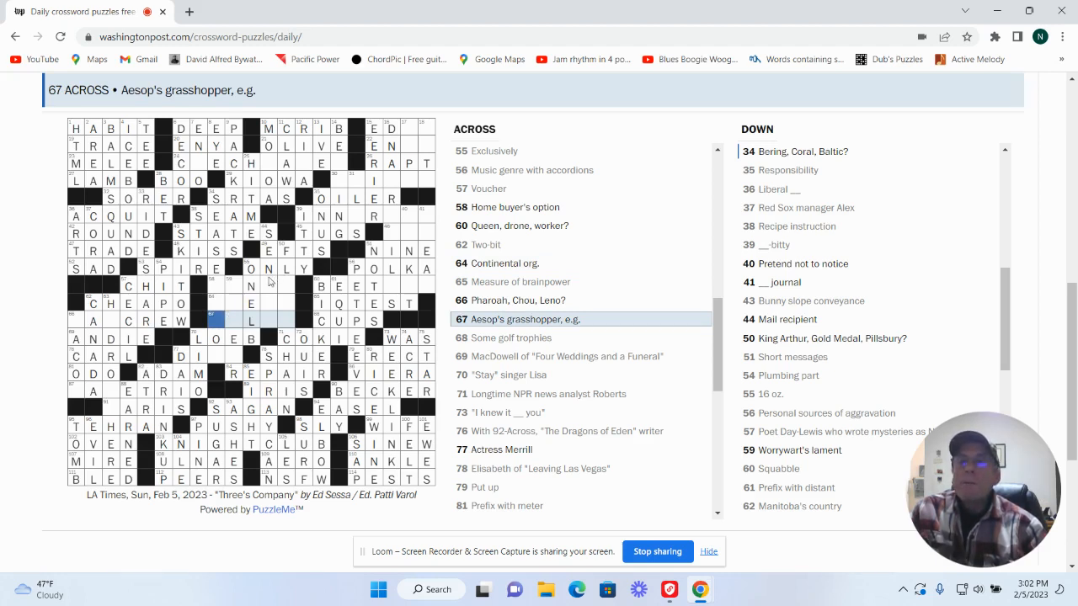
{"action": "left_click", "coordinate": [268, 286]}
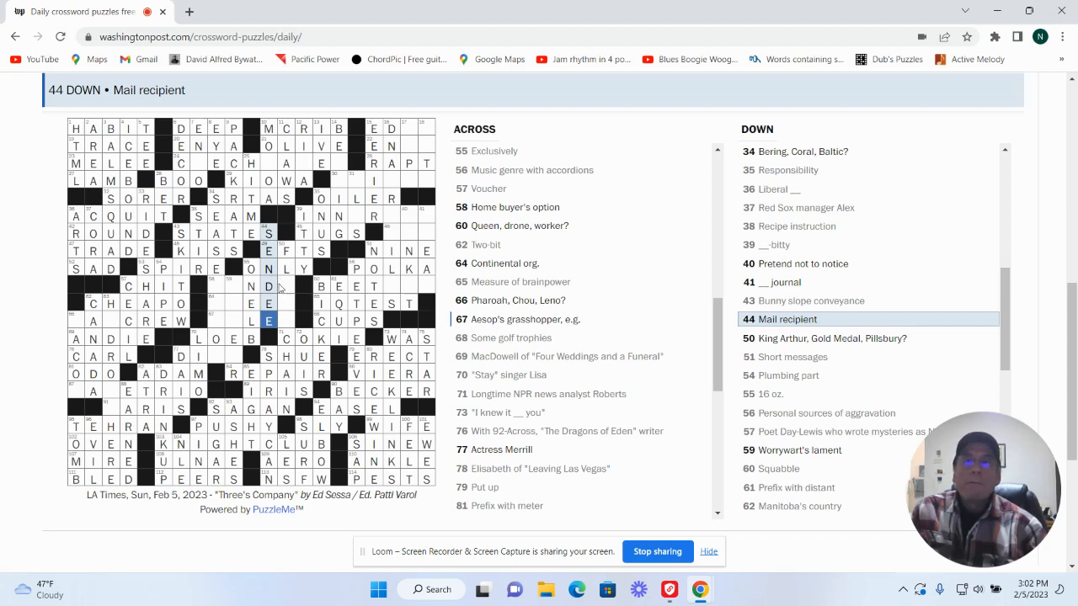
{"action": "left_click", "coordinate": [268, 286]}
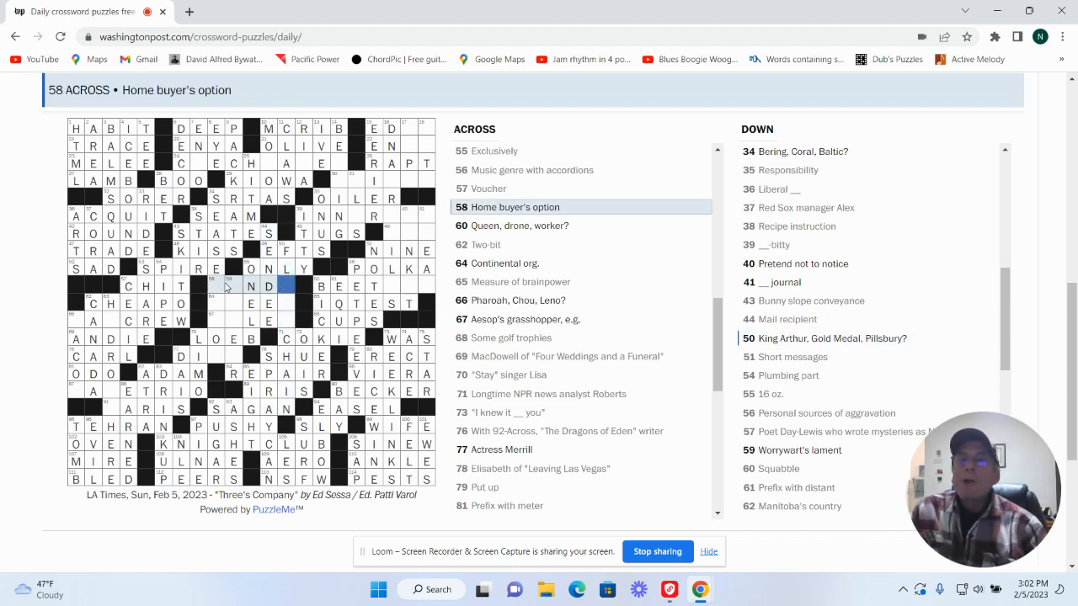
Step: Enter O in 58 Across and fill squares in 50 Down, 64 Across and 59 Down
{"action": "left_click", "coordinate": [215, 286]}
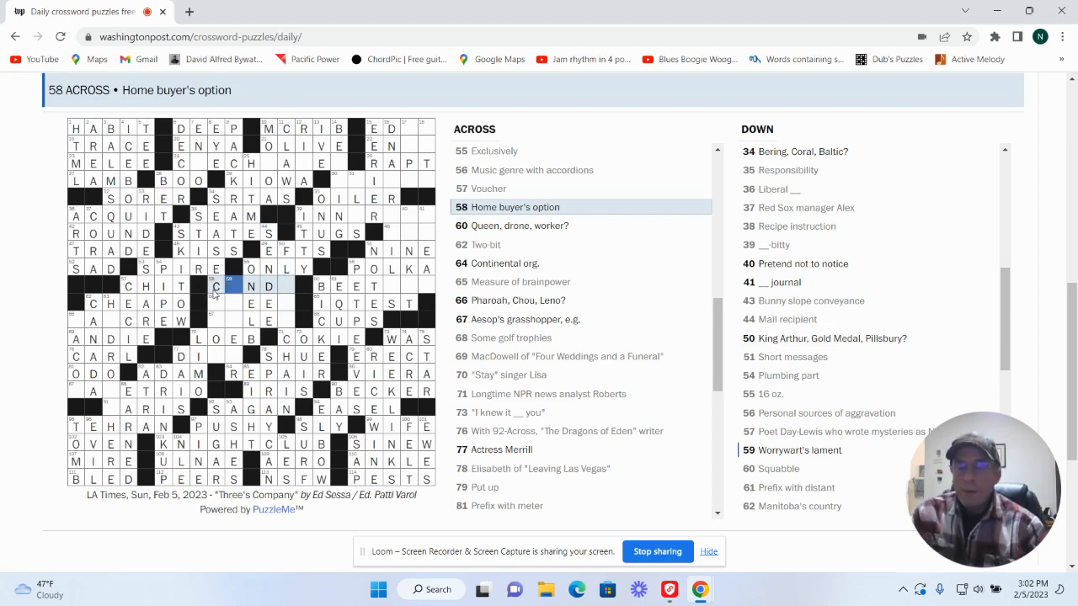
{"action": "type", "text": "ONDO"}
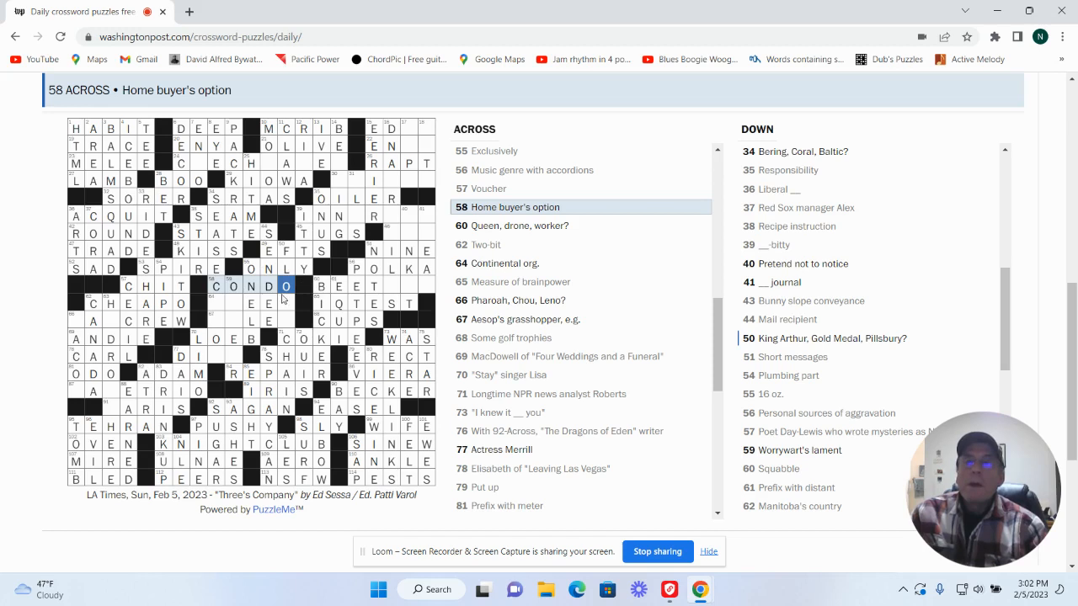
{"action": "left_click", "coordinate": [285, 303]}
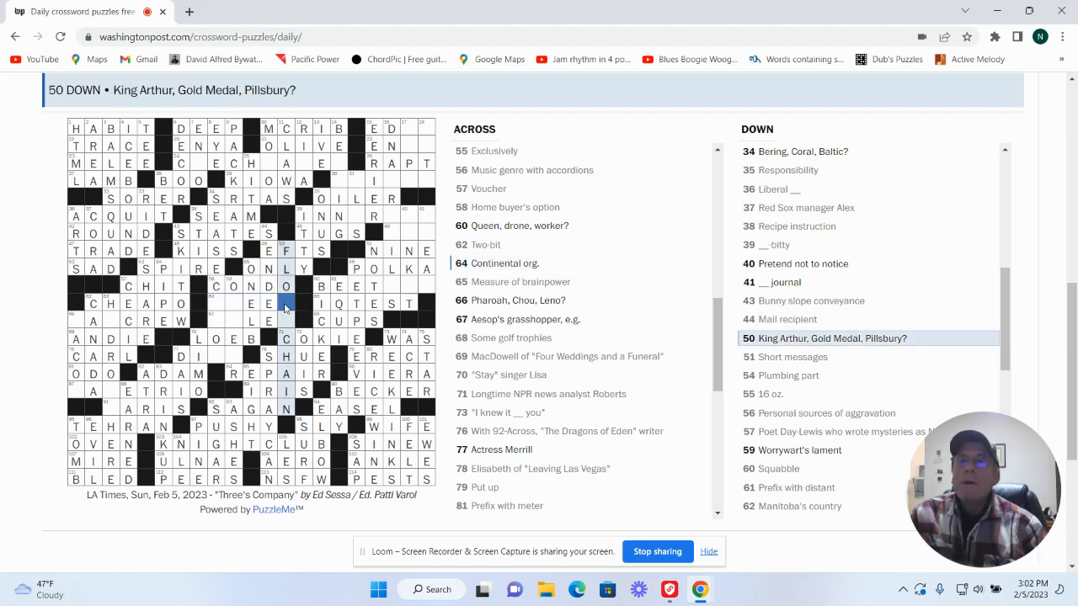
{"action": "left_click", "coordinate": [214, 303]}
{"action": "type", "text": "THEEU"}
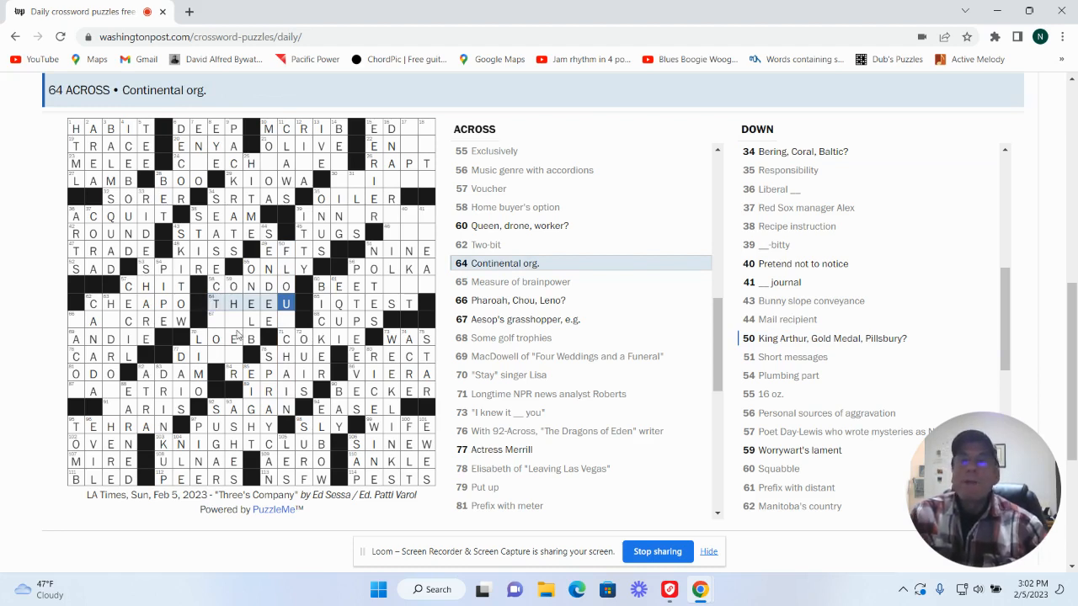
{"action": "mouse_move", "coordinate": [295, 320]}
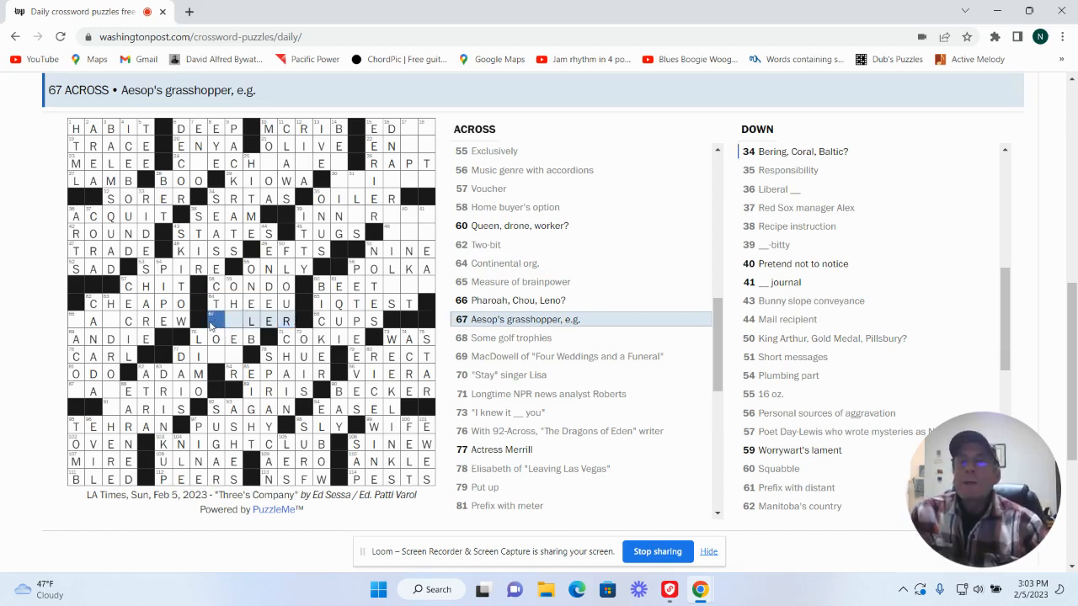
{"action": "left_click", "coordinate": [234, 320]}
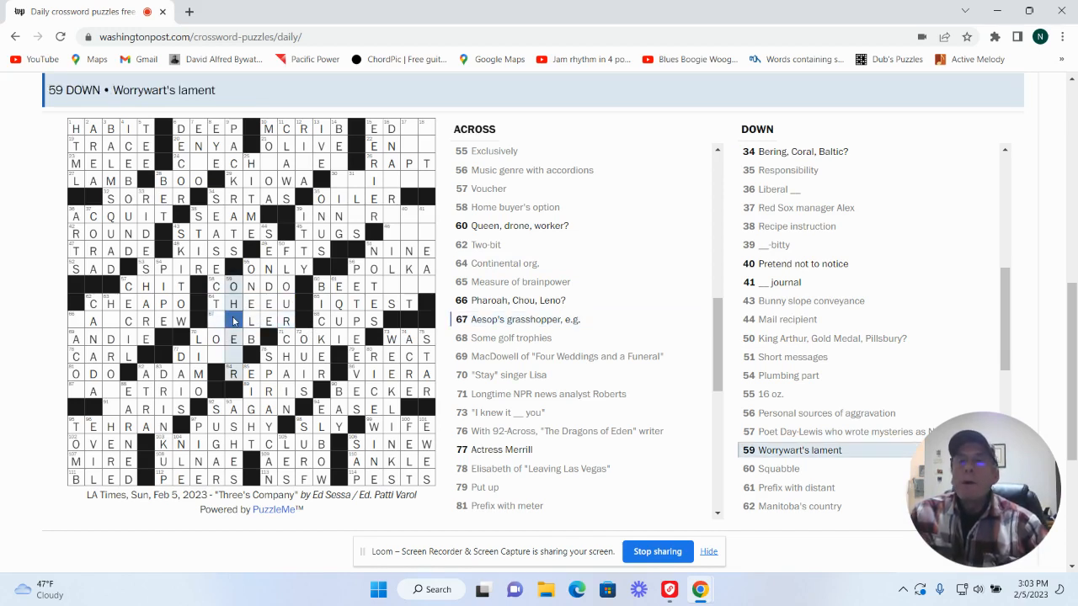
{"action": "left_click", "coordinate": [234, 355]}
{"action": "type", "text": "A"}
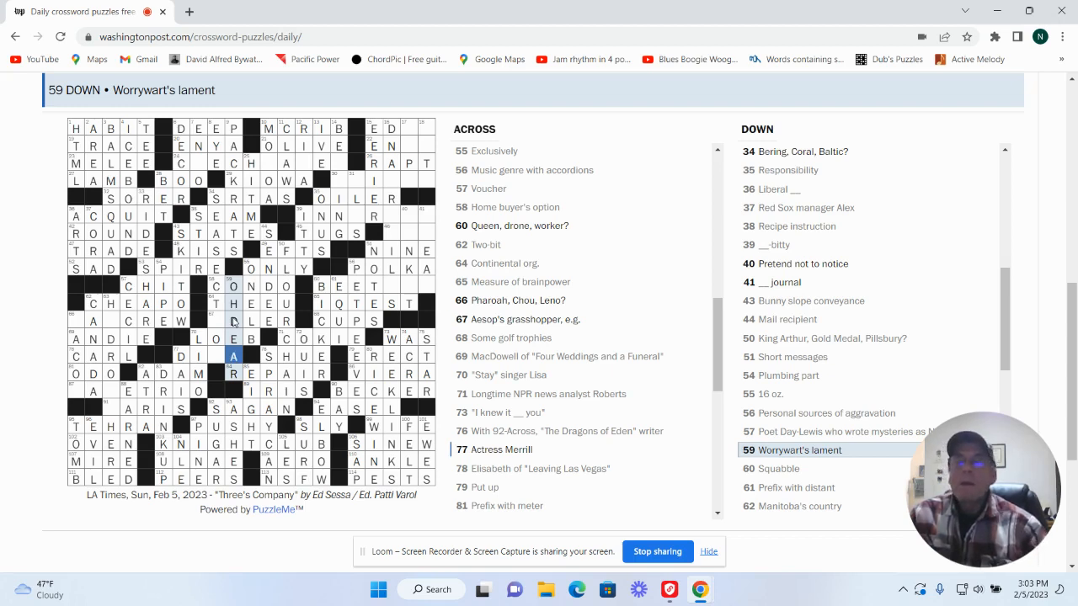
{"action": "left_click", "coordinate": [215, 355]}
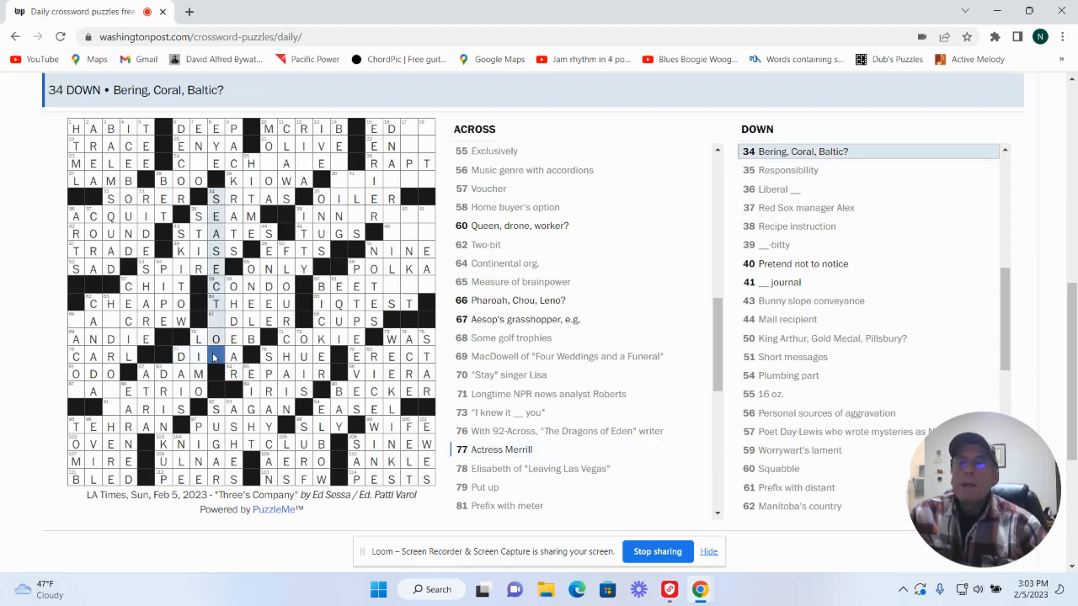
Step: Complete IDLER for Aesop's grasshopper and PARIS for City on the Seine
{"action": "left_click", "coordinate": [216, 320]}
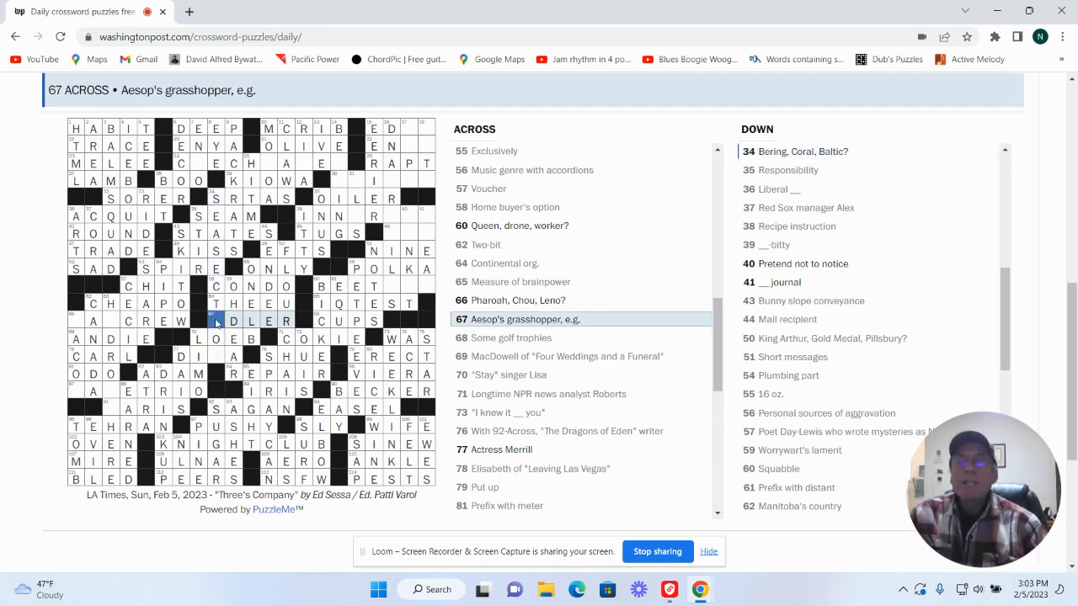
{"action": "left_click", "coordinate": [216, 321]}
{"action": "type", "text": "ION"}
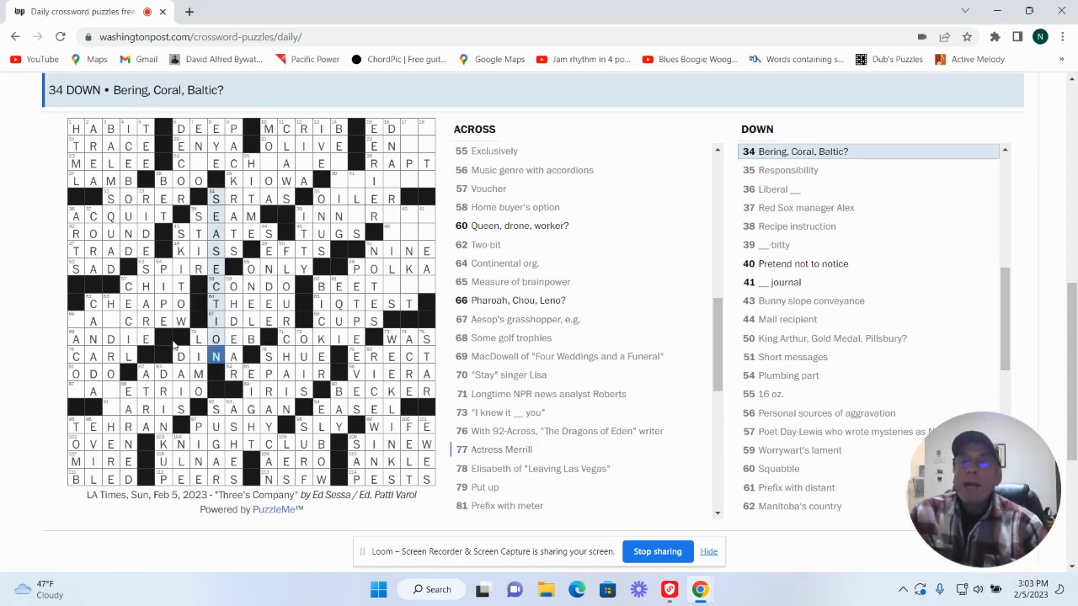
{"action": "left_click", "coordinate": [181, 356]}
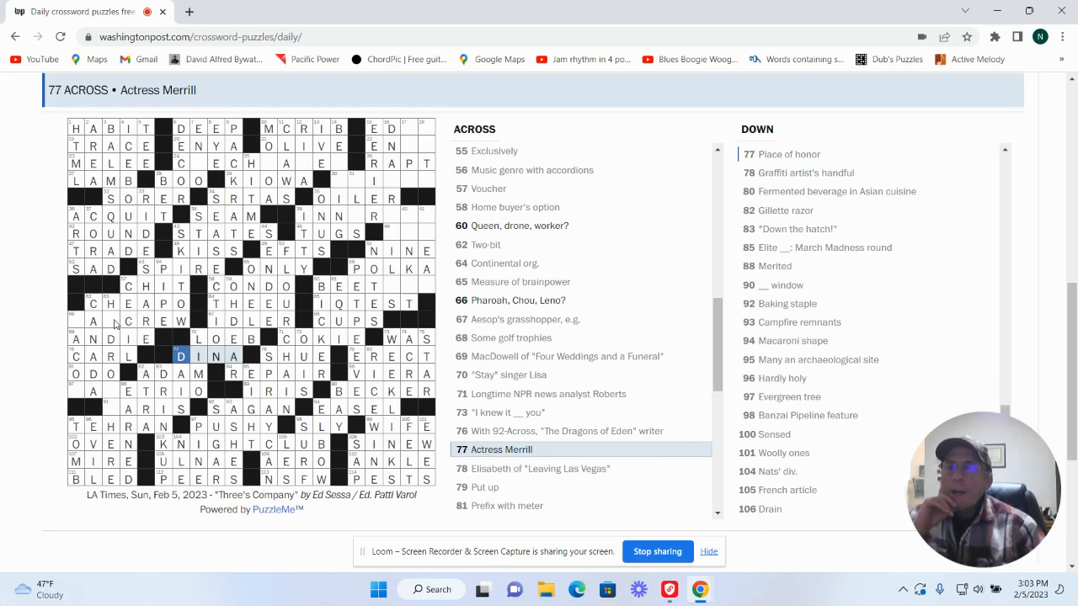
{"action": "left_click", "coordinate": [111, 321]}
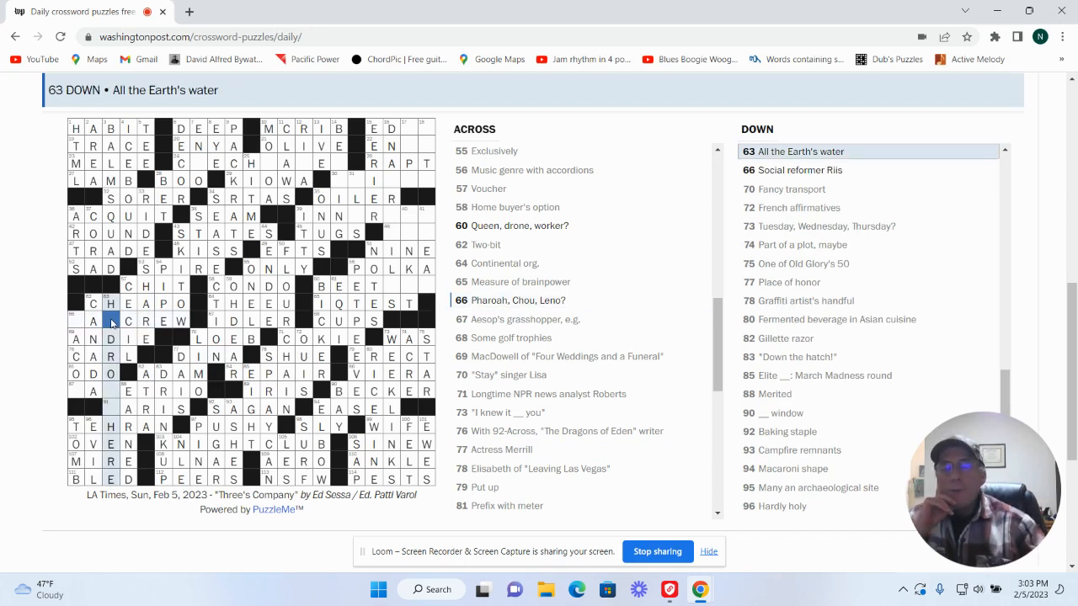
{"action": "scroll", "scroll_direction": "down", "scroll_amount": 3}
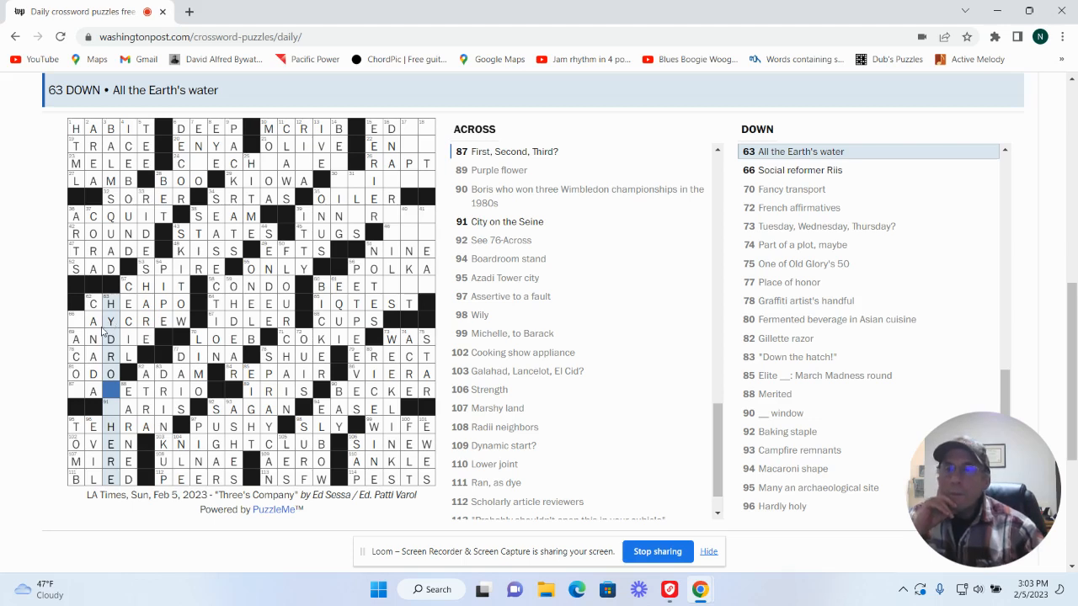
{"action": "mouse_move", "coordinate": [167, 367]}
{"action": "type", "text": "SP"}
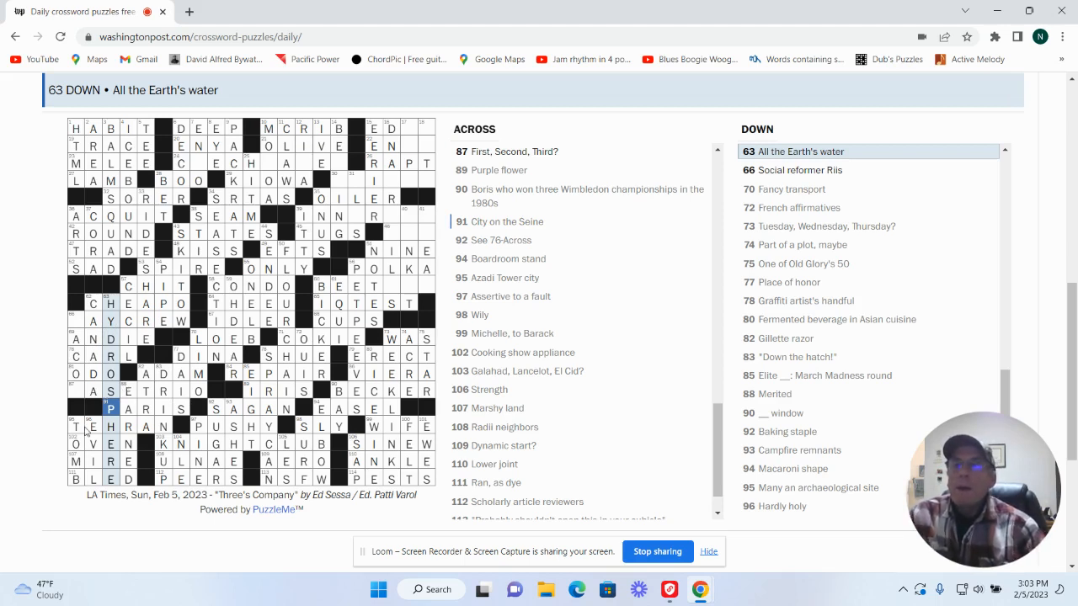
{"action": "left_click", "coordinate": [110, 409]}
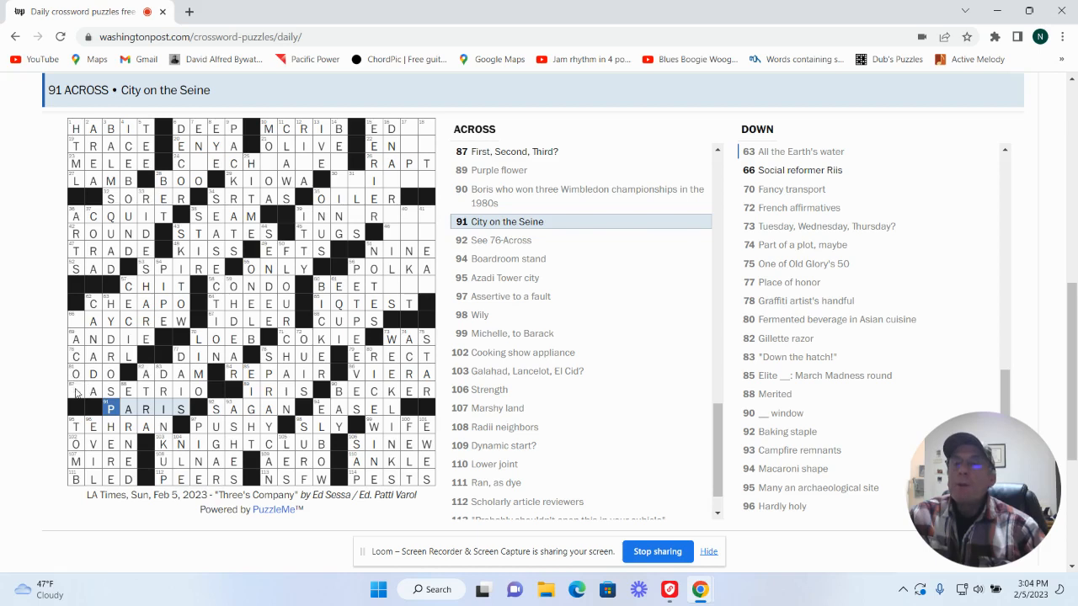
{"action": "left_click", "coordinate": [91, 391]}
{"action": "type", "text": "J"}
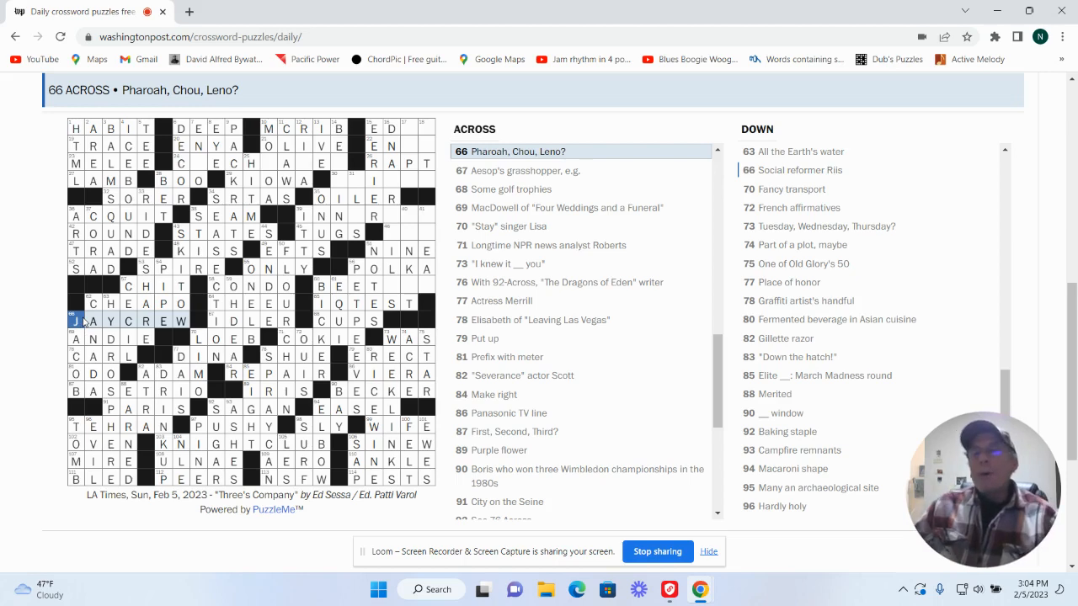
{"action": "mouse_move", "coordinate": [358, 293]}
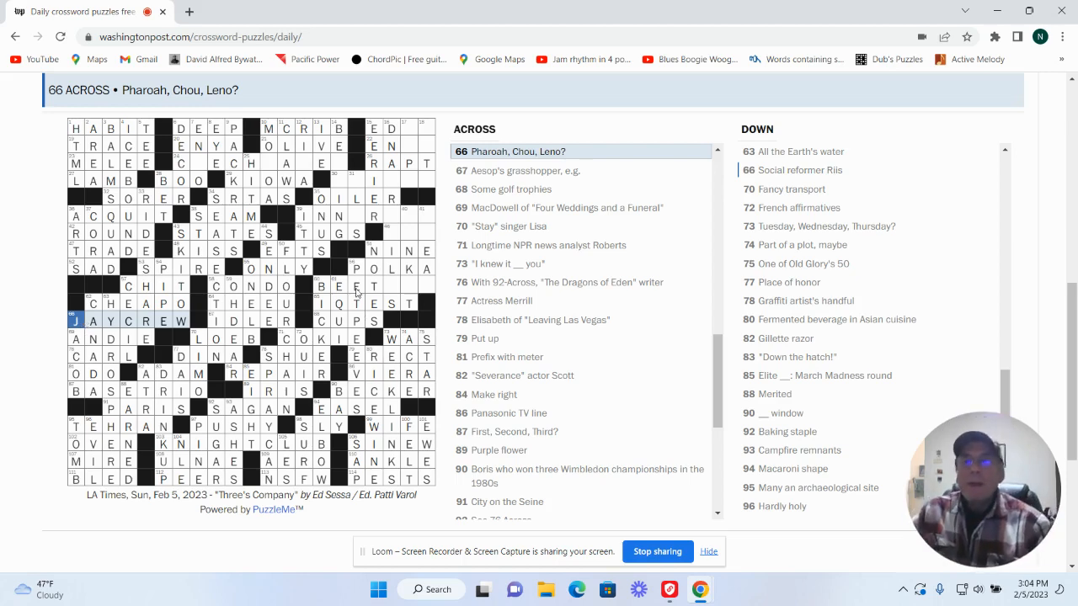
Step: Enter EDNA for Crime novelist Buchanan and NOPE for Nothing doing
{"action": "left_click", "coordinate": [392, 286]}
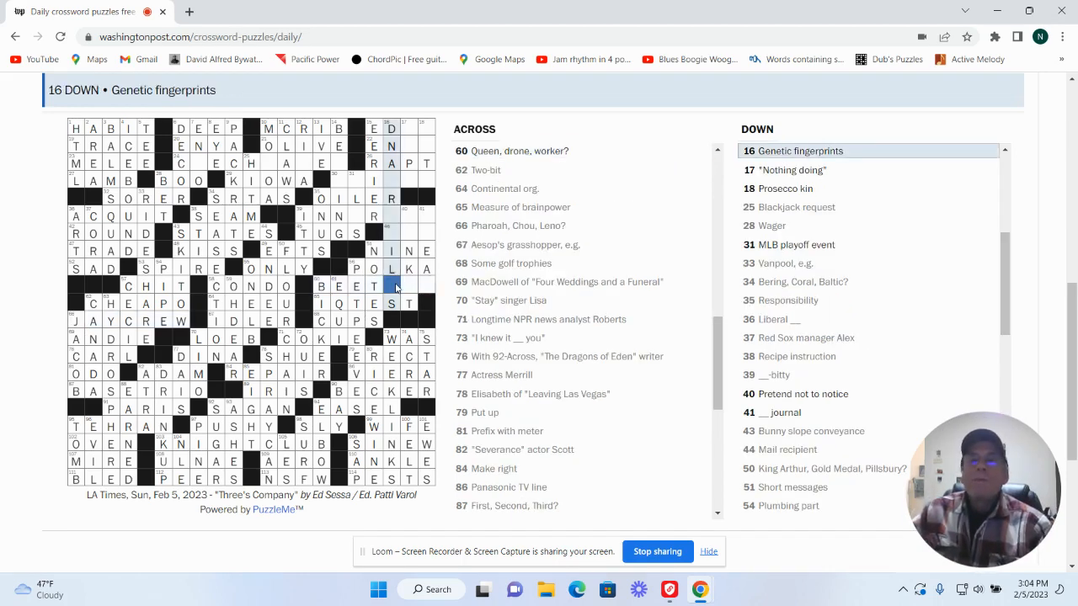
{"action": "left_click", "coordinate": [390, 286]}
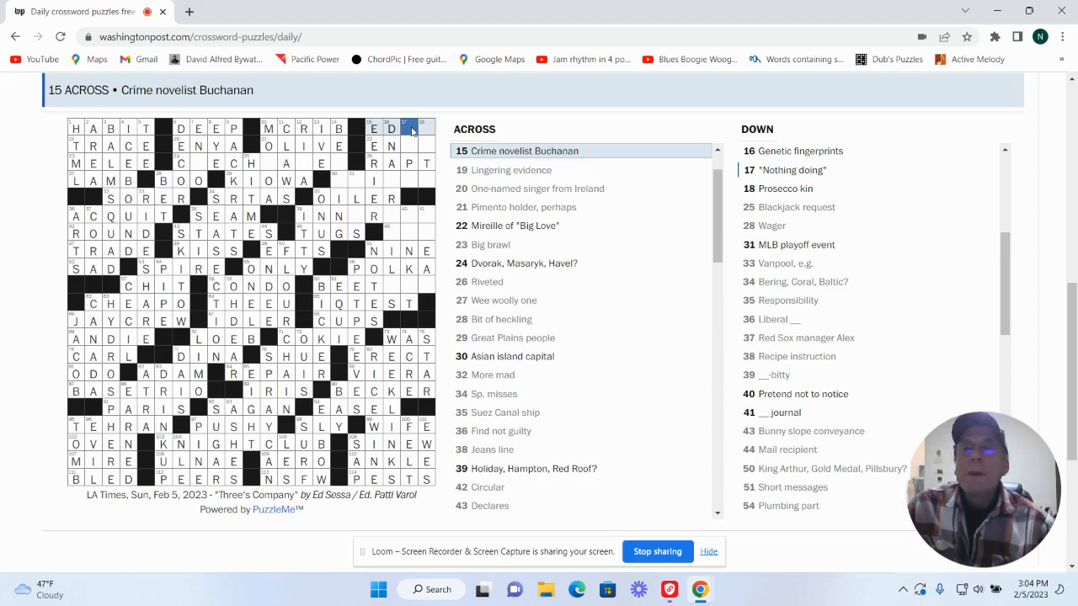
{"action": "left_click", "coordinate": [405, 127]}
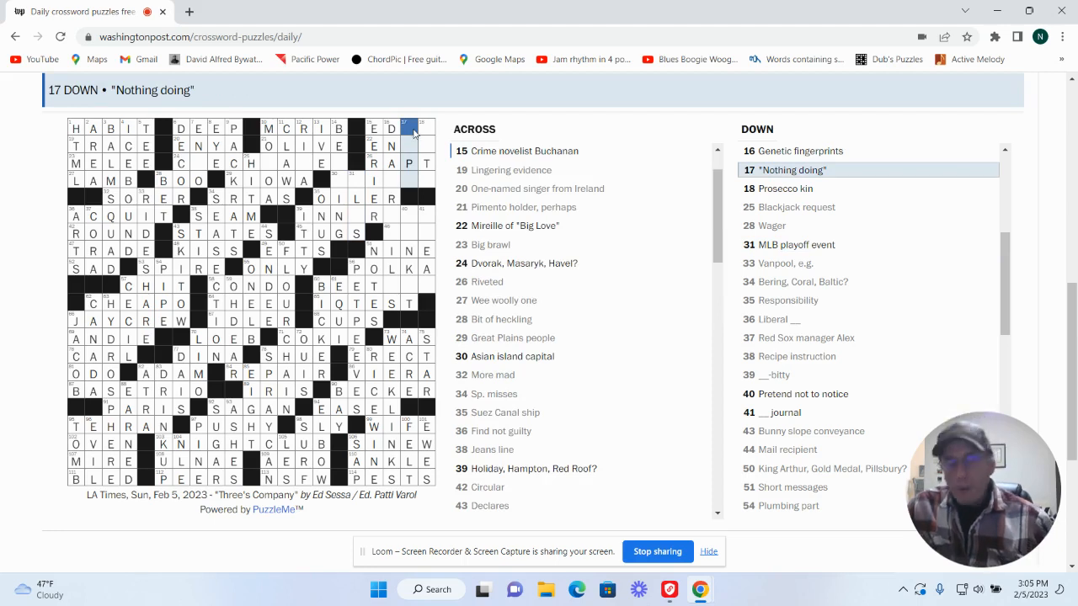
{"action": "type", "text": "NE"}
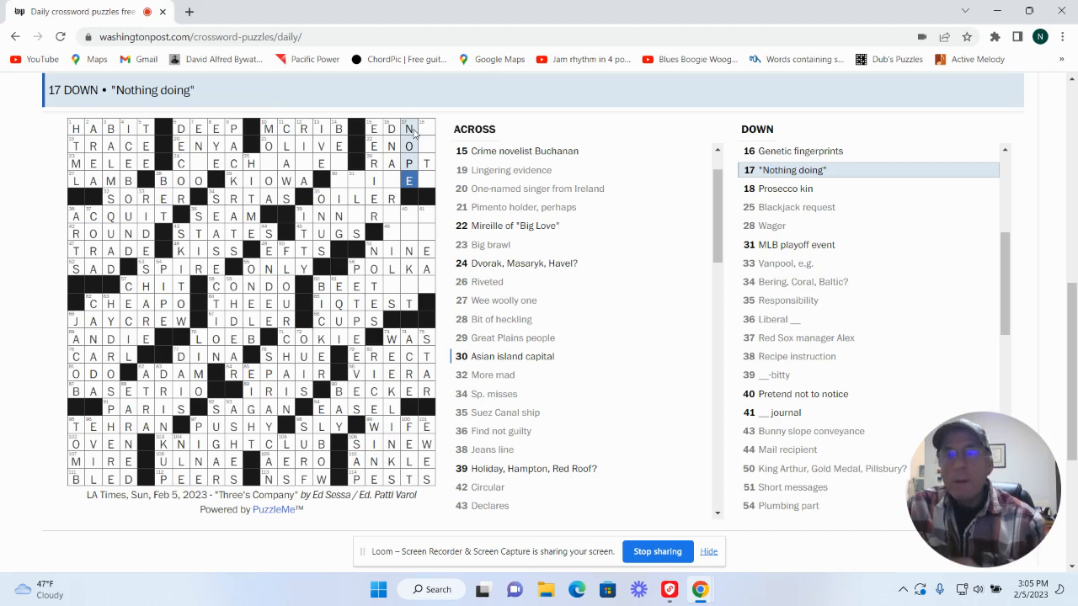
{"action": "left_click", "coordinate": [421, 128]}
{"action": "type", "text": "A"}
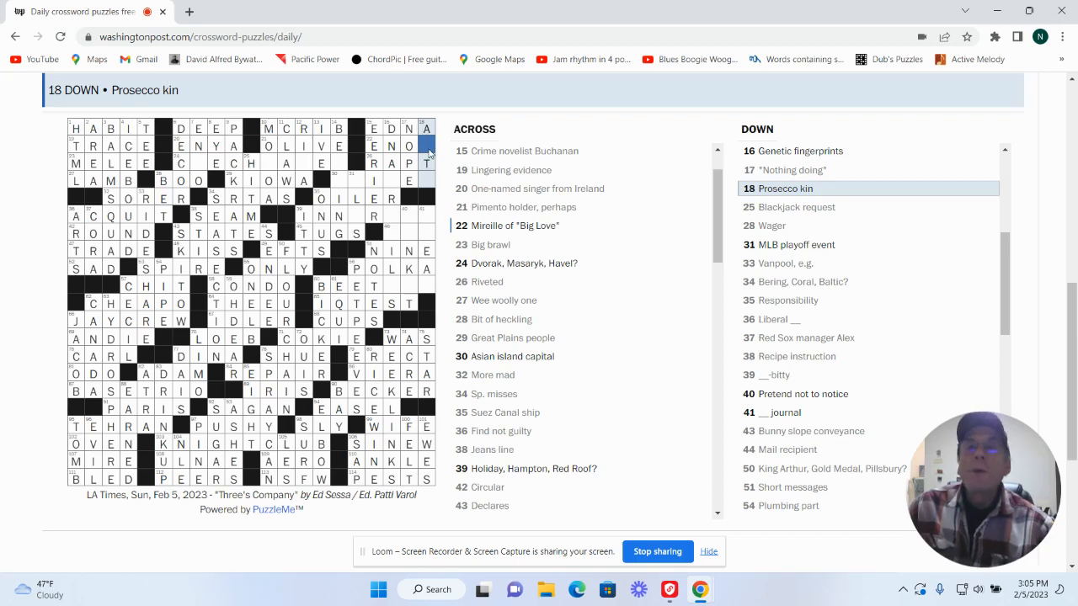
Step: Fill ASTI for Prosecco kin, TAIPEI for Asian island capital, and 14 Down, Topping
{"action": "left_click", "coordinate": [514, 225]}
{"action": "type", "text": "S"}
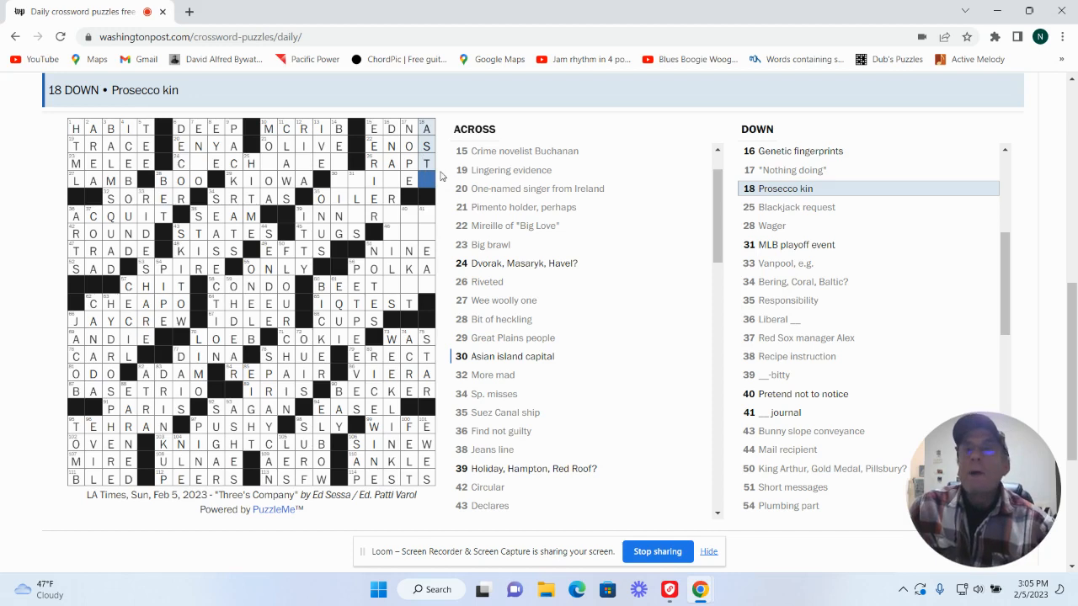
{"action": "mouse_move", "coordinate": [427, 178]}
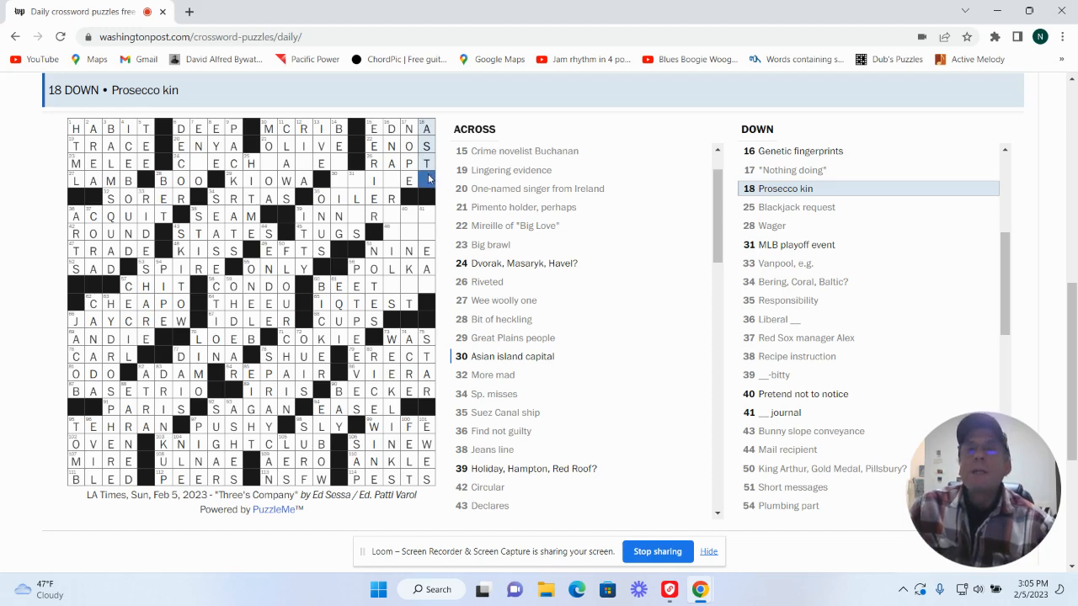
{"action": "left_click", "coordinate": [425, 180]}
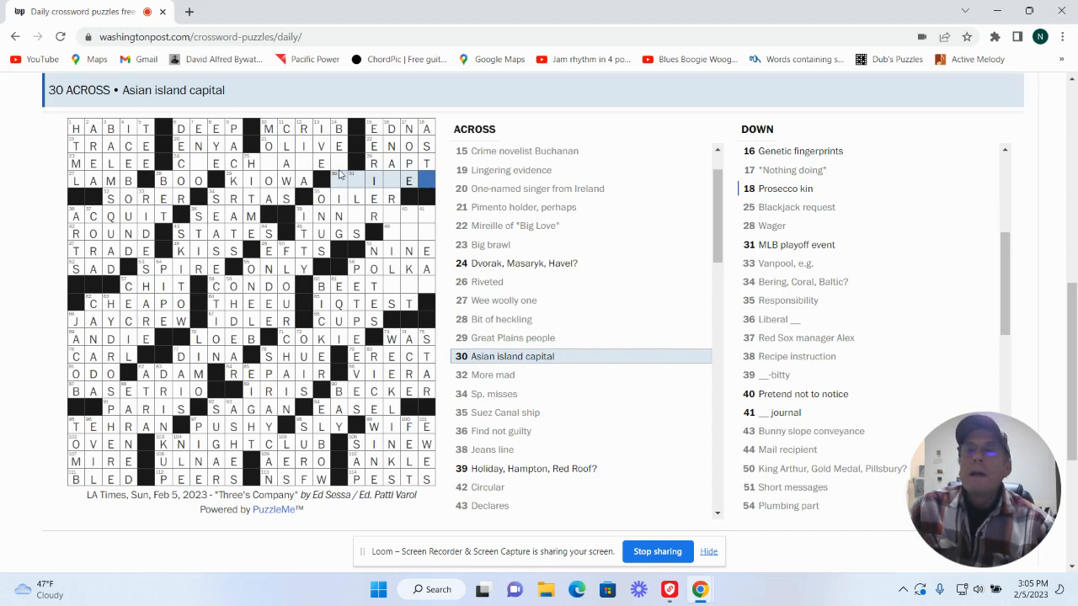
{"action": "left_click", "coordinate": [338, 181]}
{"action": "type", "text": "A"}
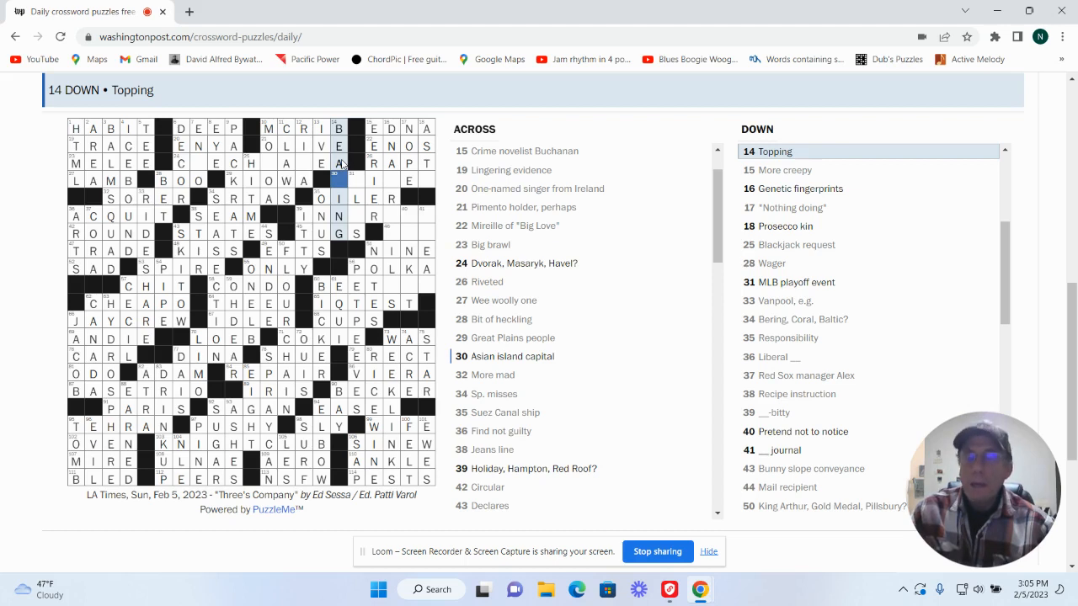
{"action": "type", "text": "TAIOEI"}
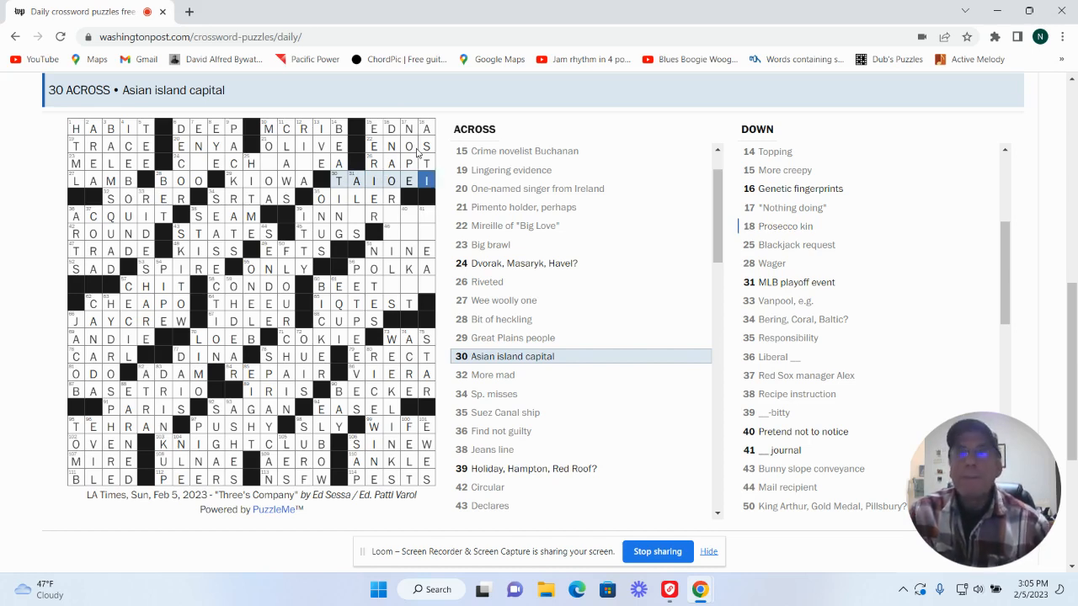
{"action": "left_click", "coordinate": [391, 180]}
{"action": "type", "text": "P"}
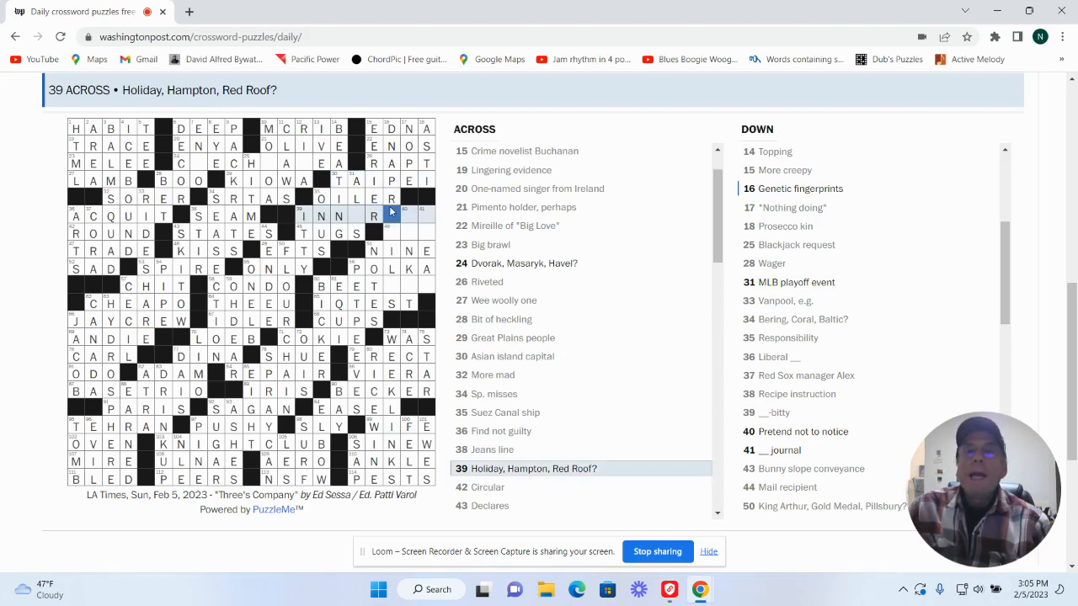
Step: Browse the clues for 16 Down, 60 Across, 41 Down, 40 Down and 39 Across
{"action": "left_click", "coordinate": [391, 197]}
{"action": "type", "text": "OFILE"}
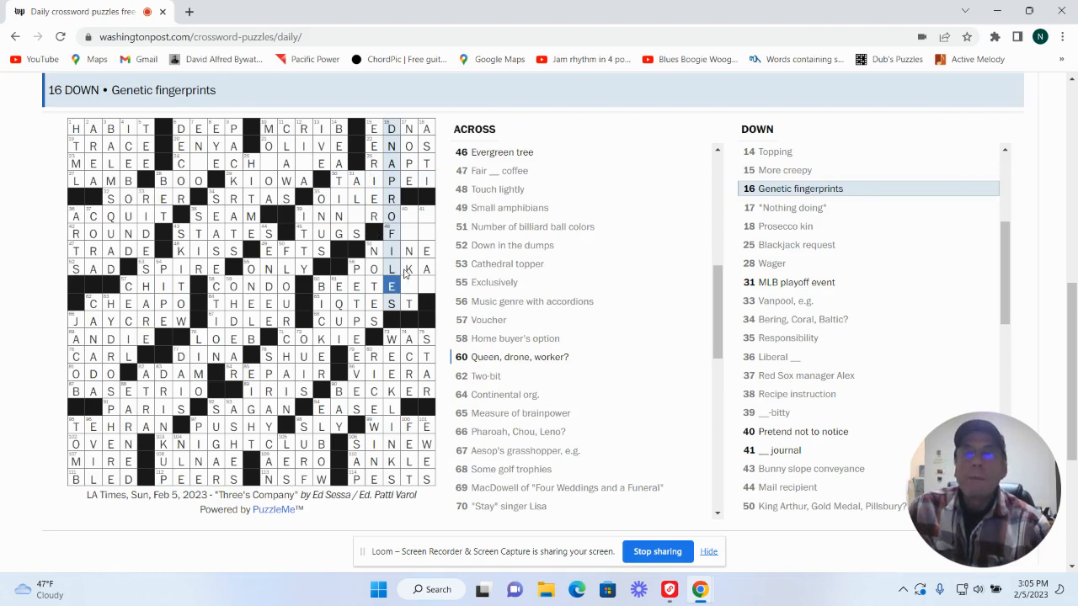
{"action": "left_click", "coordinate": [390, 285]}
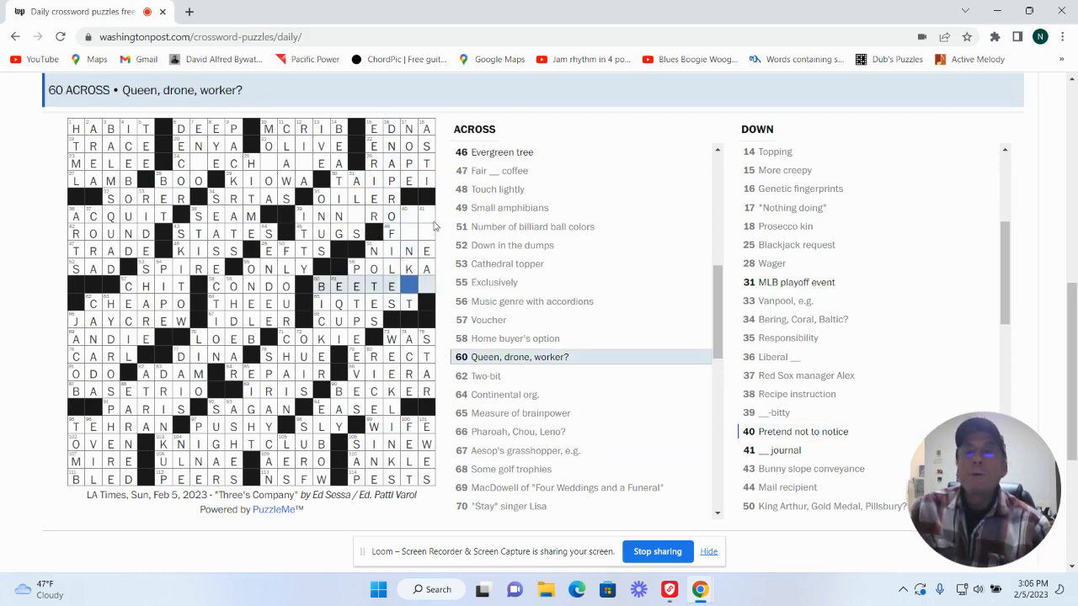
{"action": "left_click", "coordinate": [425, 216]}
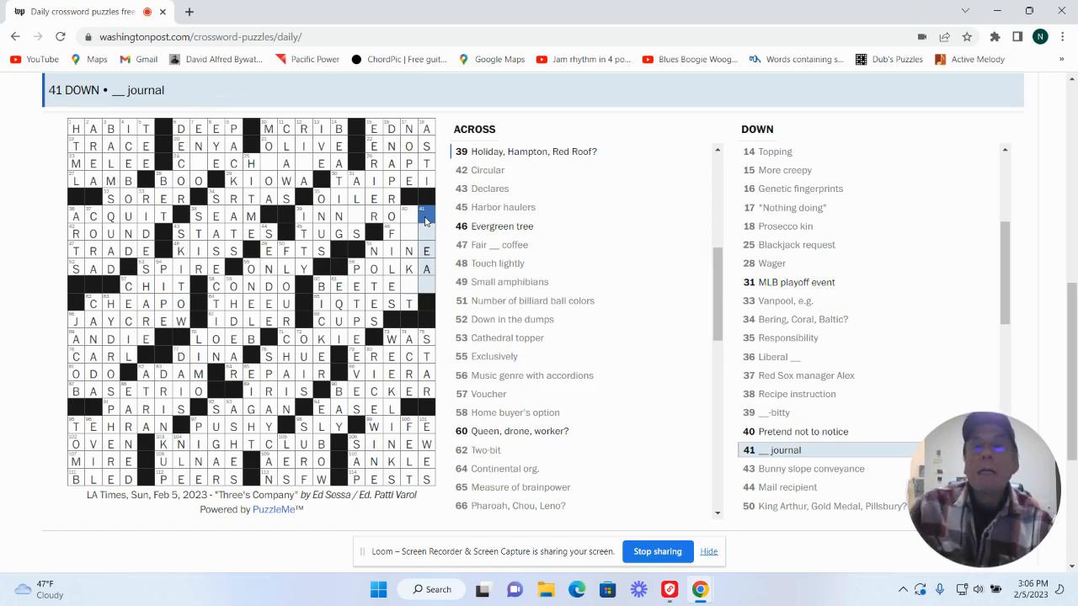
{"action": "left_click", "coordinate": [411, 285]}
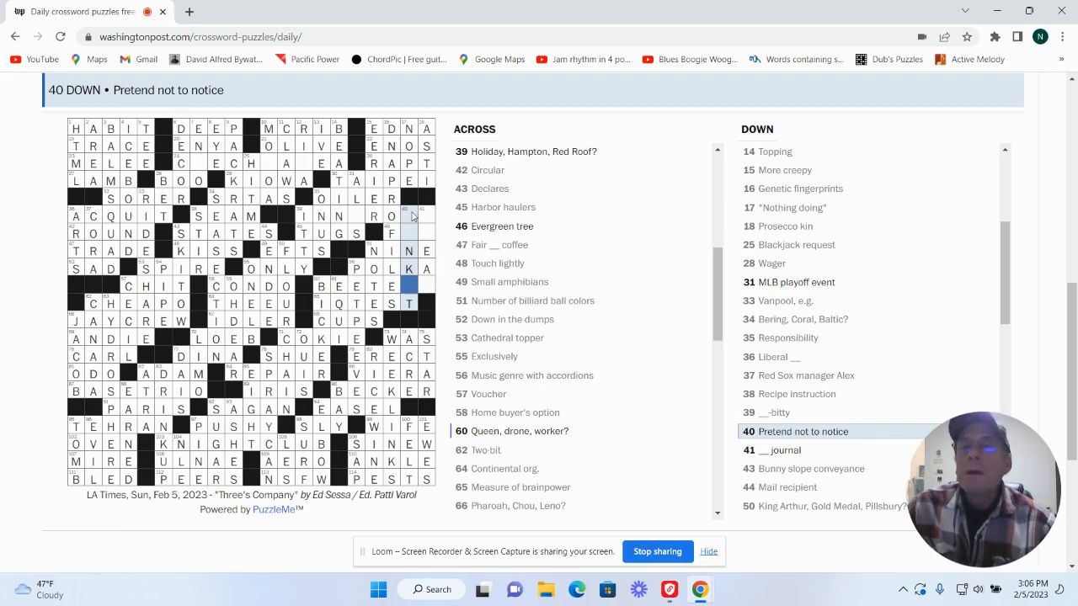
{"action": "left_click", "coordinate": [409, 216]}
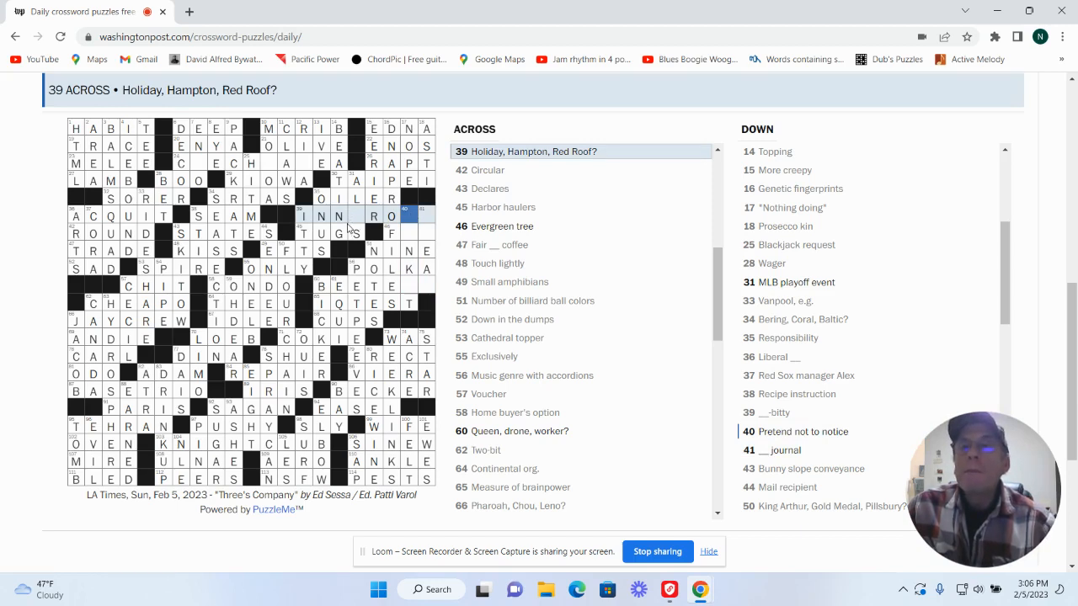
Step: Select the blank squares after INN and RO, 60 Across, 41 Down and 40 Down
{"action": "left_click", "coordinate": [336, 215]}
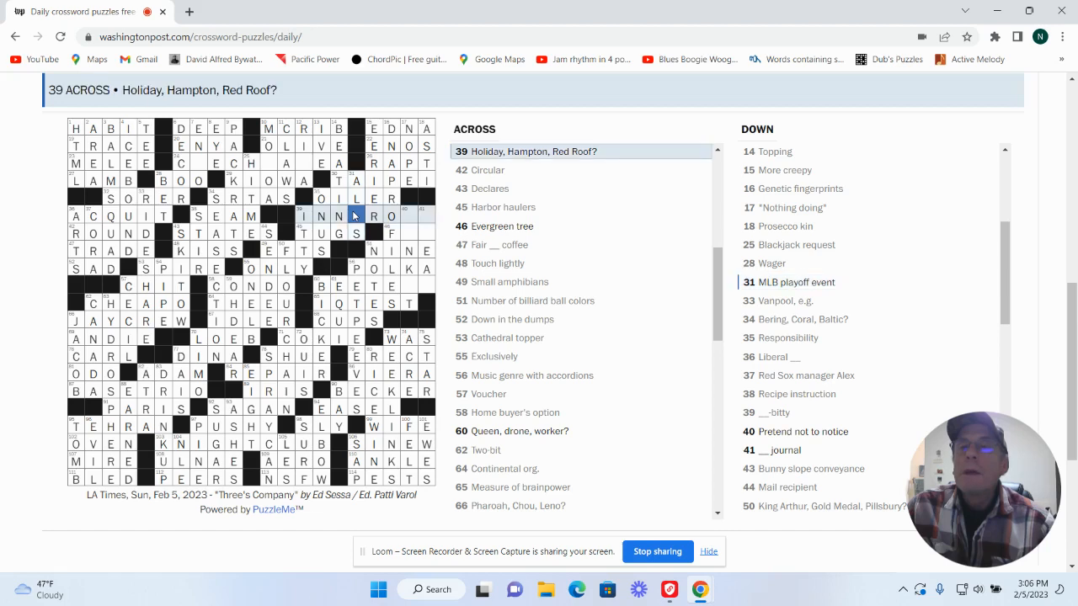
{"action": "mouse_move", "coordinate": [408, 213]}
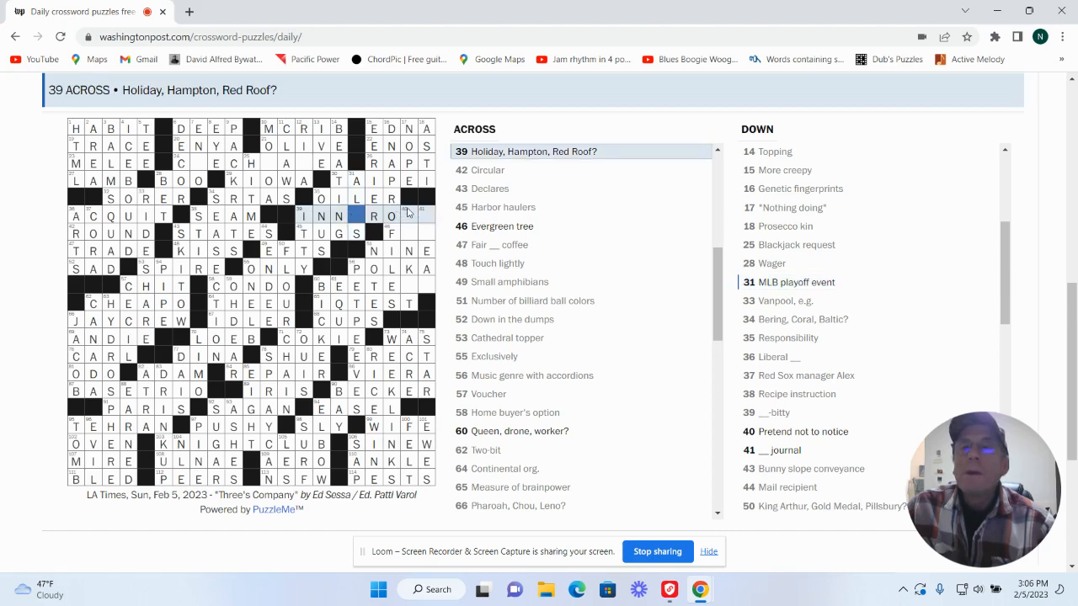
{"action": "left_click", "coordinate": [410, 216]}
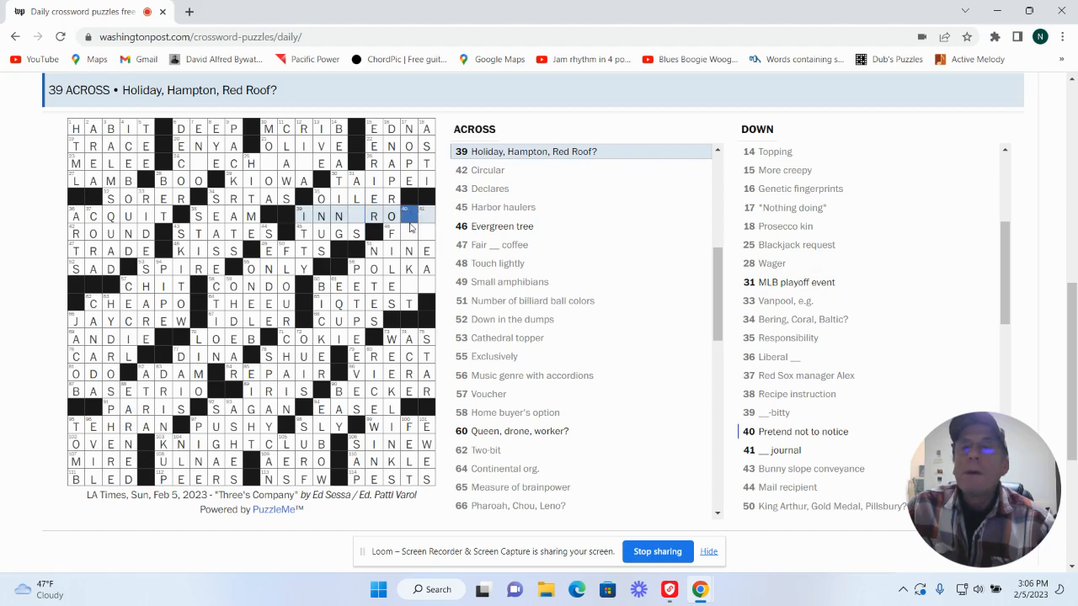
{"action": "left_click", "coordinate": [408, 285]}
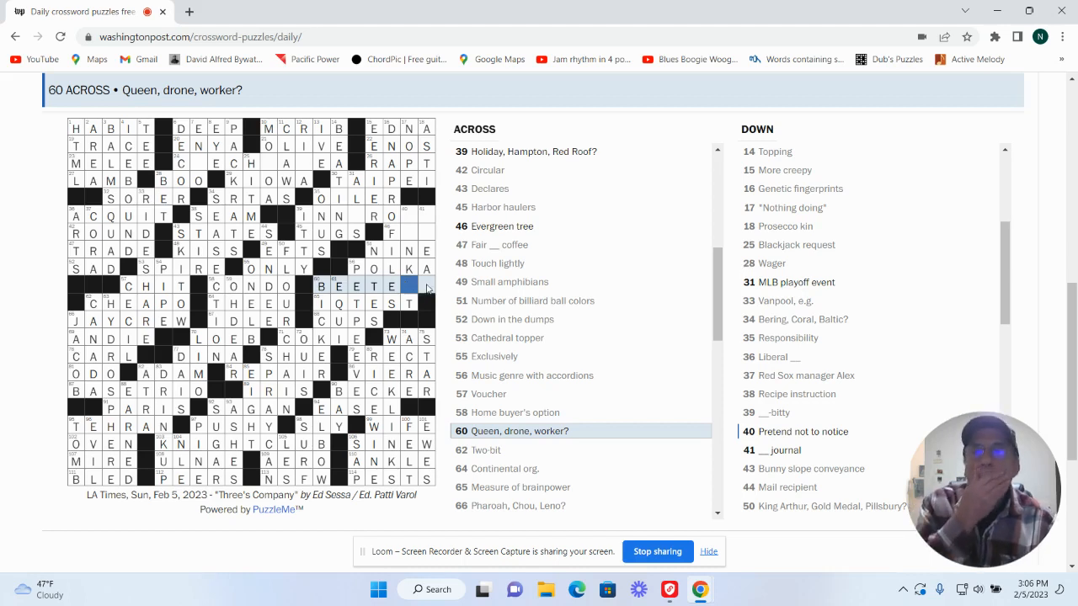
{"action": "left_click", "coordinate": [425, 285]}
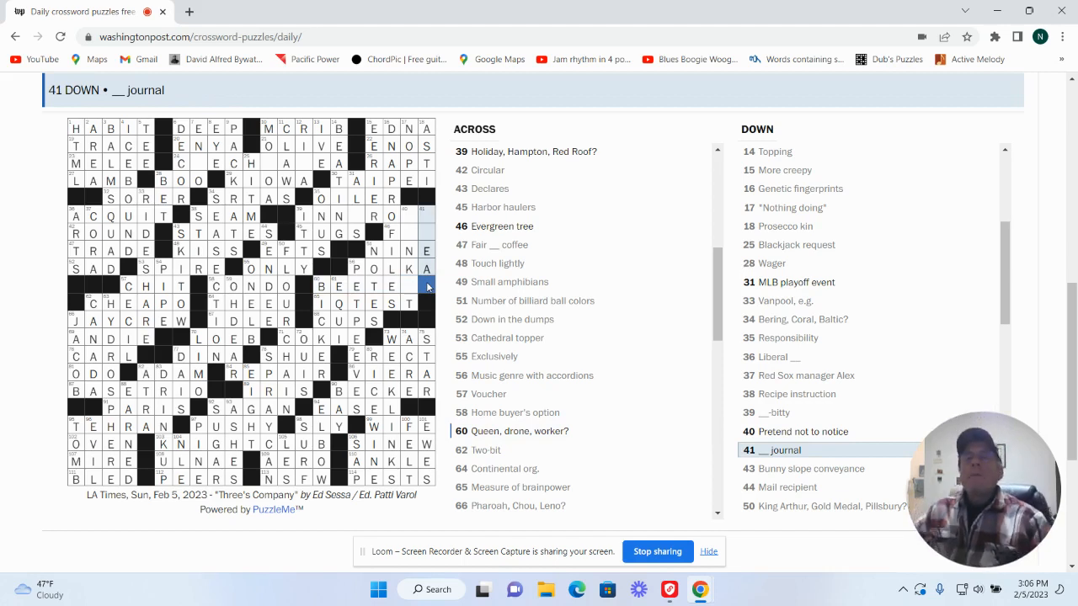
{"action": "mouse_move", "coordinate": [423, 309]}
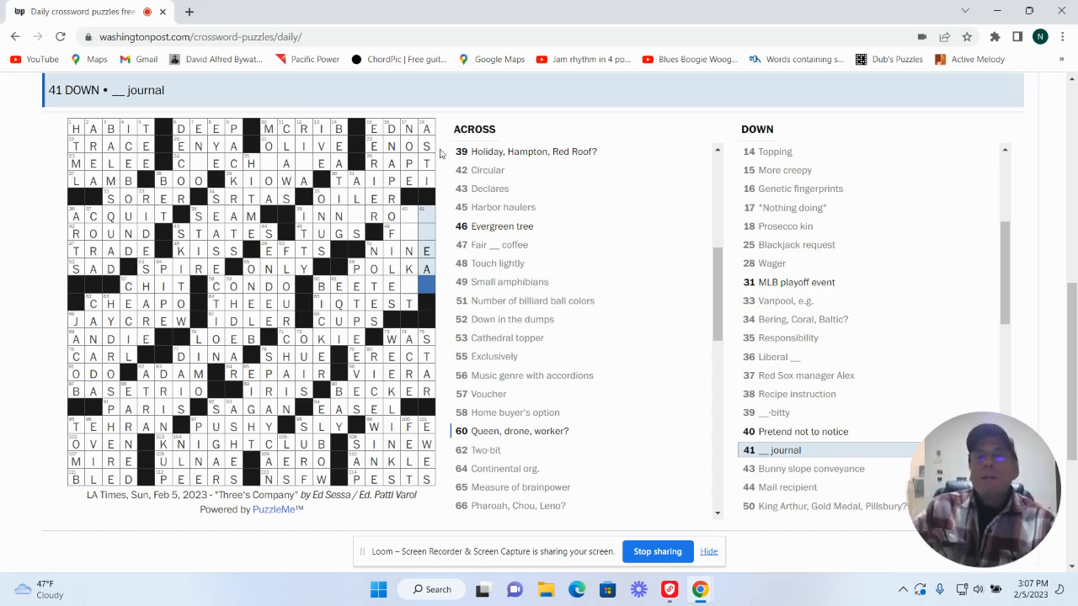
{"action": "left_click", "coordinate": [411, 215]}
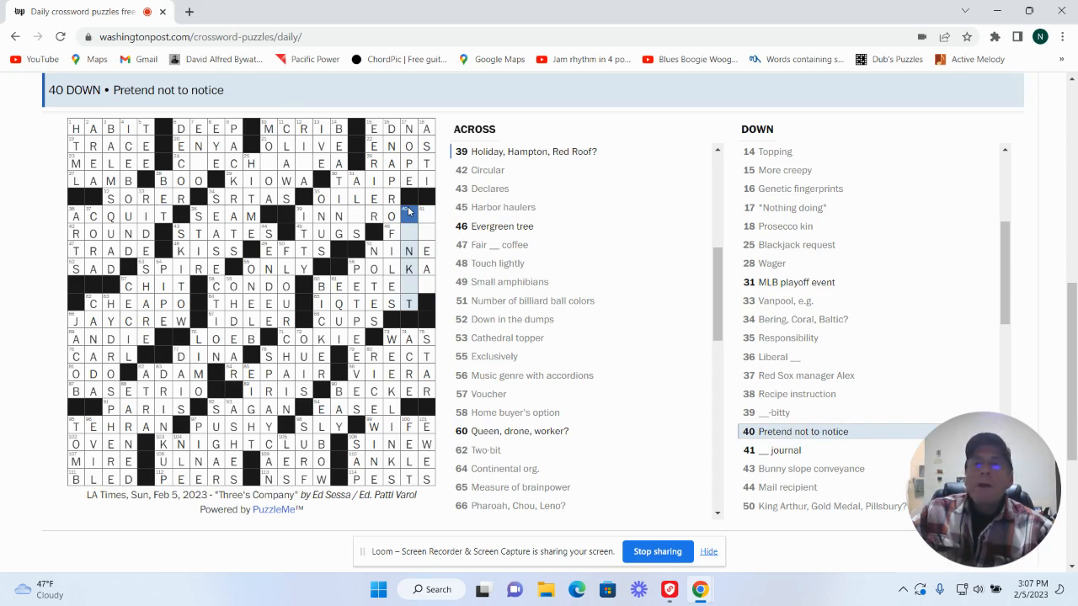
{"action": "left_click", "coordinate": [410, 215]}
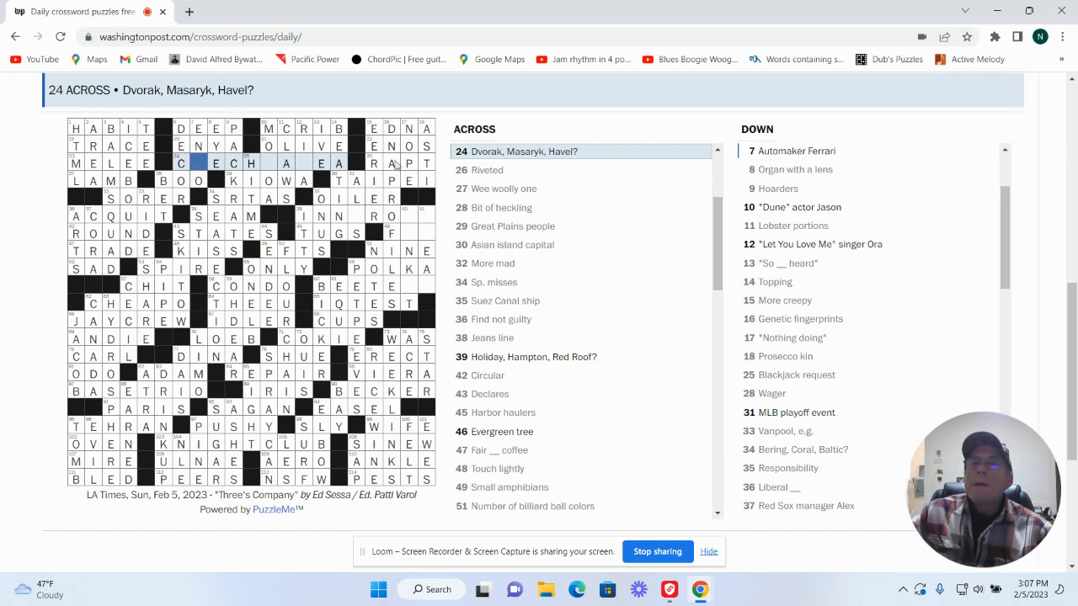
Step: Fill the missing squares of 24 Across through 12 Down and the Ferrari answer, completing CZECHMATES
{"action": "left_click", "coordinate": [339, 163]}
{"action": "type", "text": "S"}
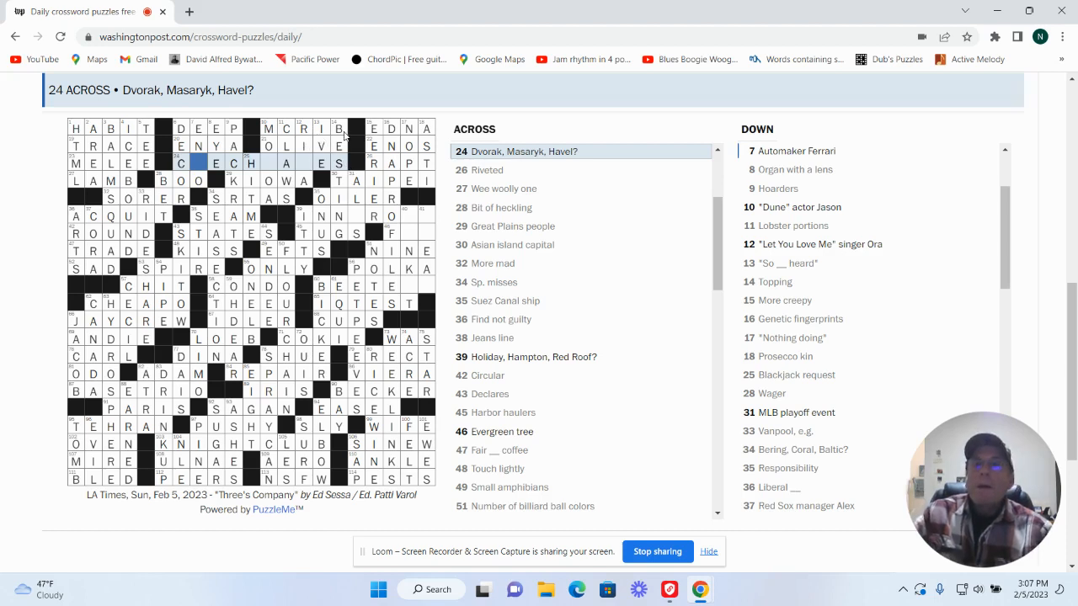
{"action": "left_click", "coordinate": [304, 163]}
{"action": "type", "text": "T"}
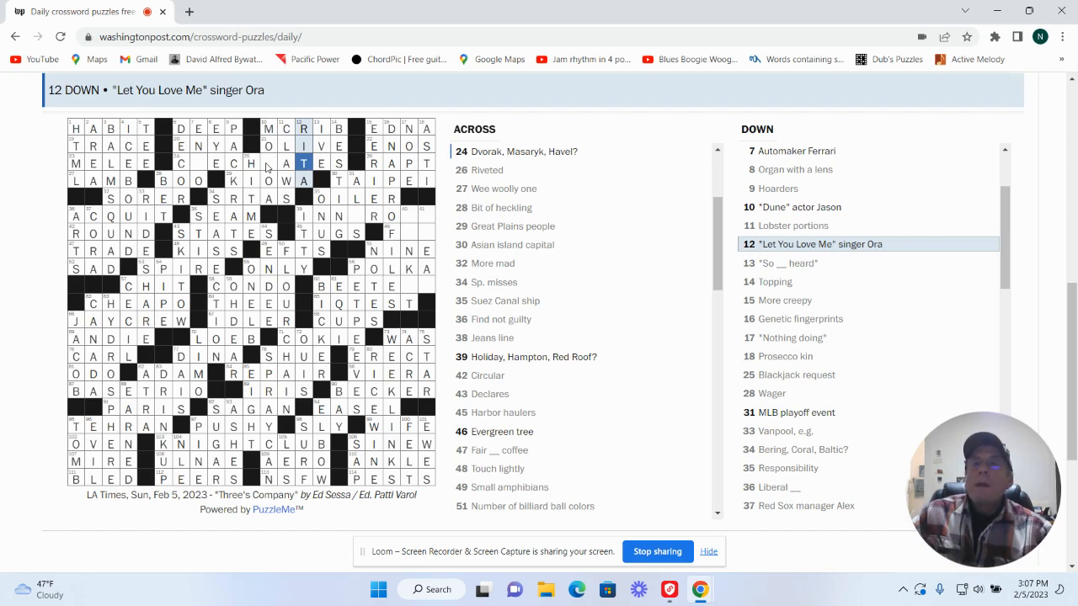
{"action": "left_click", "coordinate": [268, 163]}
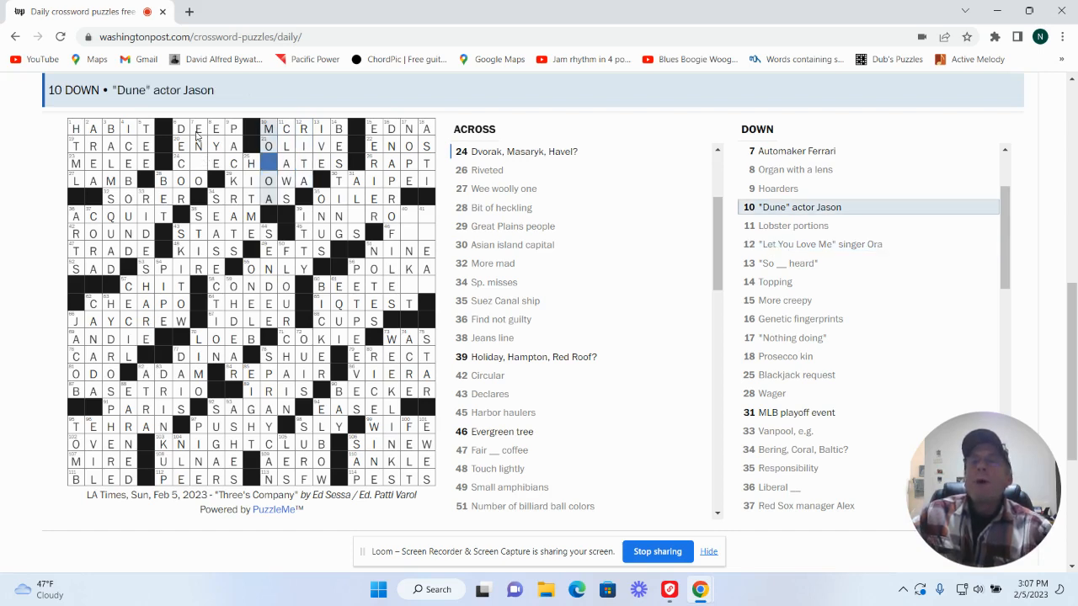
{"action": "left_click", "coordinate": [198, 163]}
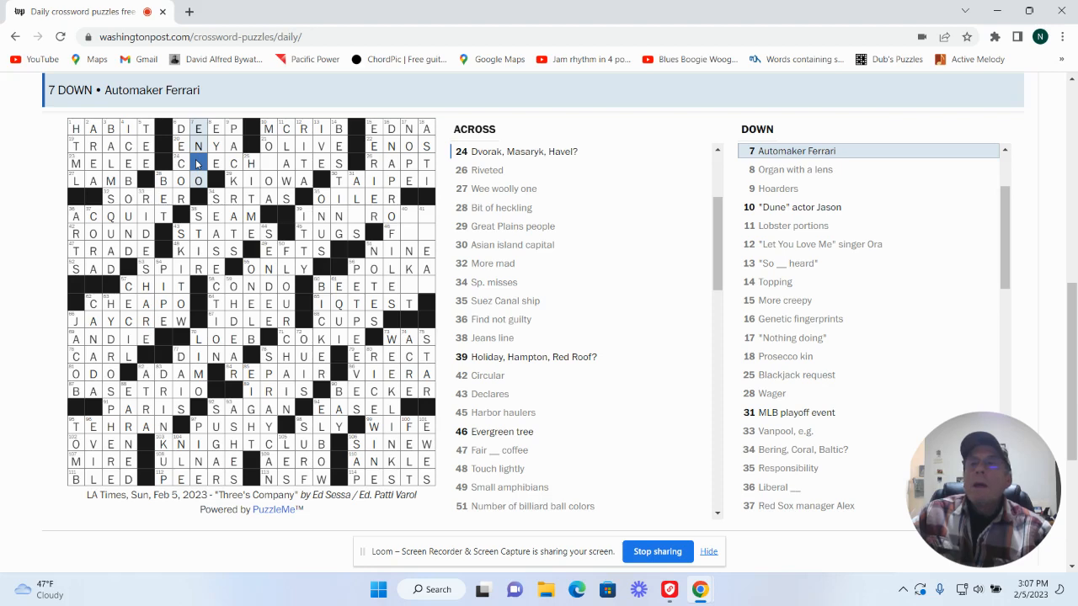
{"action": "left_click", "coordinate": [180, 163]}
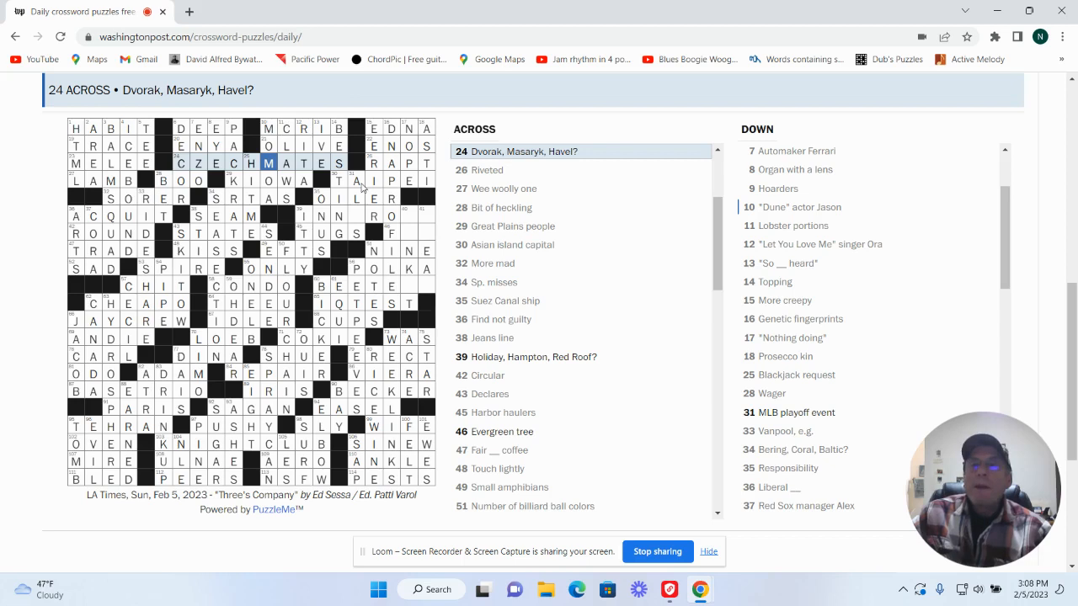
{"action": "left_click", "coordinate": [355, 215]}
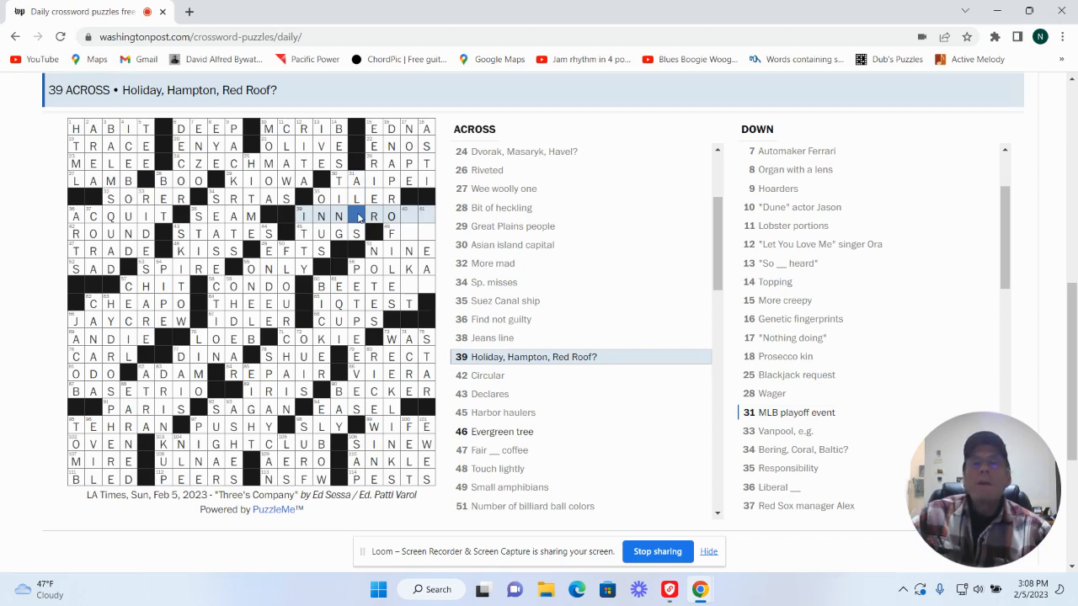
{"action": "mouse_move", "coordinate": [511, 234]}
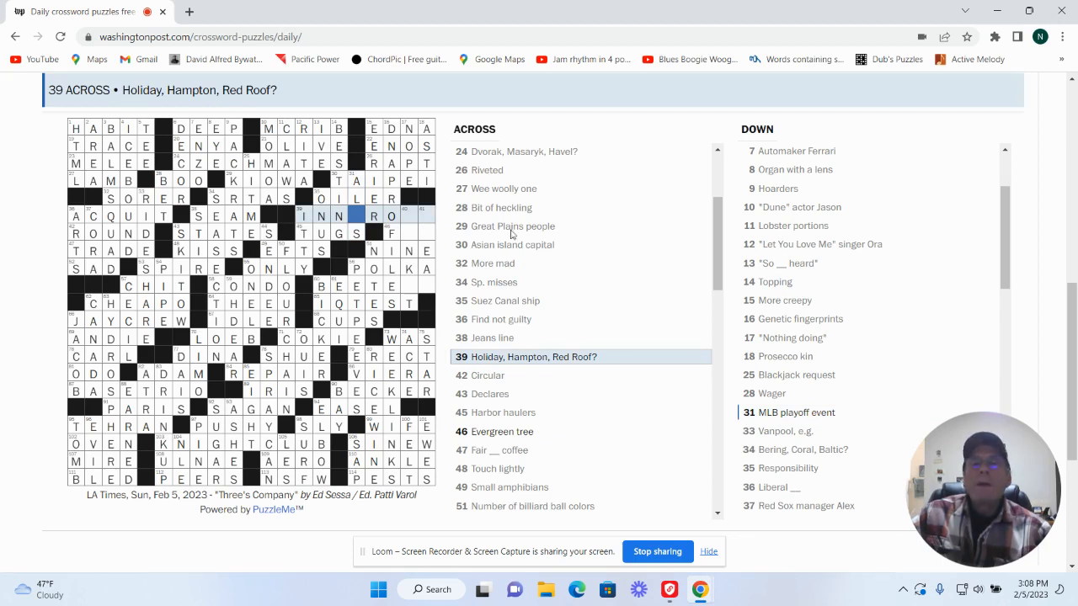
{"action": "mouse_move", "coordinate": [410, 238]}
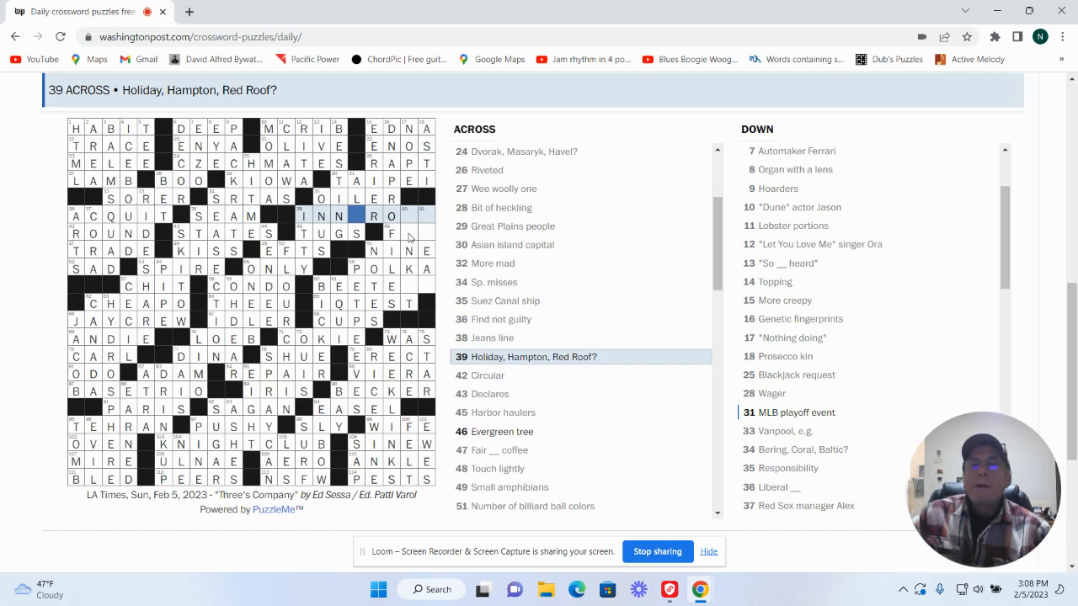
Step: Enter R for FIR, M for DREAM and W for INNCROWD to finish the grid
{"action": "left_click", "coordinate": [391, 216]}
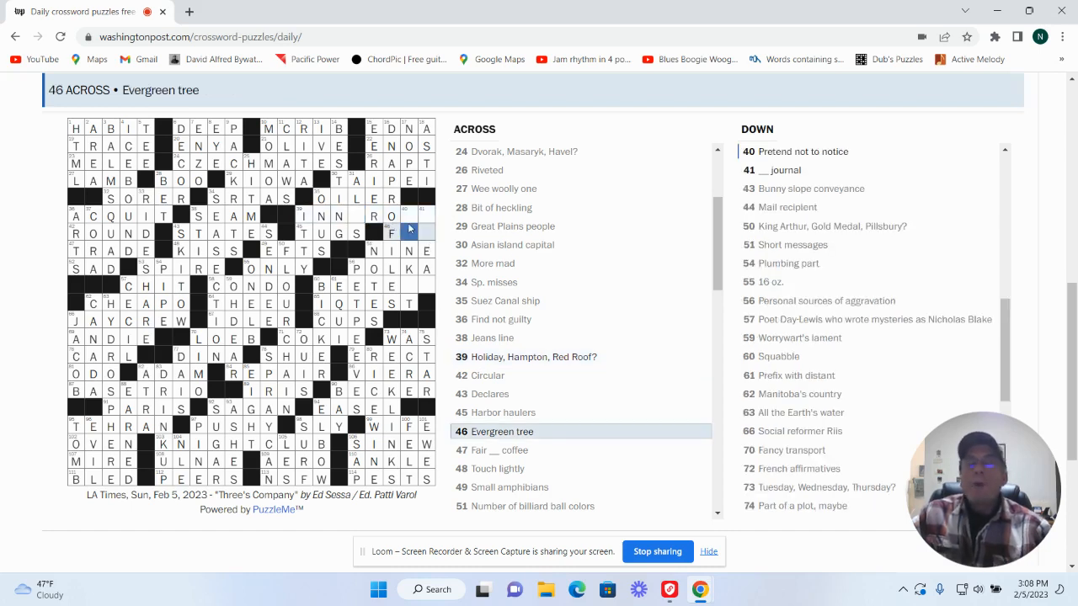
{"action": "type", "text": "R"}
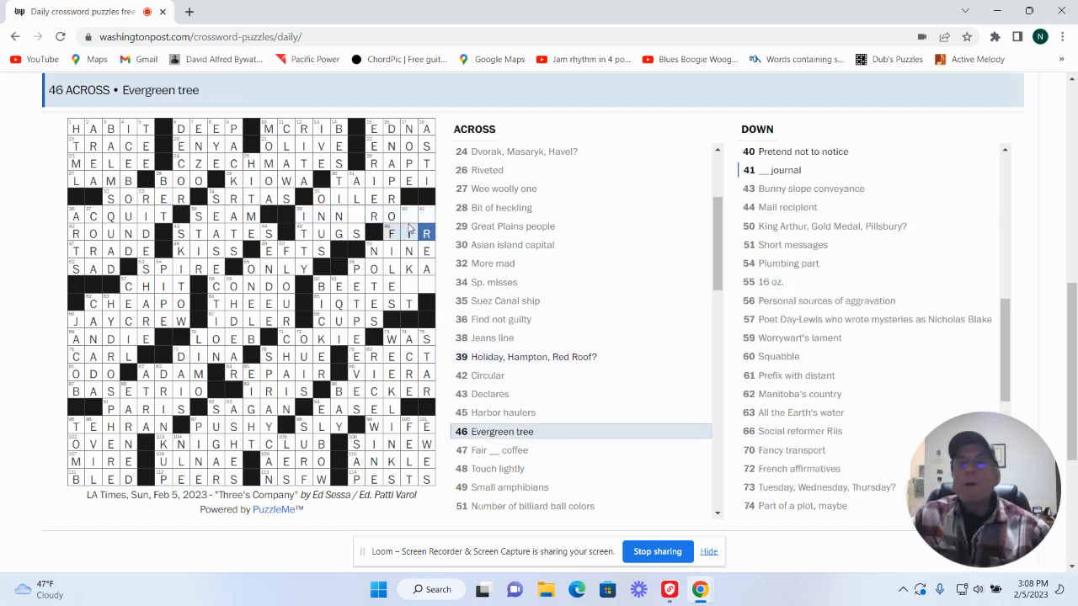
{"action": "left_click", "coordinate": [425, 234]}
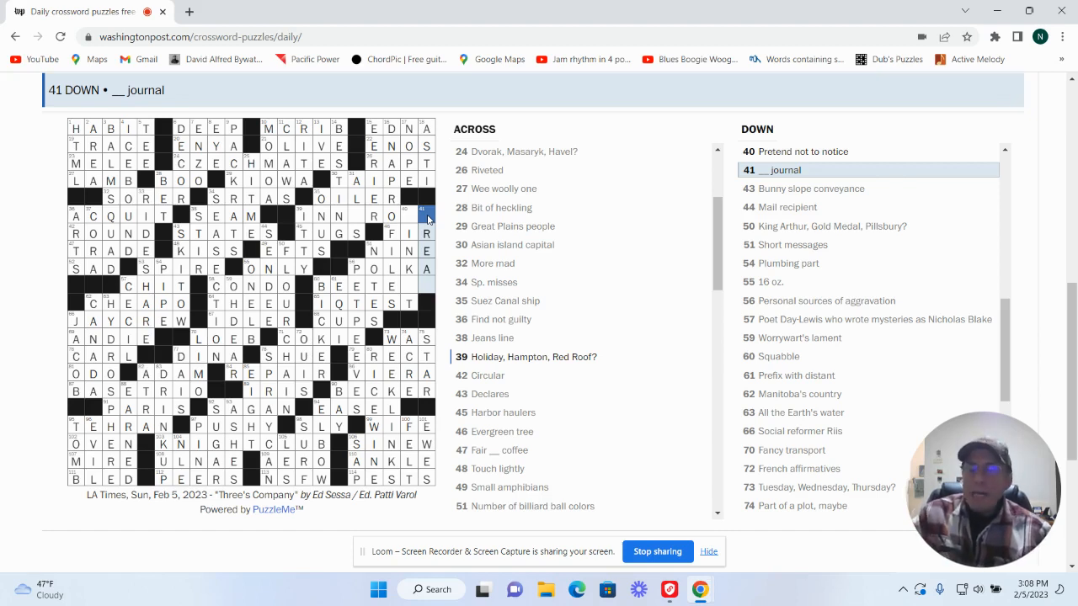
{"action": "scroll", "scroll_direction": "down", "scroll_amount": 3}
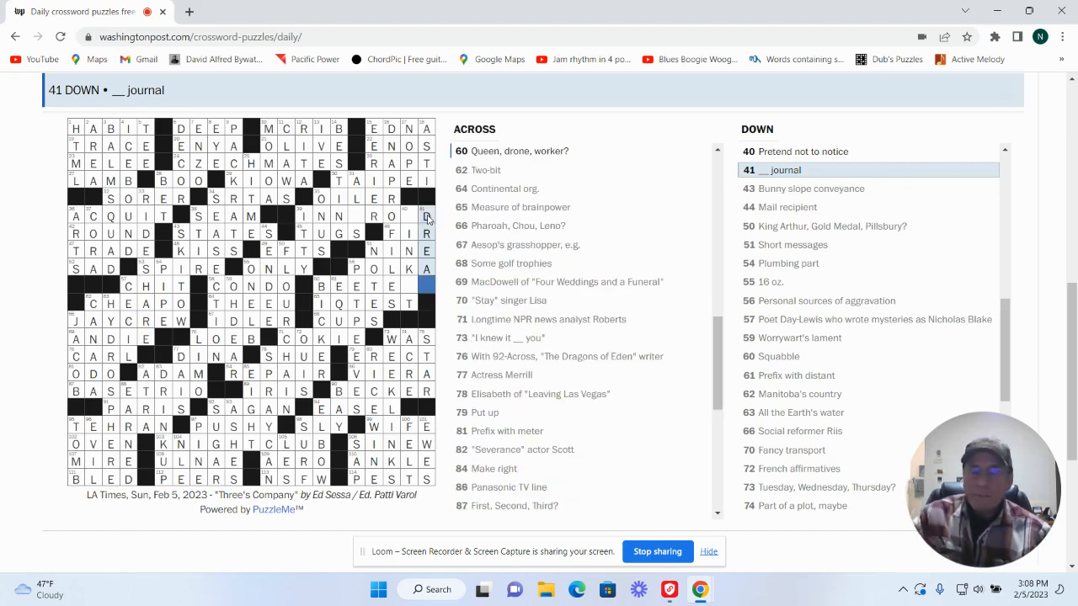
{"action": "type", "text": "M"}
{"action": "left_click", "coordinate": [365, 216]}
{"action": "type", "text": "C"}
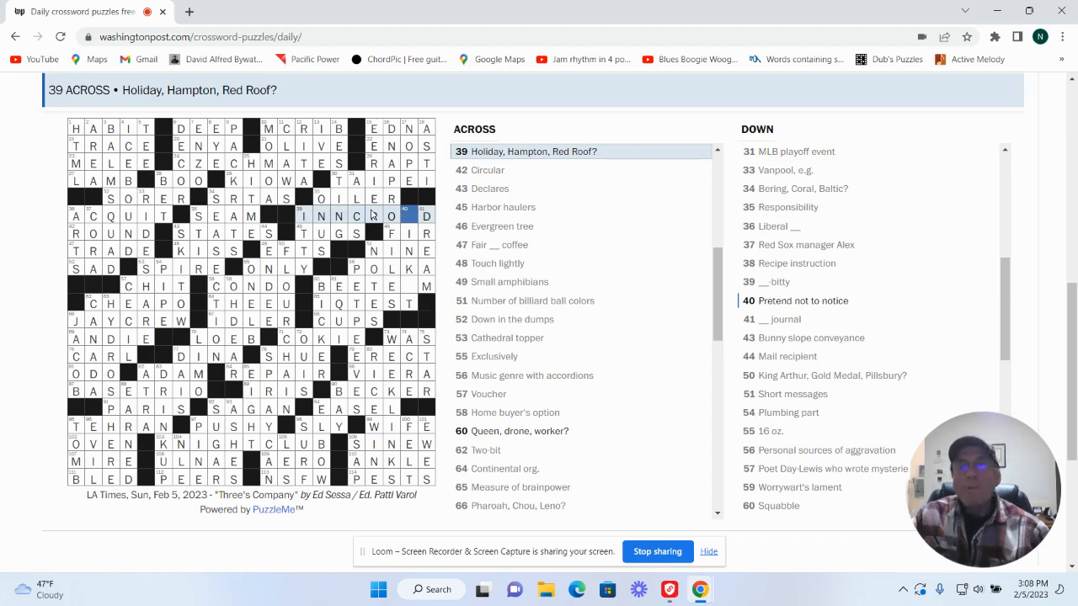
{"action": "type", "text": "W"}
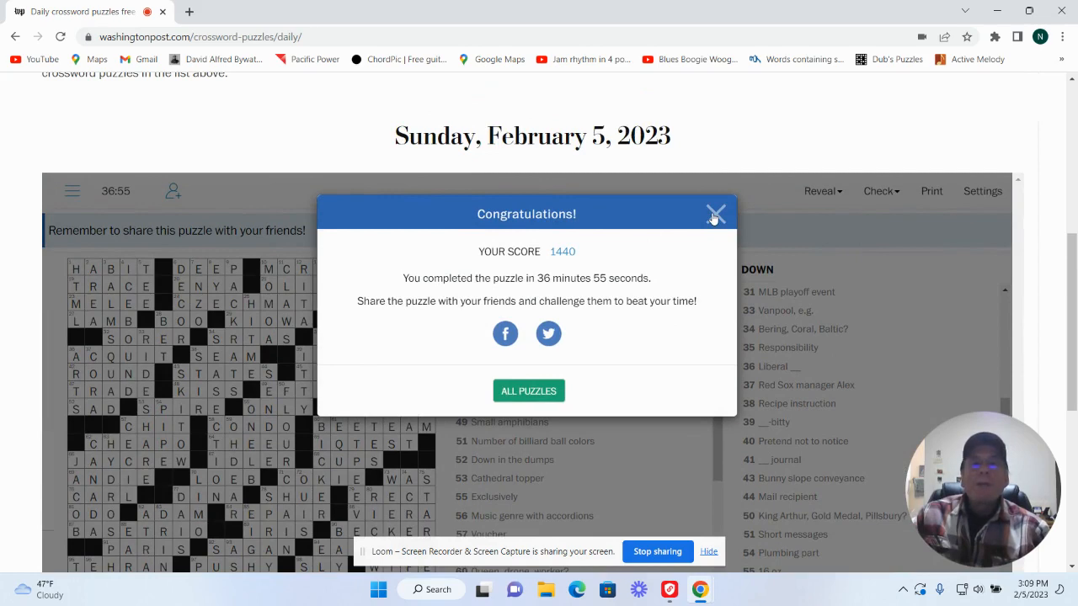
Step: Close the Congratulations dialog reporting the 36:55 completion time
{"action": "left_click", "coordinate": [715, 213]}
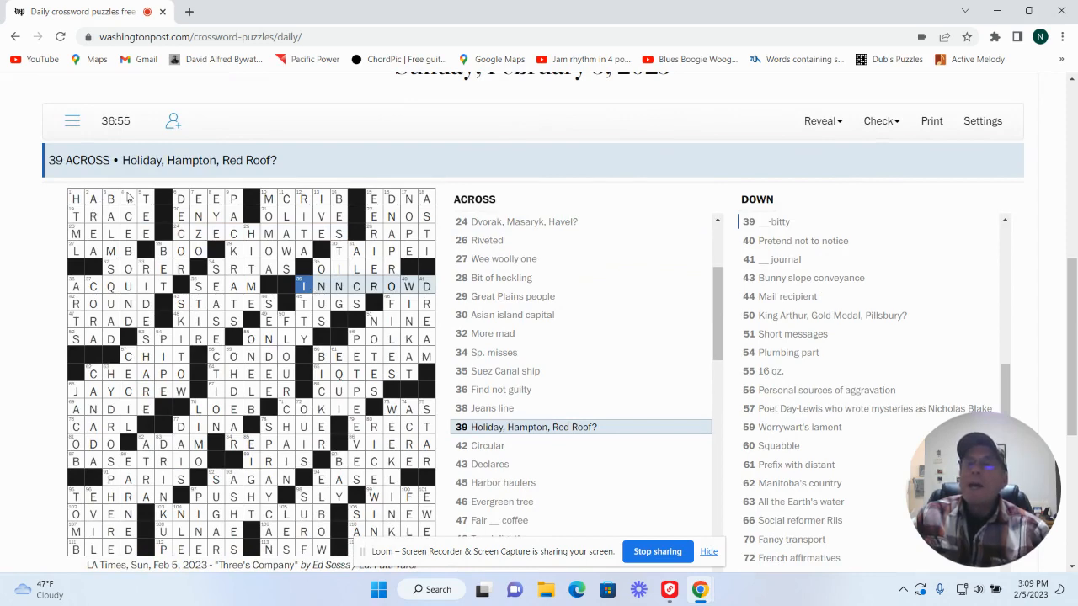
Step: Highlight the Genetic fingerprints answer, then POLKA, JAYCREW, BASETRIO and KNIGHTCLUB in turn
{"action": "left_click", "coordinate": [128, 199]}
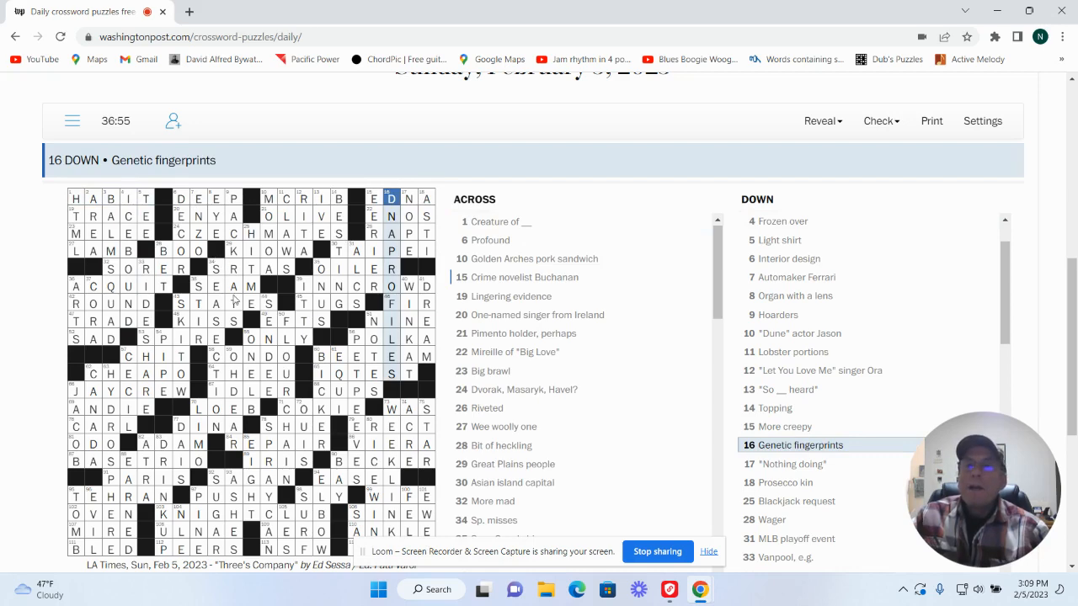
{"action": "mouse_move", "coordinate": [335, 345]}
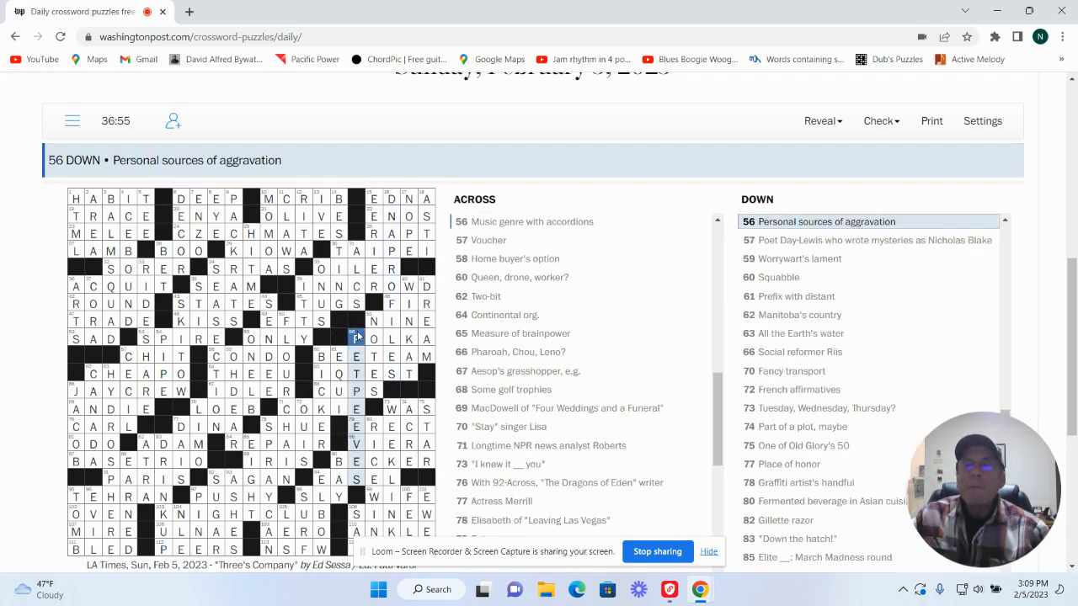
{"action": "left_click", "coordinate": [355, 338]}
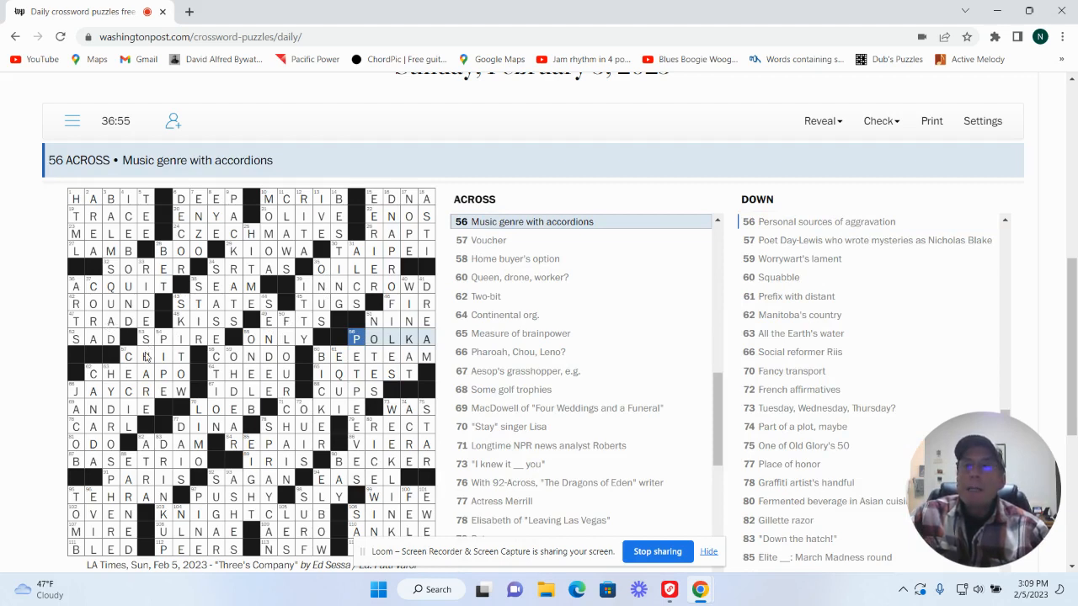
{"action": "left_click", "coordinate": [337, 357]}
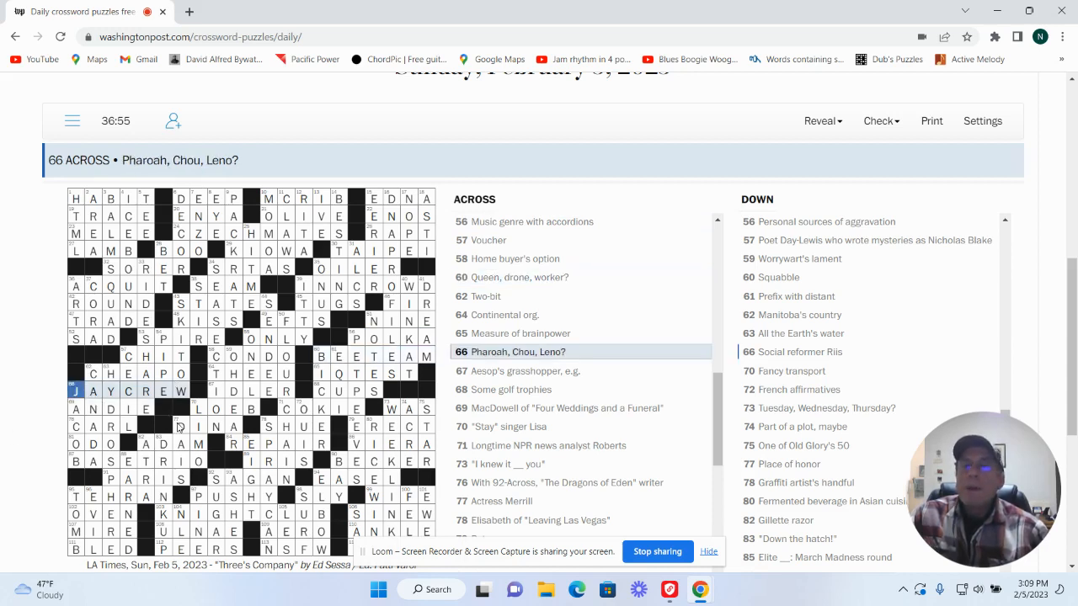
{"action": "mouse_move", "coordinate": [320, 461]}
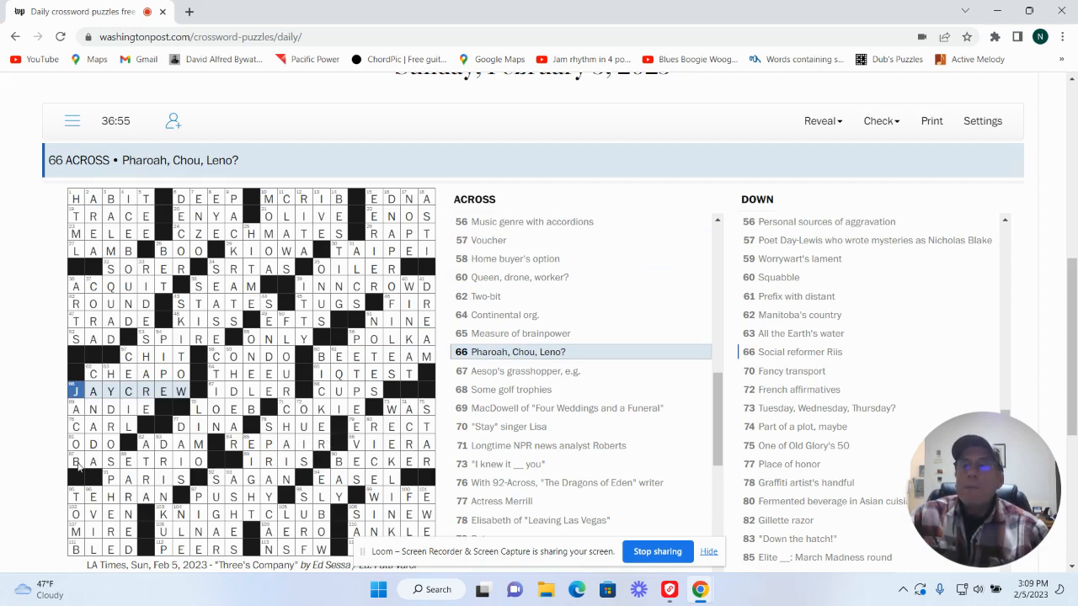
{"action": "left_click", "coordinate": [77, 461]}
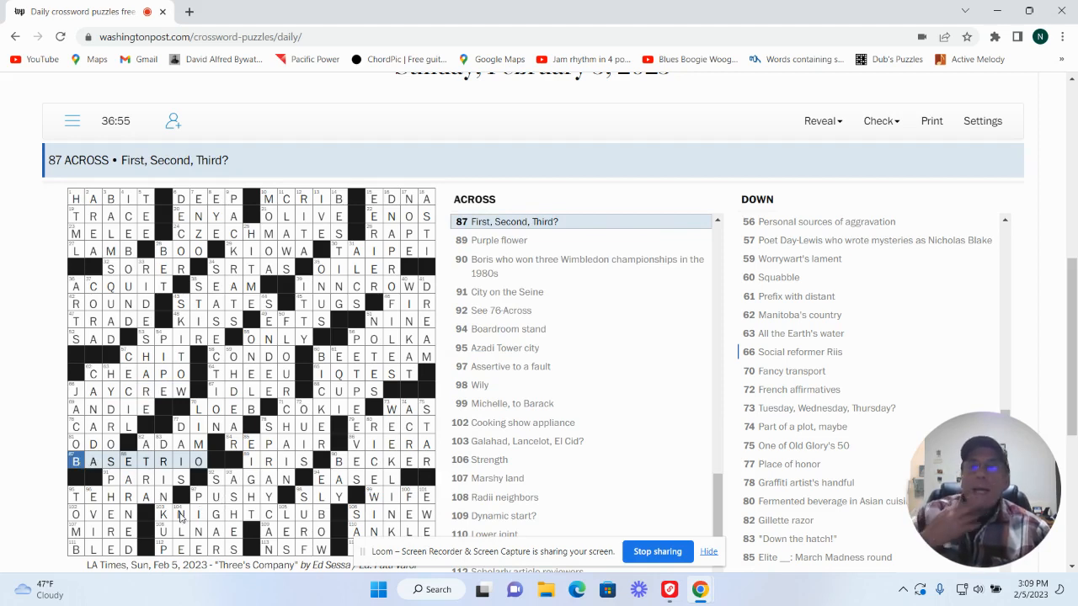
{"action": "left_click", "coordinate": [163, 515]}
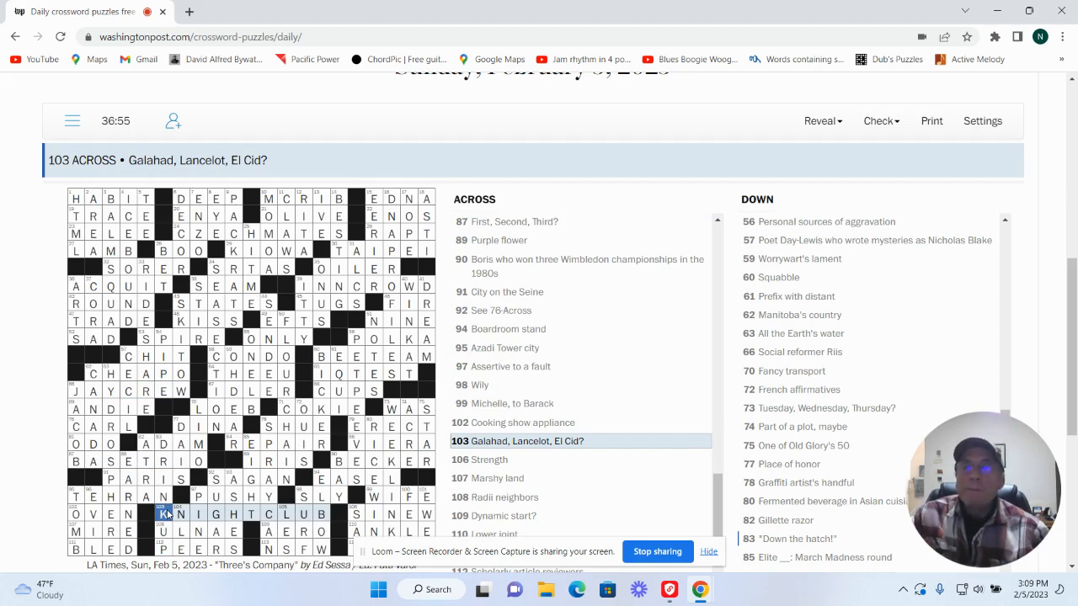
{"action": "mouse_move", "coordinate": [269, 464]}
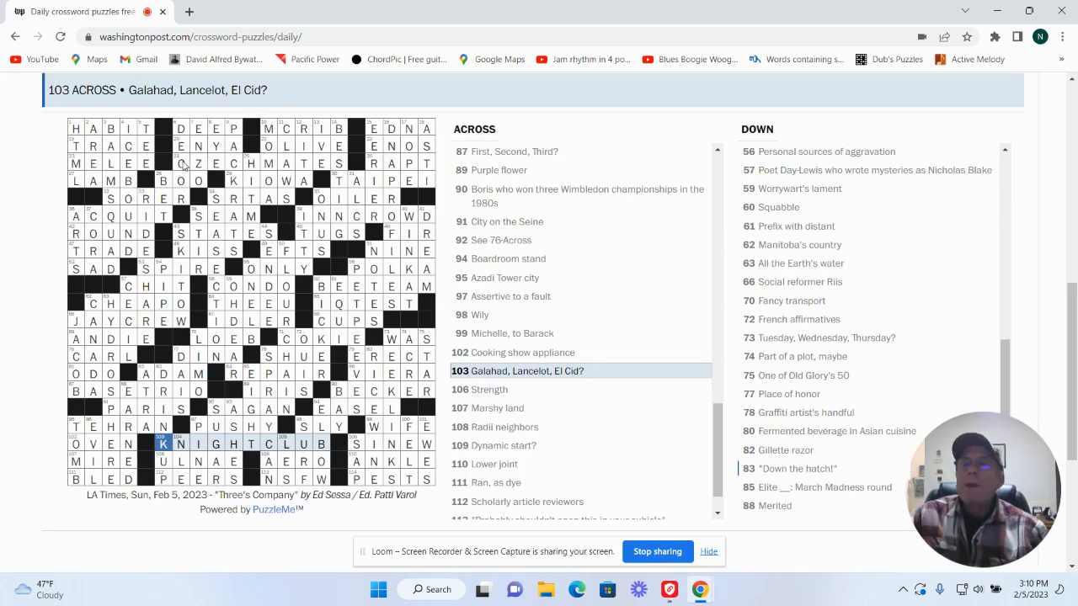
{"action": "left_click", "coordinate": [180, 164]}
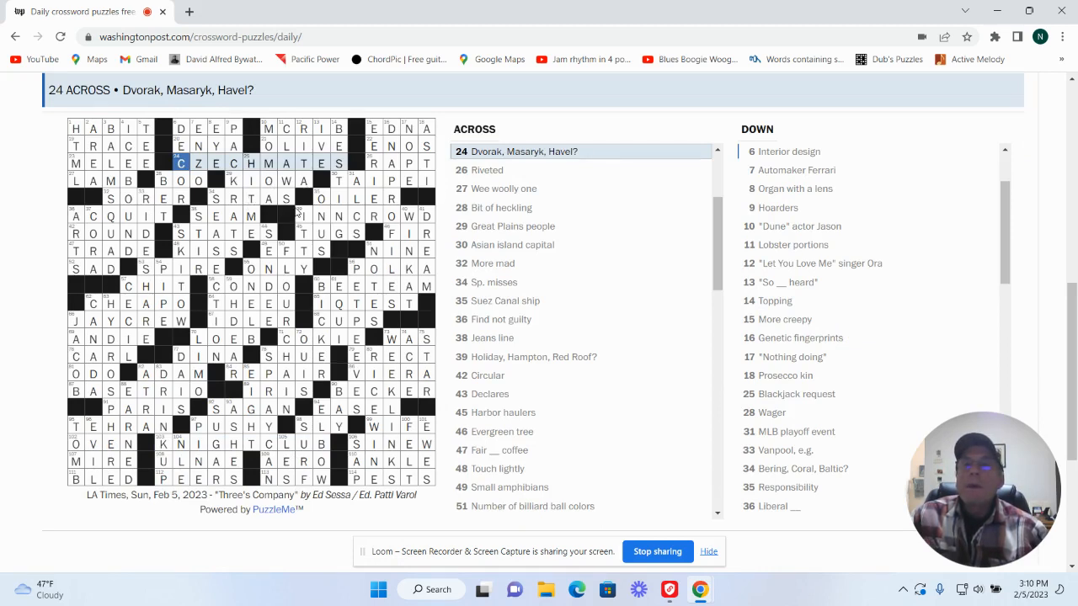
{"action": "left_click", "coordinate": [302, 215]}
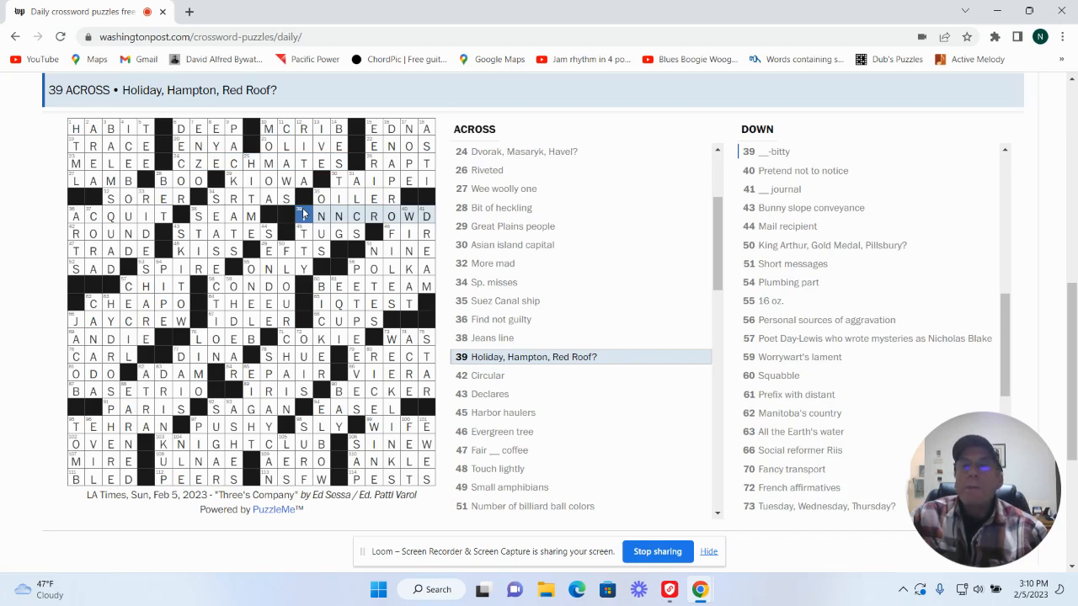
{"action": "mouse_move", "coordinate": [79, 388]}
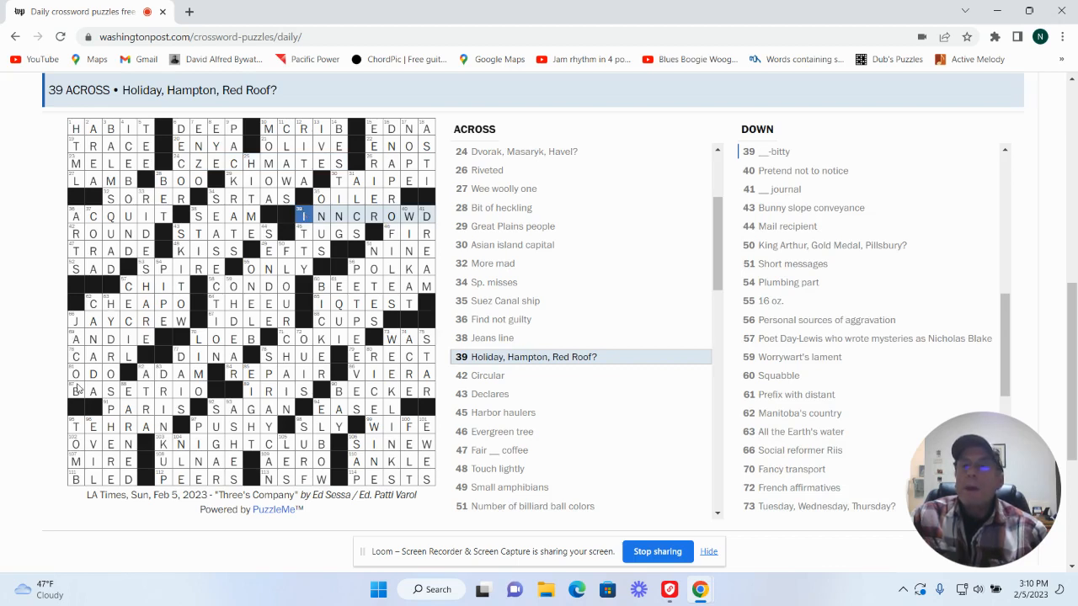
{"action": "left_click", "coordinate": [76, 391]}
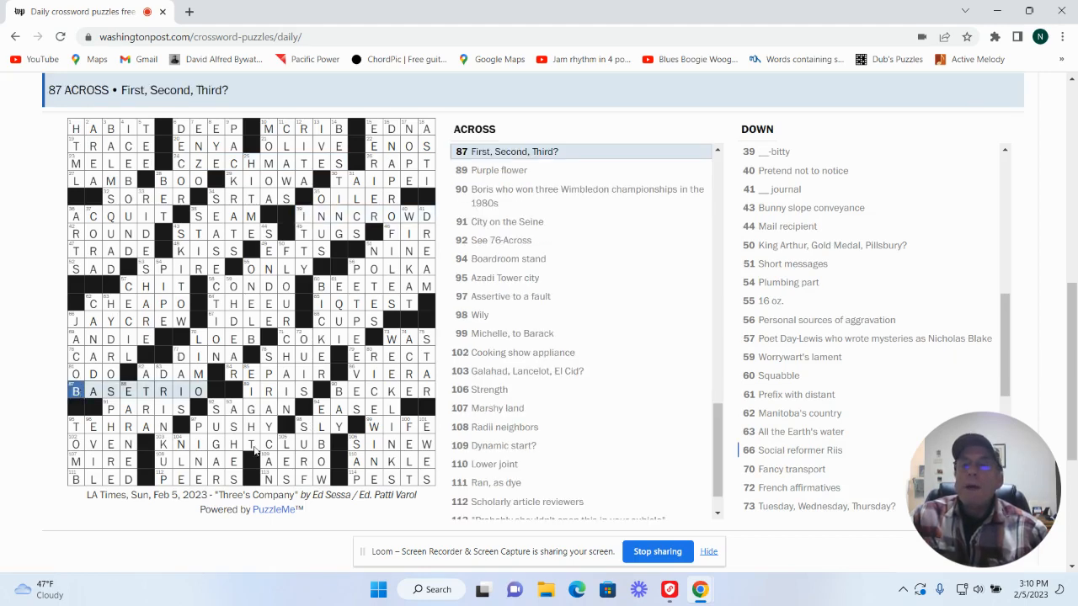
{"action": "mouse_move", "coordinate": [163, 455]}
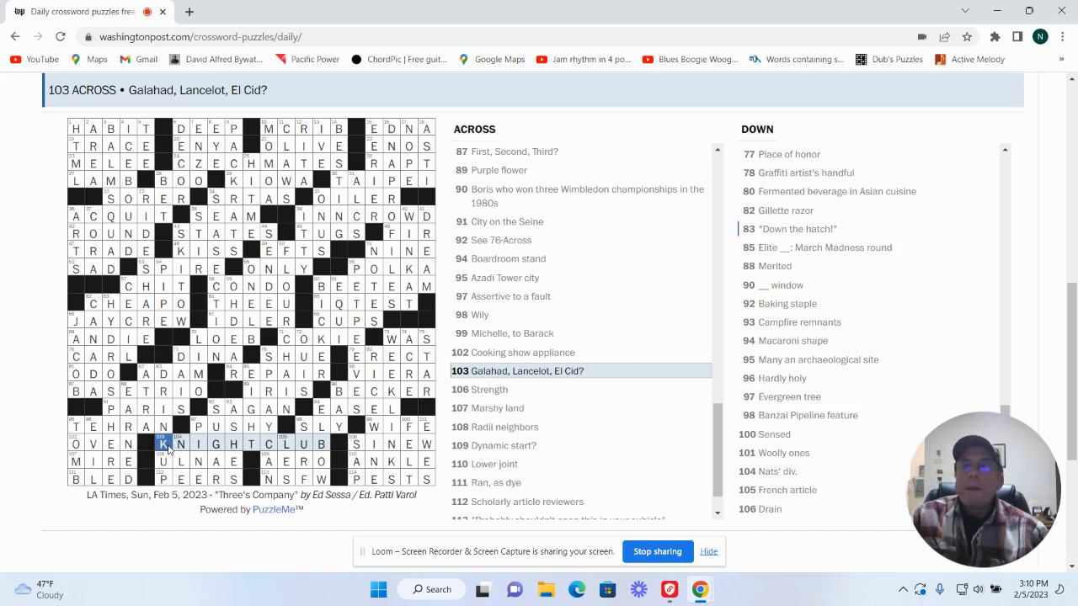
{"action": "mouse_move", "coordinate": [183, 416]}
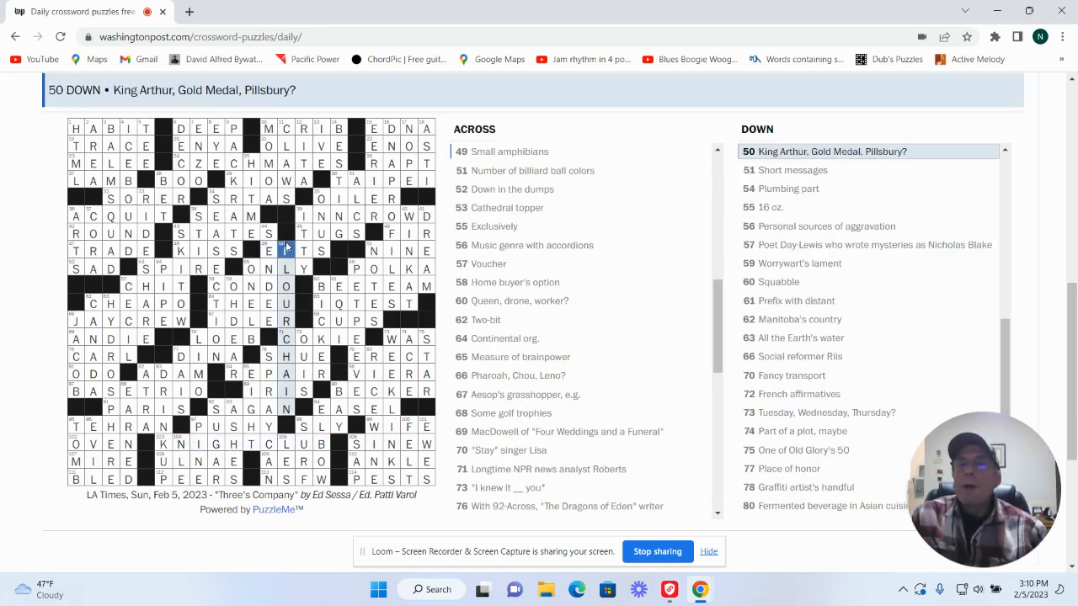
{"action": "type", "text": "F"}
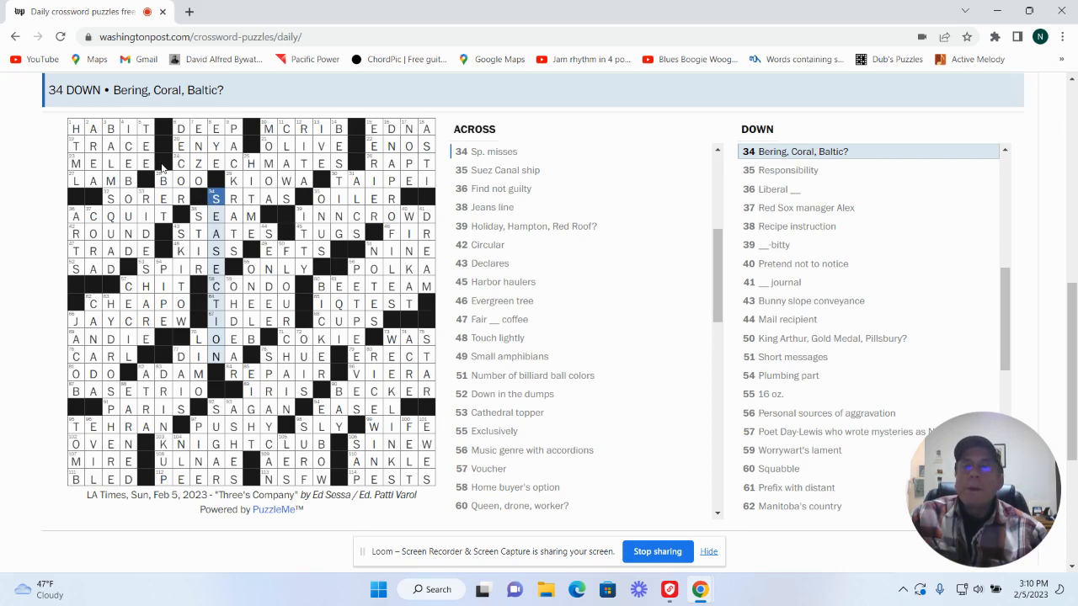
{"action": "mouse_move", "coordinate": [411, 310]}
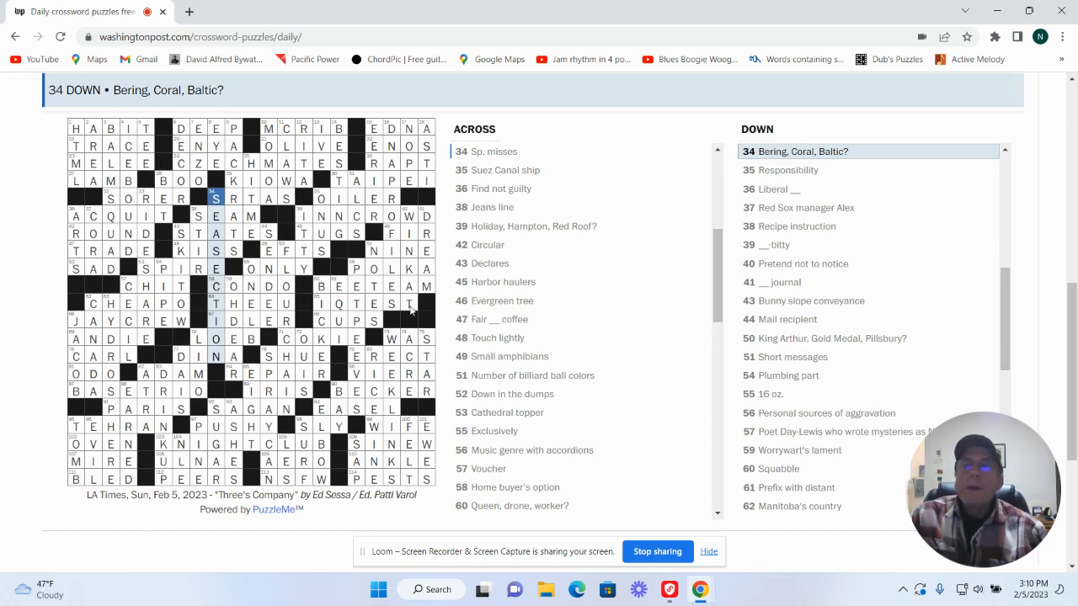
{"action": "left_click", "coordinate": [390, 338]}
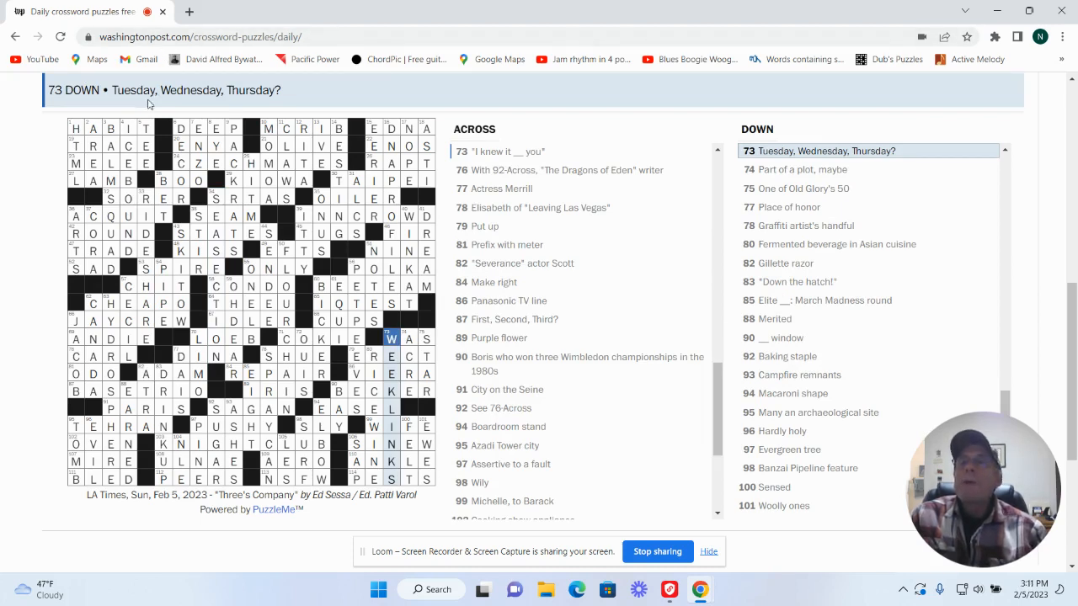
{"action": "left_click", "coordinate": [110, 128]}
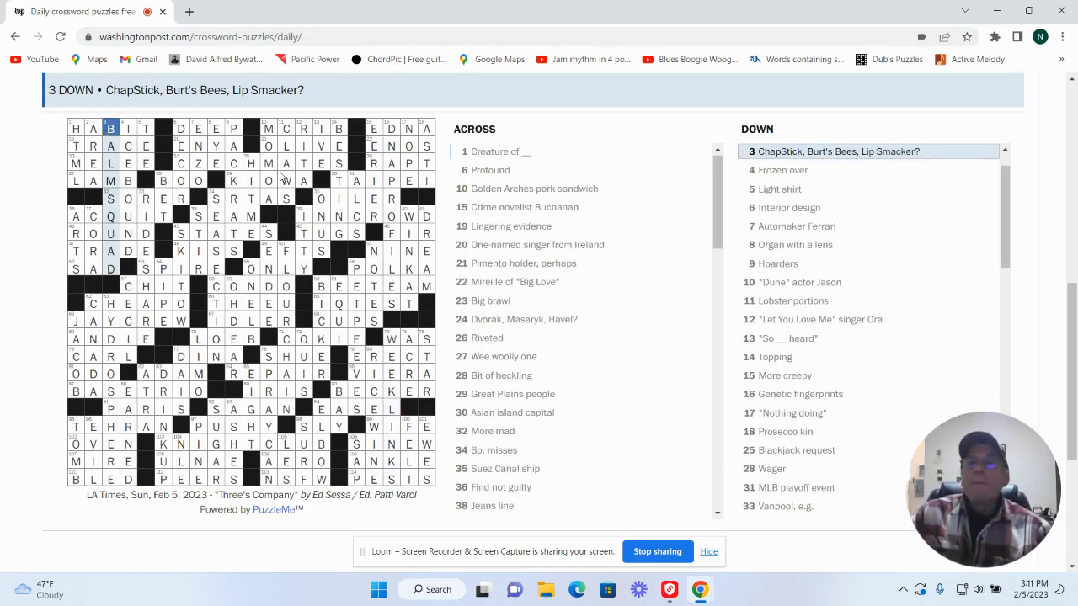
{"action": "mouse_move", "coordinate": [274, 192]}
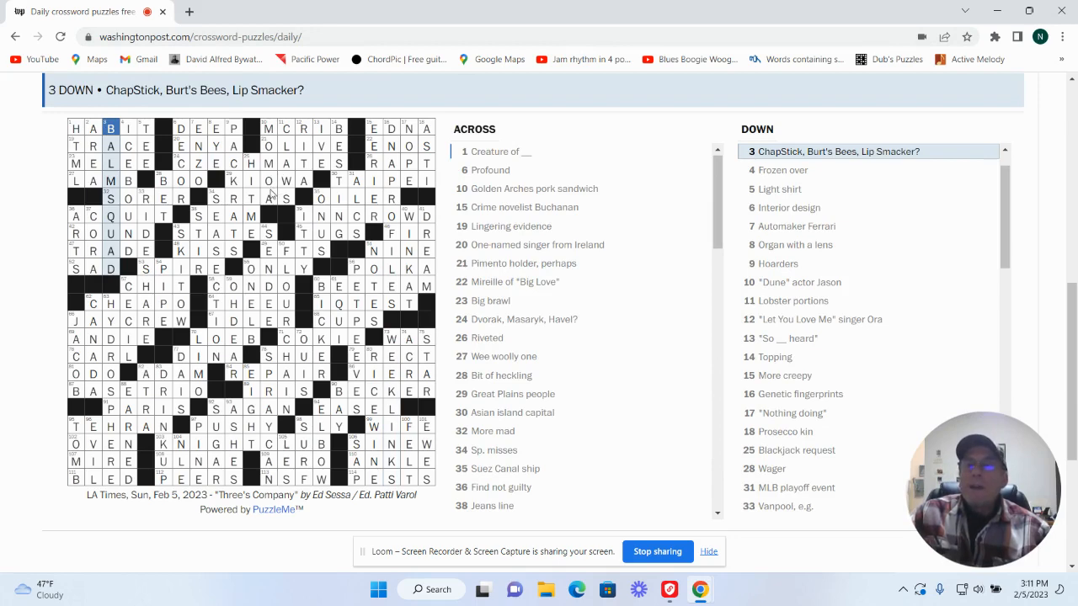
{"action": "scroll", "scroll_direction": "down", "scroll_amount": 3}
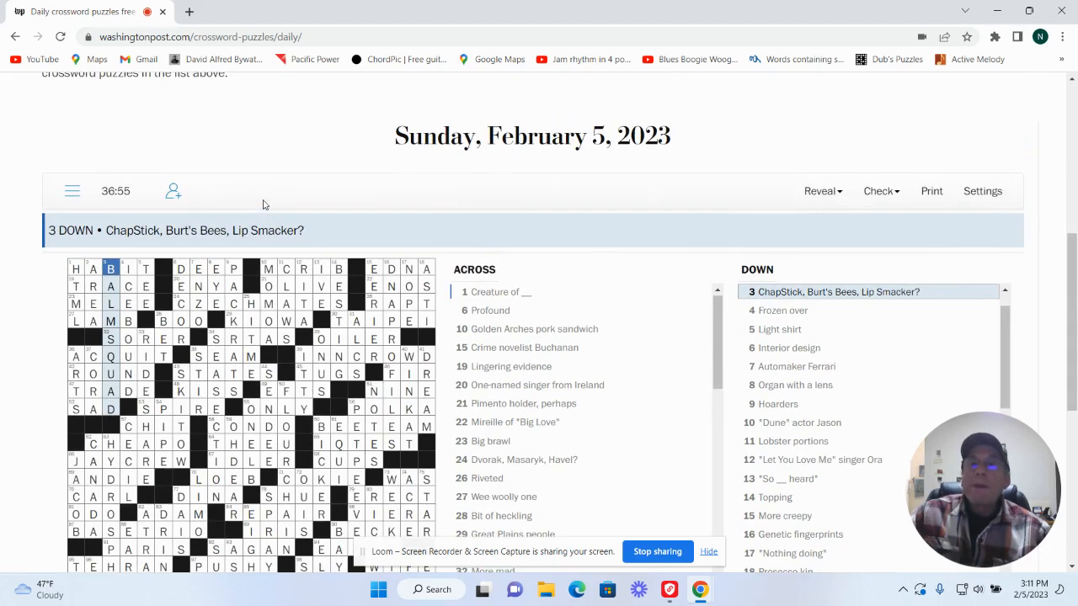
{"action": "mouse_move", "coordinate": [211, 263]}
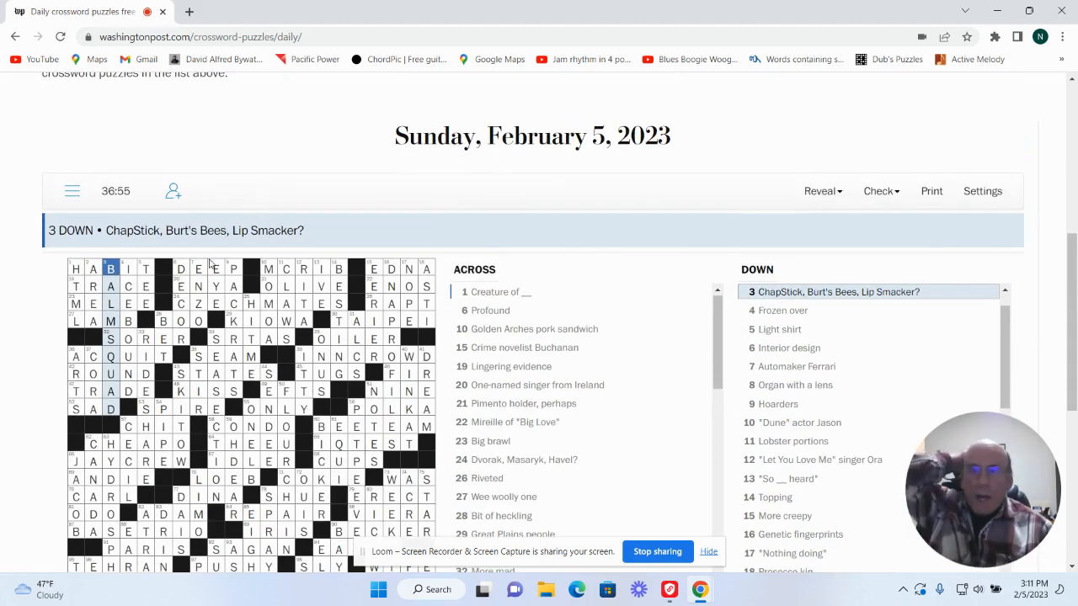
{"action": "mouse_move", "coordinate": [189, 288]}
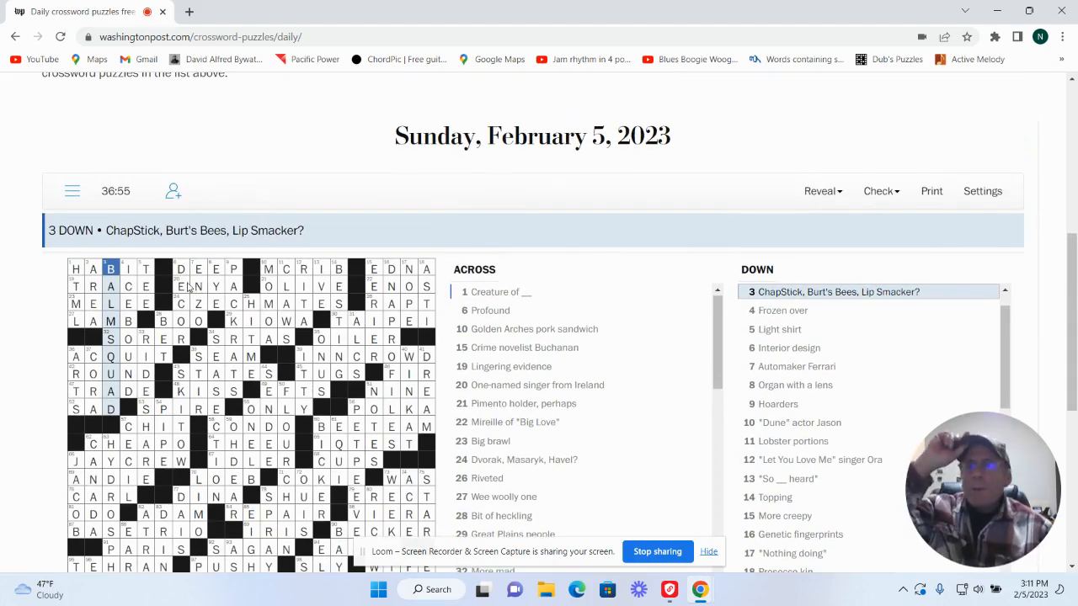
{"action": "left_click", "coordinate": [177, 287]}
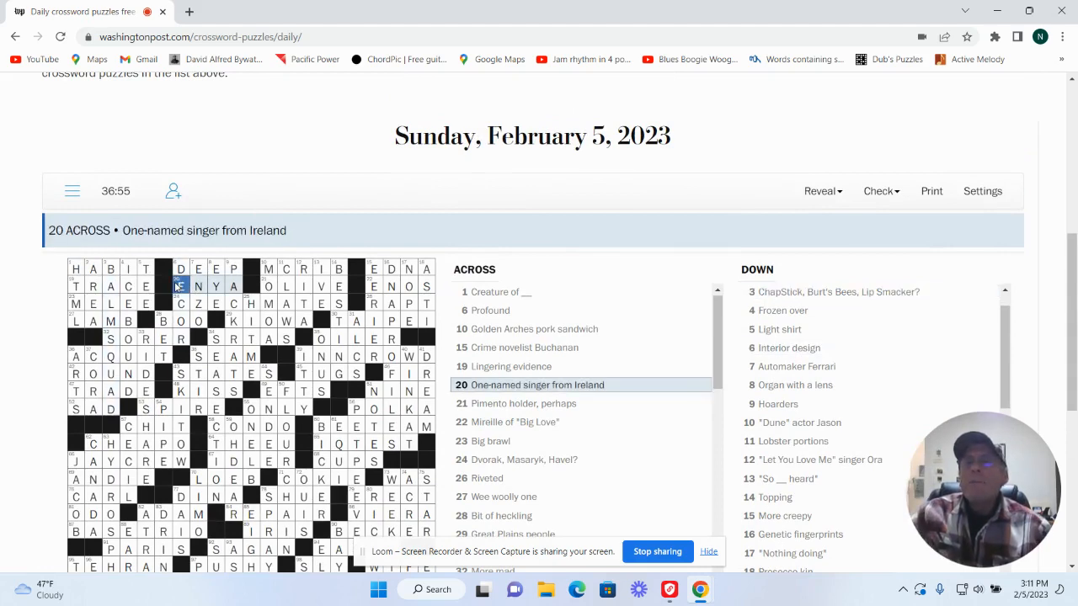
{"action": "scroll", "scroll_direction": "down", "scroll_amount": 3}
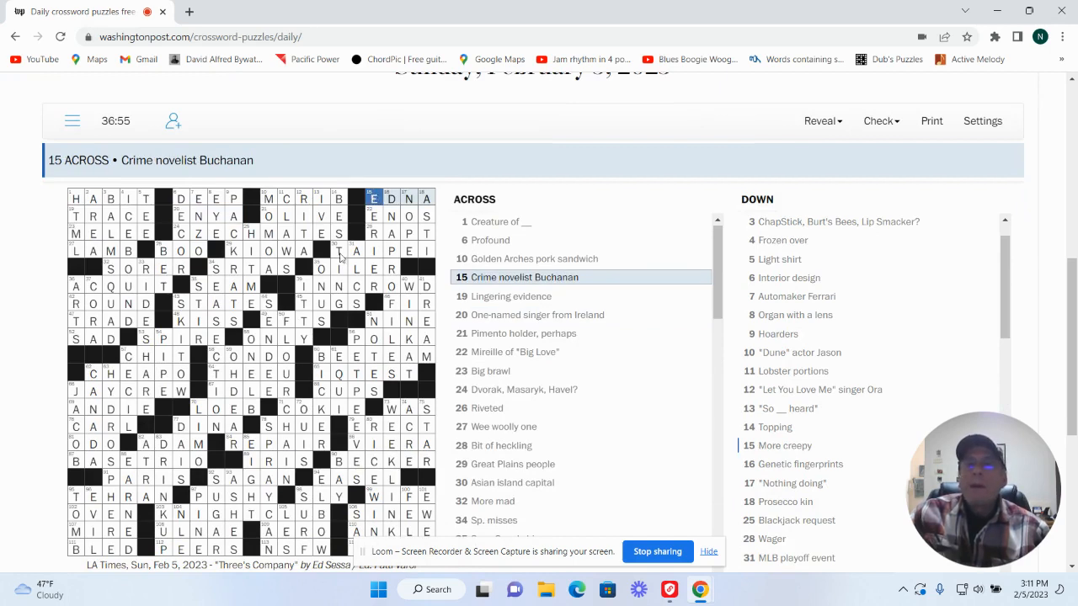
{"action": "left_click", "coordinate": [340, 250]}
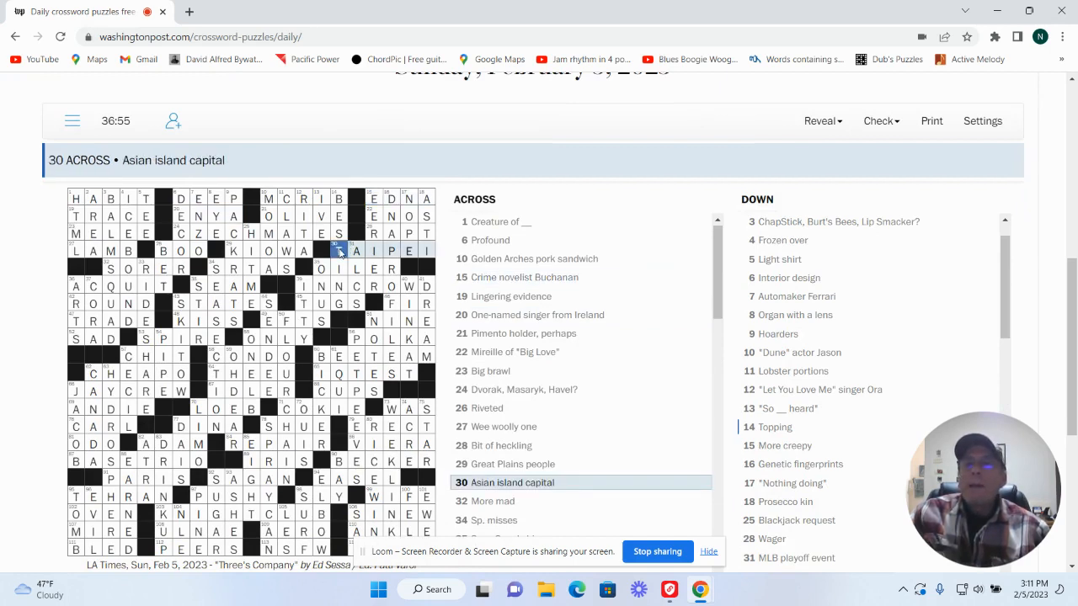
{"action": "left_click", "coordinate": [233, 250]}
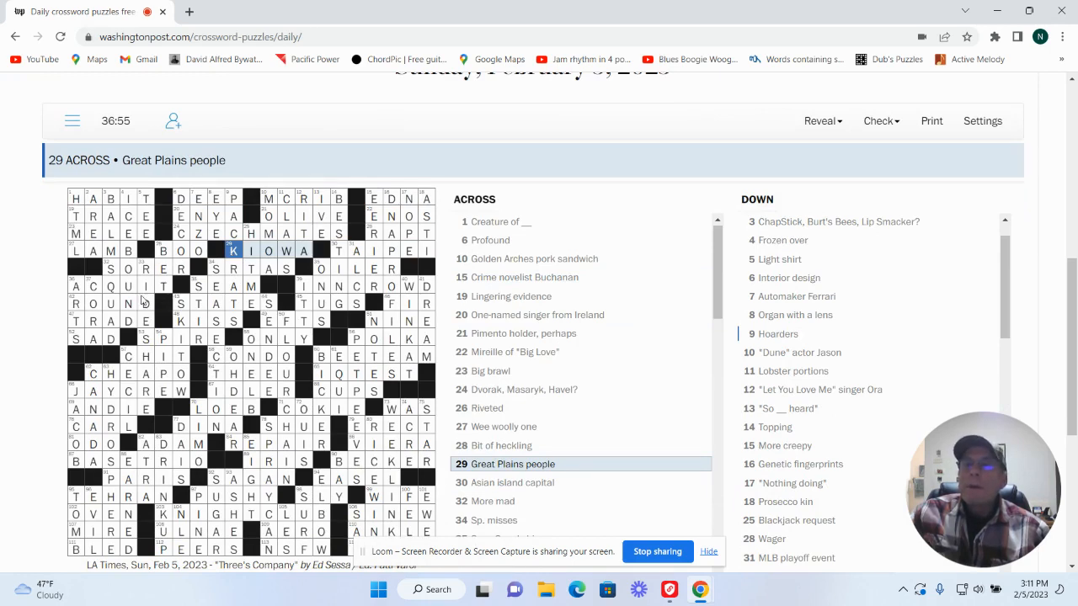
{"action": "left_click", "coordinate": [91, 287]}
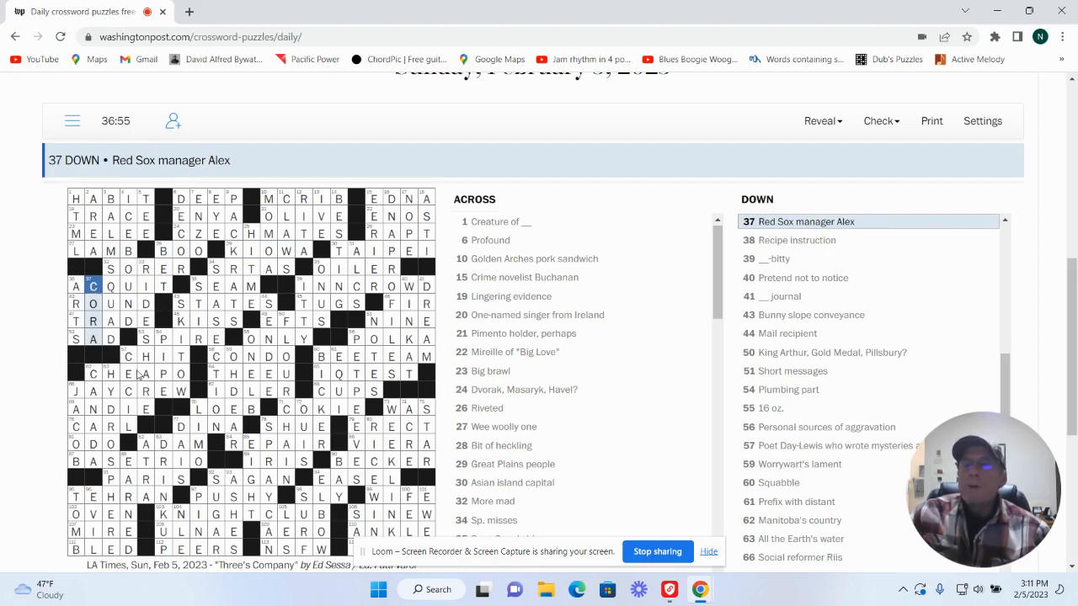
{"action": "mouse_move", "coordinate": [185, 310]}
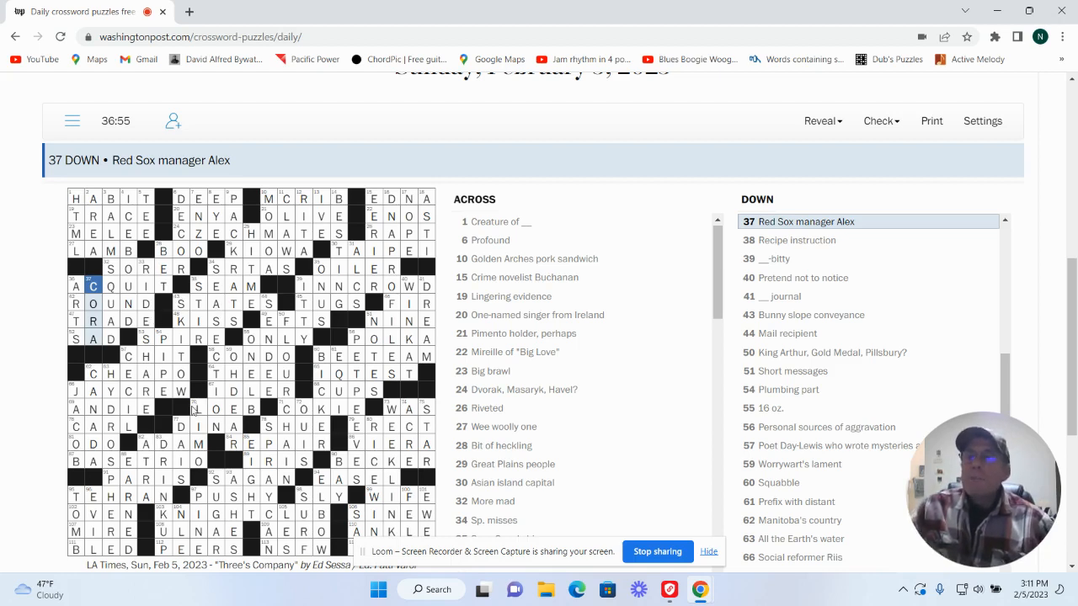
{"action": "mouse_move", "coordinate": [129, 318]}
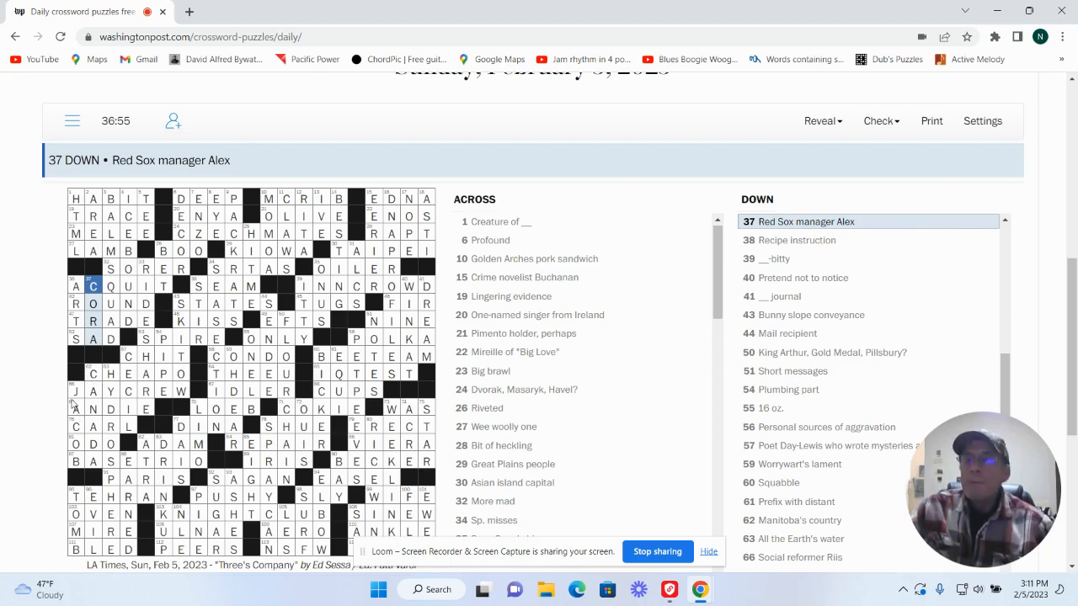
{"action": "left_click", "coordinate": [76, 391]}
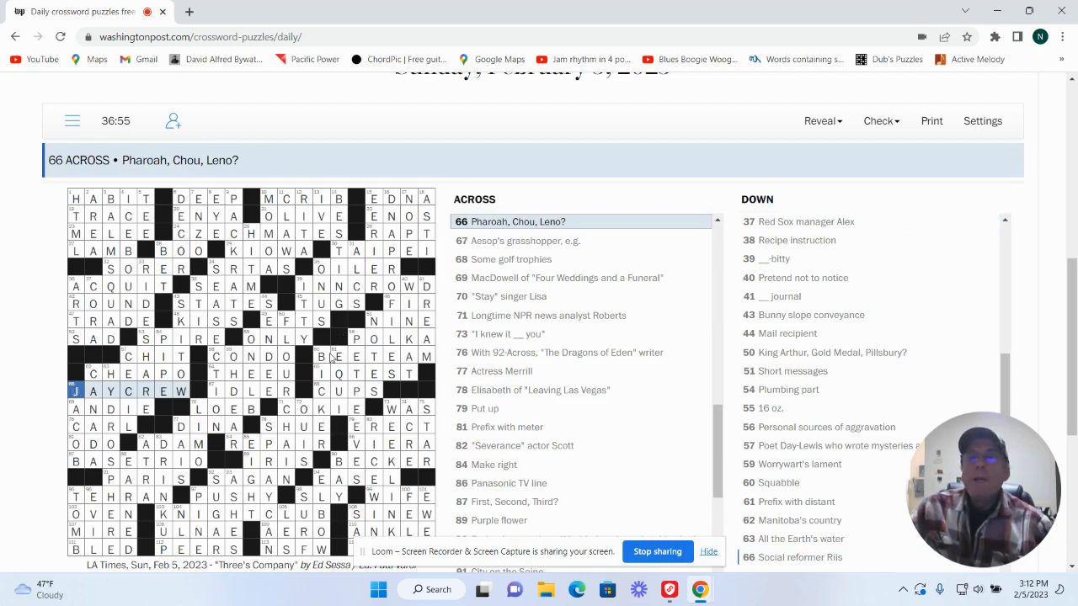
{"action": "left_click", "coordinate": [320, 356]}
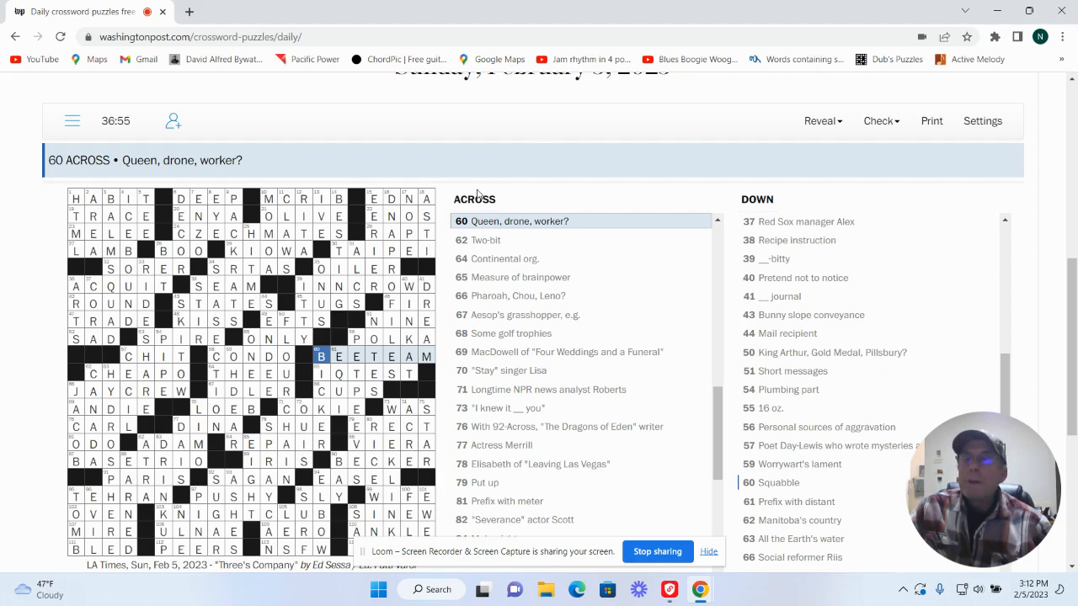
{"action": "mouse_move", "coordinate": [103, 377]}
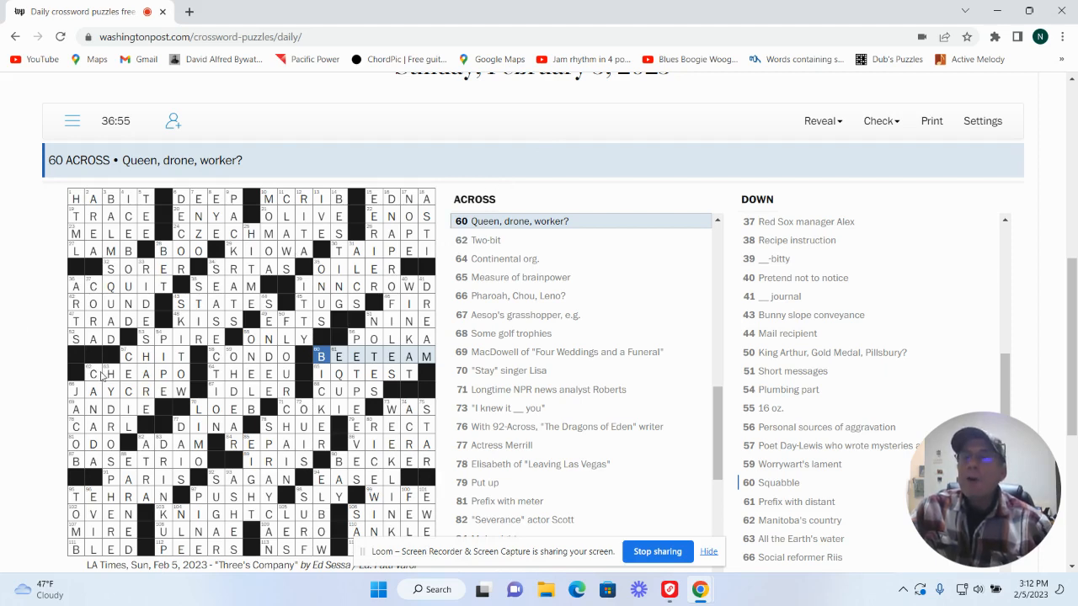
{"action": "left_click", "coordinate": [109, 373]}
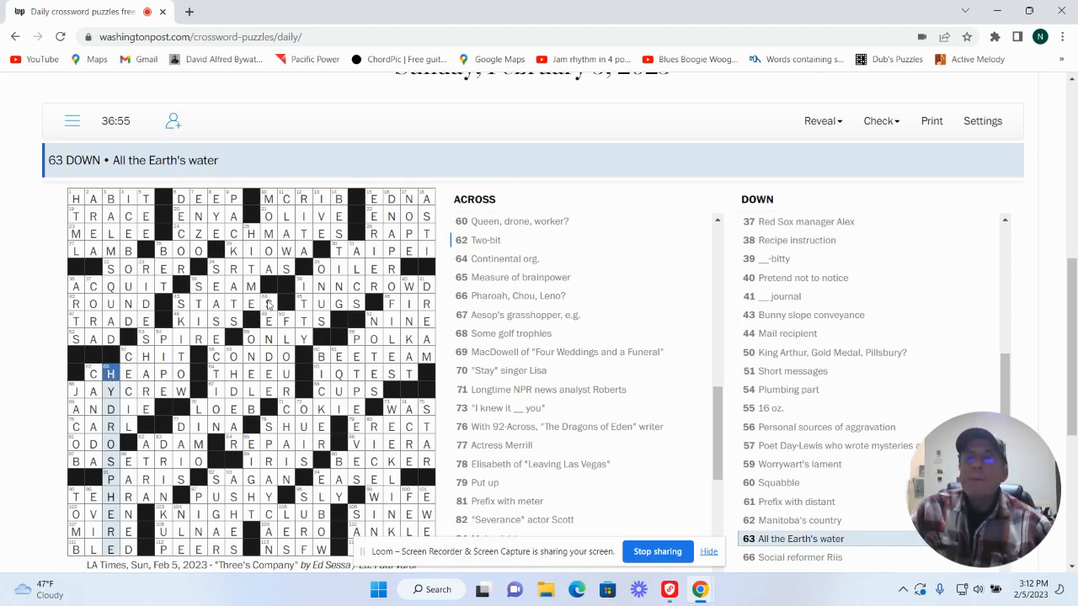
{"action": "left_click", "coordinate": [268, 303]}
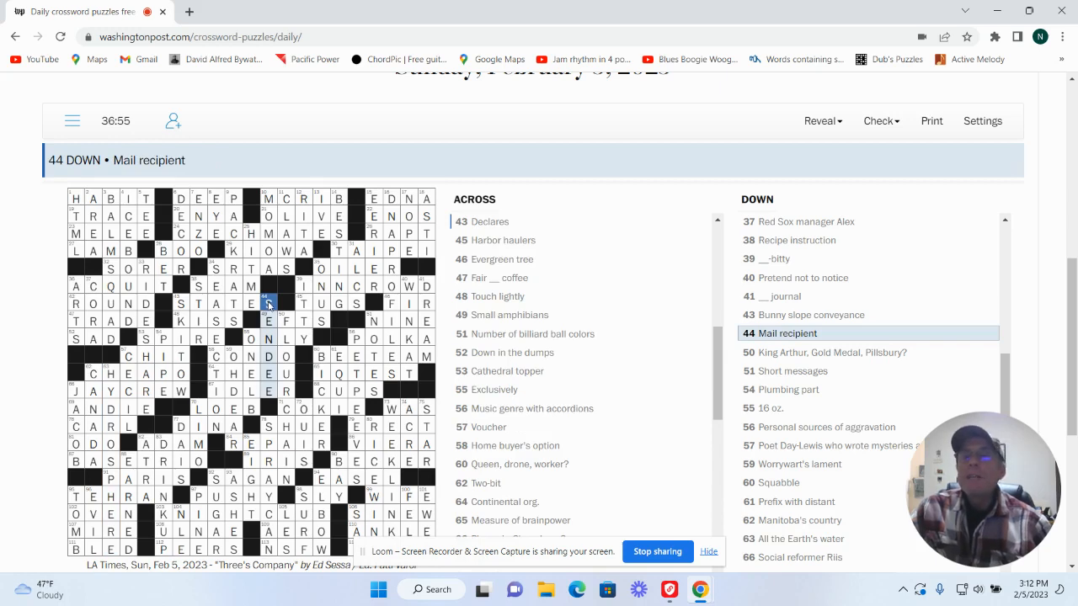
{"action": "type", "text": "S"}
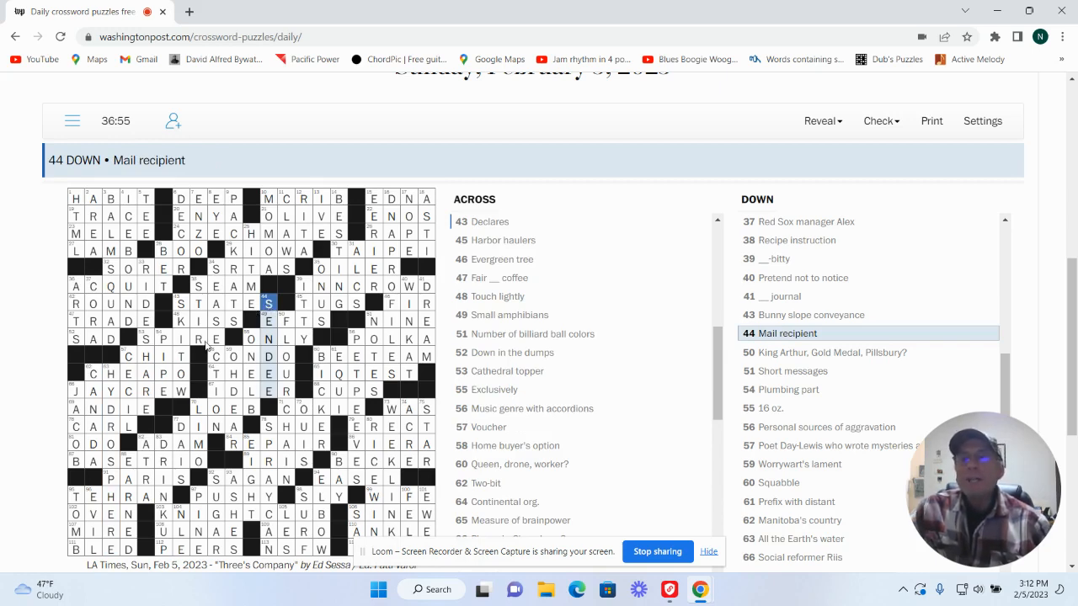
{"action": "mouse_move", "coordinate": [322, 369]}
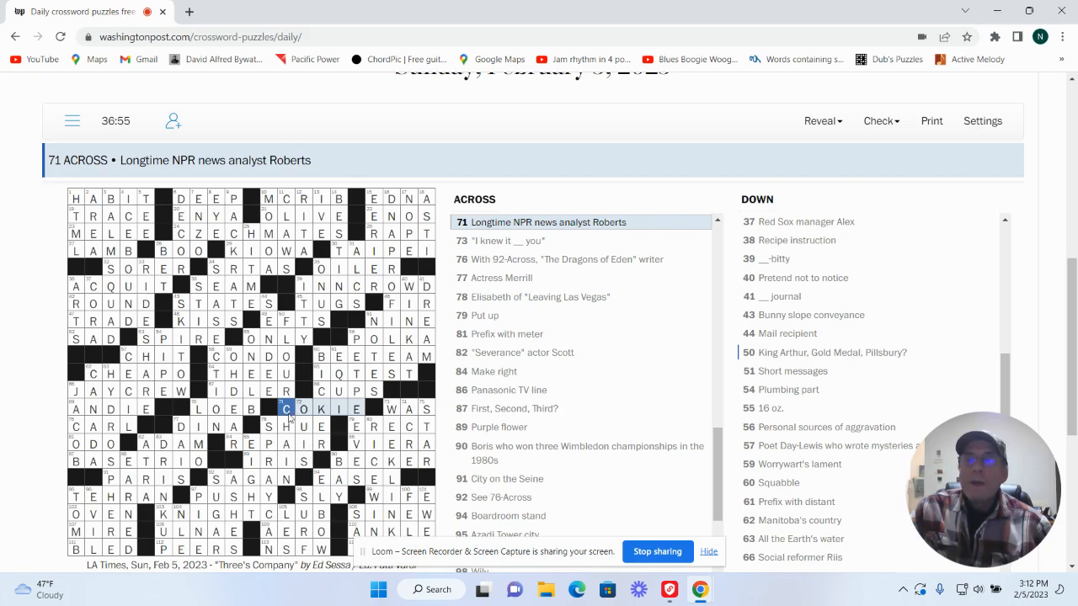
{"action": "left_click", "coordinate": [285, 427]}
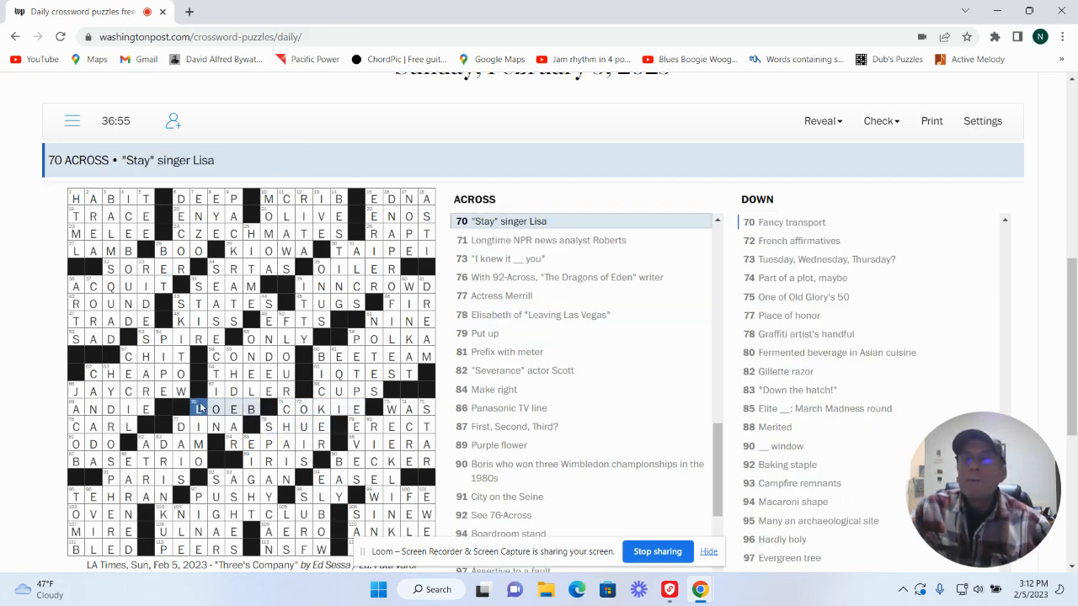
{"action": "left_click", "coordinate": [195, 426]}
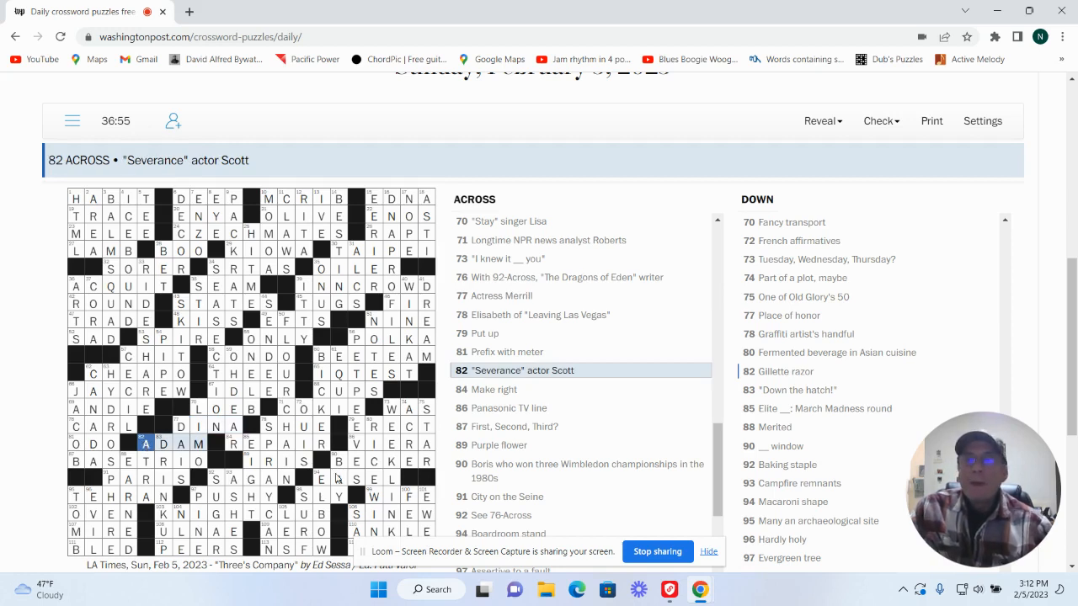
{"action": "left_click", "coordinate": [339, 461]}
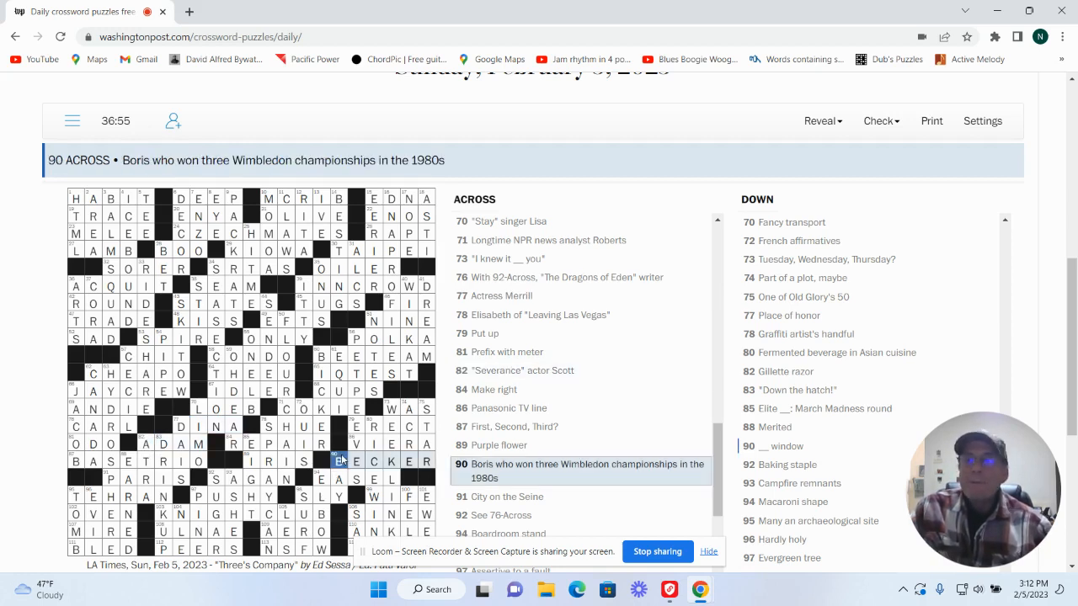
{"action": "left_click", "coordinate": [215, 479]}
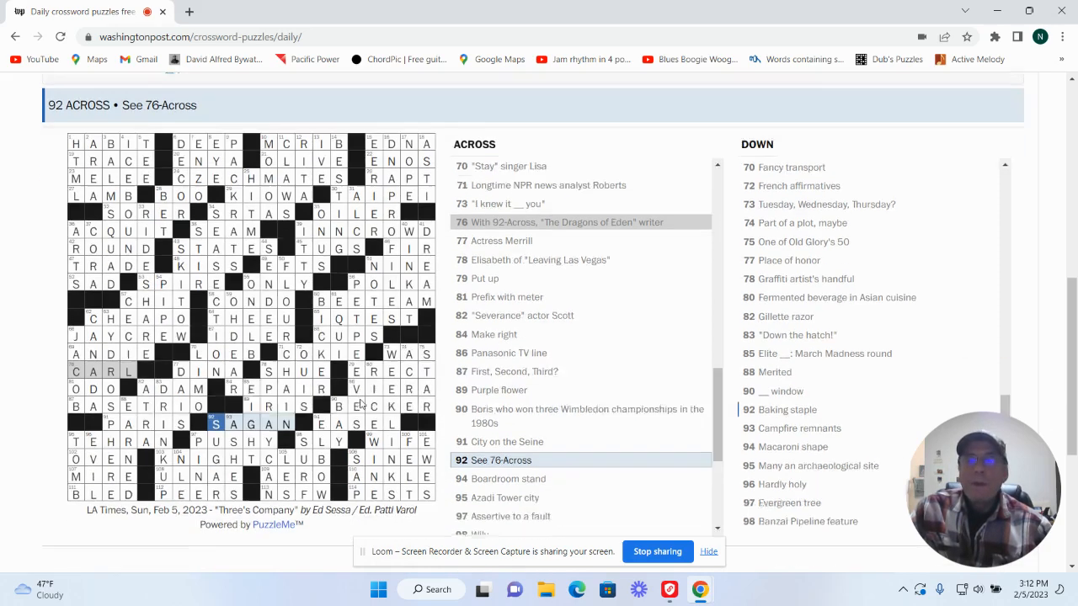
{"action": "scroll", "scroll_direction": "down", "scroll_amount": 3}
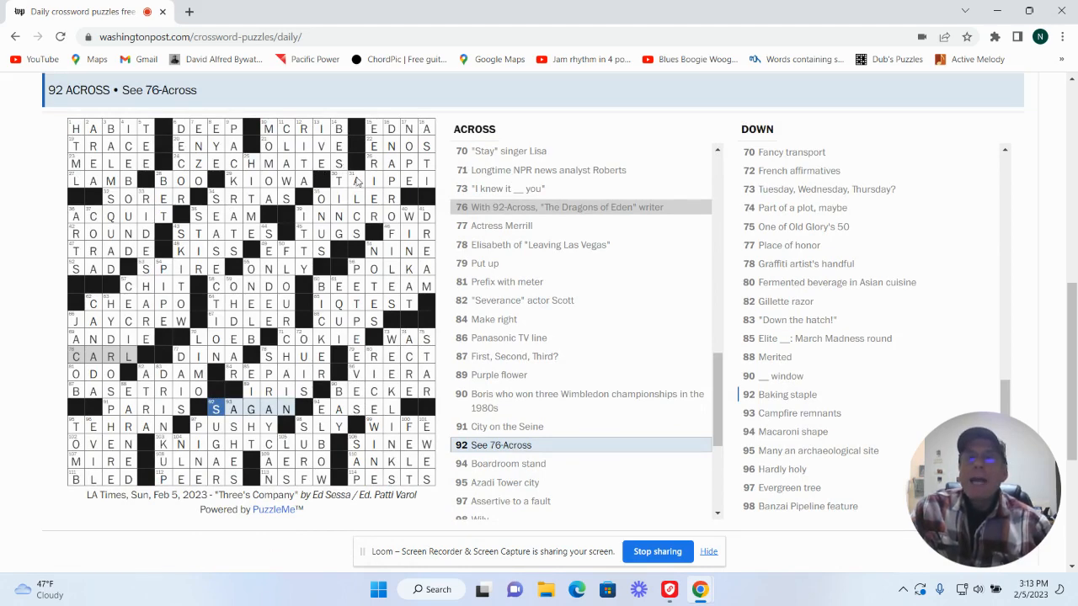
{"action": "left_click", "coordinate": [354, 181]}
{"action": "type", "text": "A"}
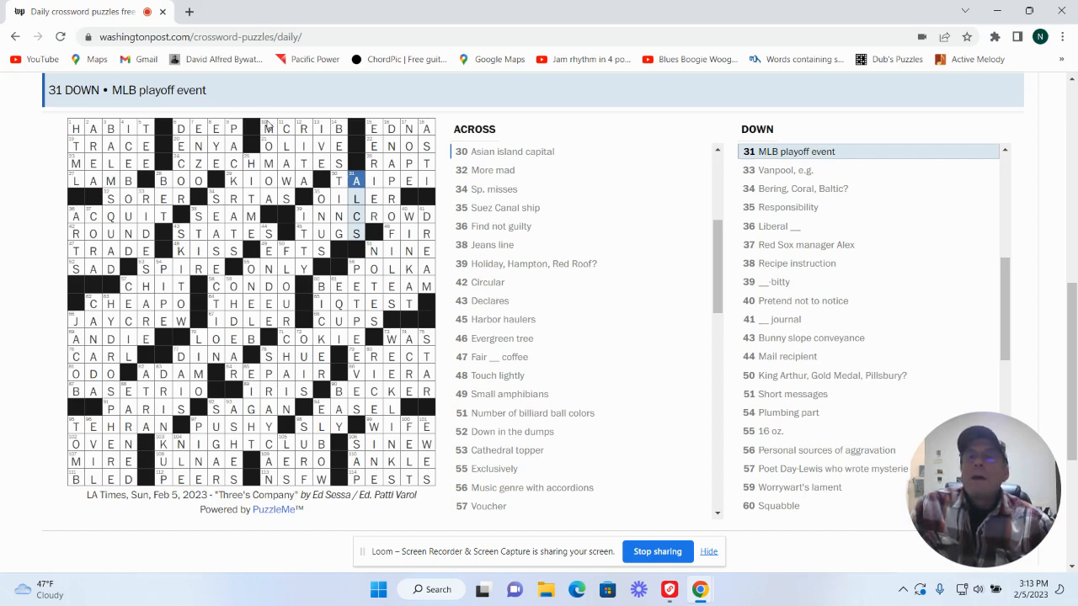
{"action": "left_click", "coordinate": [268, 128]}
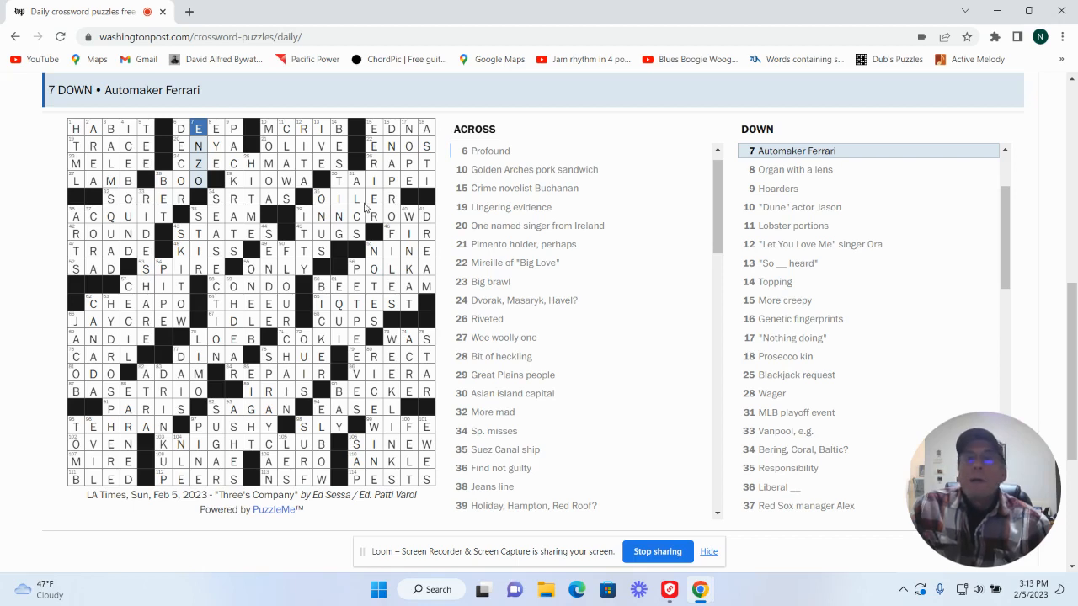
{"action": "mouse_move", "coordinate": [351, 264]}
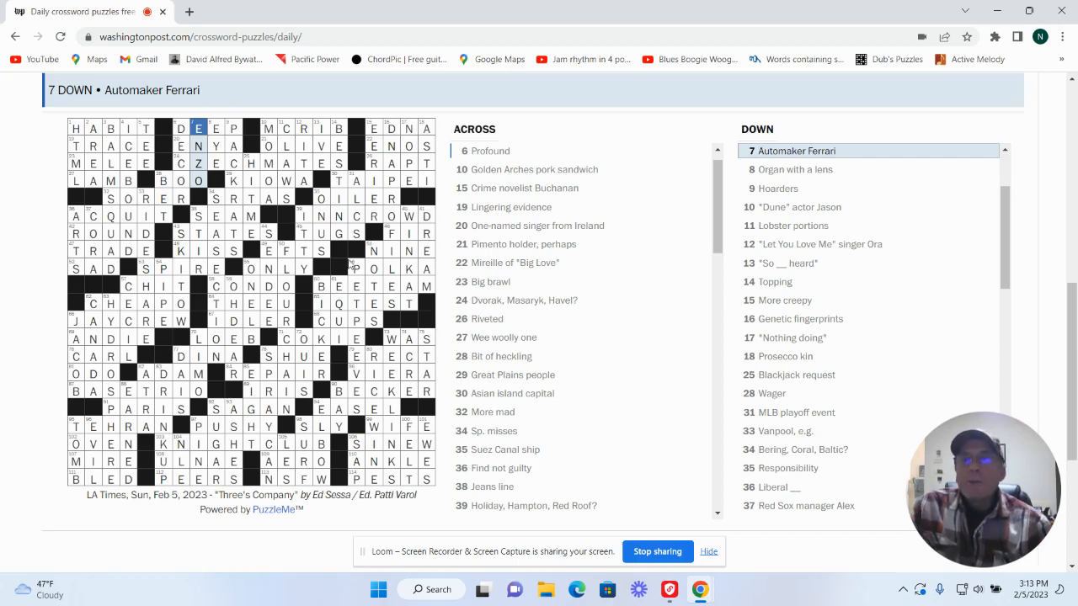